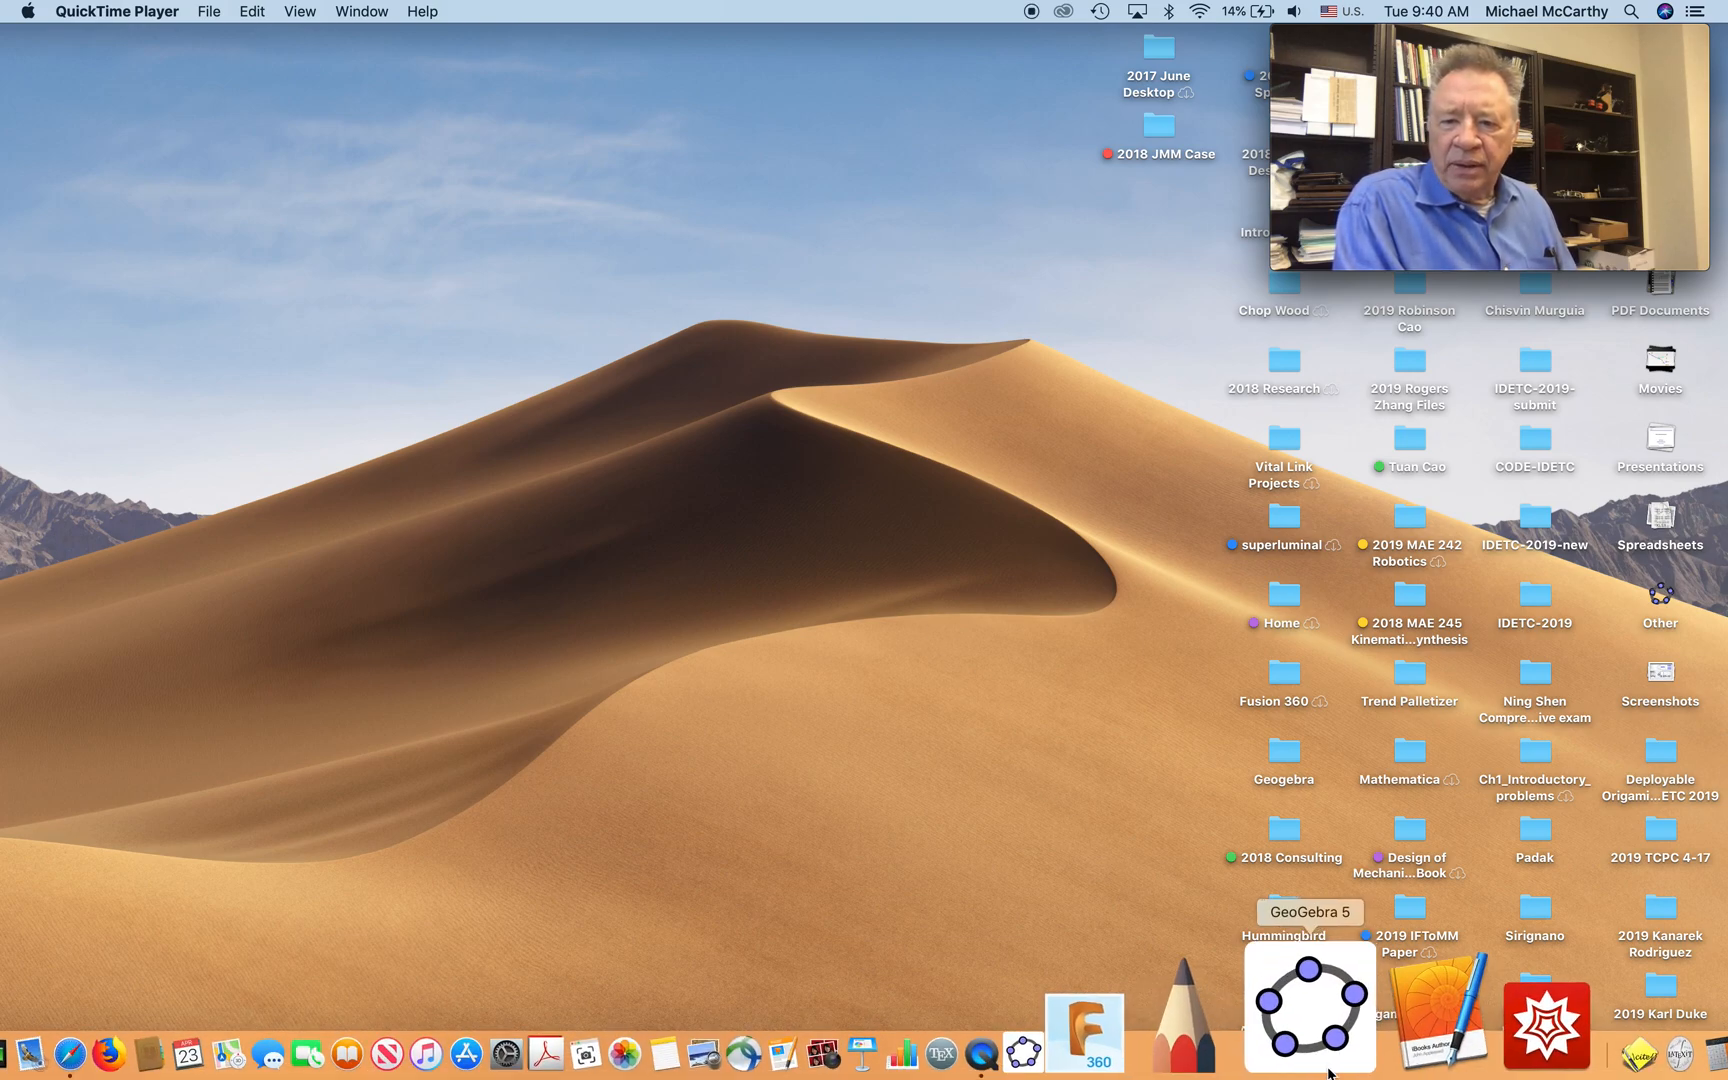
# Launch GeoGebra 5 and open the Demo Inflection Circle.ggb construction
pyautogui.click(1314, 1015)
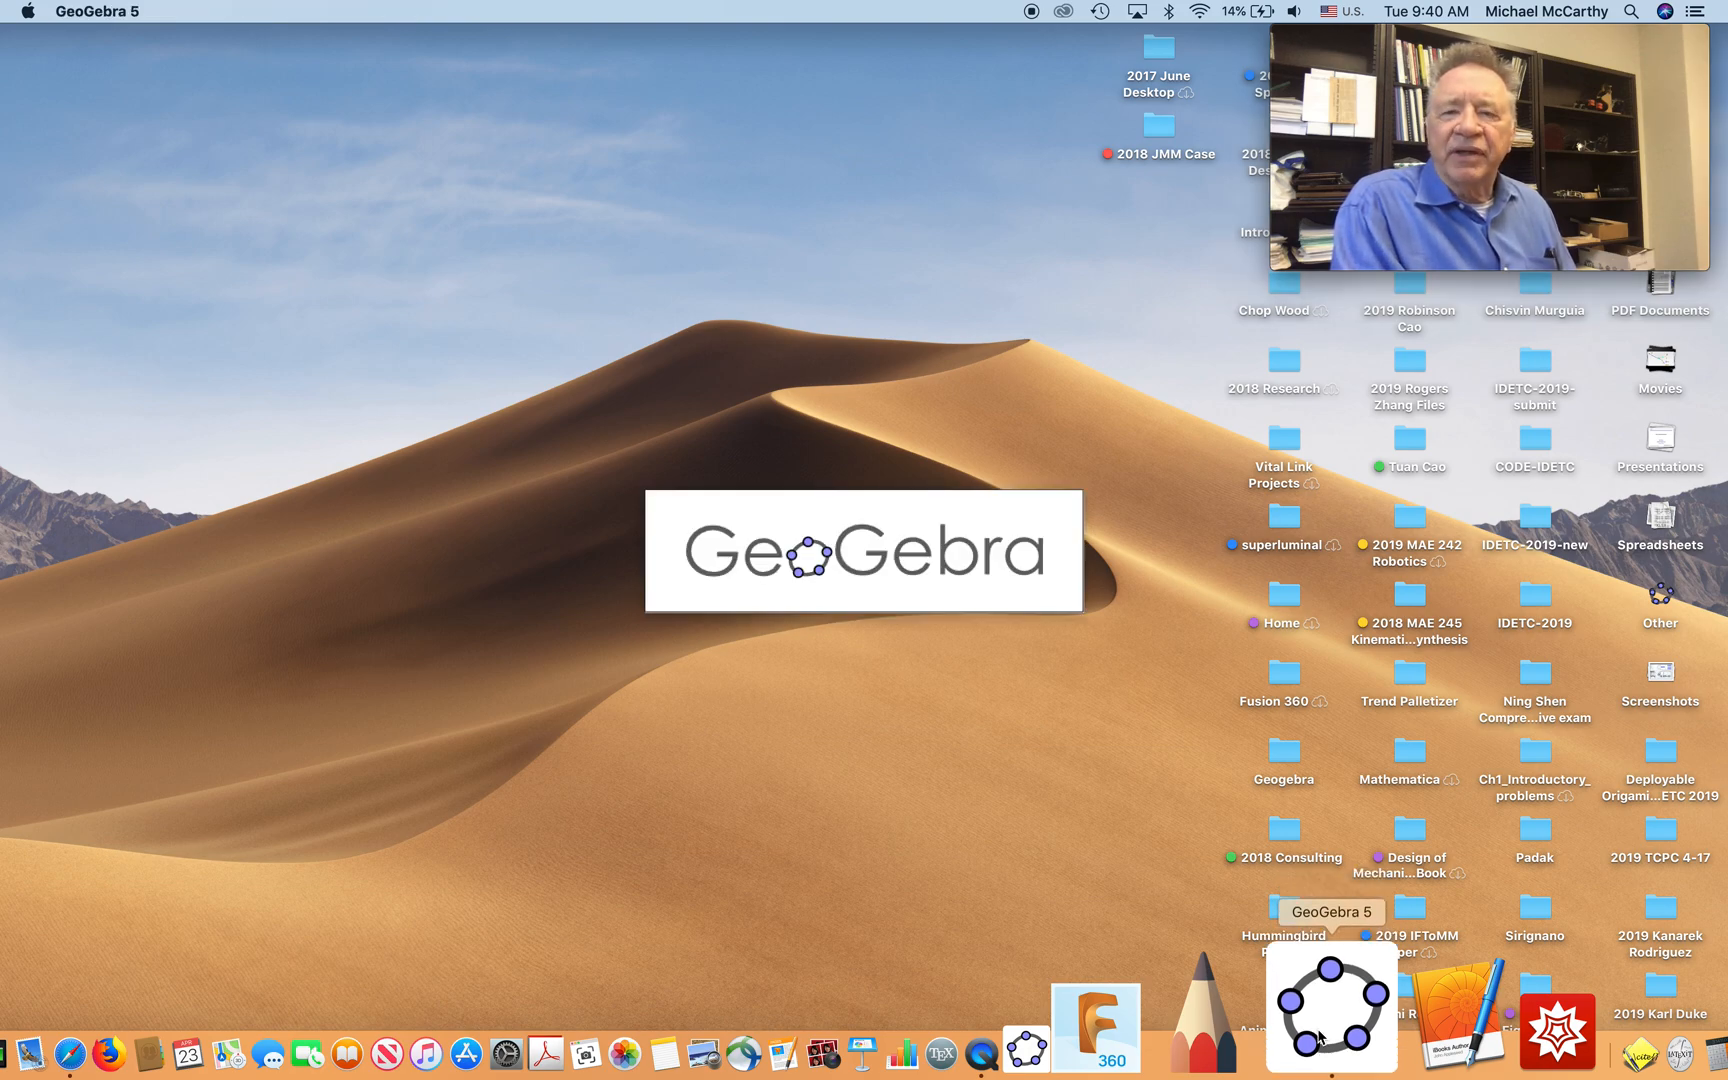
pyautogui.click(1326, 1025)
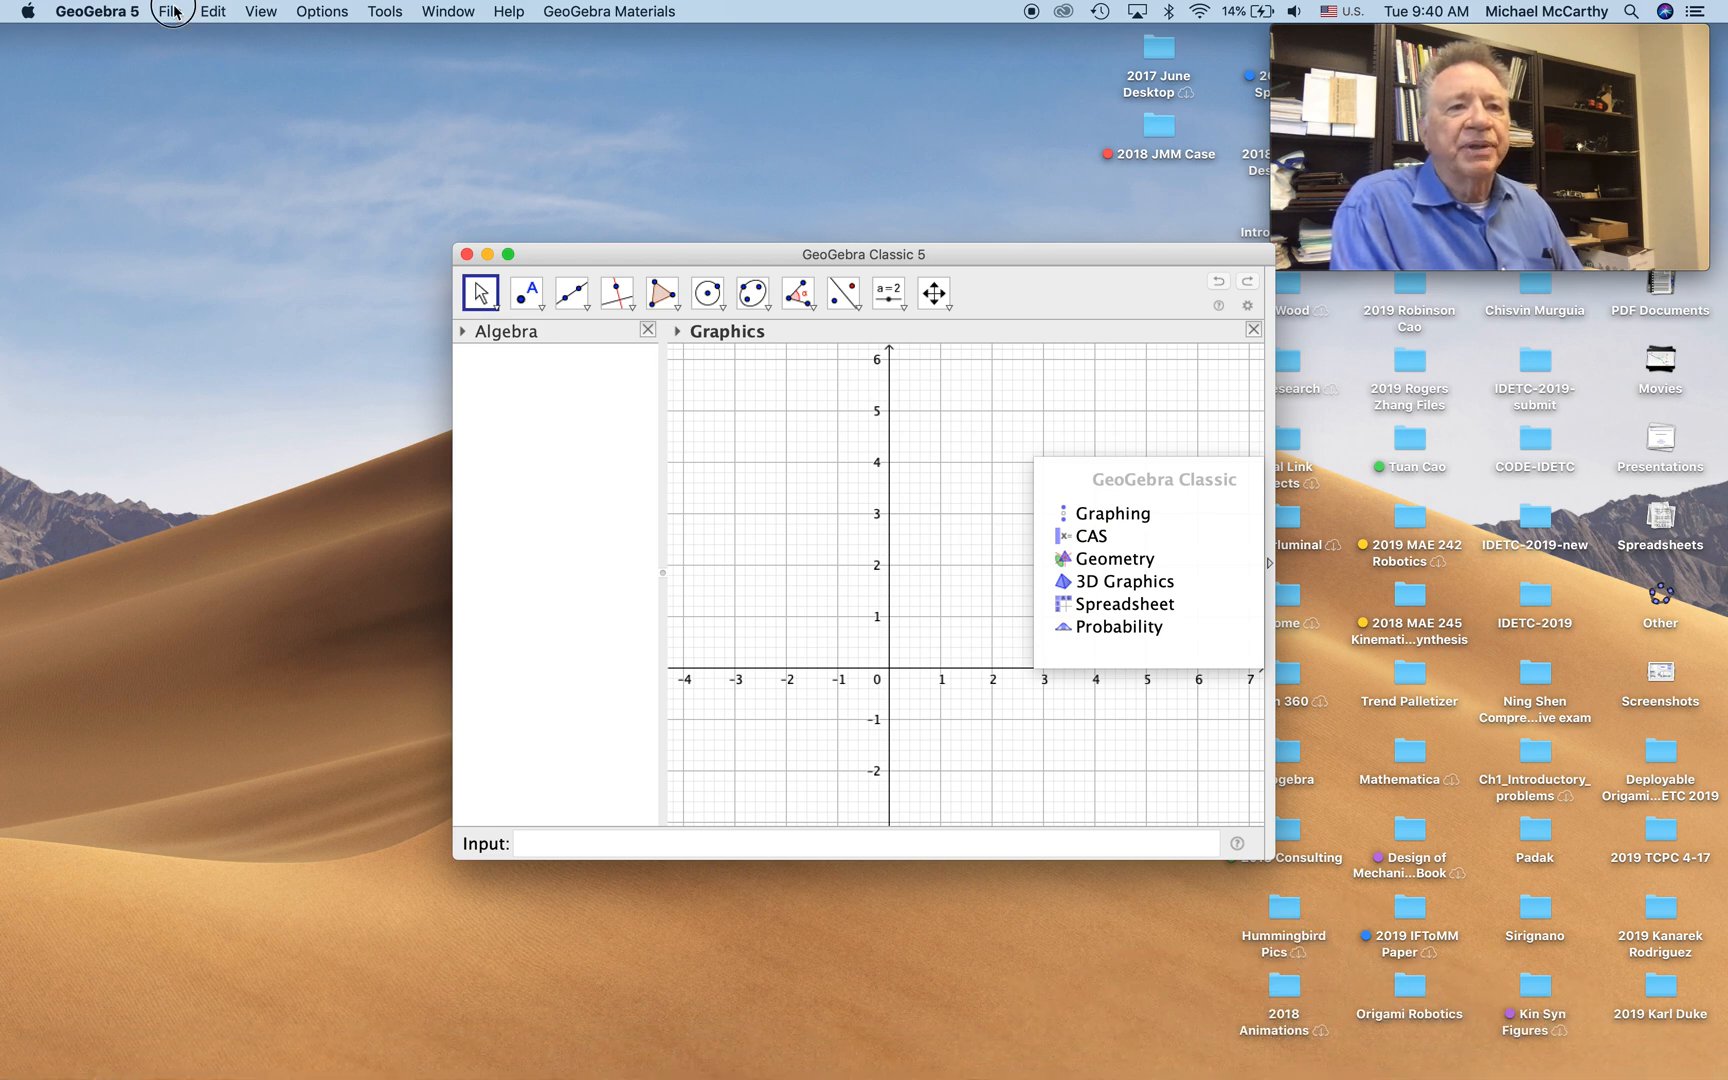
pyautogui.click(169, 11)
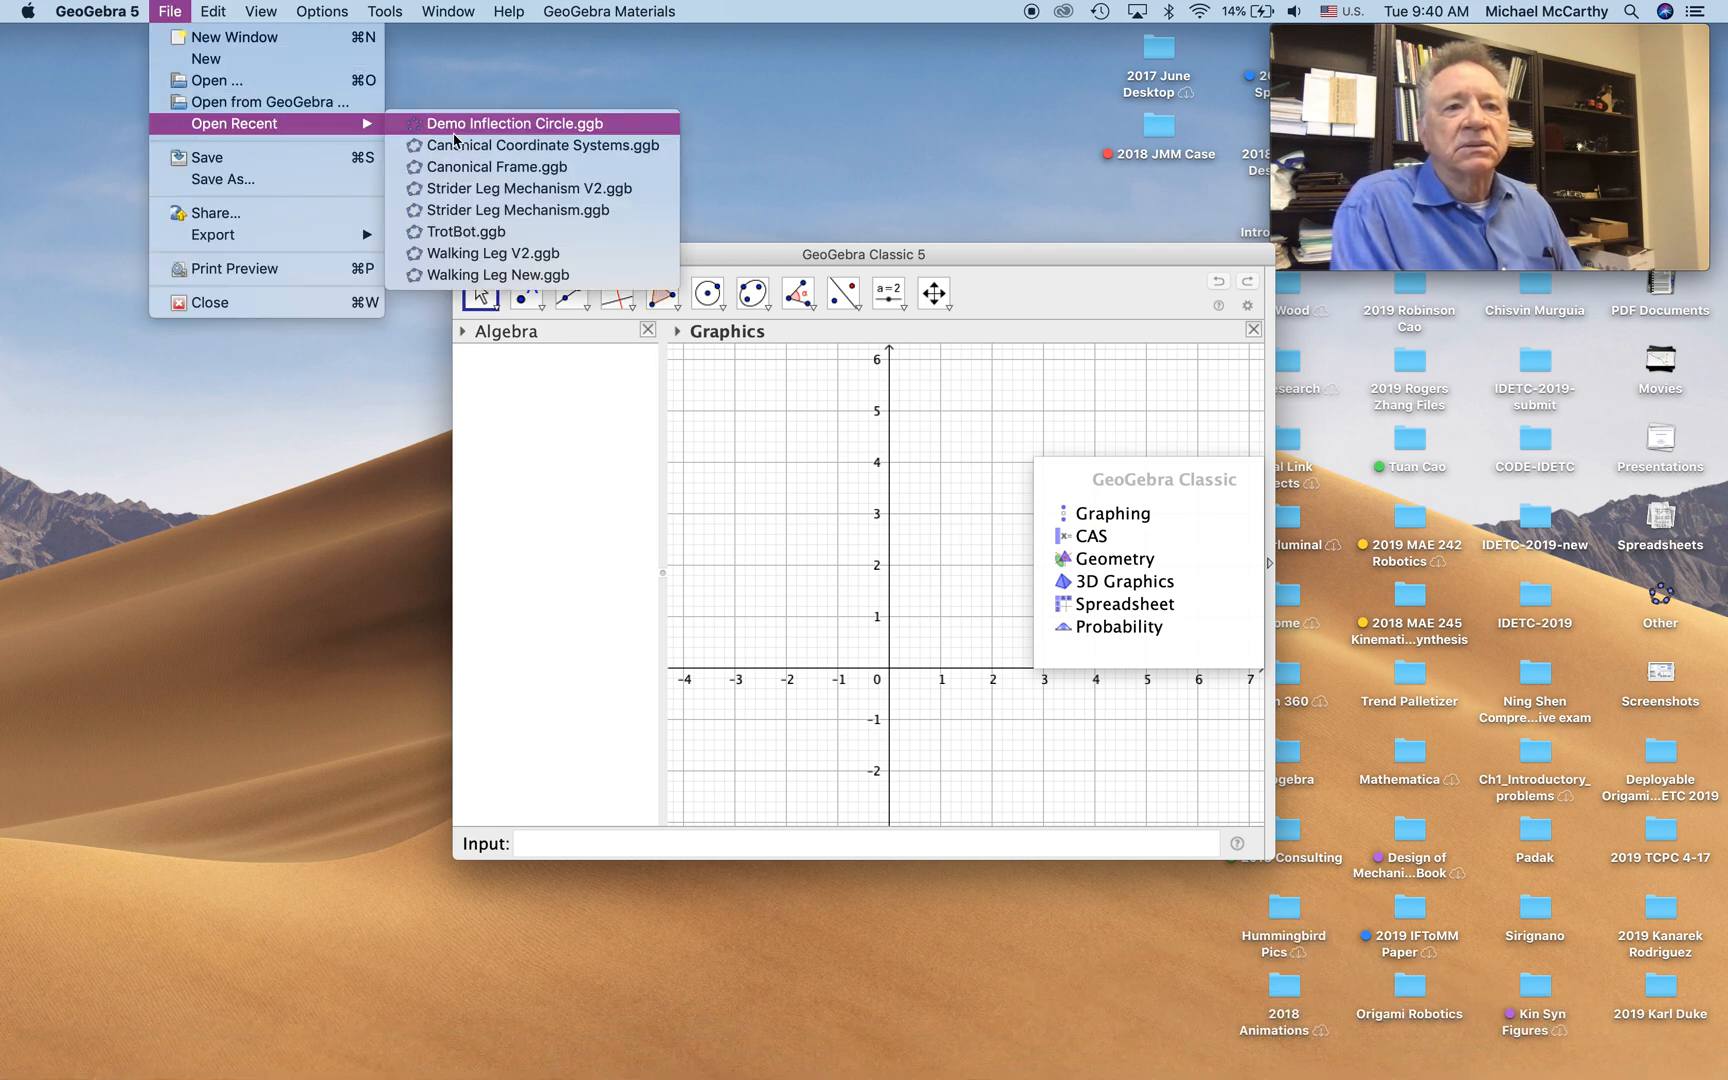
pyautogui.click(222, 81)
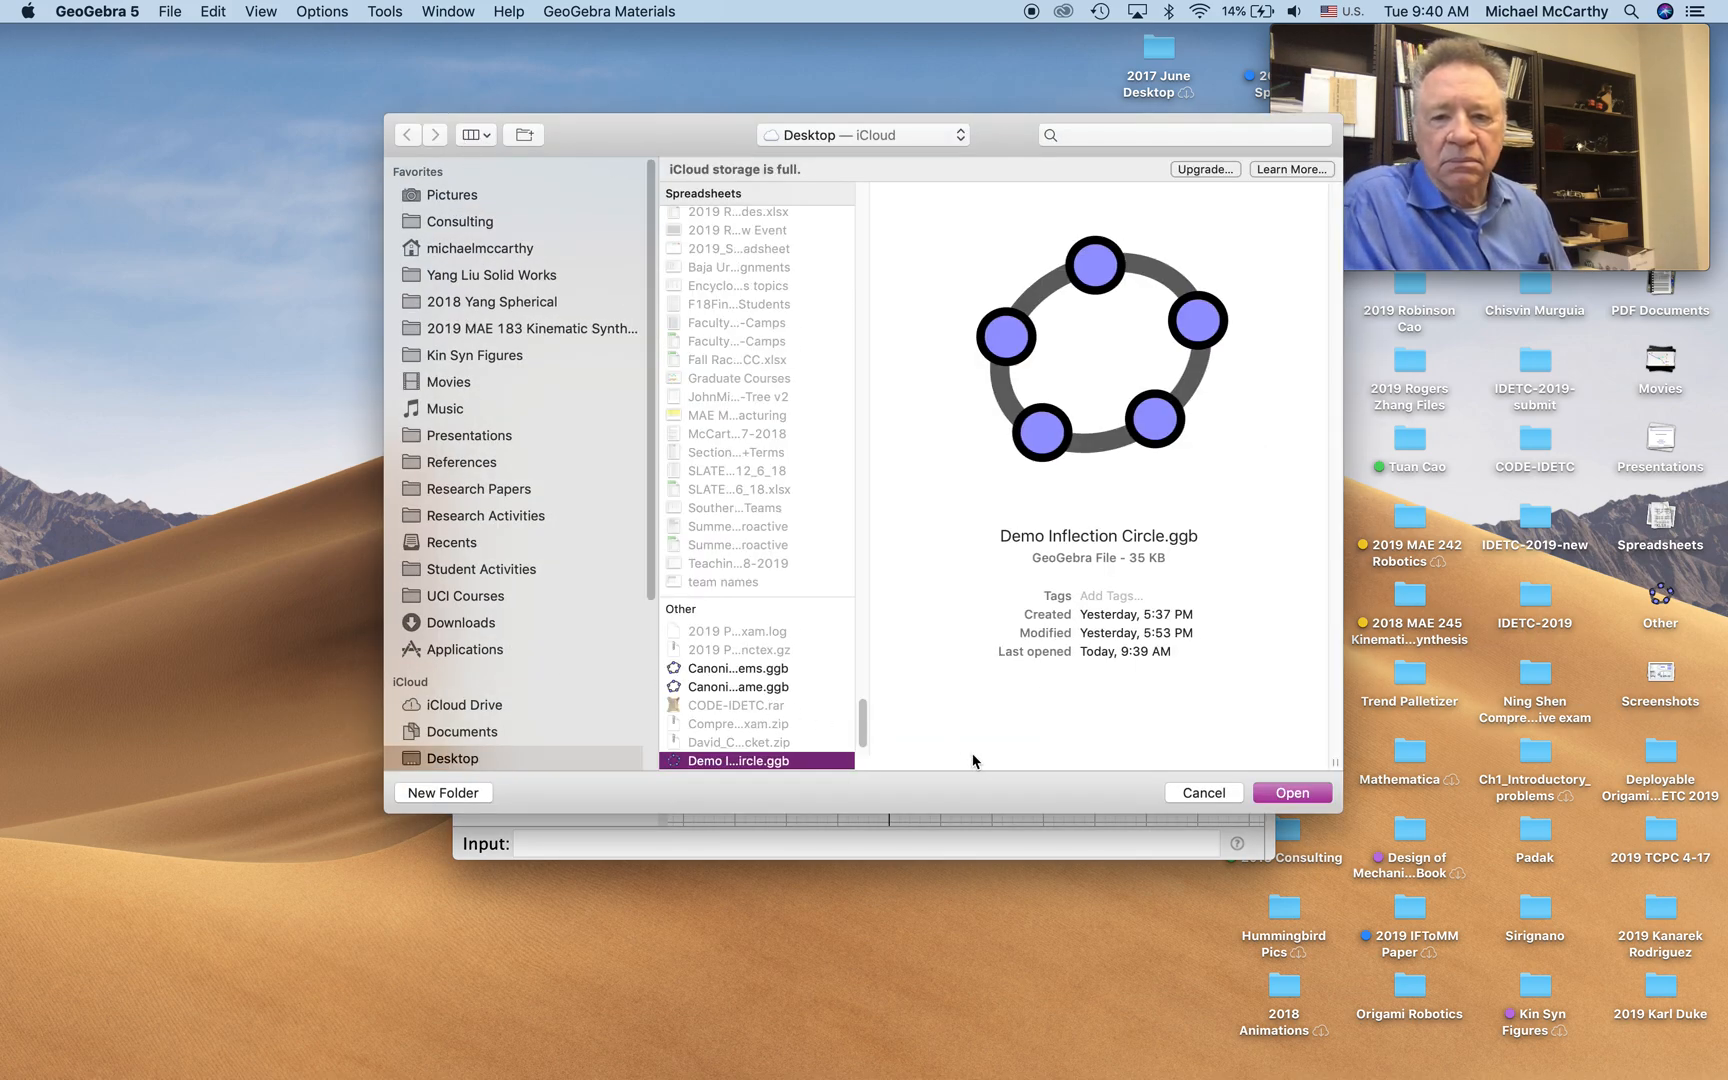
pyautogui.click(1292, 792)
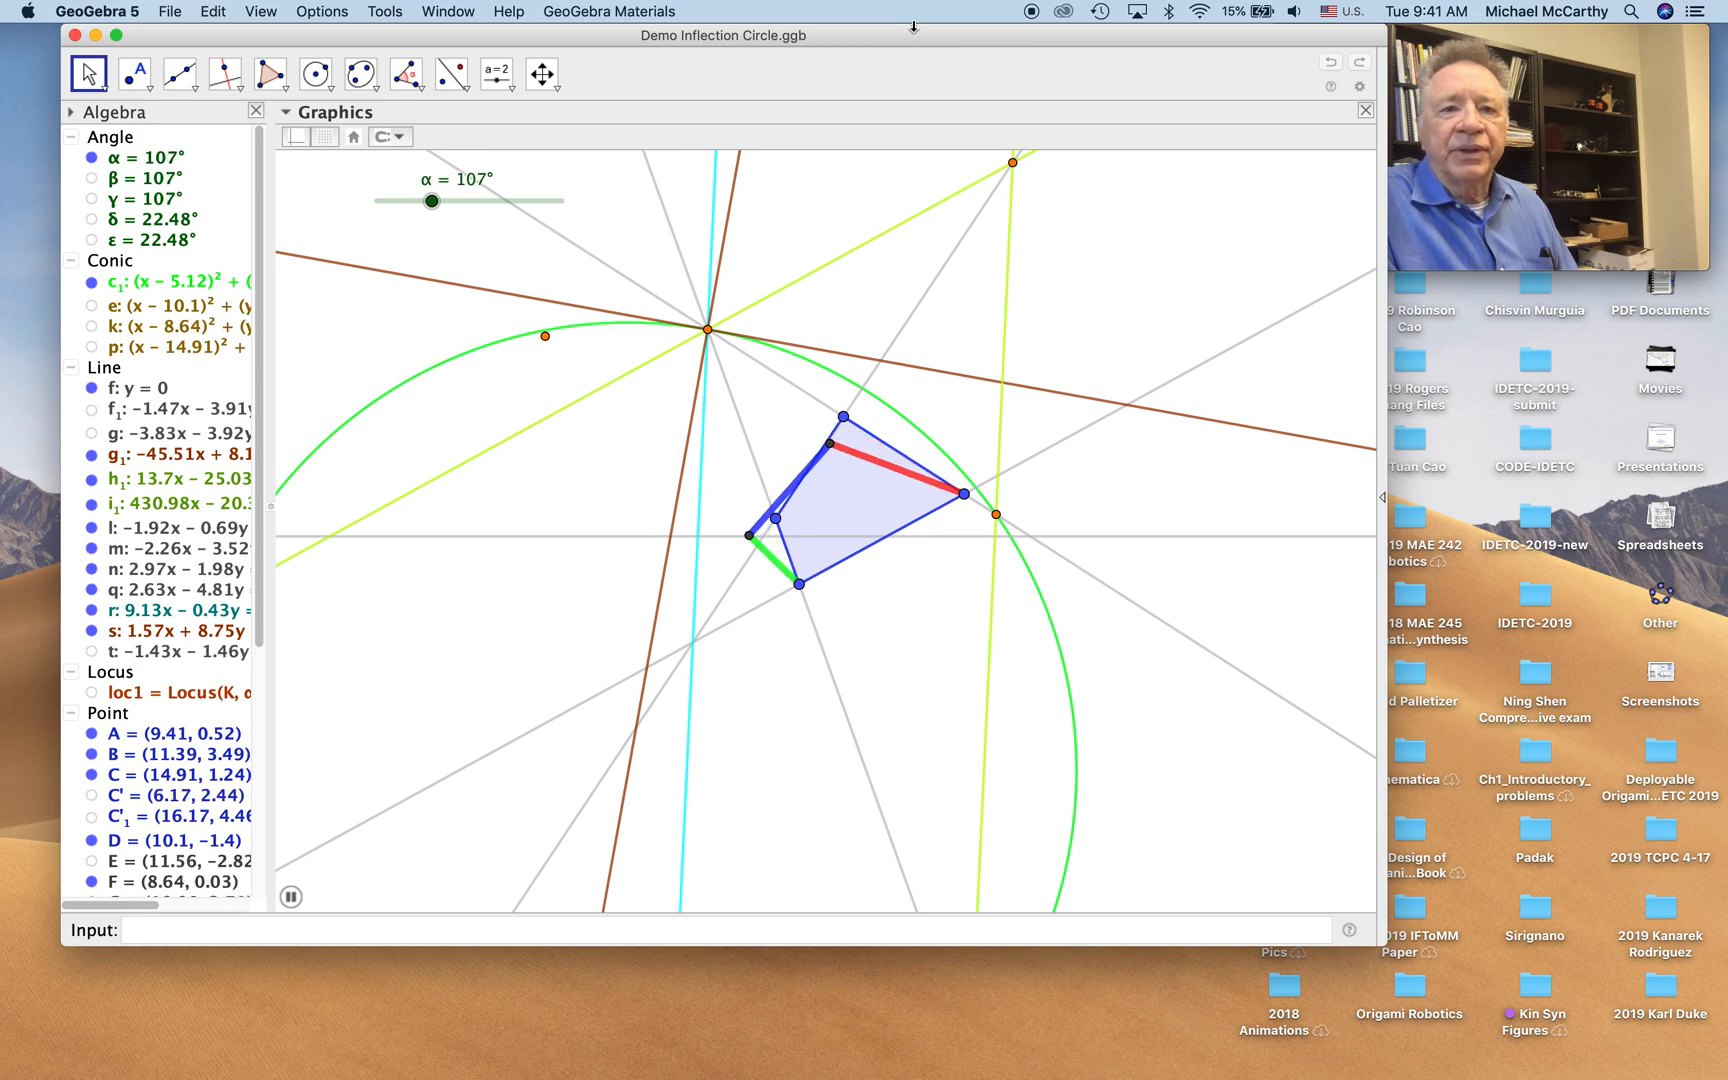
# Sweep the α crank slider through its range, leaving the linkage at 230°
pyautogui.moveTo(432, 201); pyautogui.dragTo(462, 201)
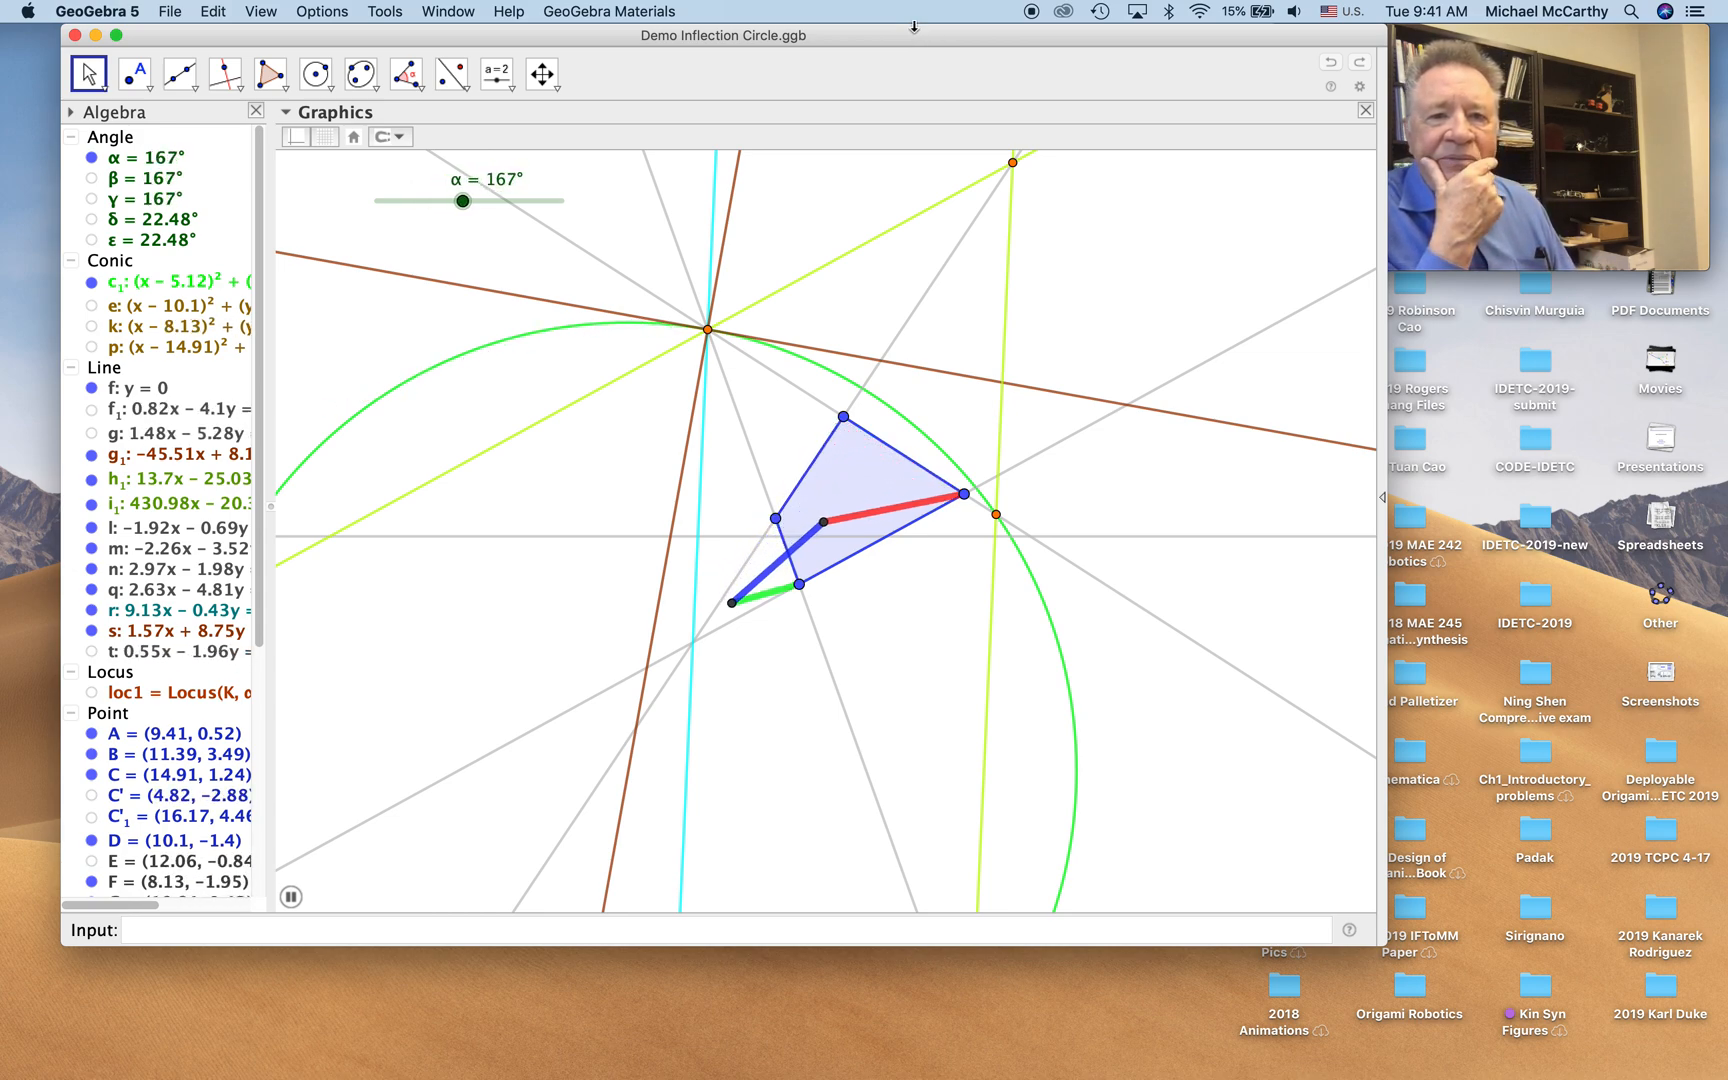
pyautogui.moveTo(462, 201); pyautogui.dragTo(494, 201)
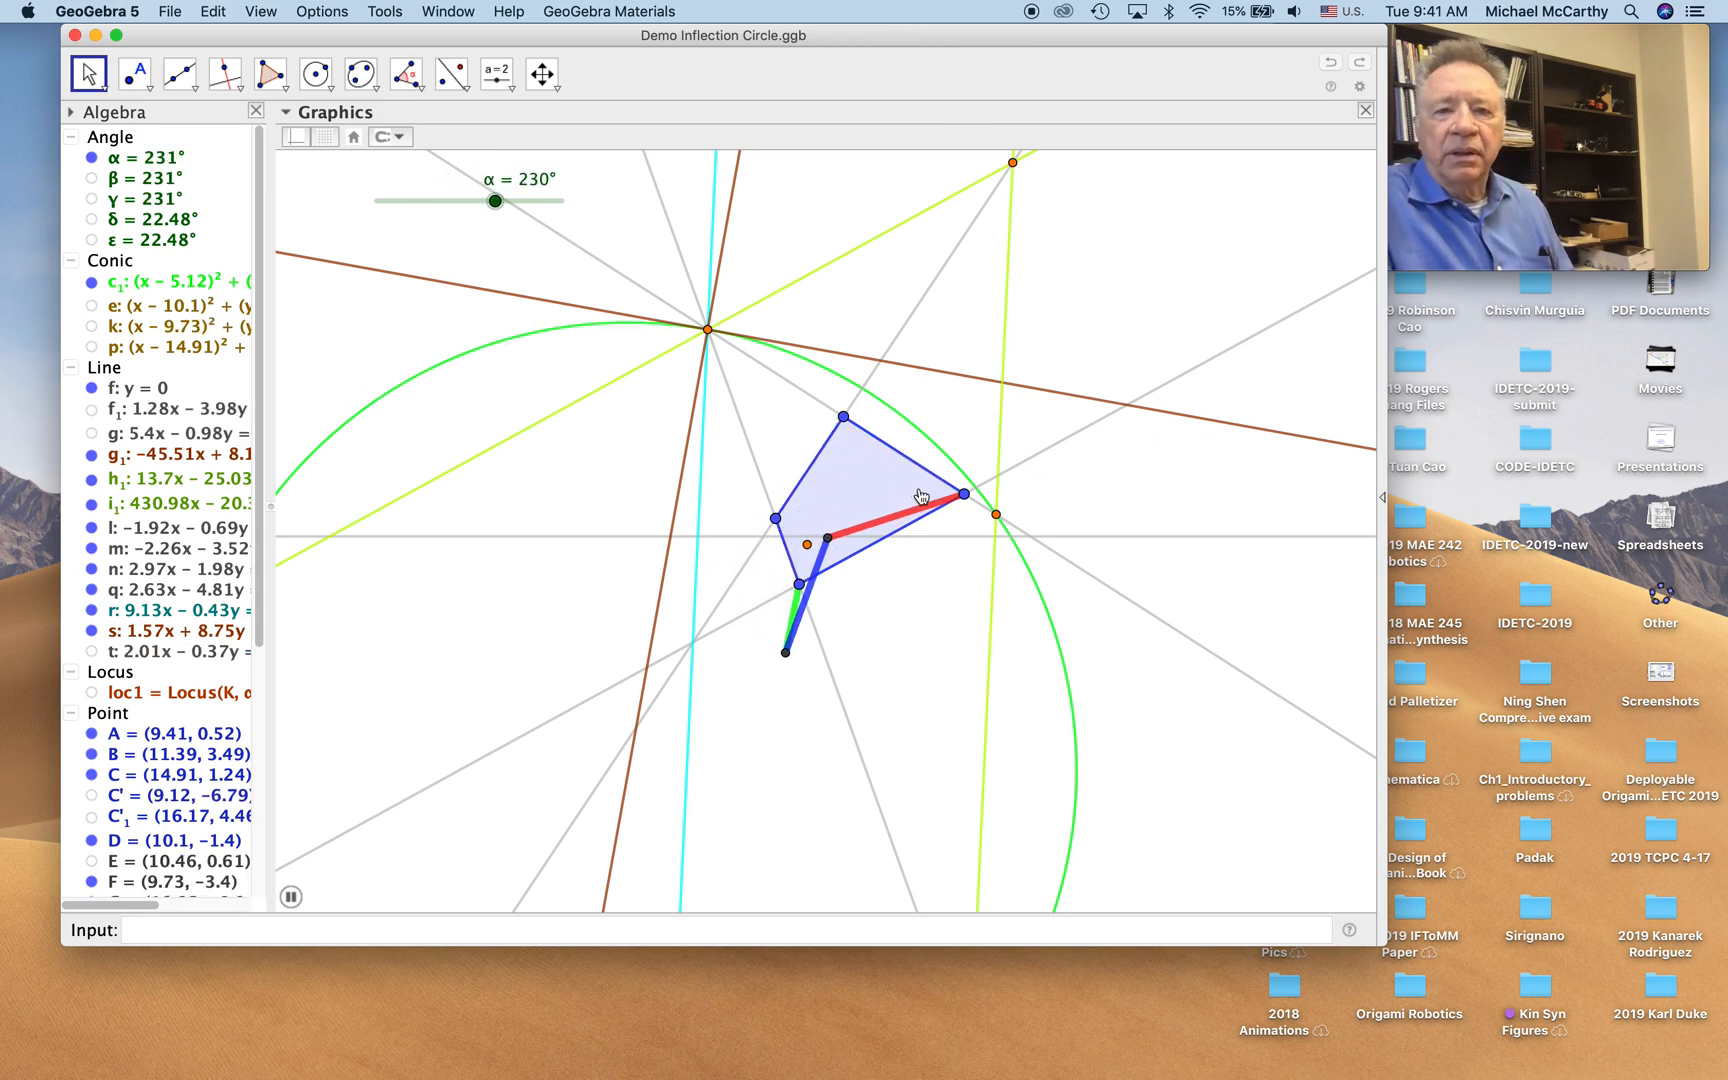
pyautogui.moveTo(495, 201); pyautogui.dragTo(527, 201)
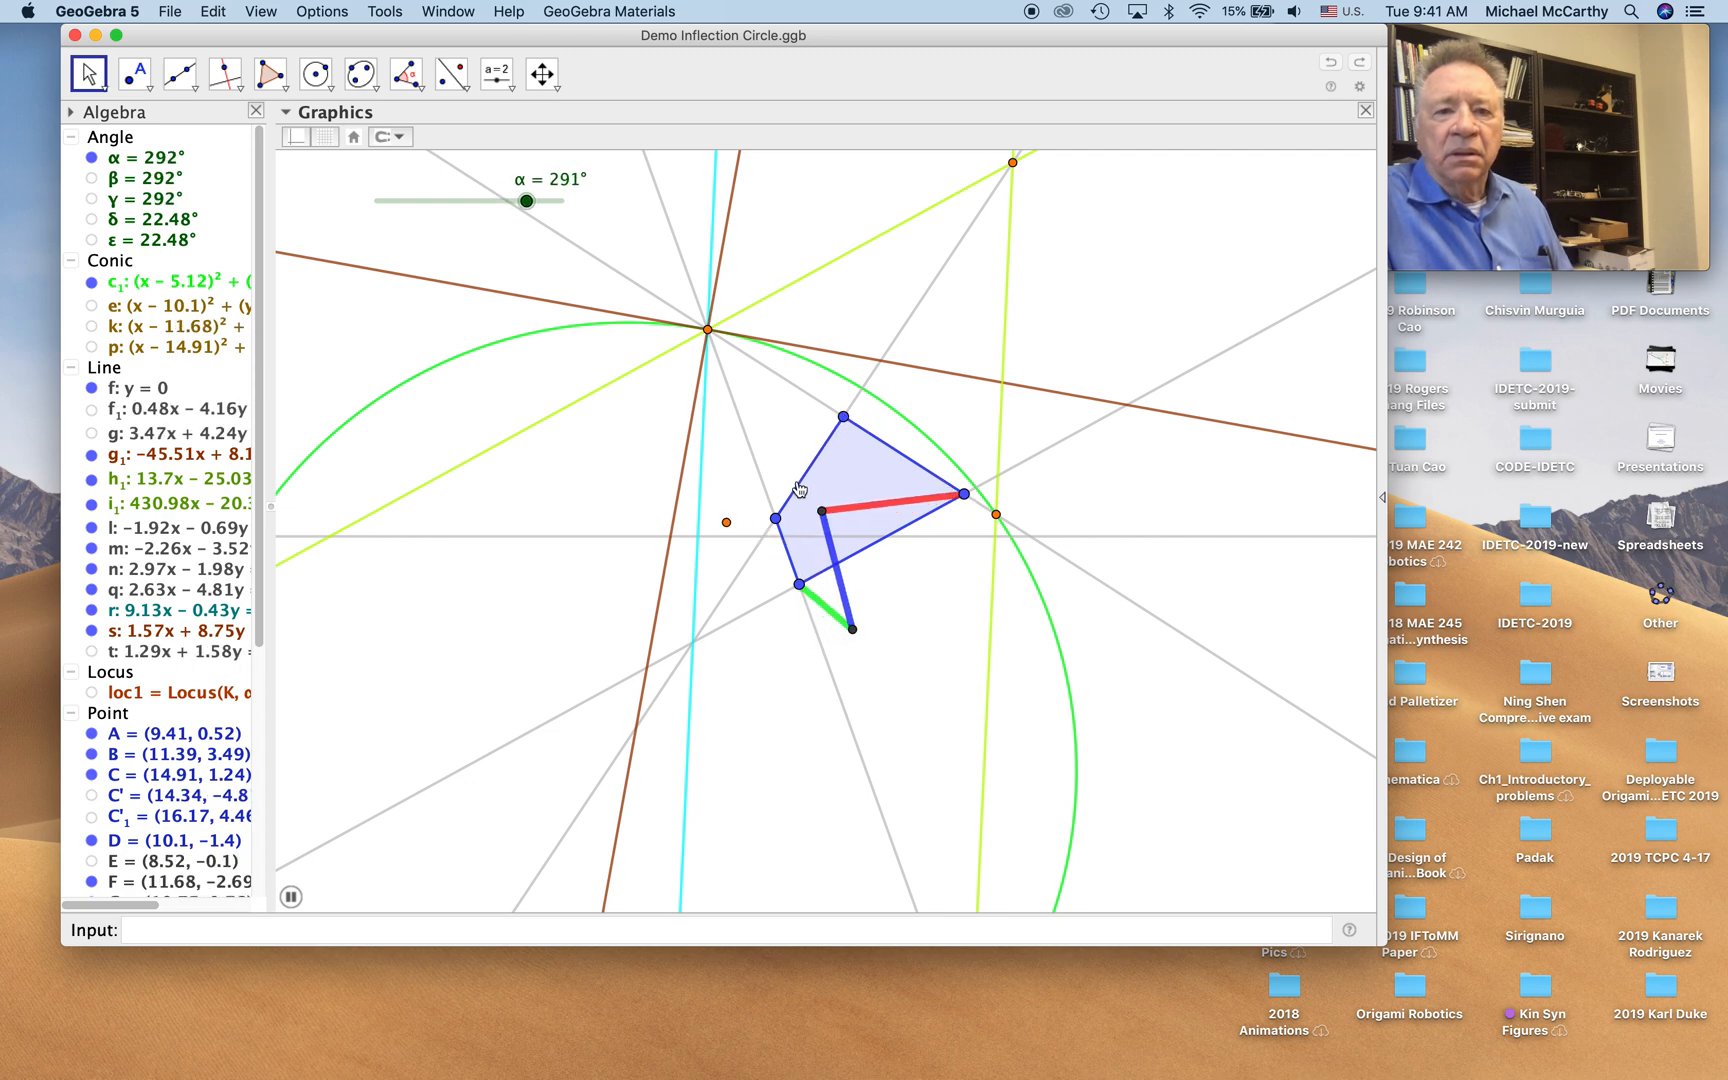
pyautogui.moveTo(526, 201); pyautogui.dragTo(557, 201)
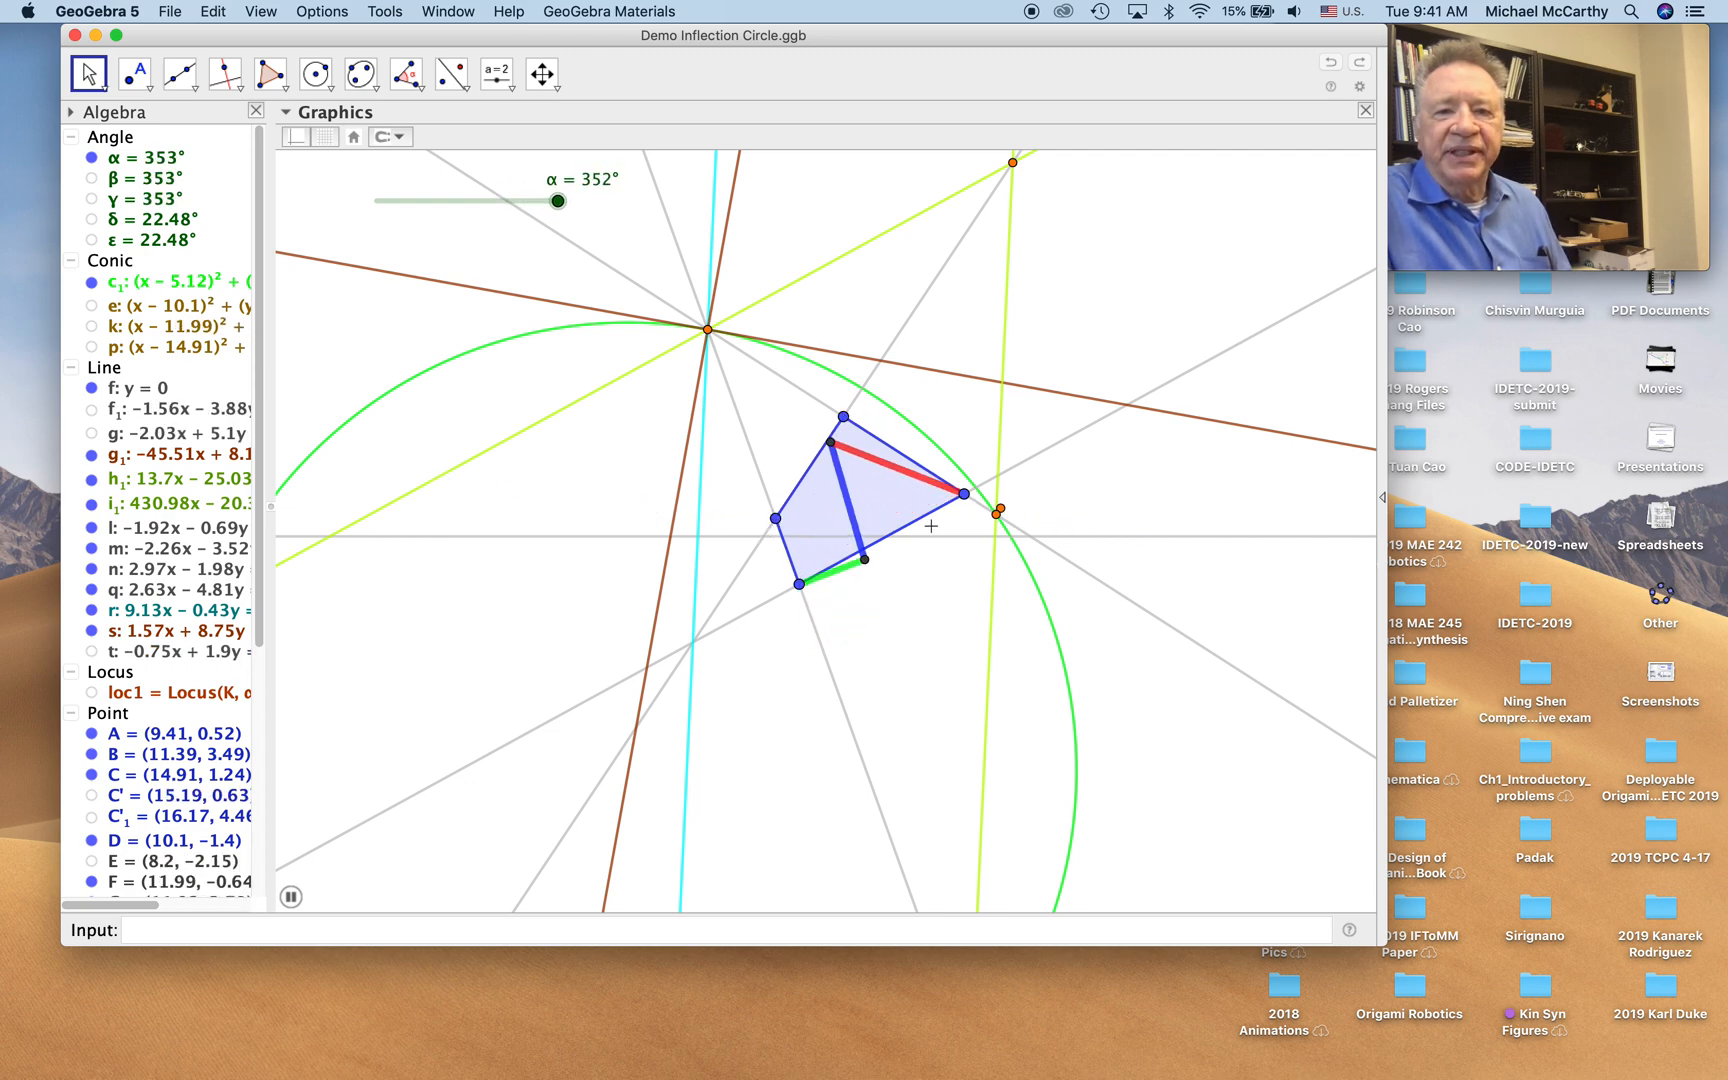
pyautogui.moveTo(558, 201); pyautogui.dragTo(404, 201)
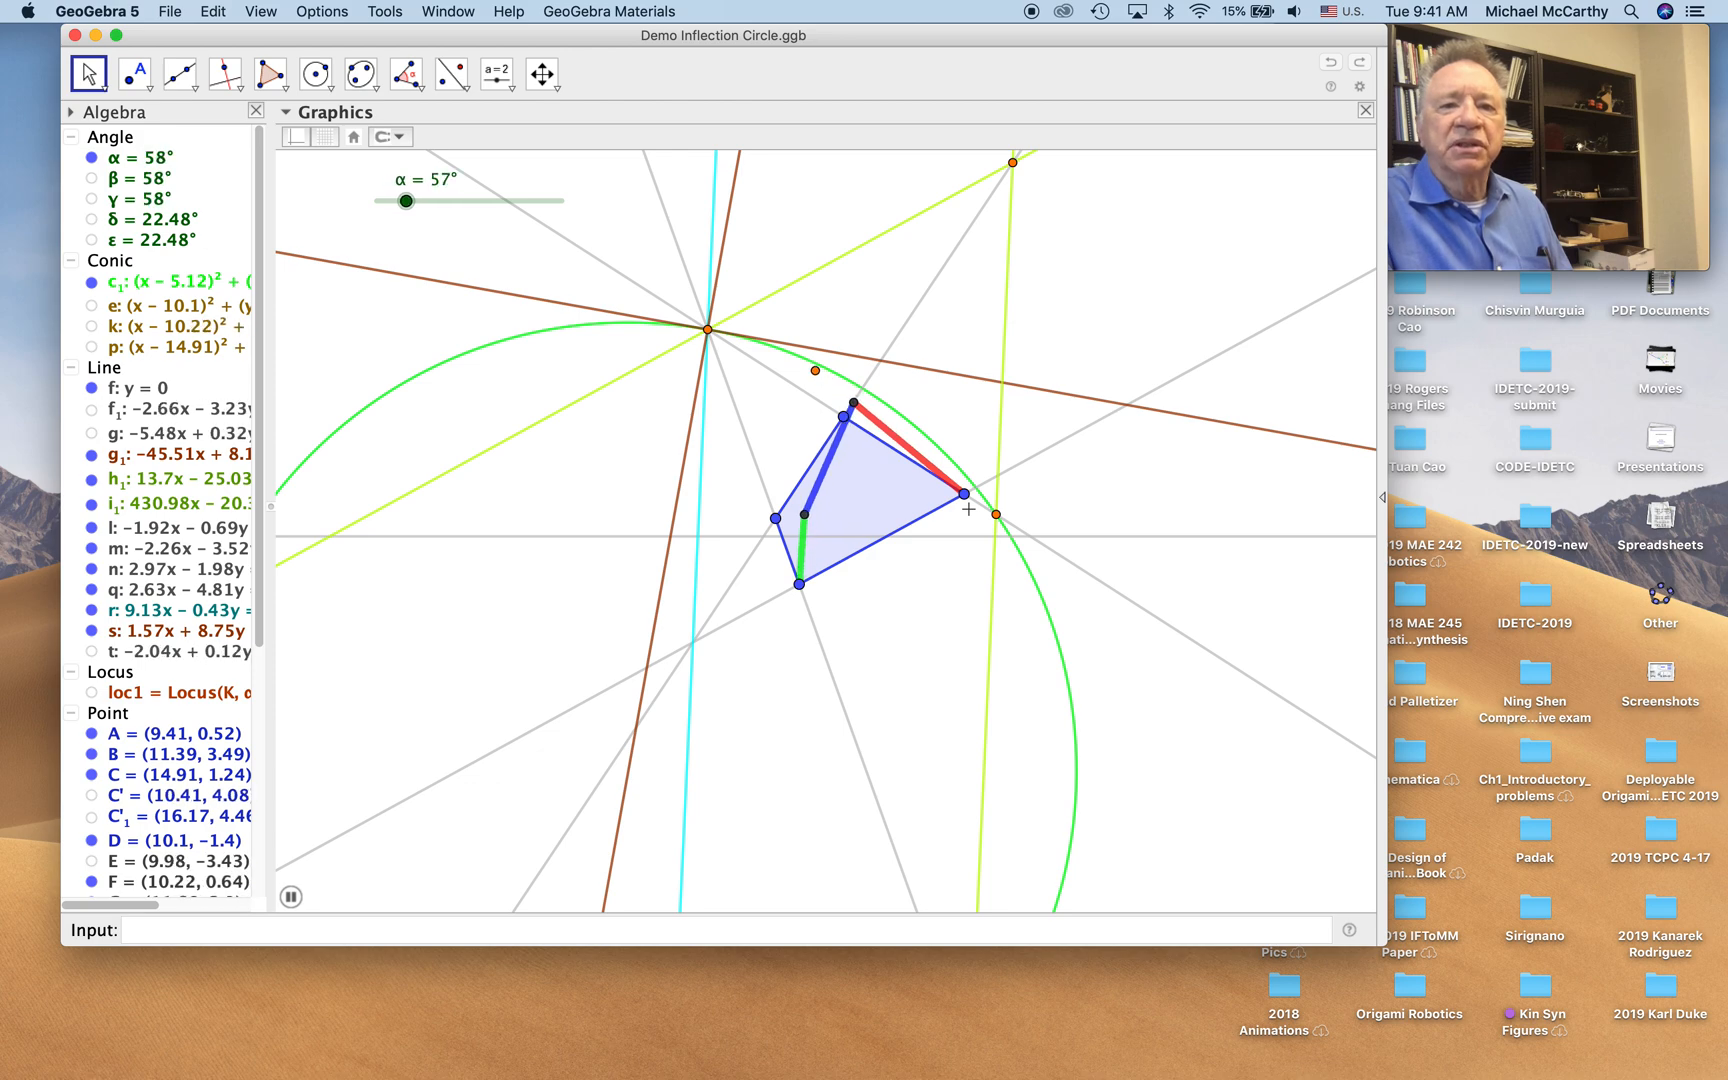
pyautogui.moveTo(404, 201); pyautogui.dragTo(439, 201)
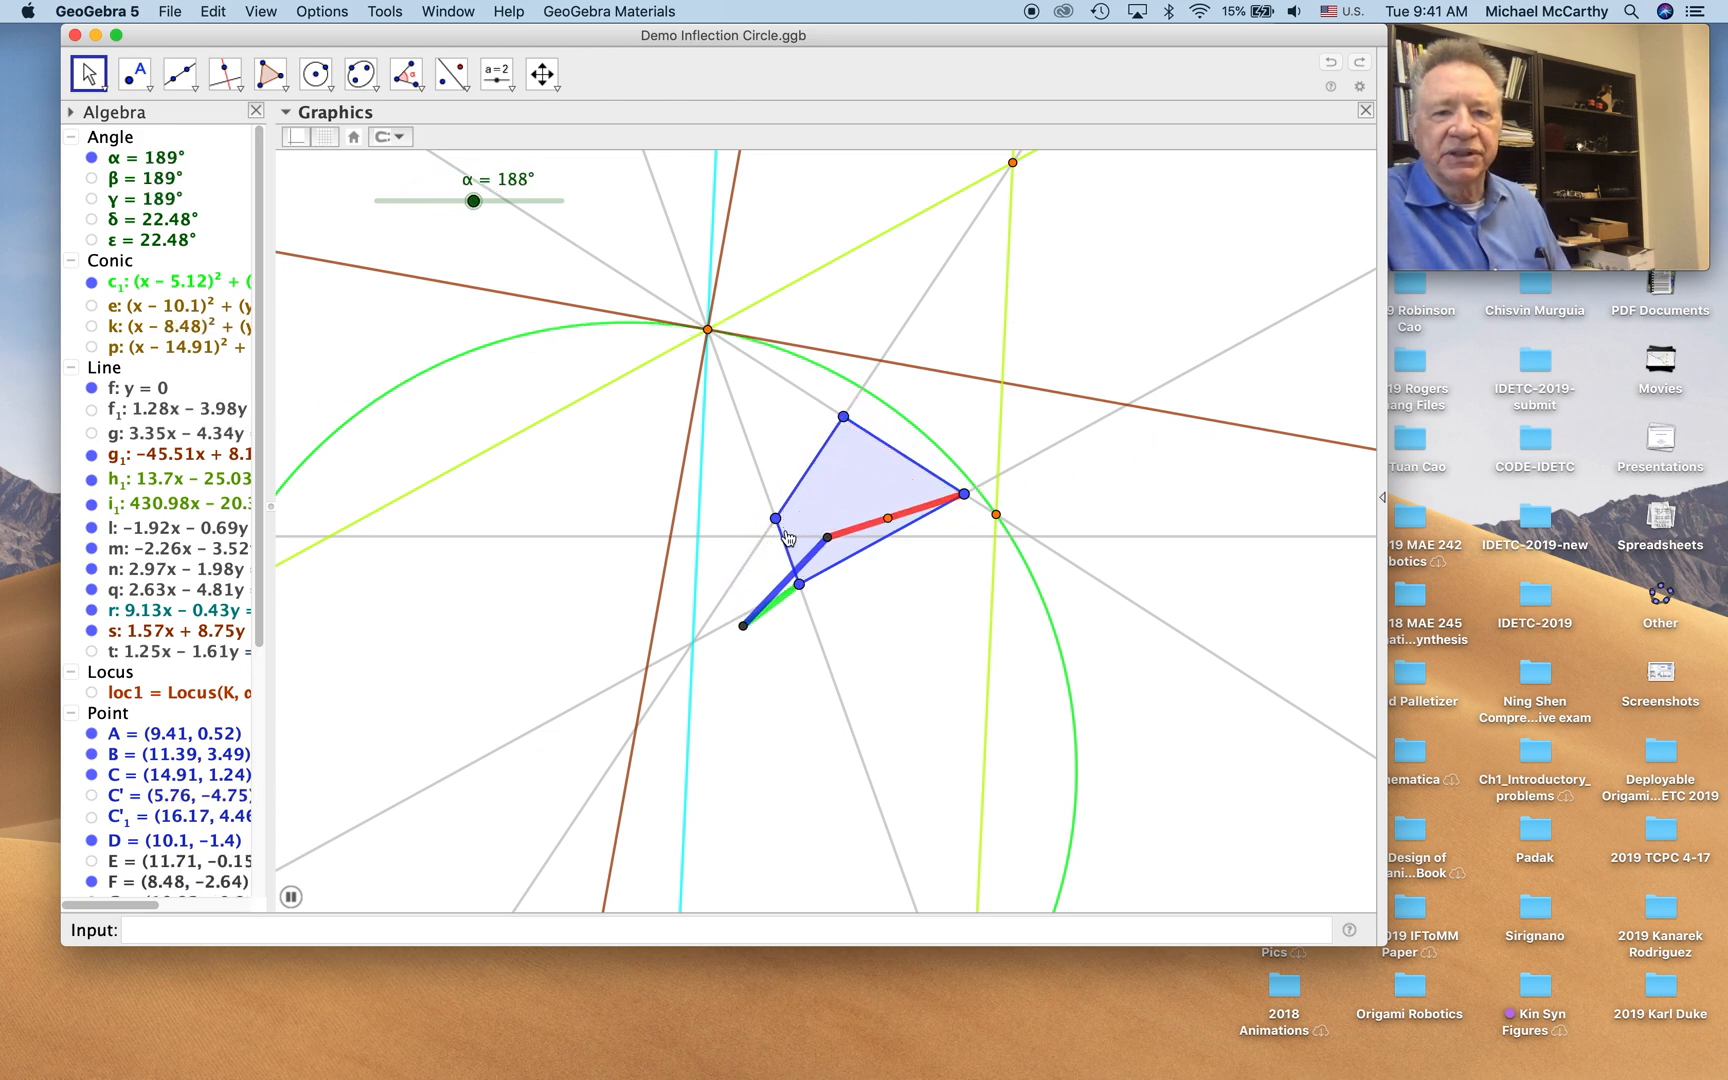
pyautogui.moveTo(474, 201); pyautogui.dragTo(507, 201)
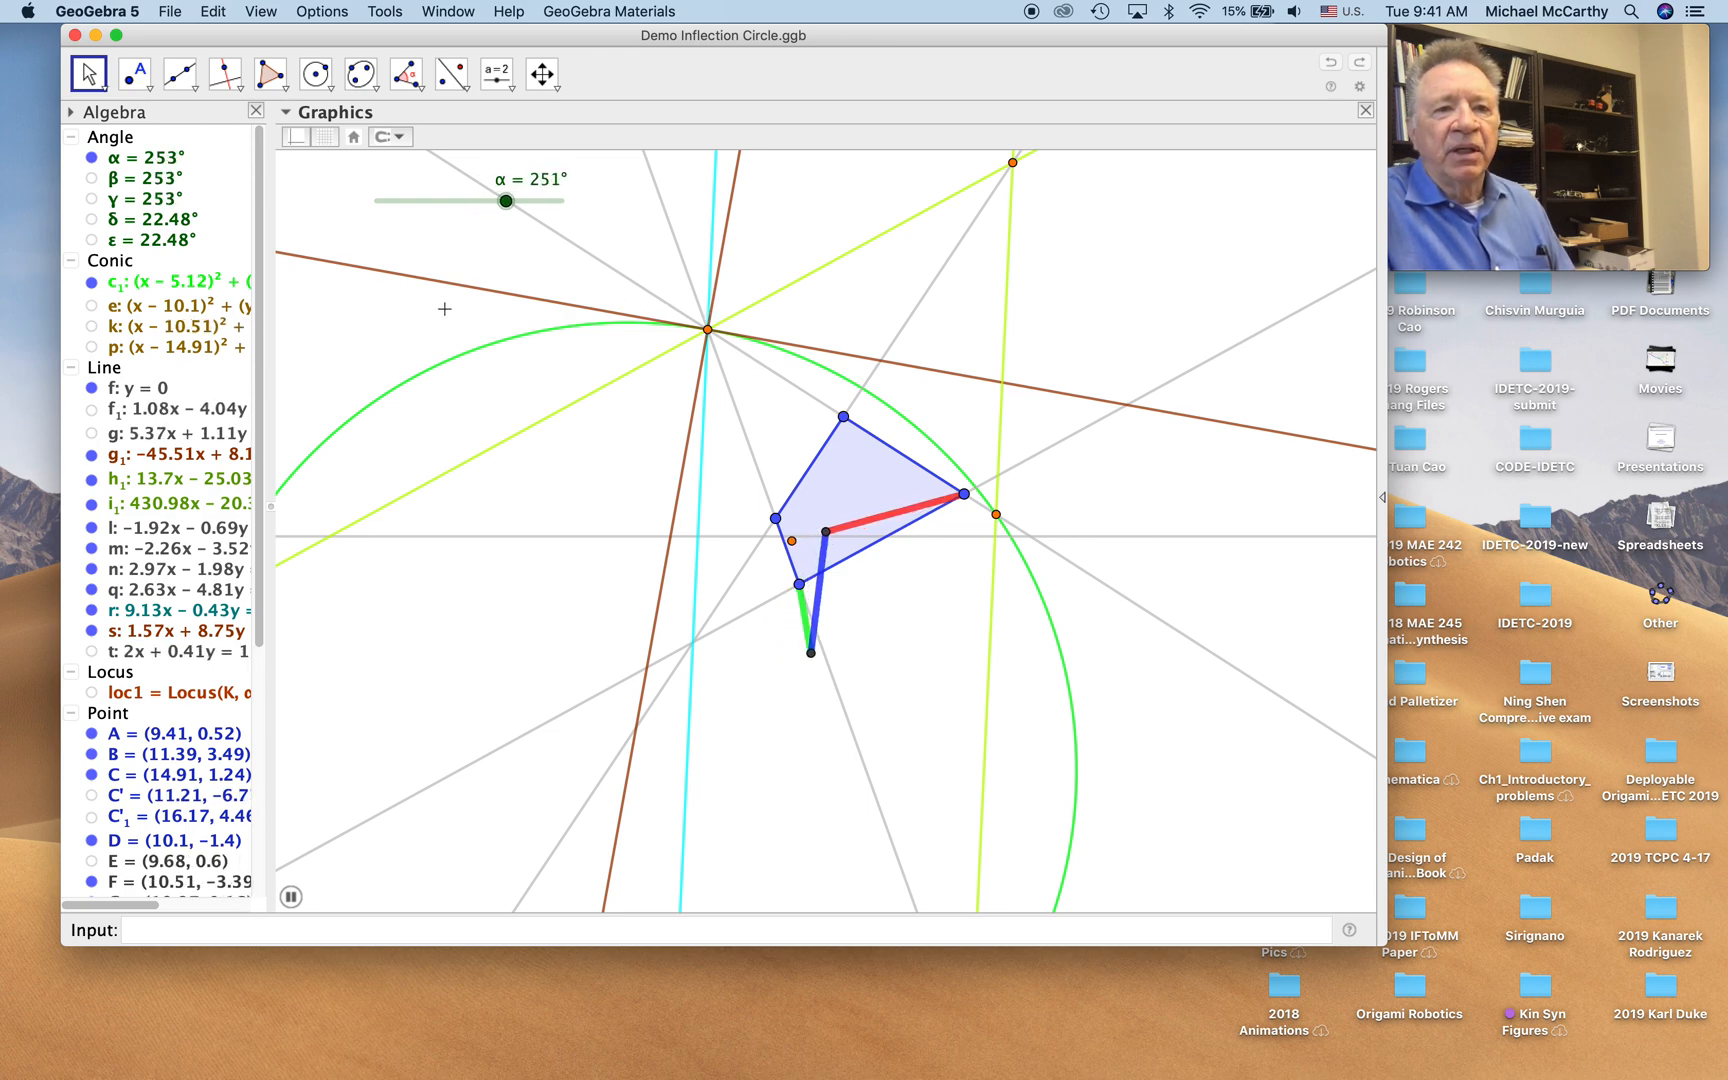
pyautogui.moveTo(505, 202); pyautogui.dragTo(540, 202)
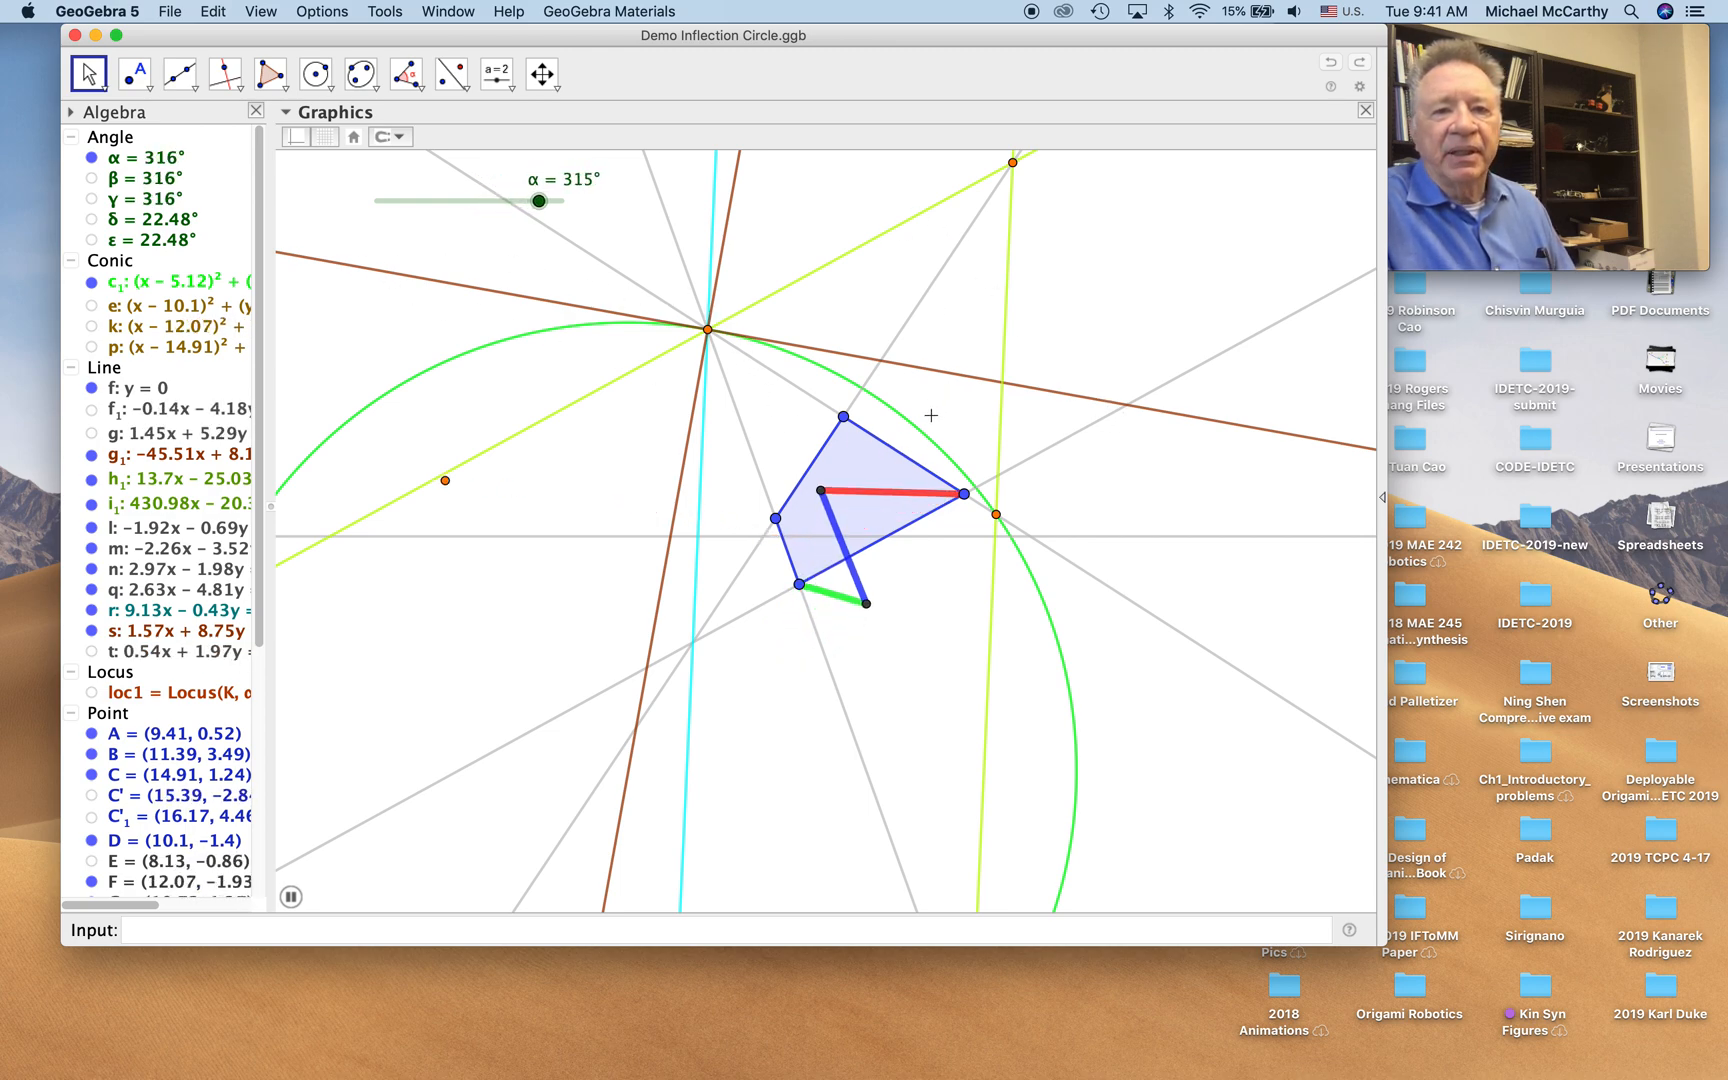
pyautogui.moveTo(539, 201); pyautogui.dragTo(385, 201)
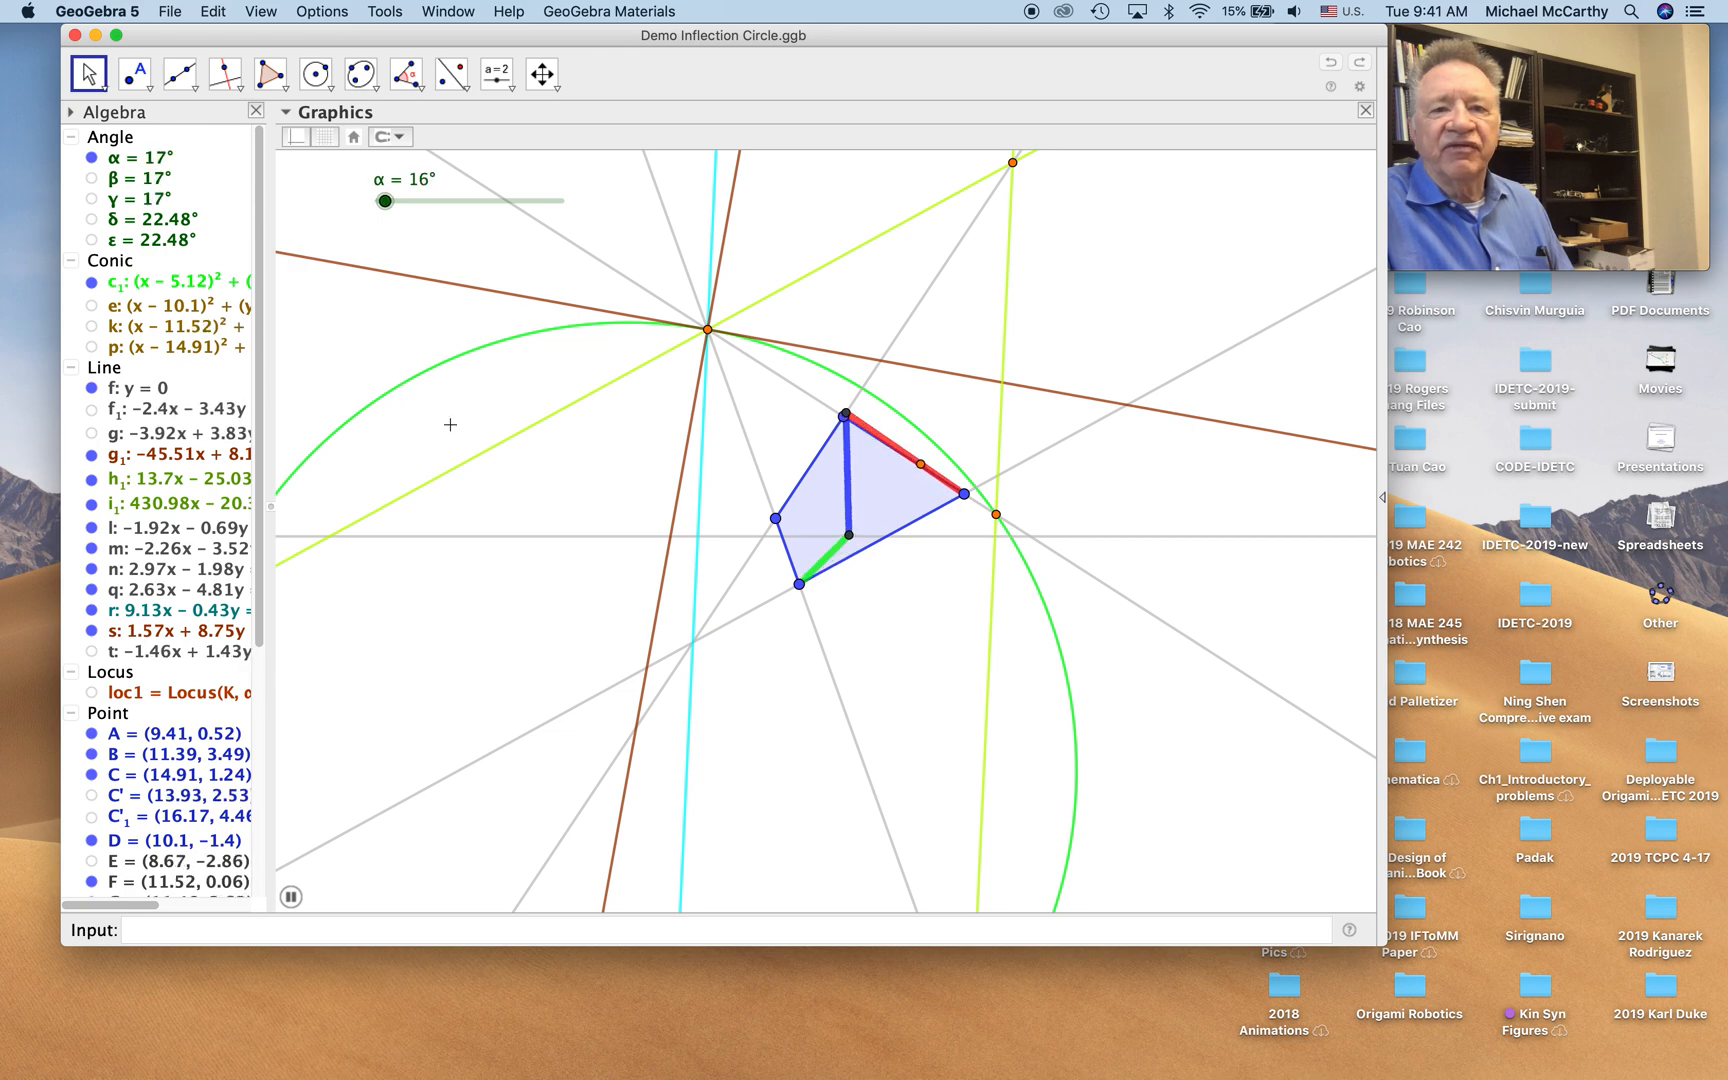
pyautogui.moveTo(386, 201); pyautogui.dragTo(417, 201)
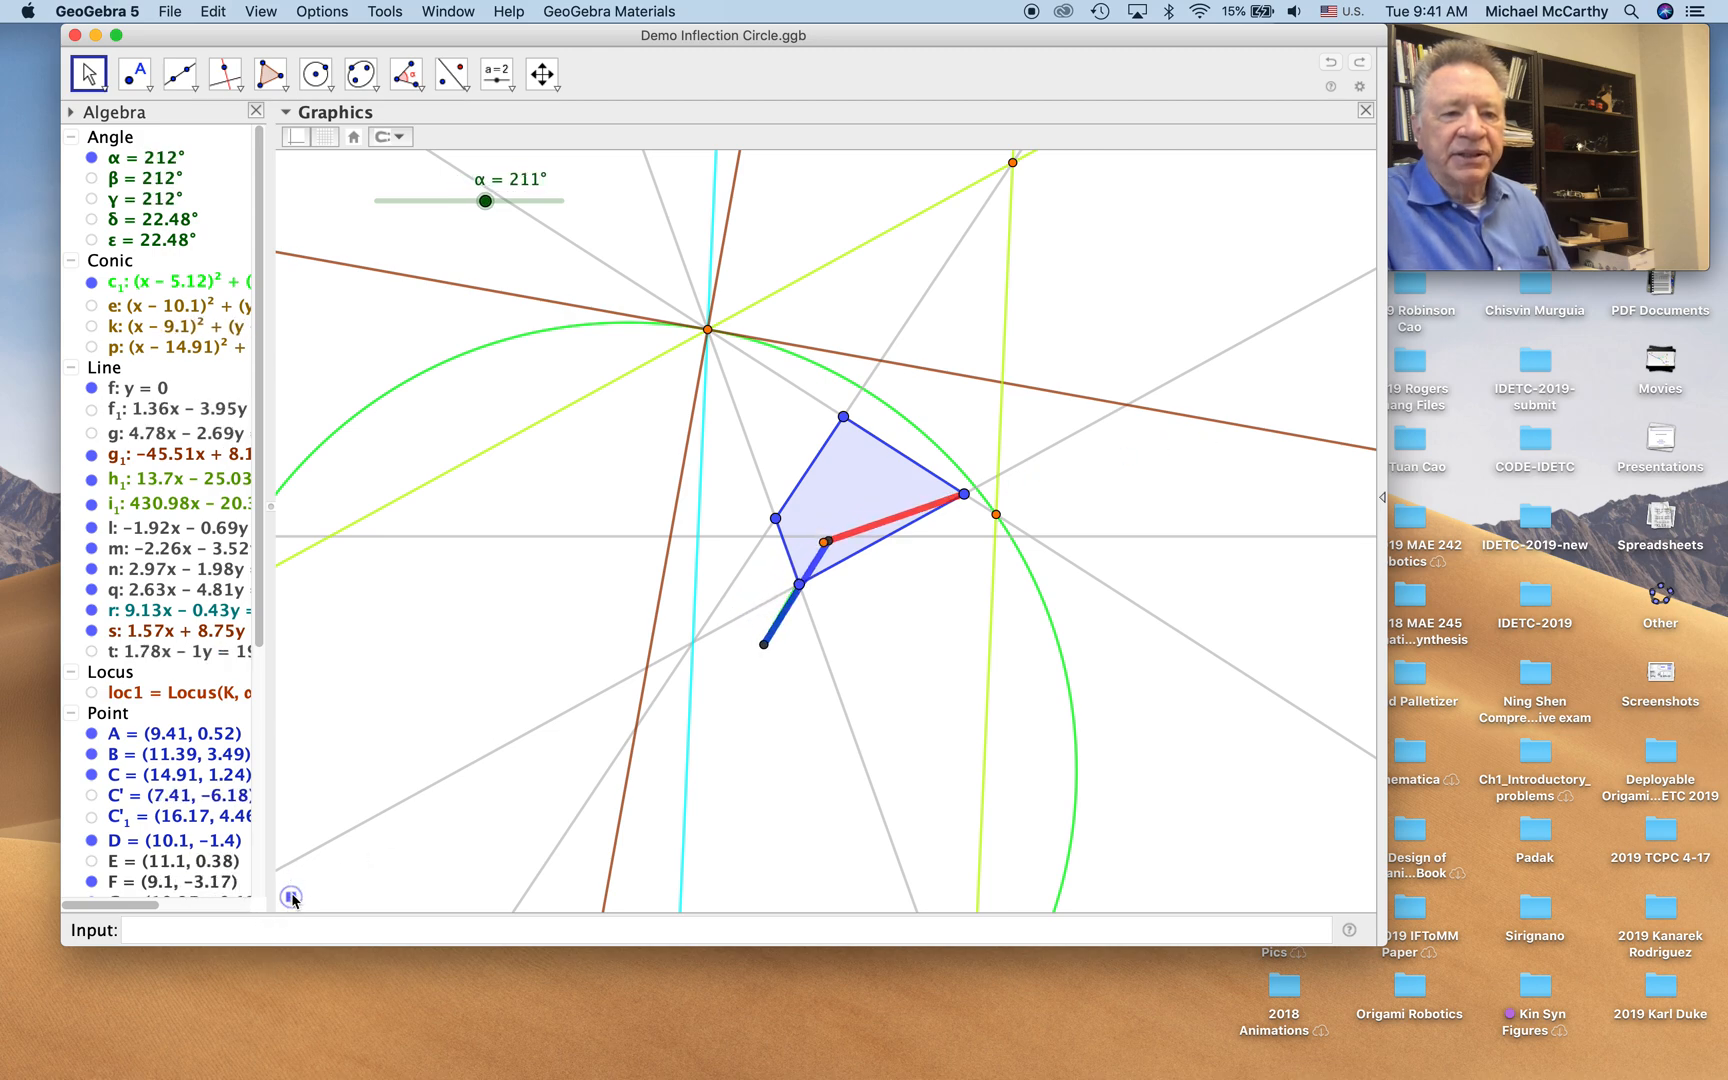
pyautogui.moveTo(485, 201); pyautogui.dragTo(496, 201)
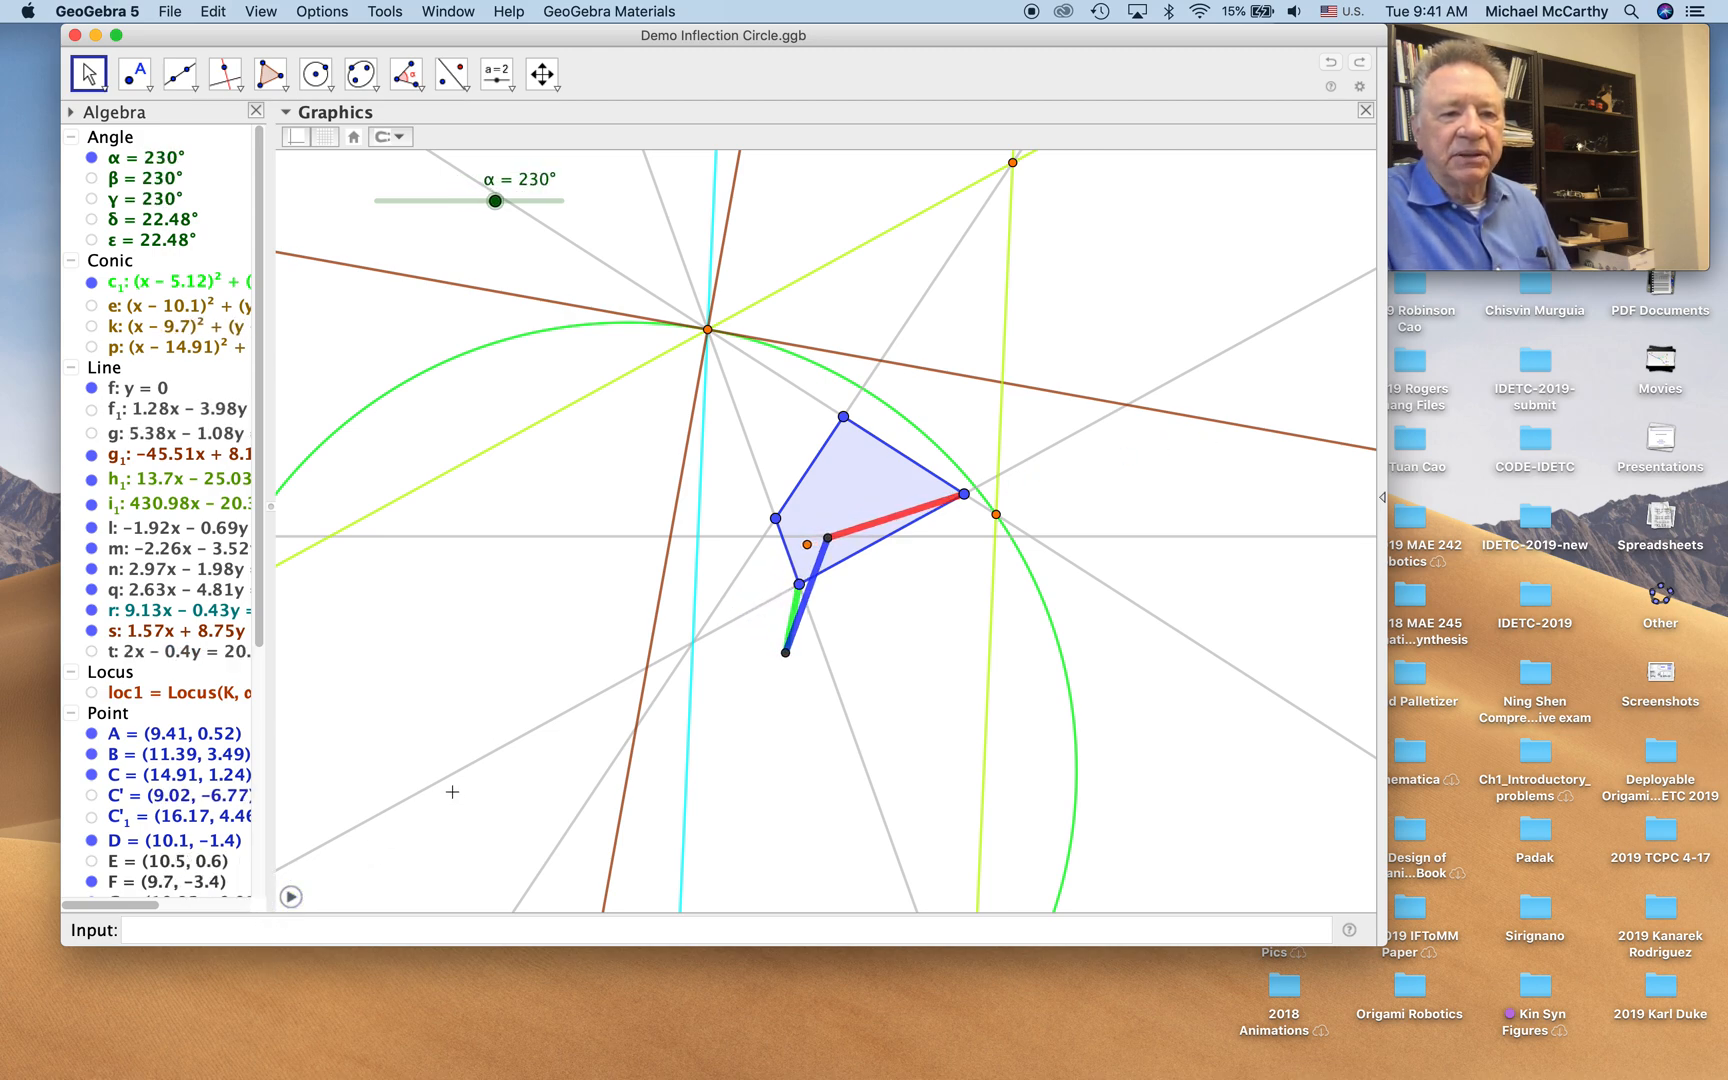
# Hide the cyan line r and the slanted and vertical yellow lines
pyautogui.click(150, 590)
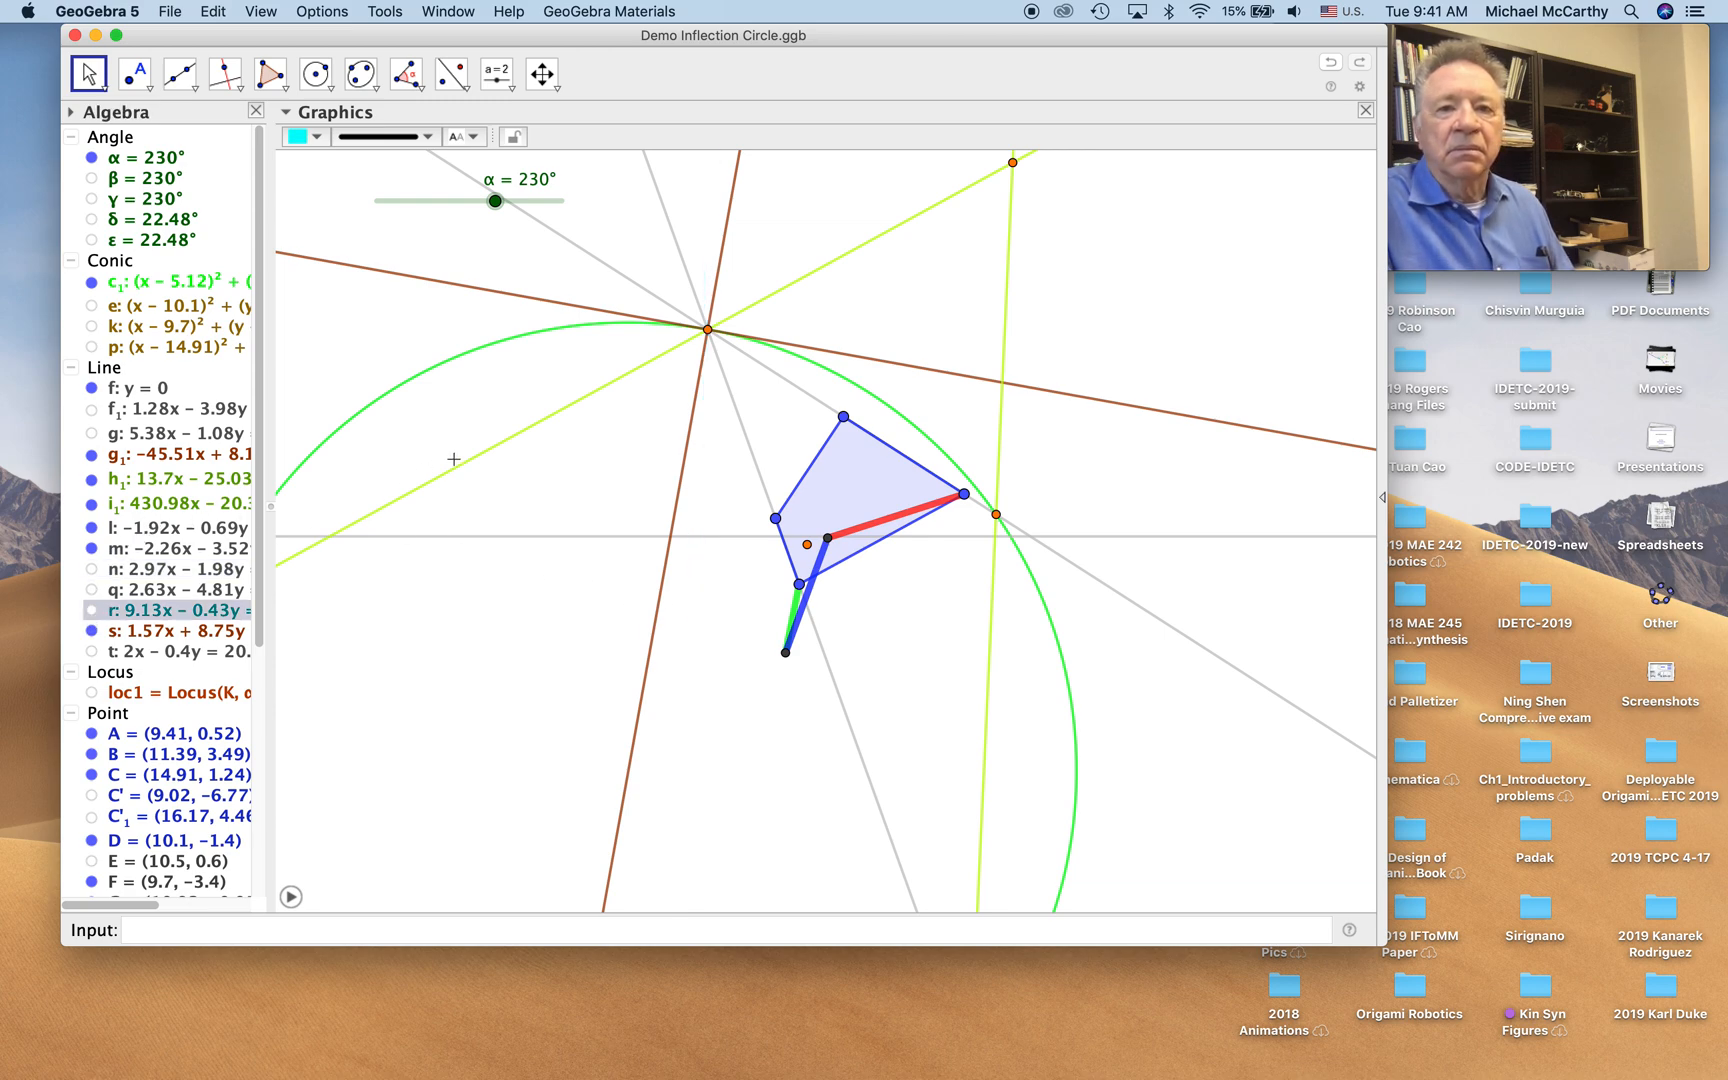
pyautogui.click(160, 479)
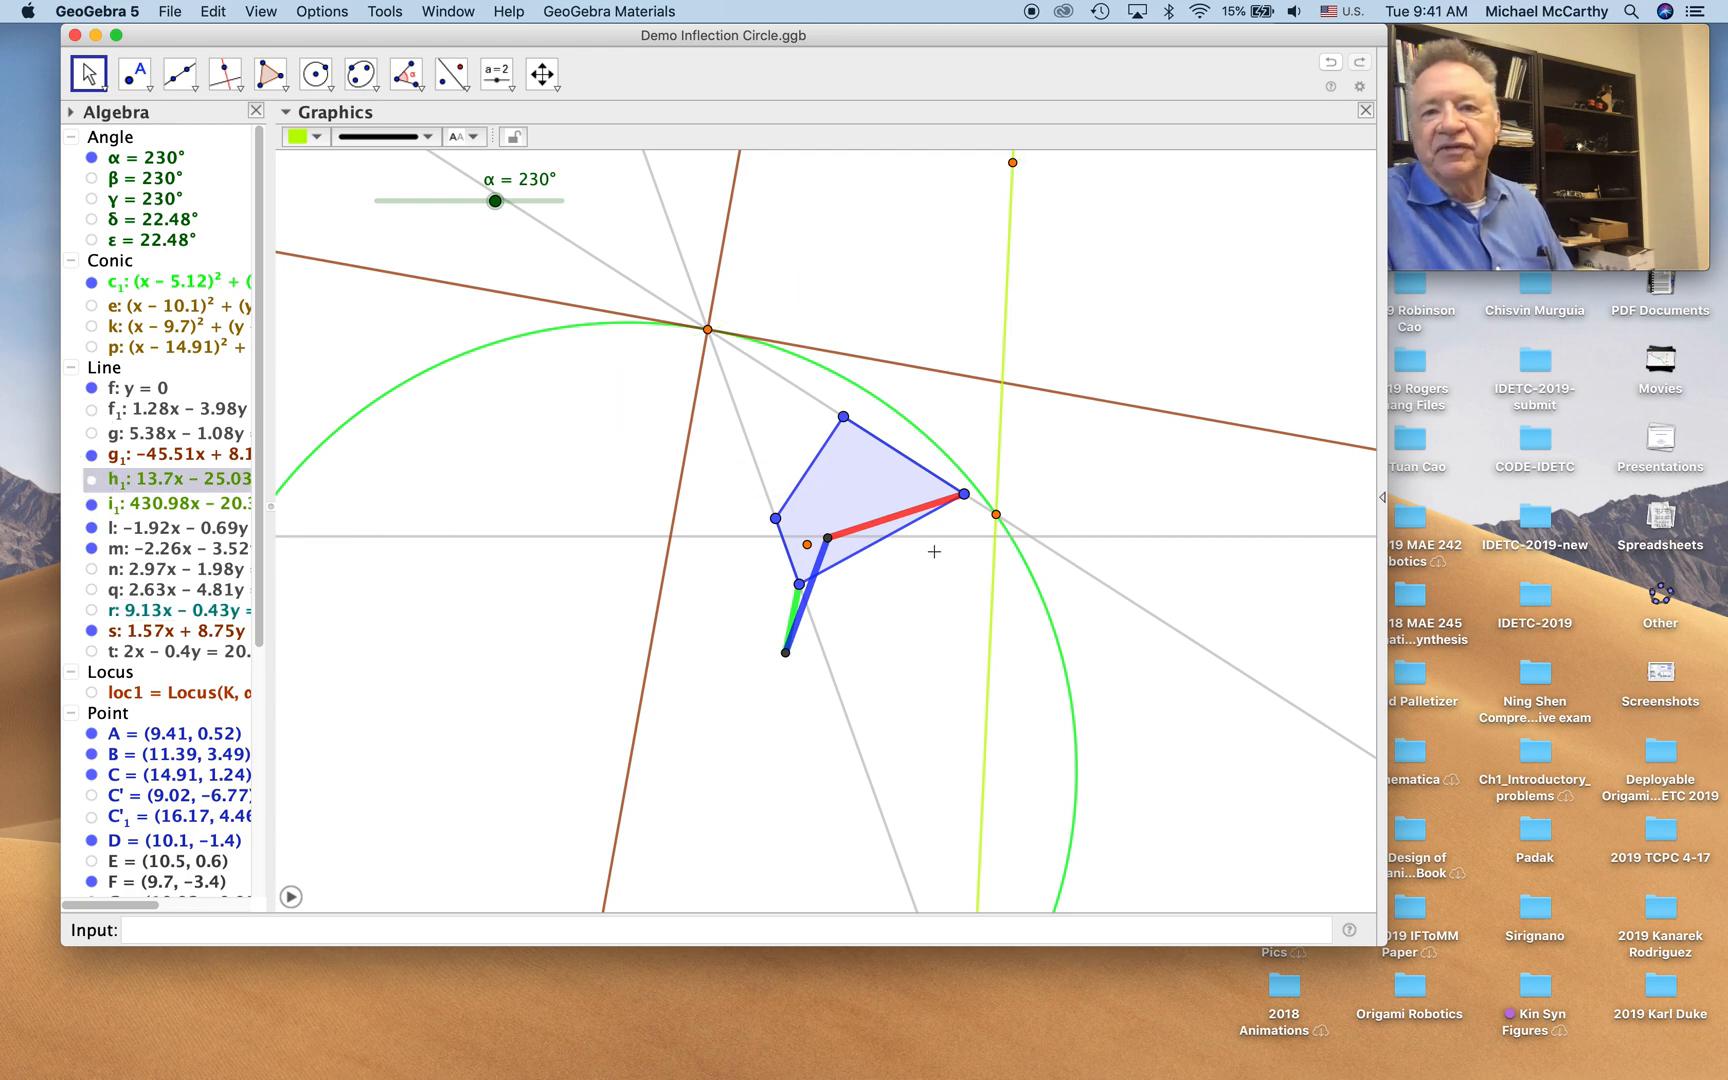
pyautogui.click(160, 503)
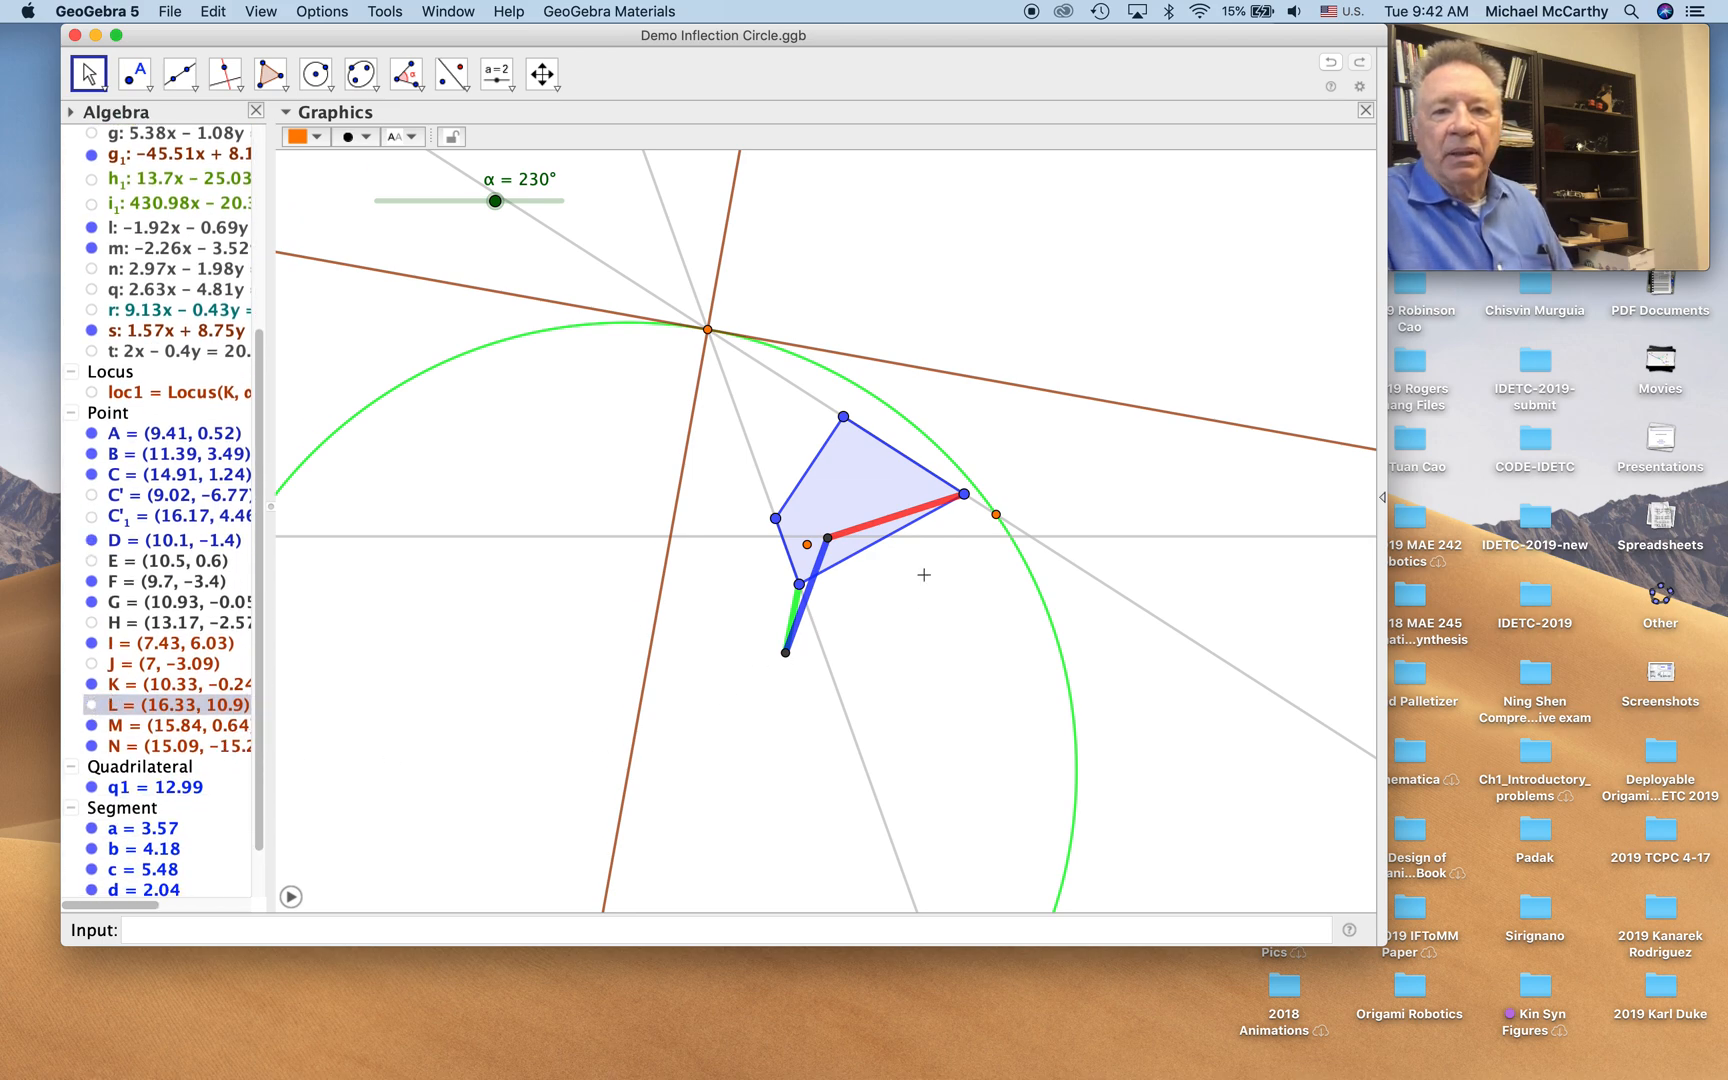
pyautogui.moveTo(994, 543)
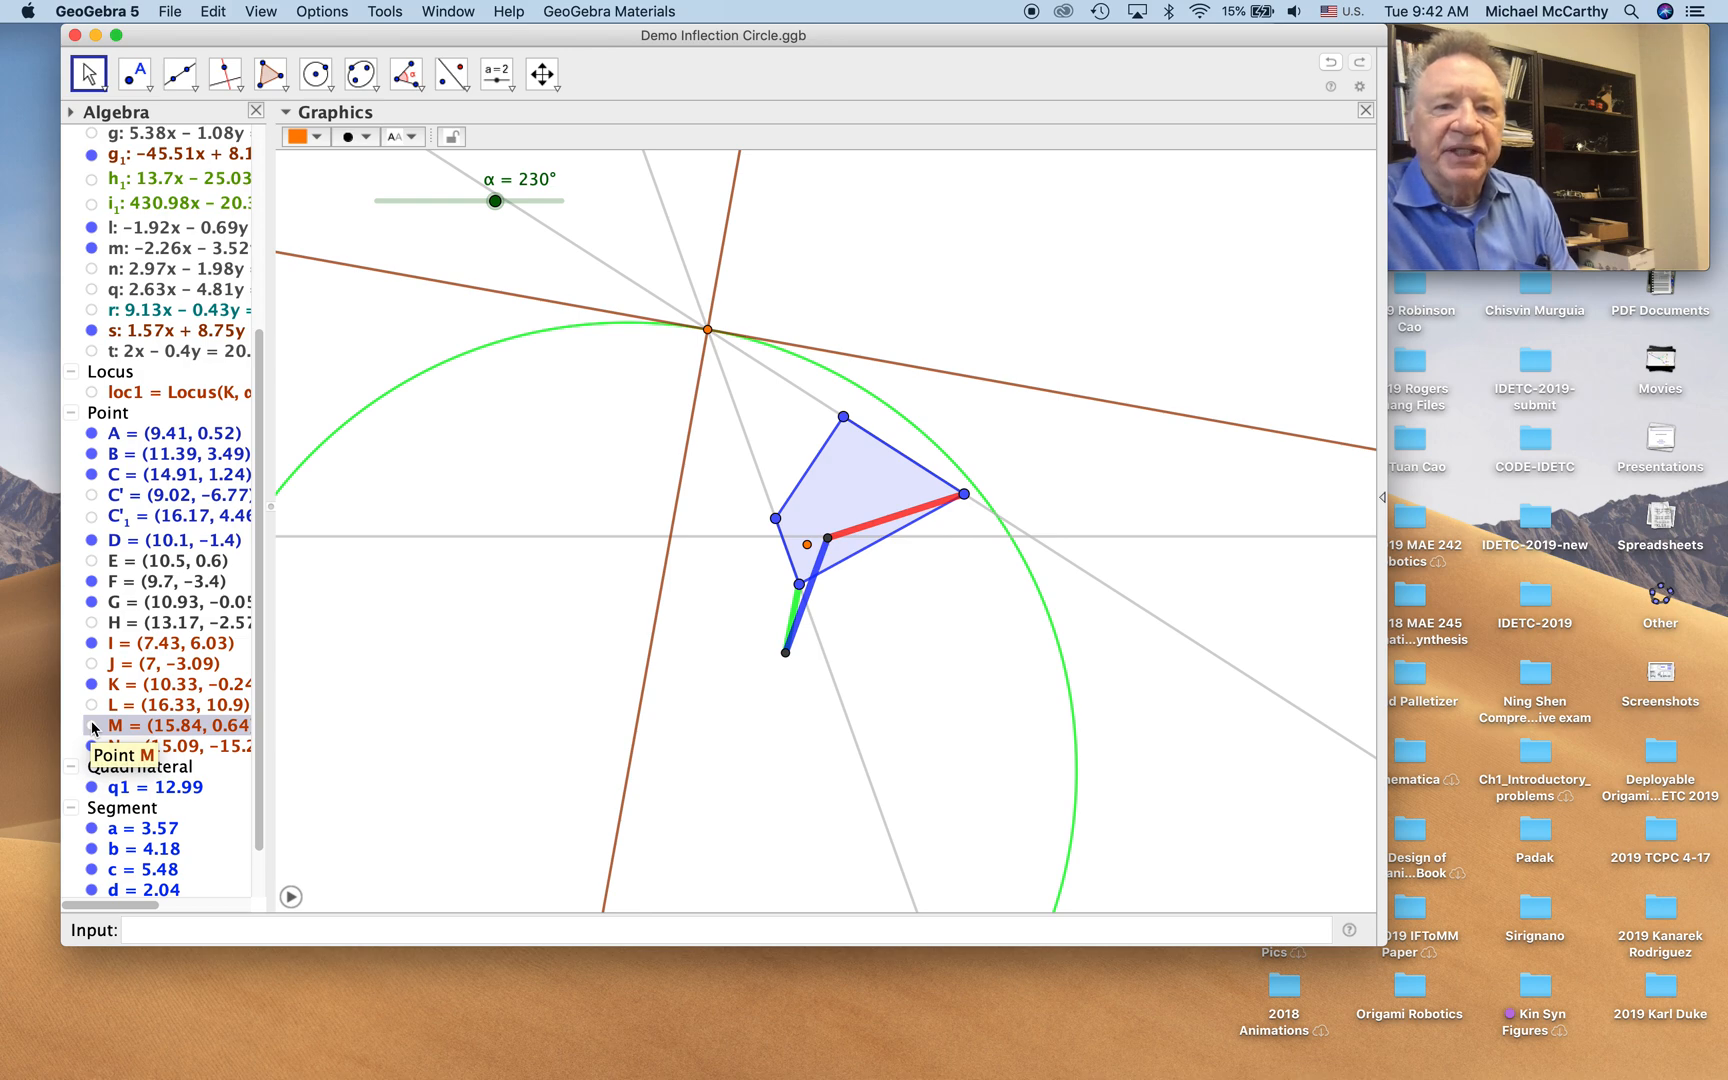
pyautogui.moveTo(731, 464)
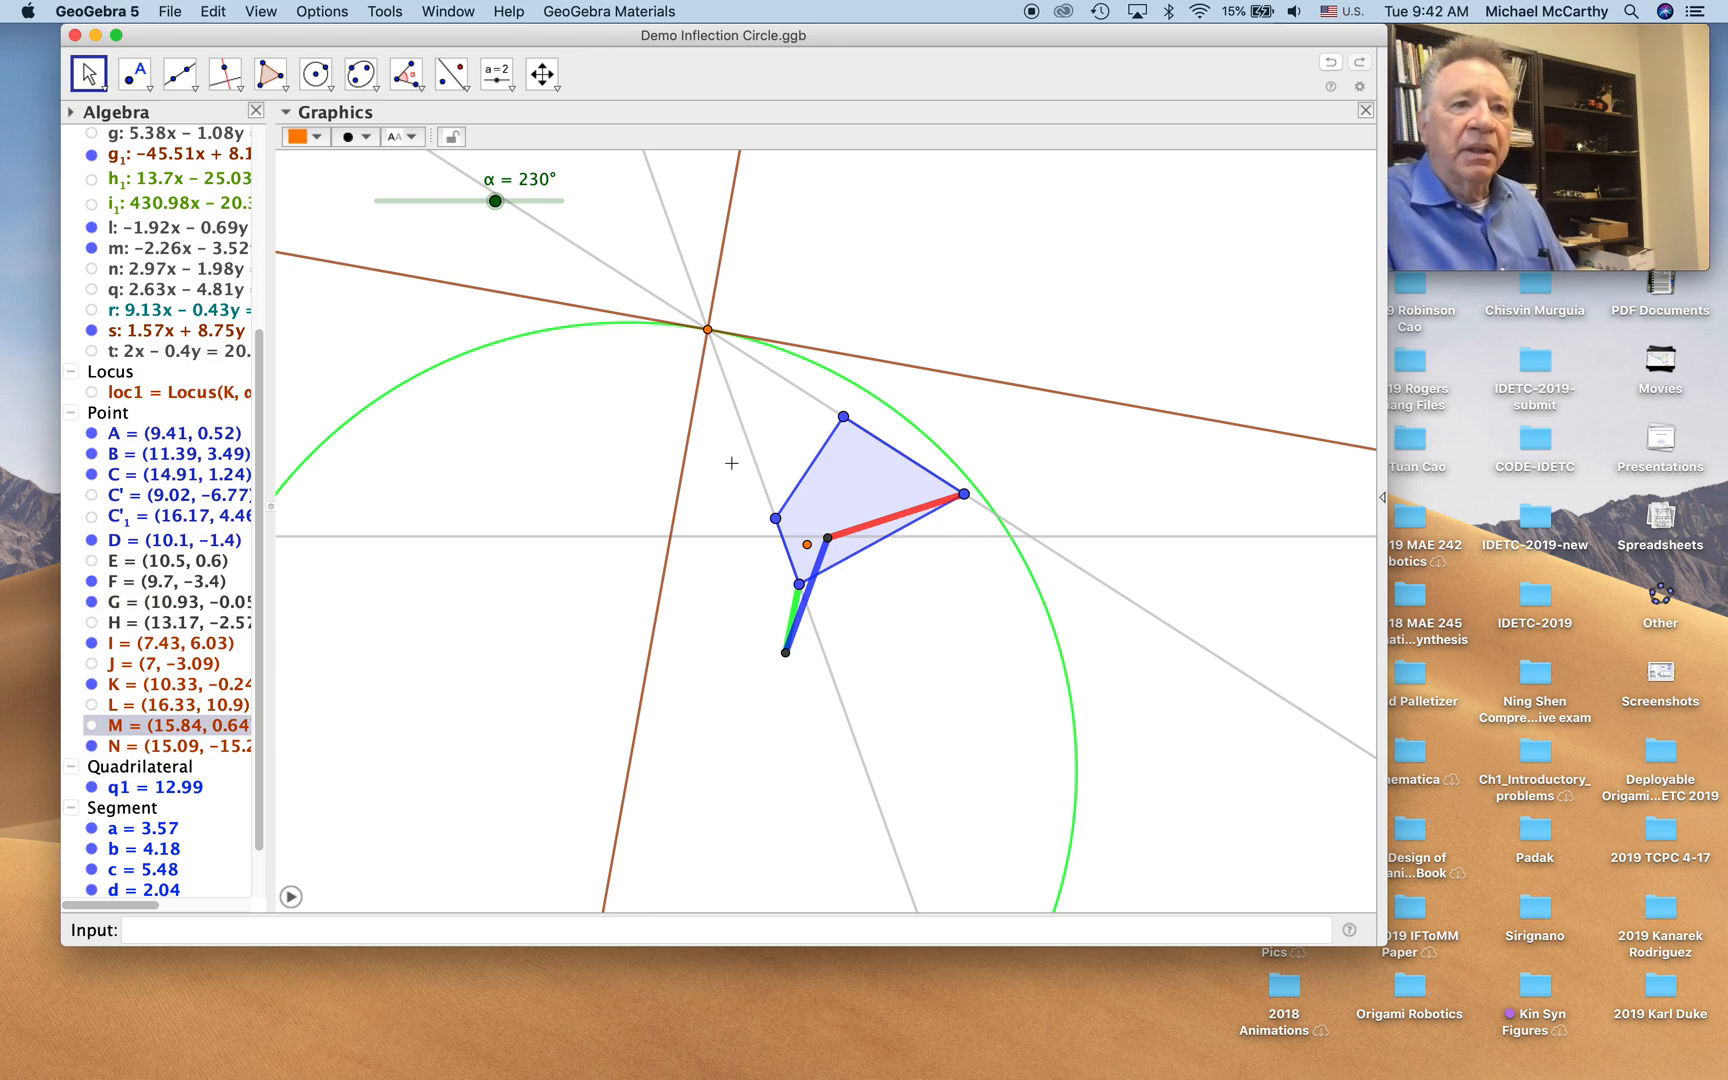
pyautogui.moveTo(225, 75)
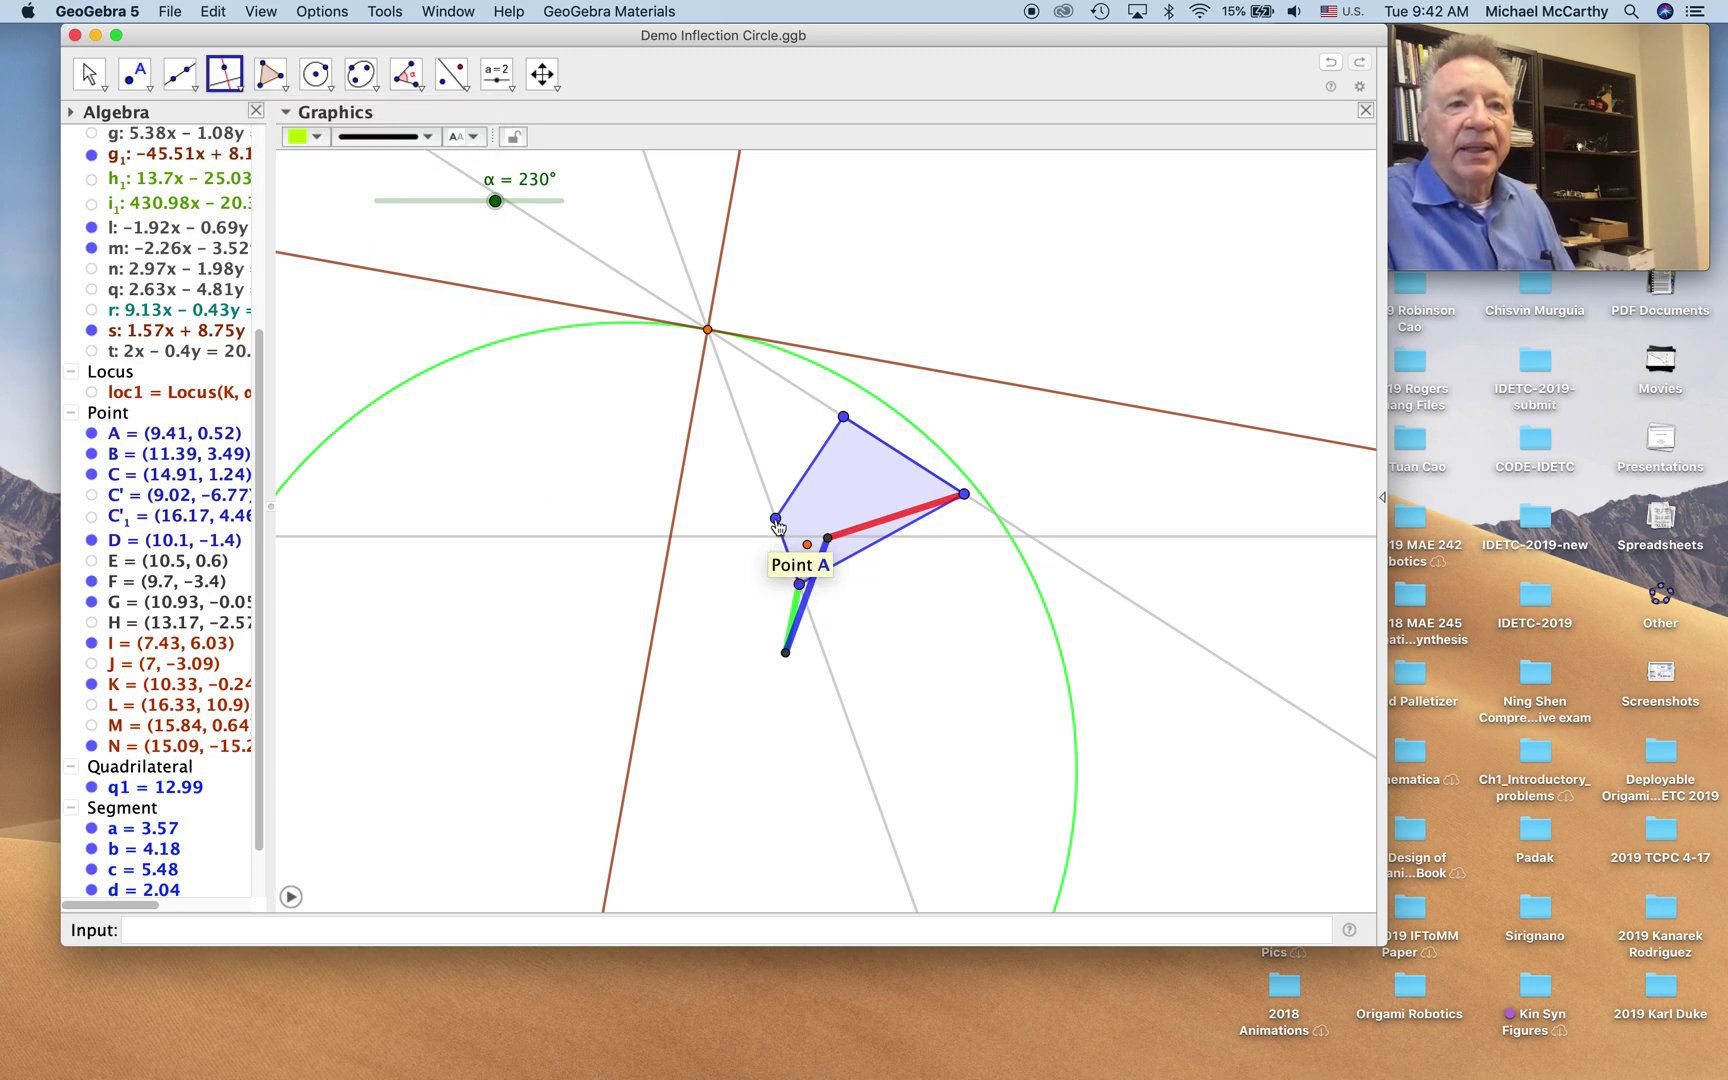
pyautogui.moveTo(757, 478)
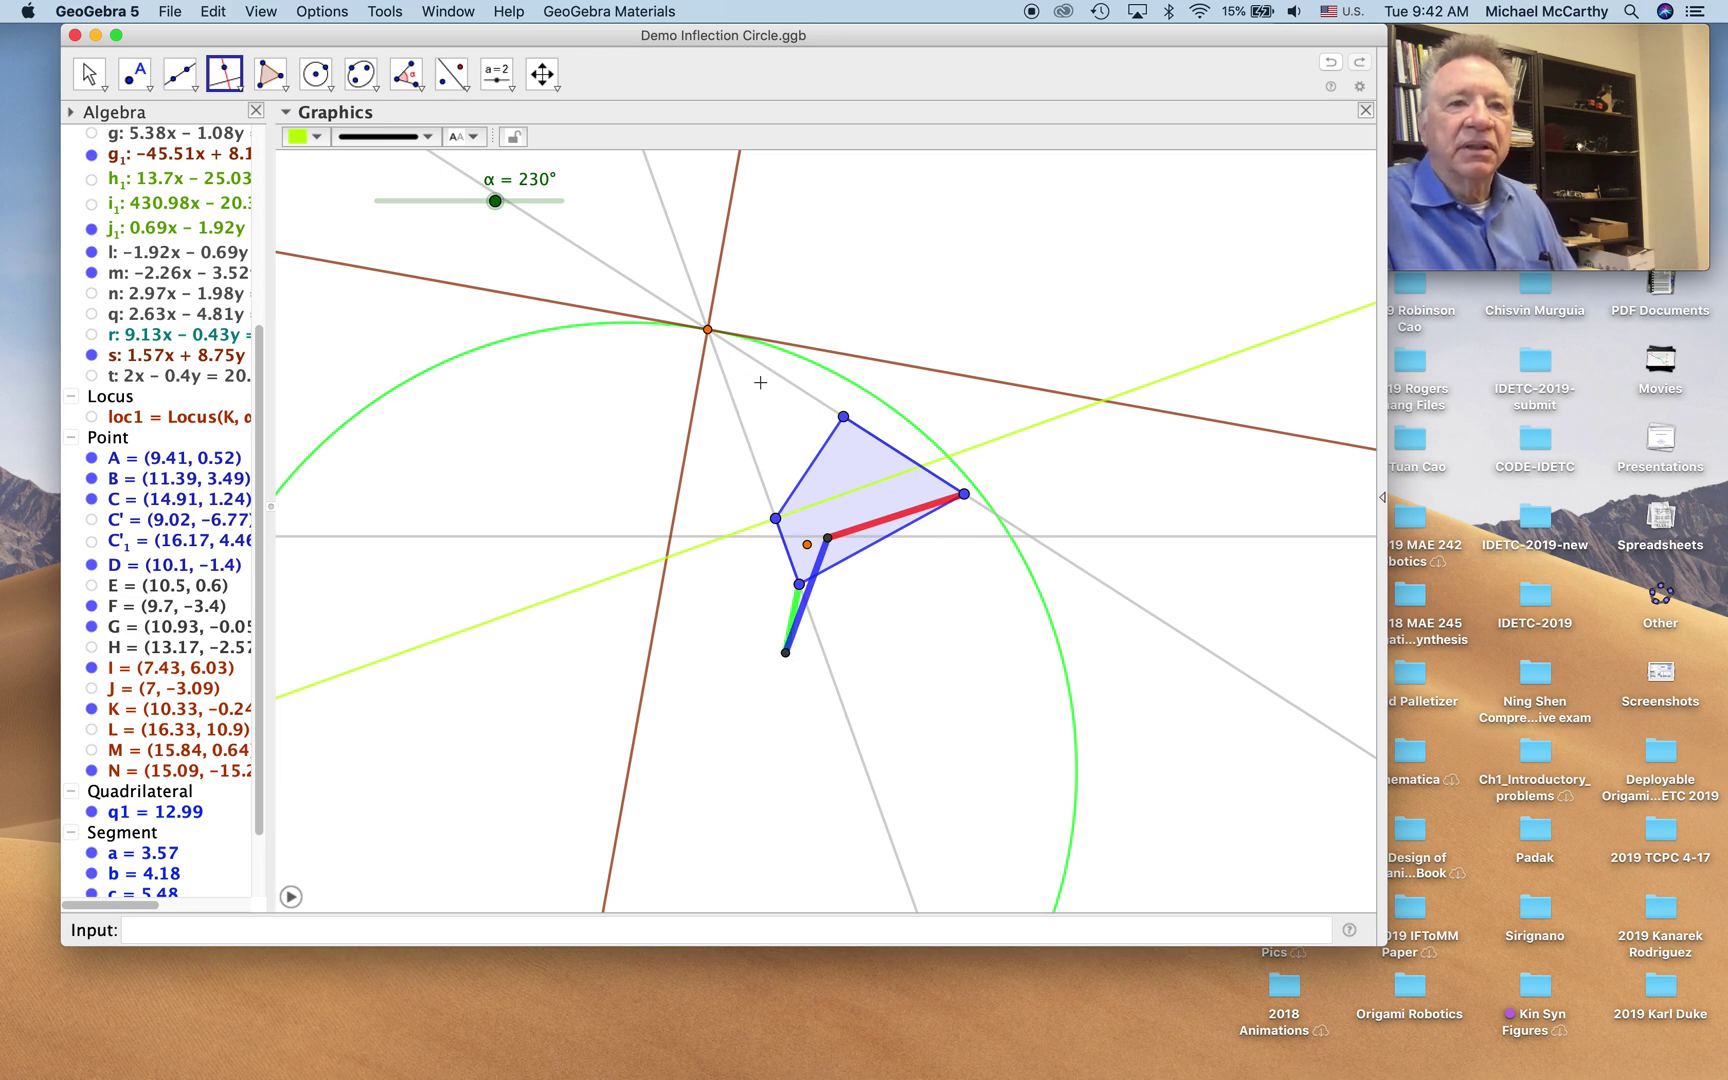
pyautogui.moveTo(842, 415)
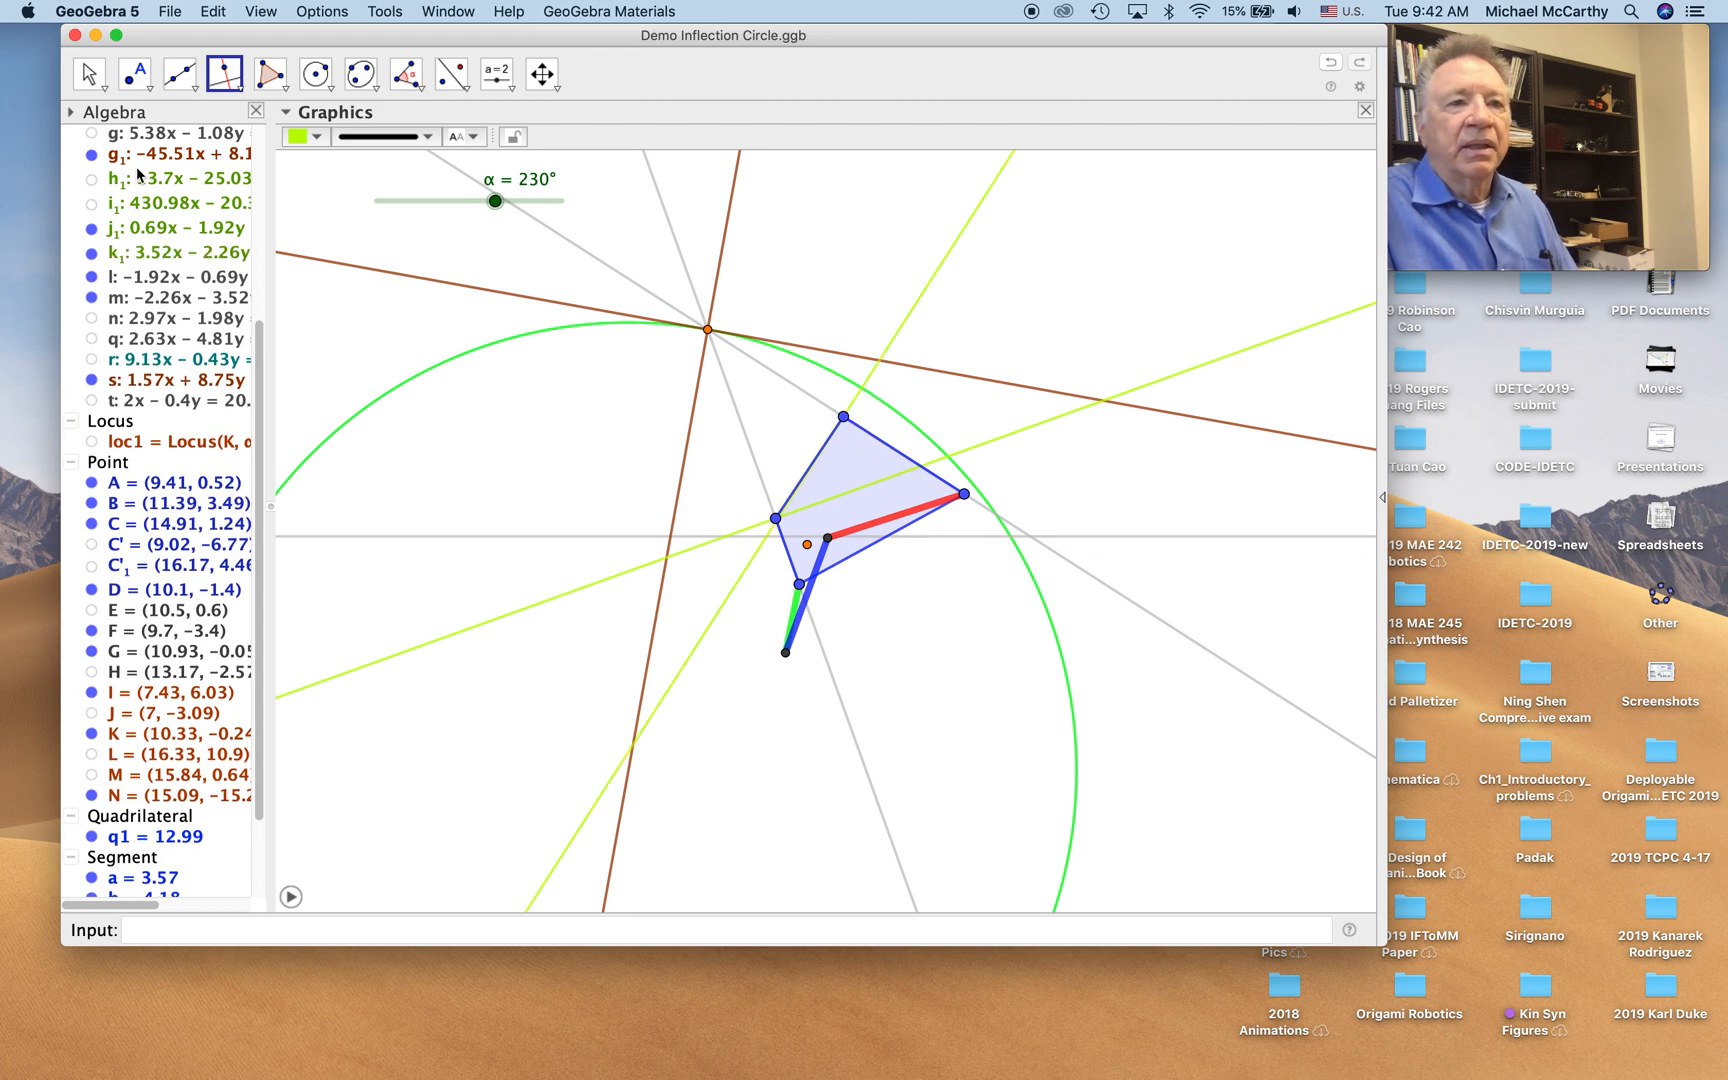
pyautogui.moveTo(180, 73)
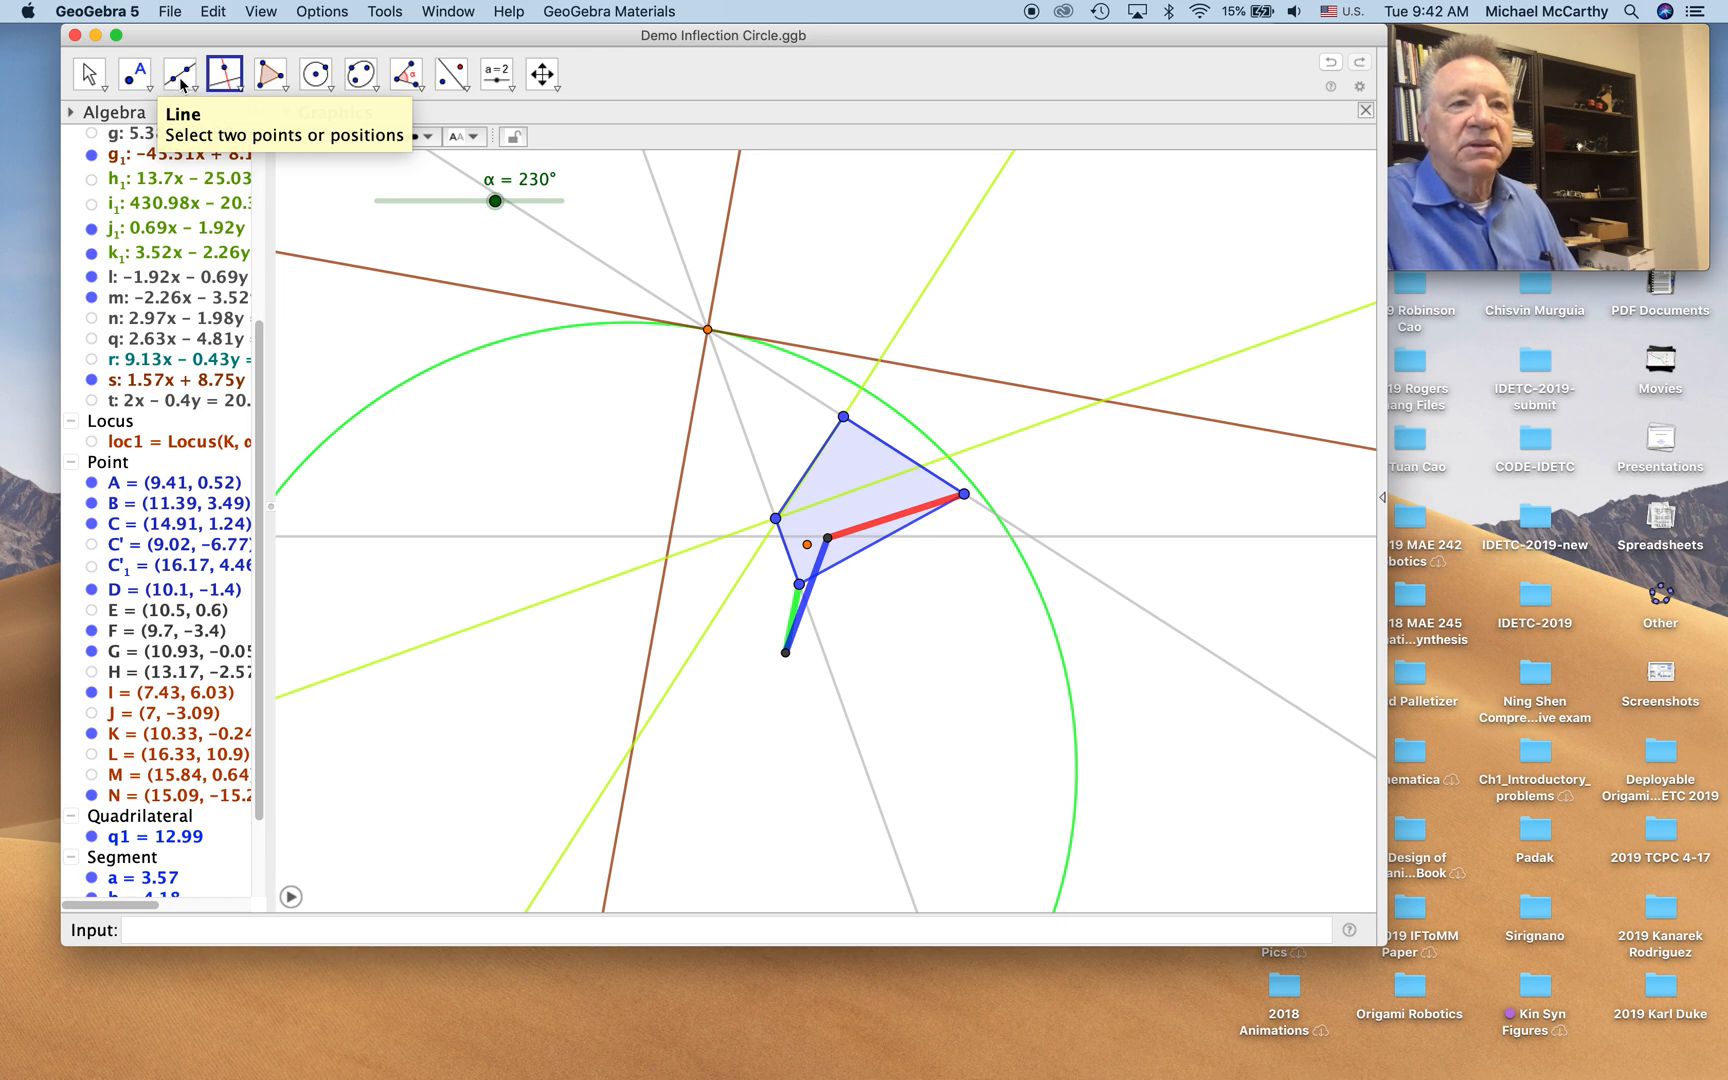
# Switch the point tools to Intersect for marking crossings of the construction lines
pyautogui.click(134, 74)
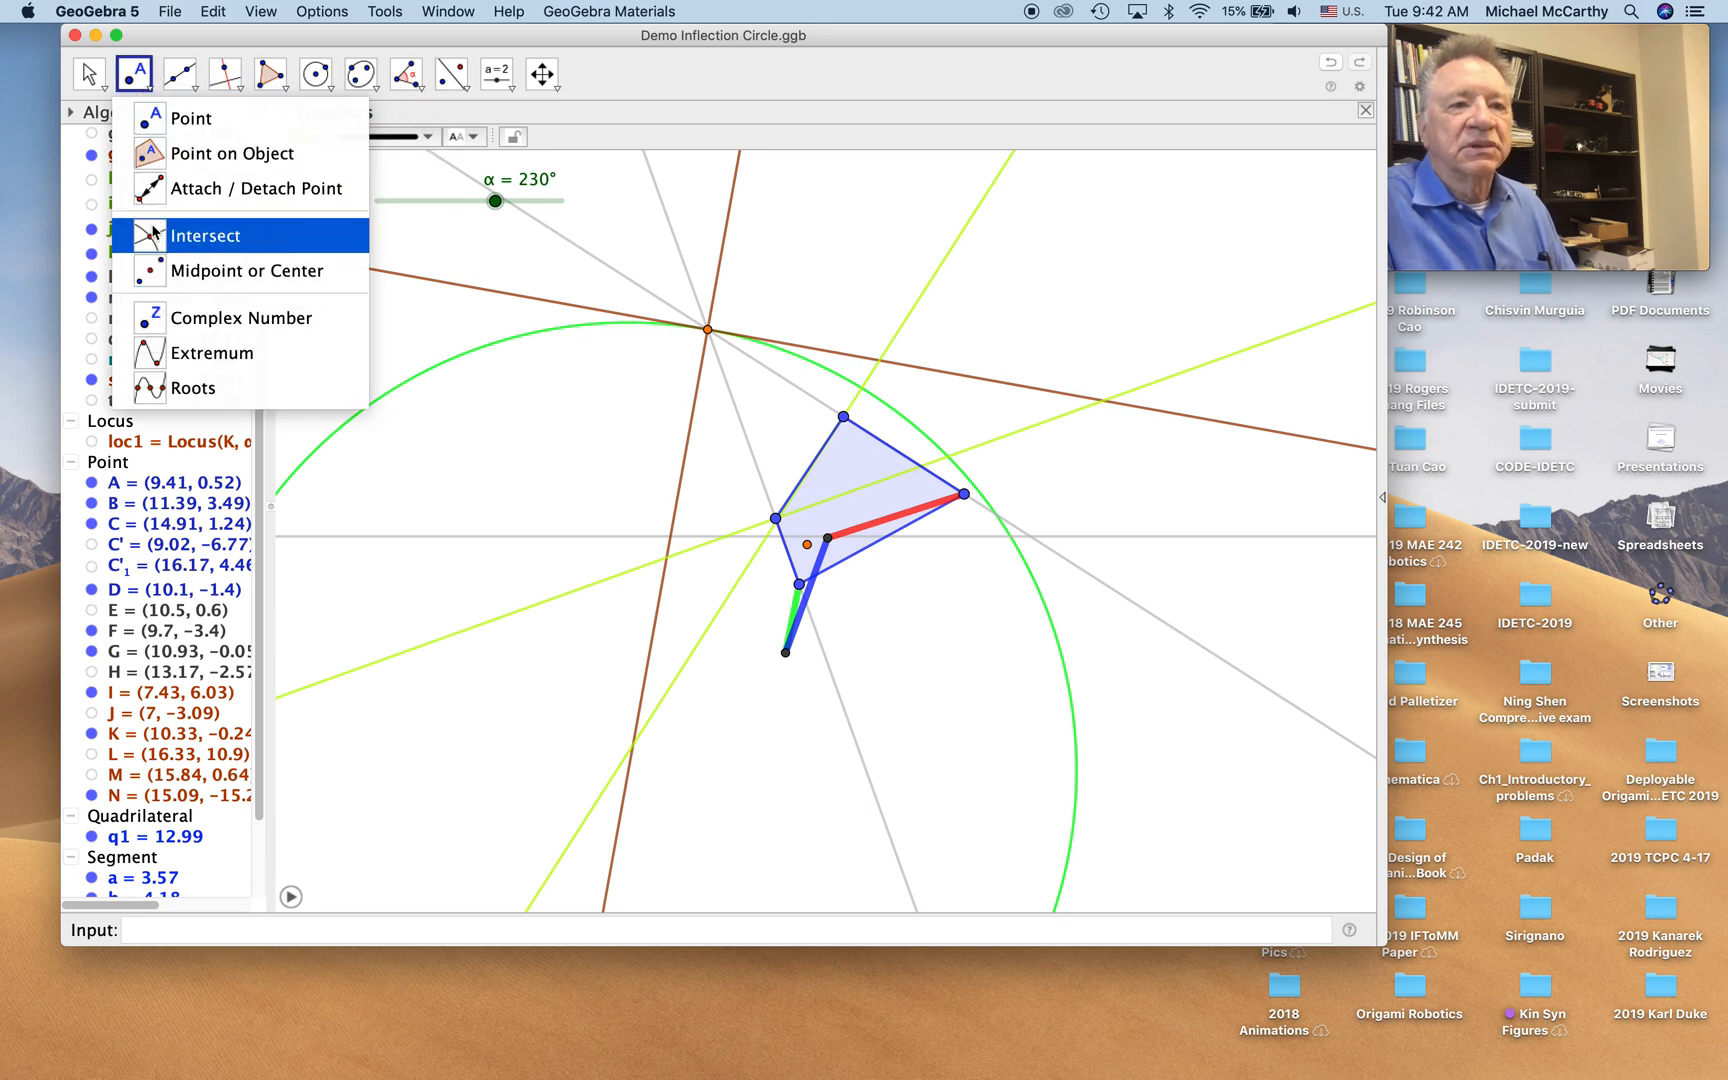
pyautogui.click(205, 235)
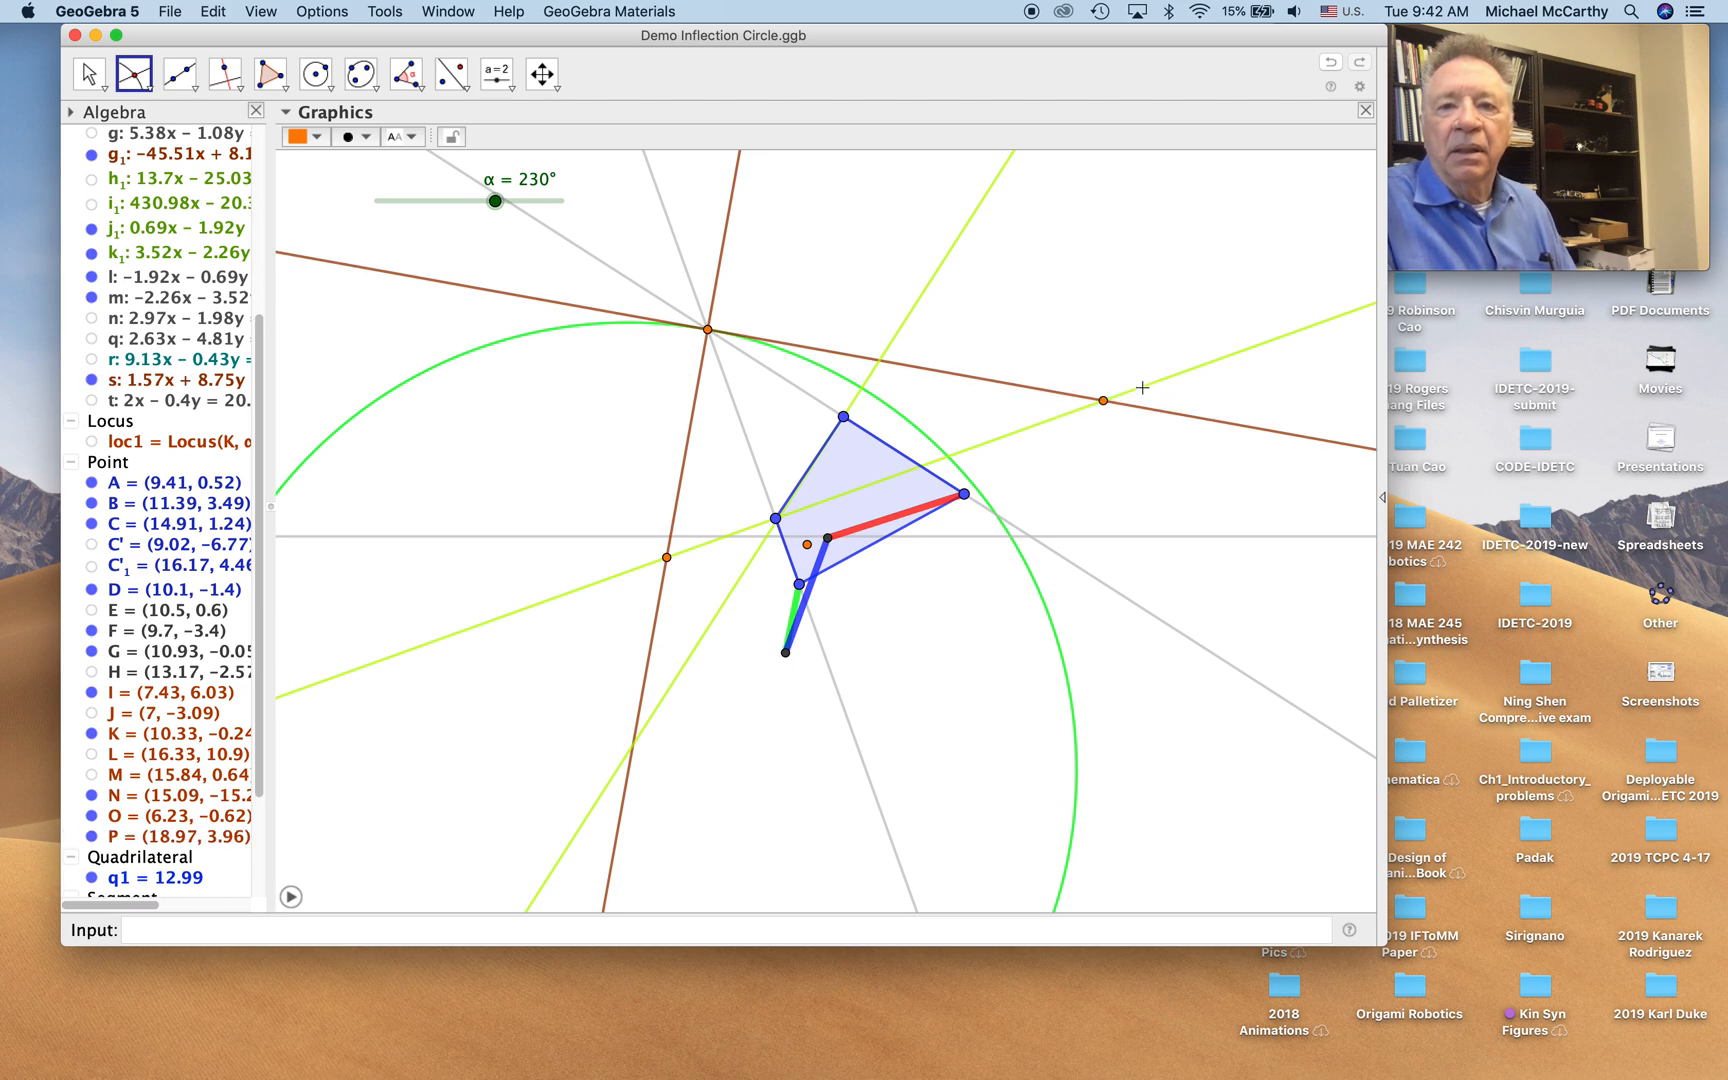
pyautogui.moveTo(228, 75)
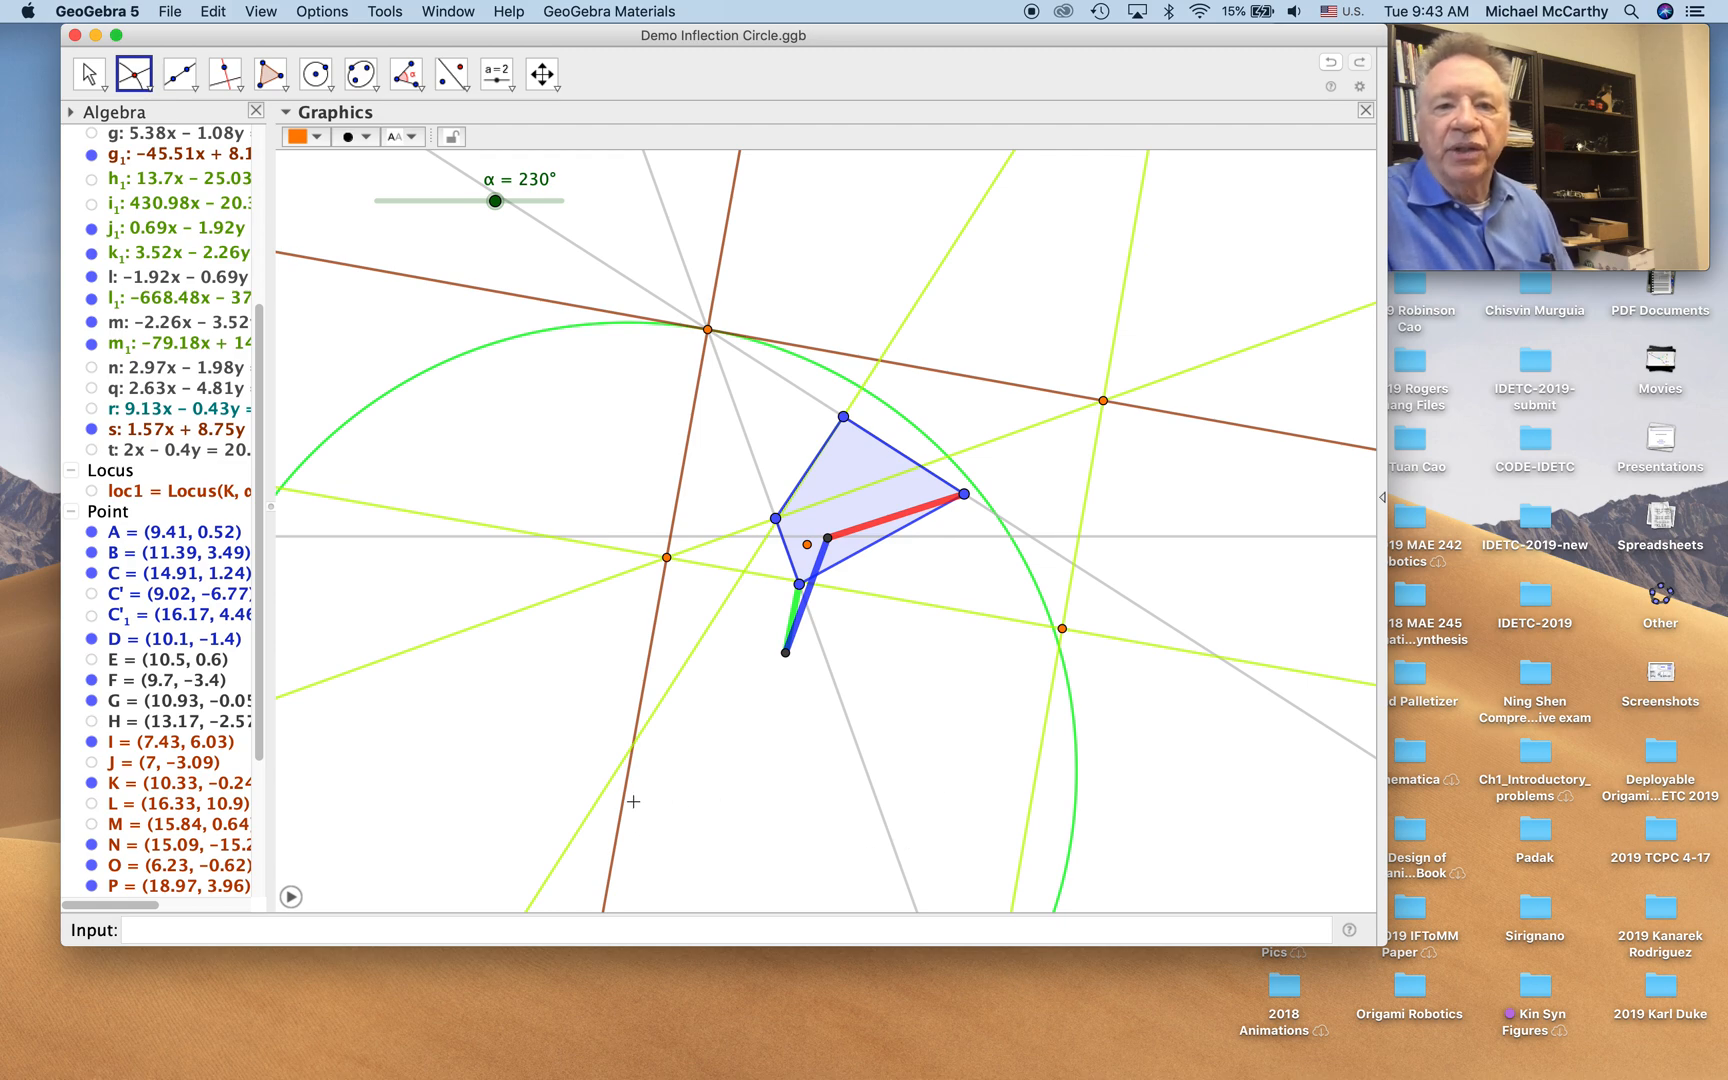
pyautogui.moveTo(421, 760)
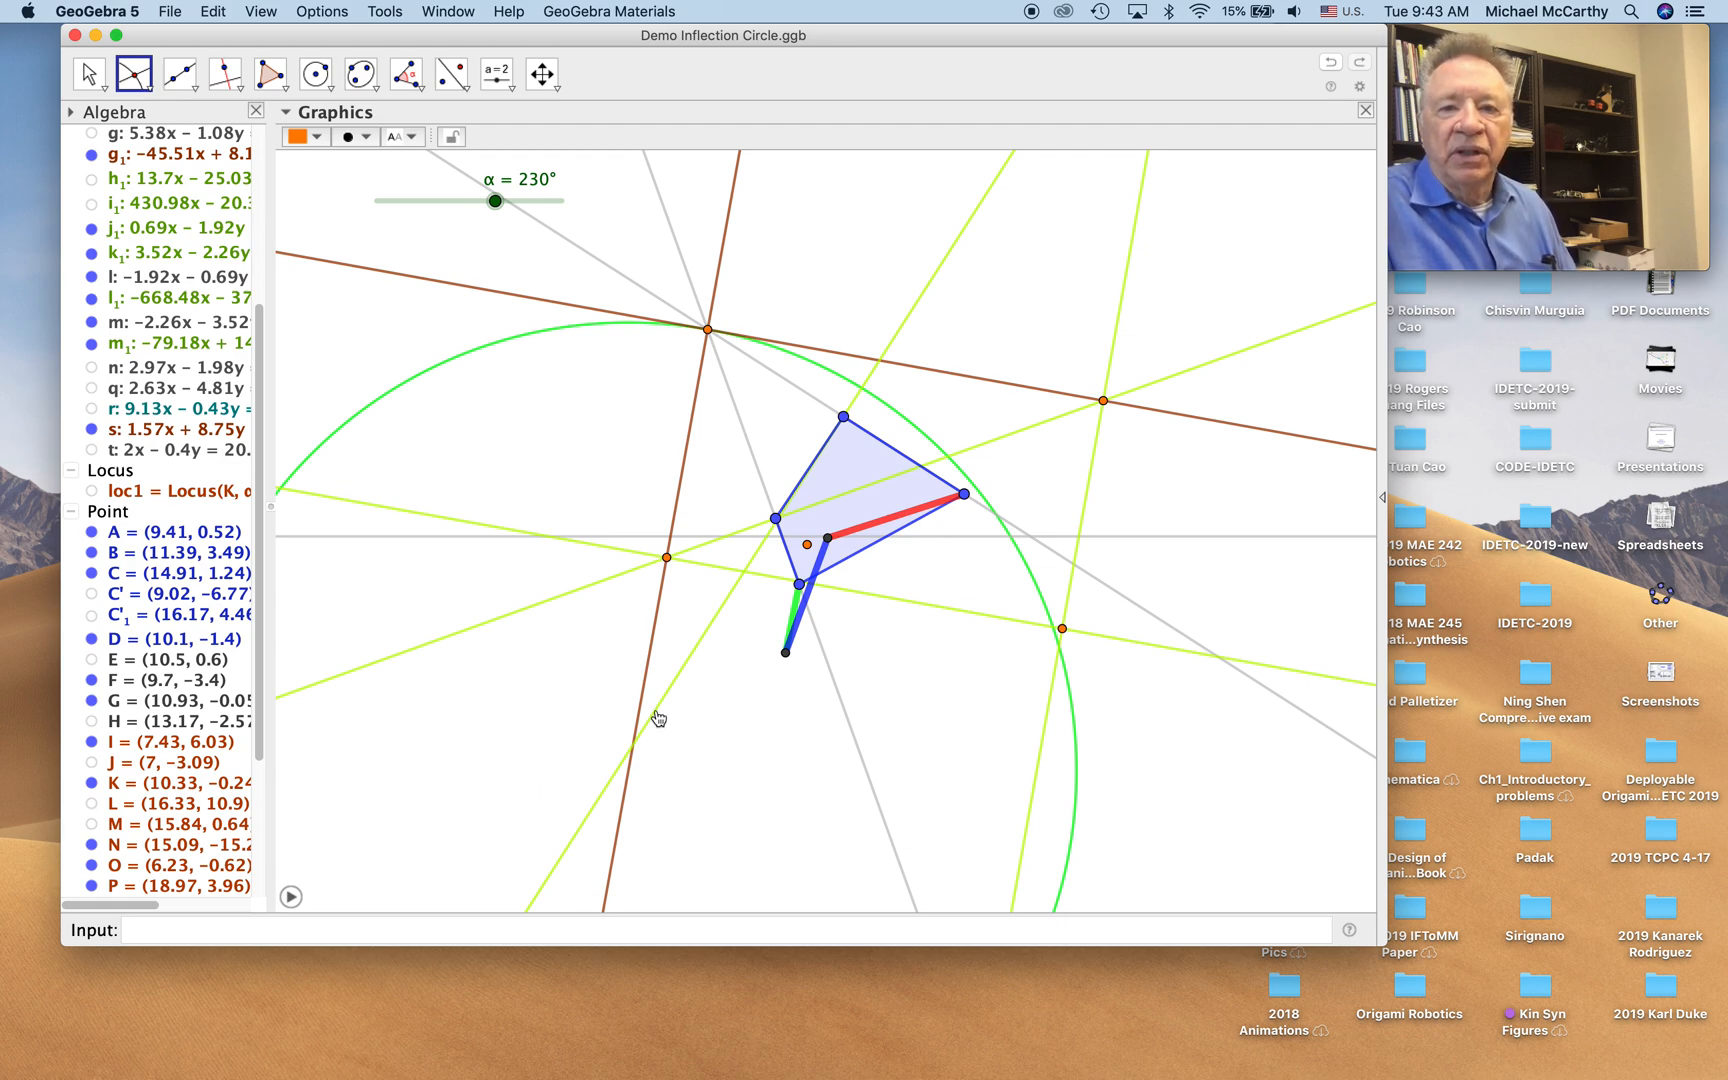
pyautogui.moveTo(885, 400)
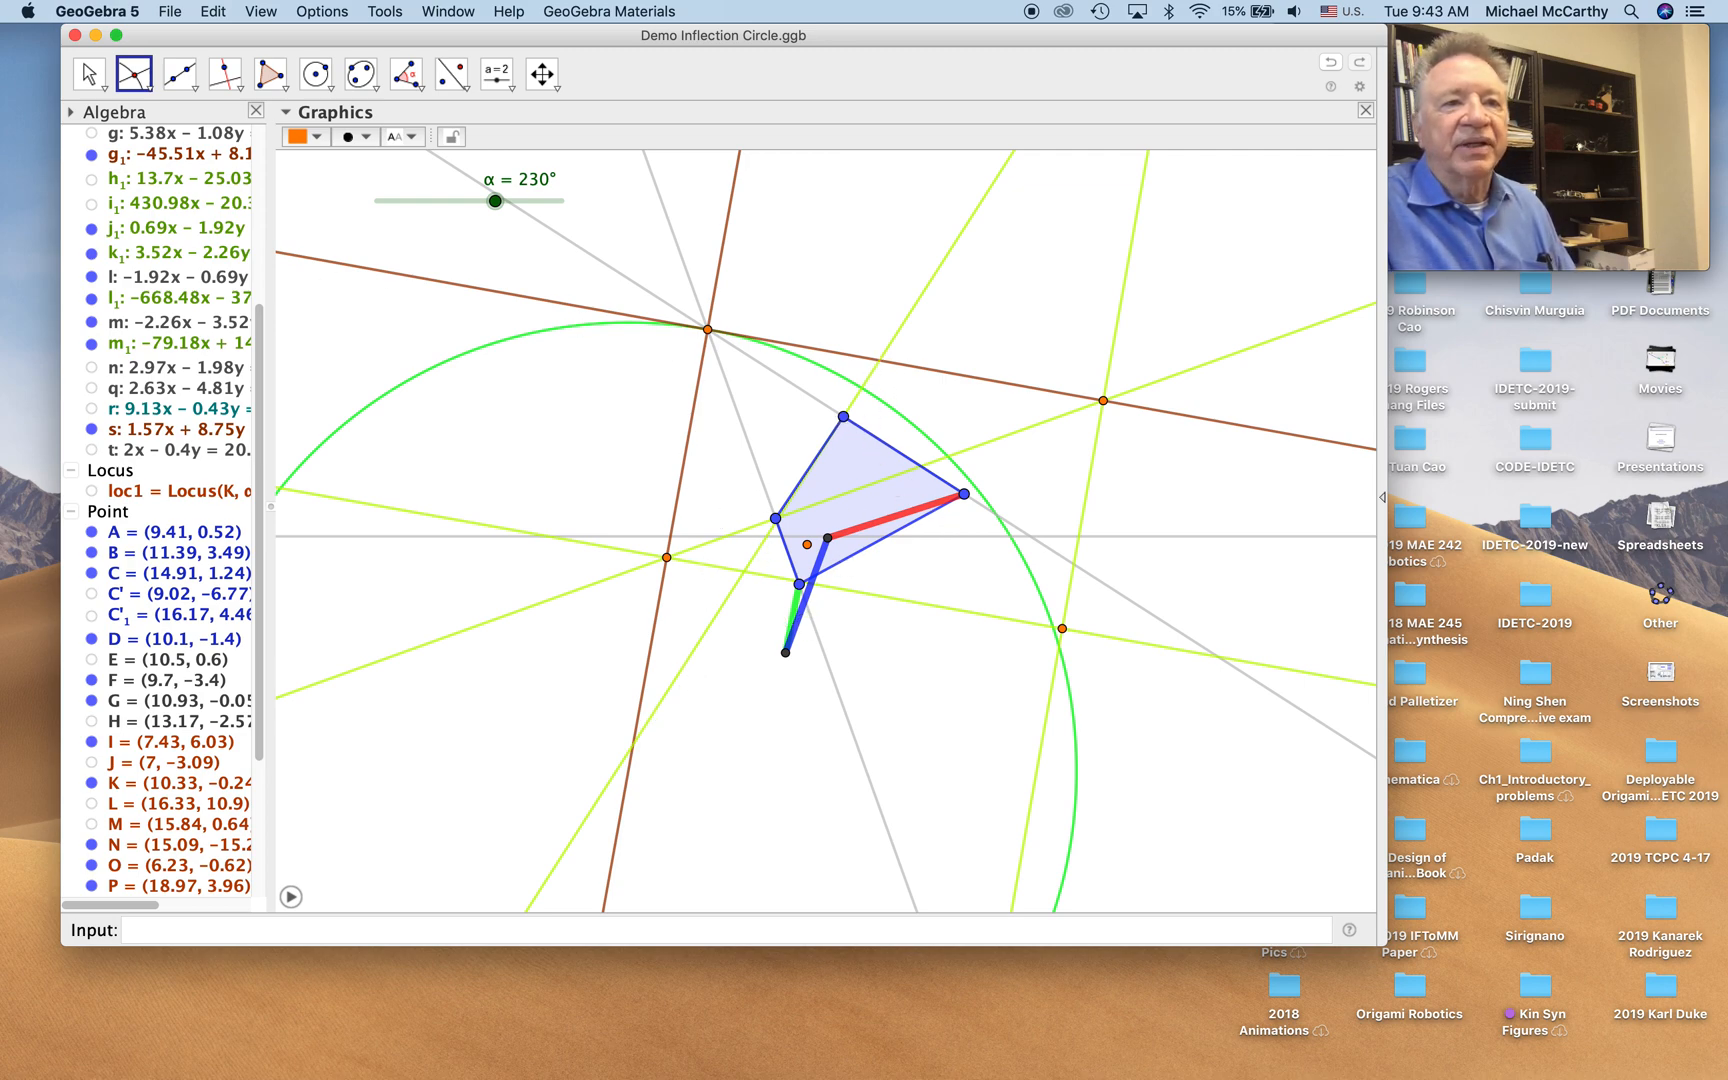
pyautogui.moveTo(133, 74)
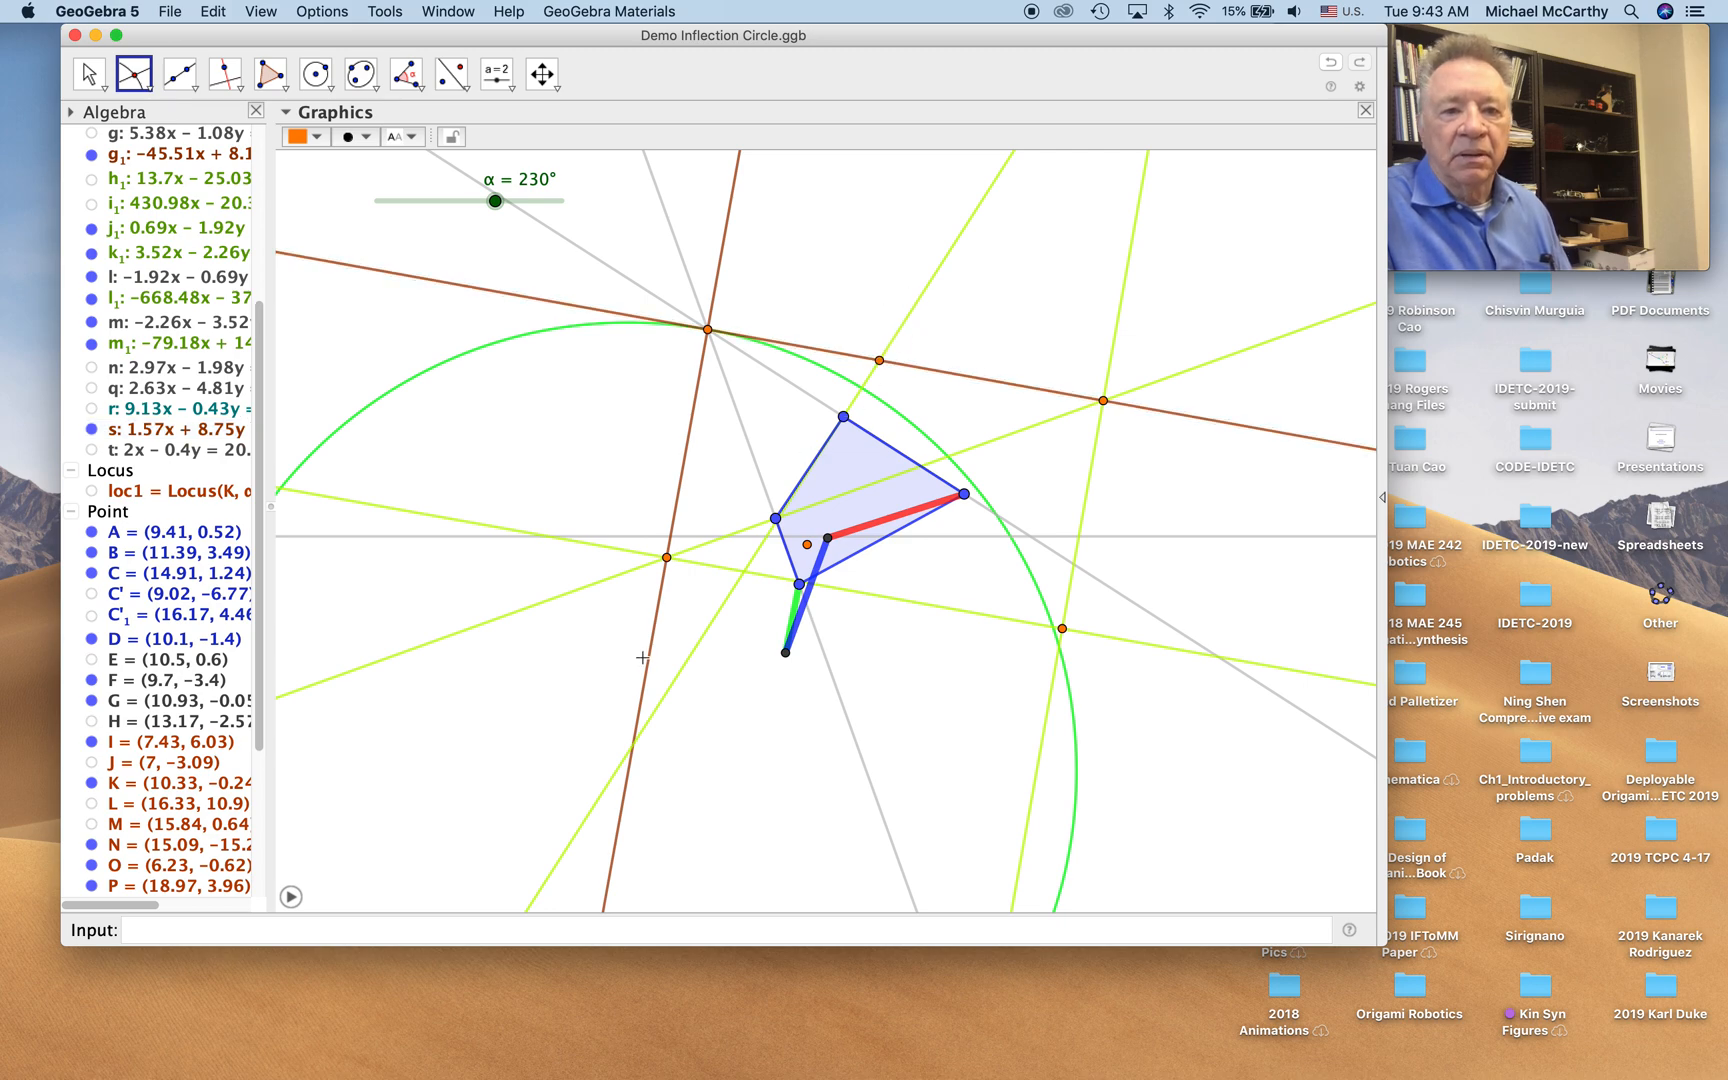
pyautogui.moveTo(679, 685)
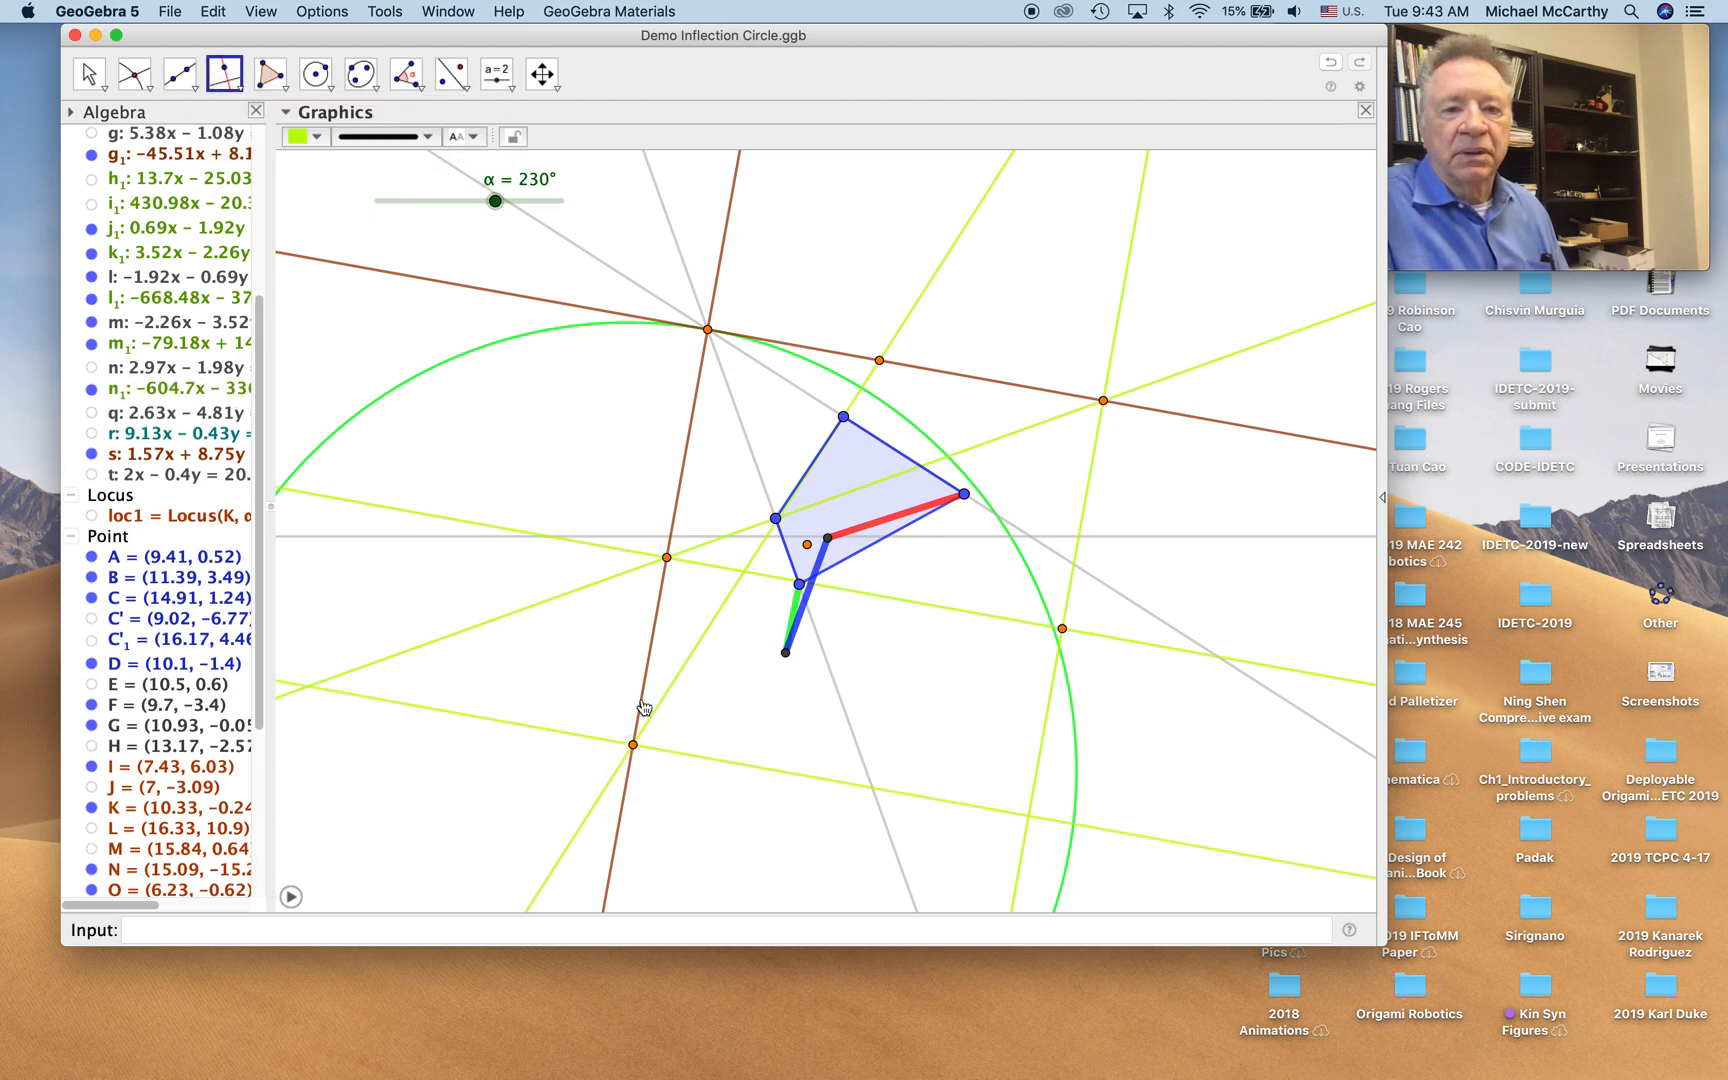
pyautogui.moveTo(878, 357)
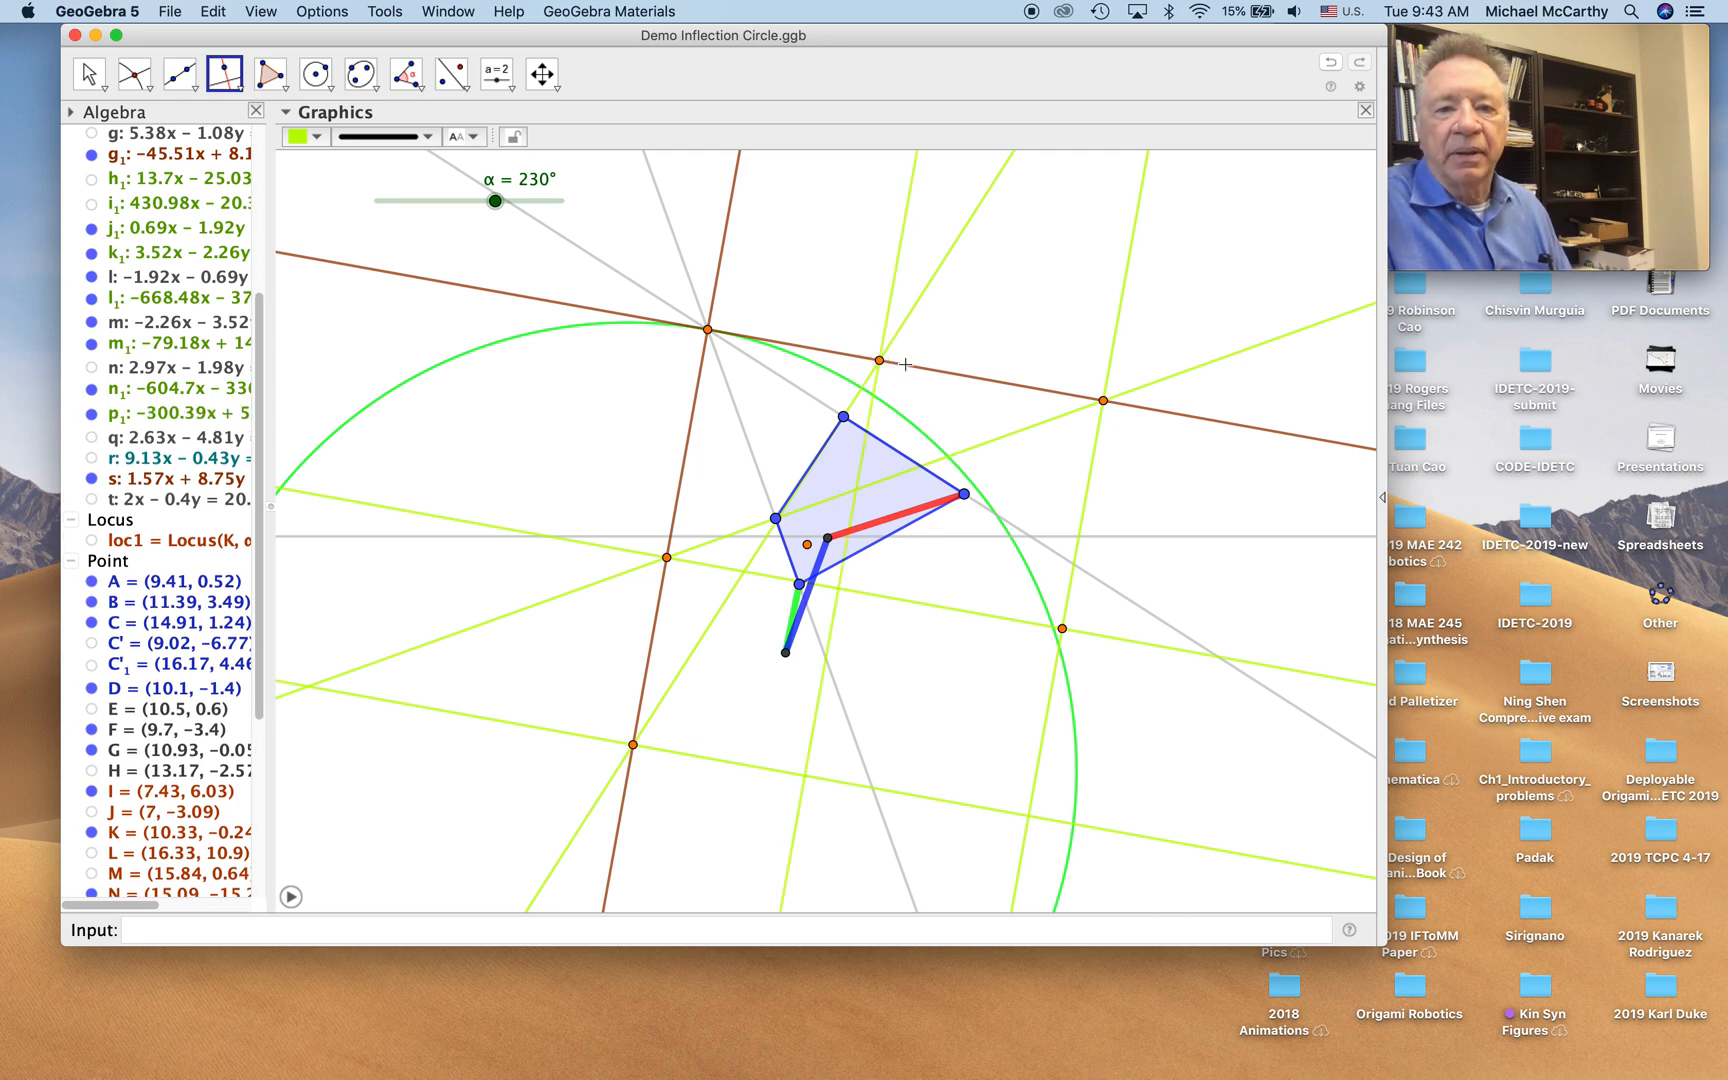
# Select the Intersect tool to mark where two yellow-green lines cross
pyautogui.click(132, 72)
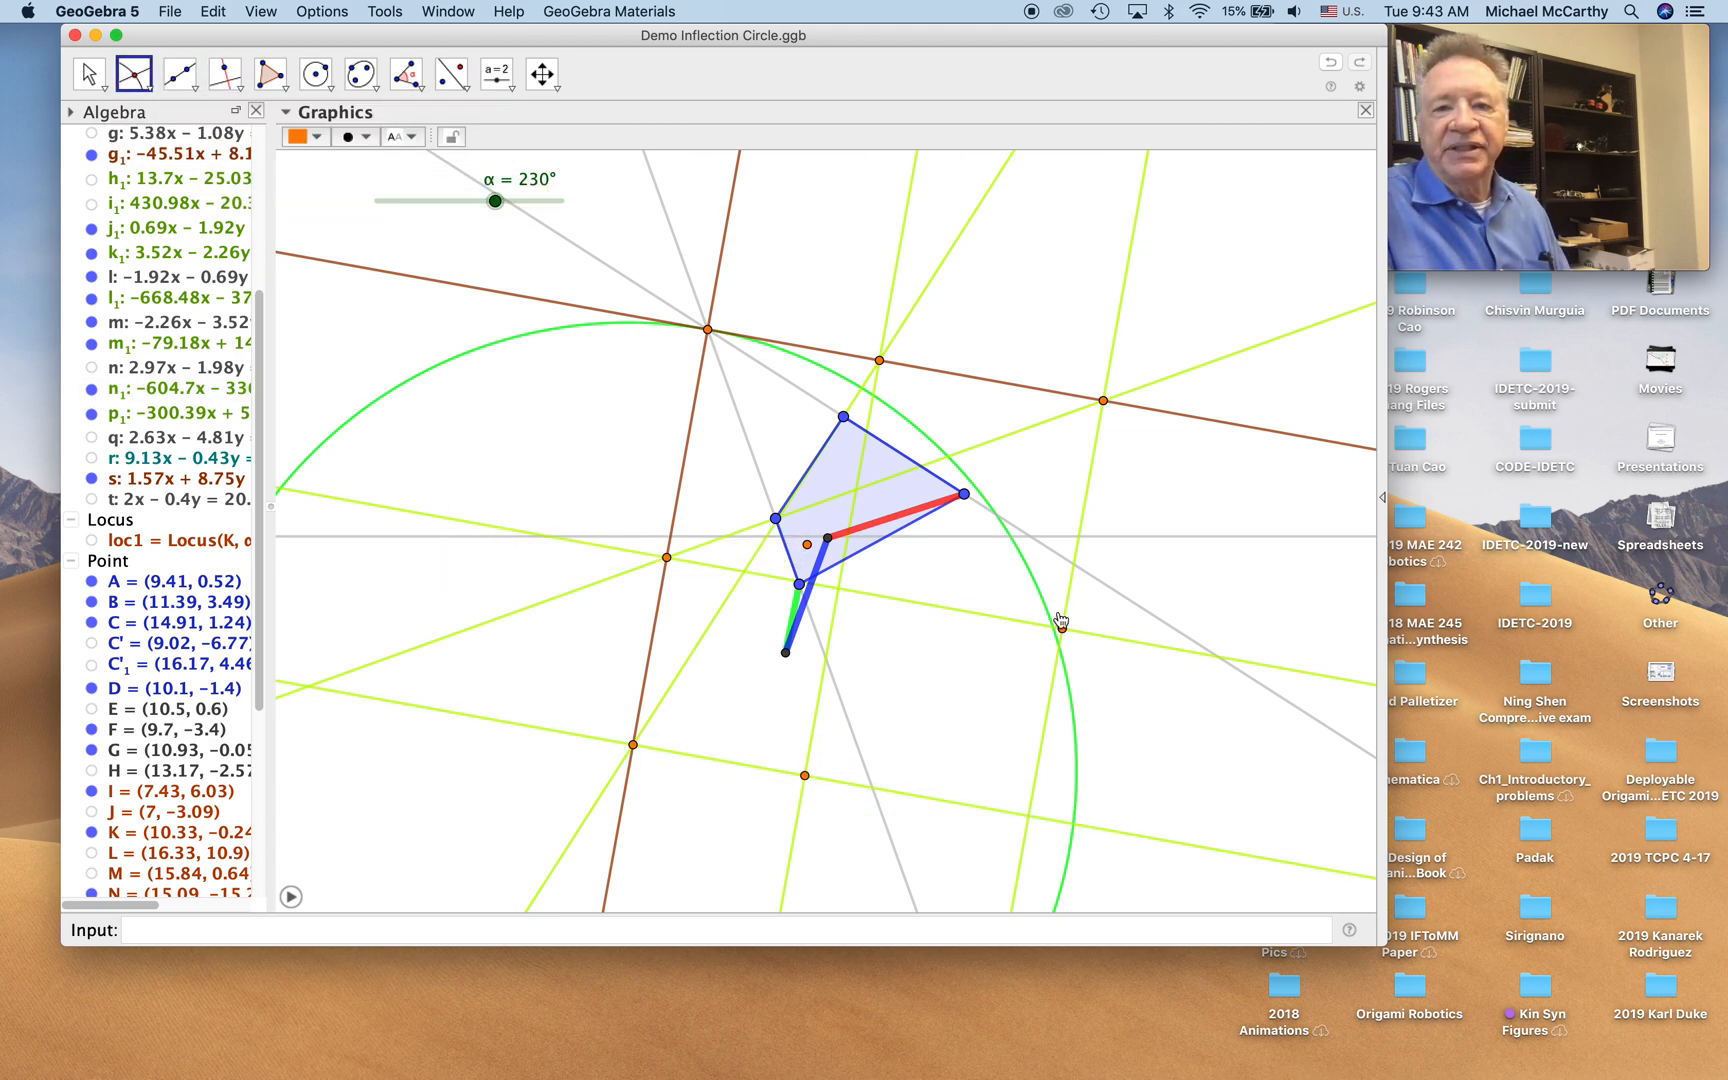
pyautogui.moveTo(178, 74)
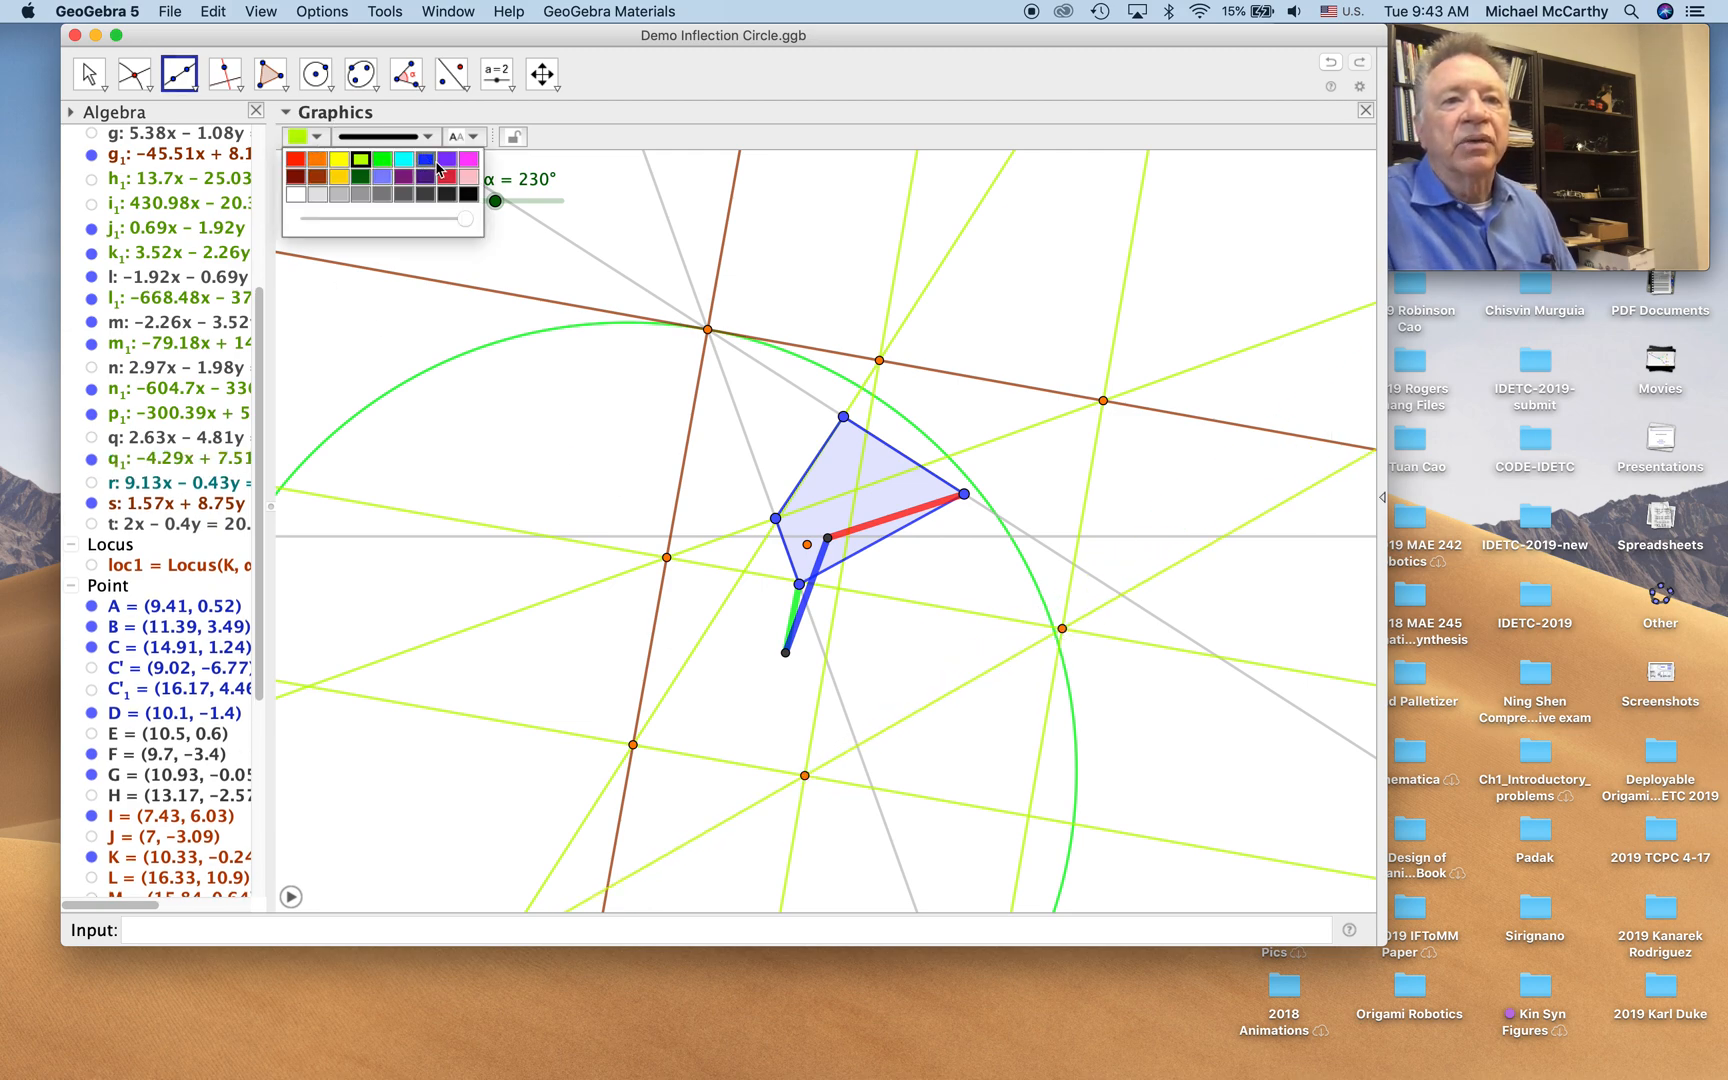
# Make the new line purple and hide helper lines p₁, j₁ and l₁
pyautogui.click(426, 160)
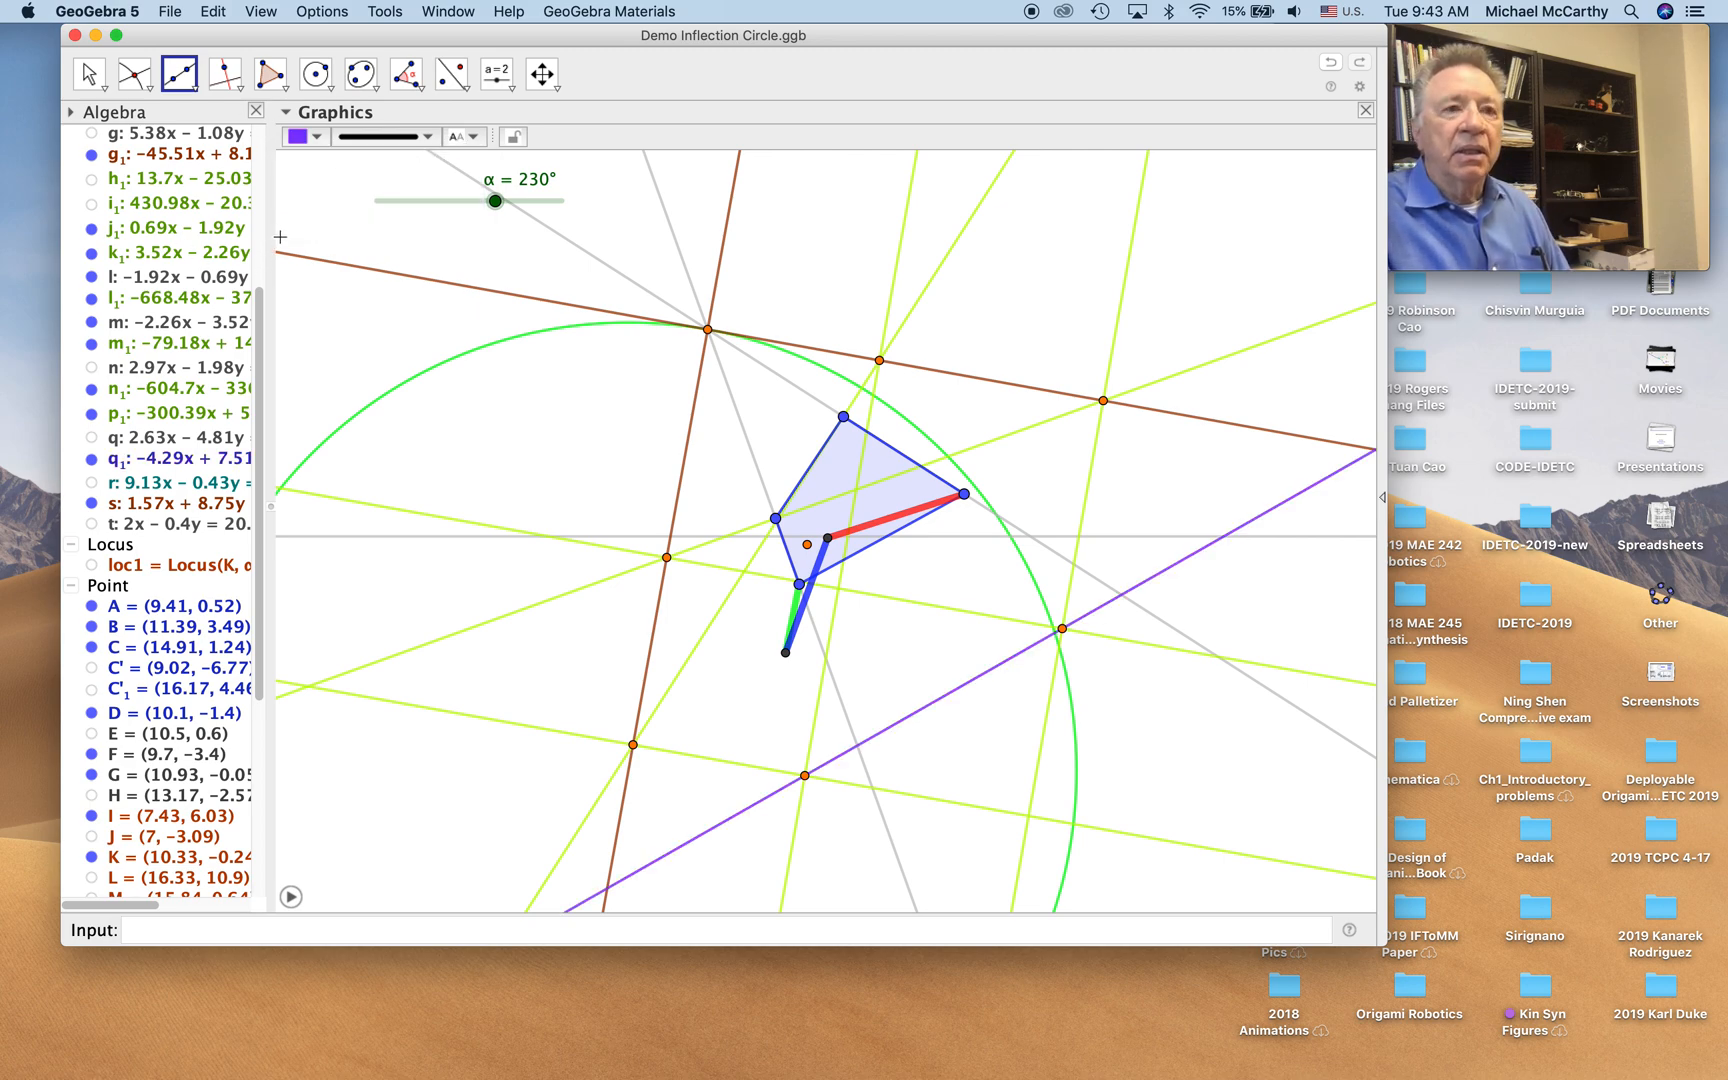
pyautogui.click(88, 75)
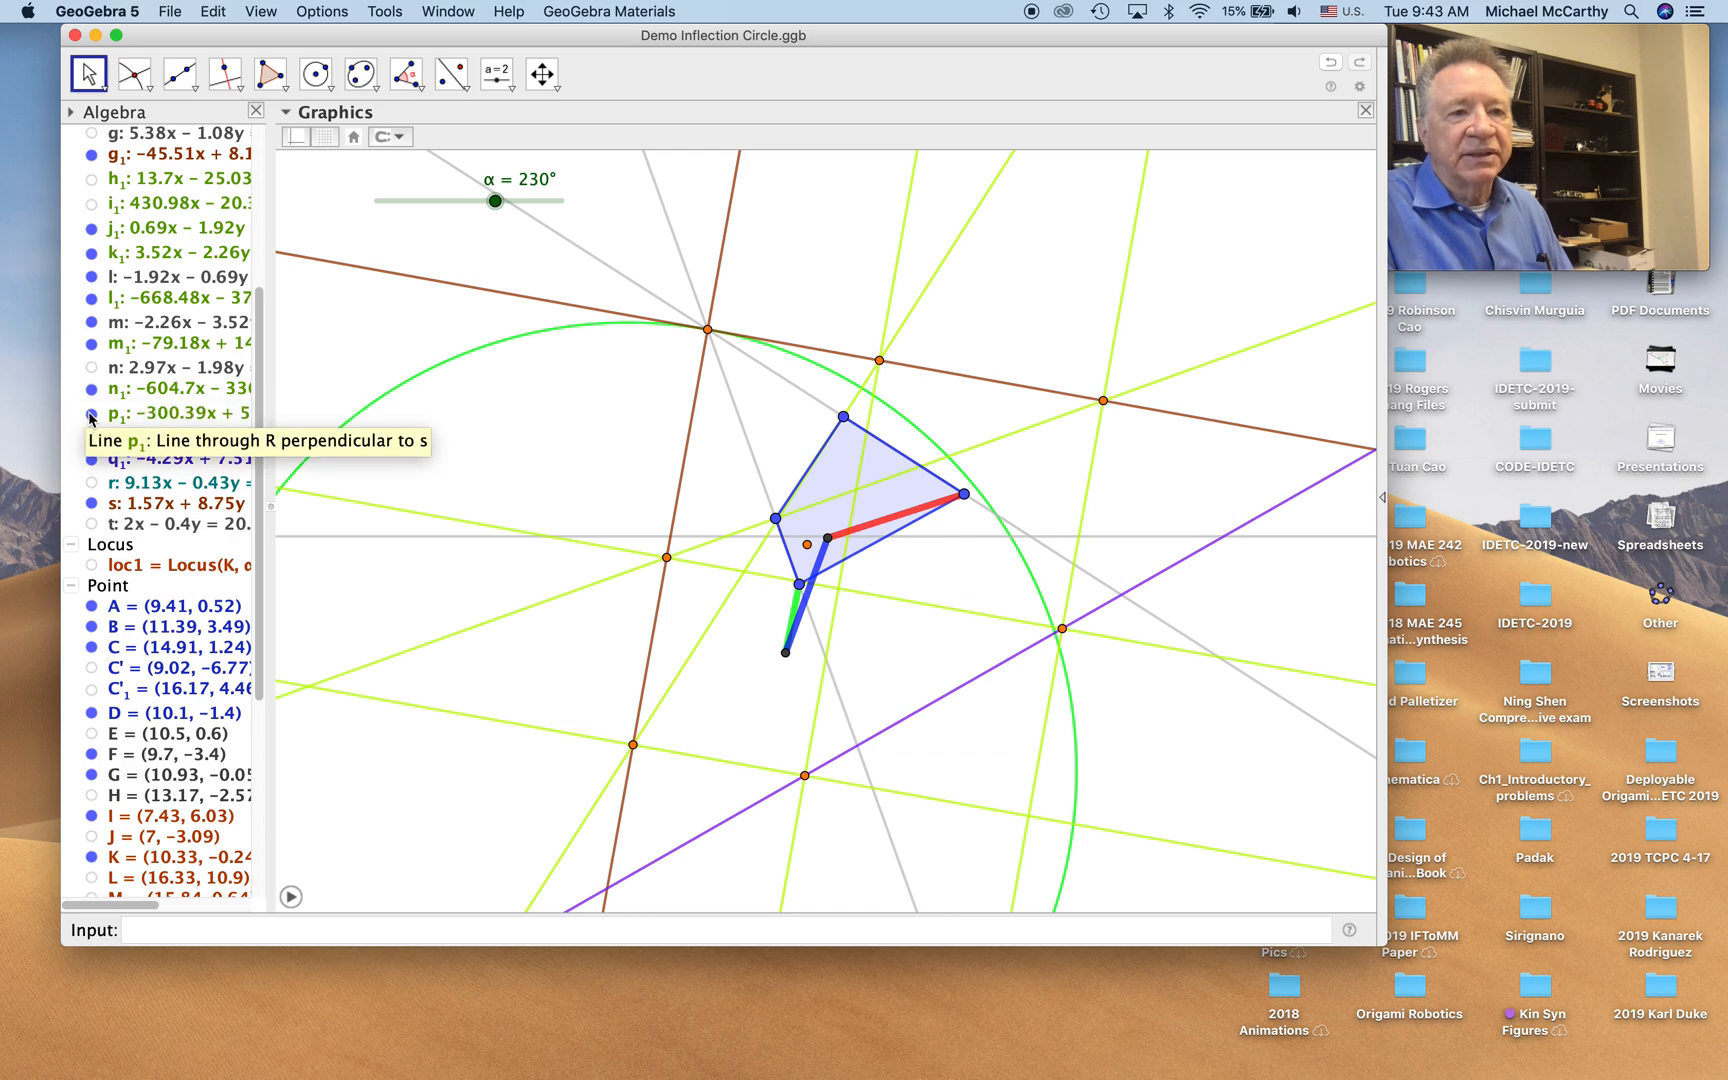
pyautogui.click(150, 413)
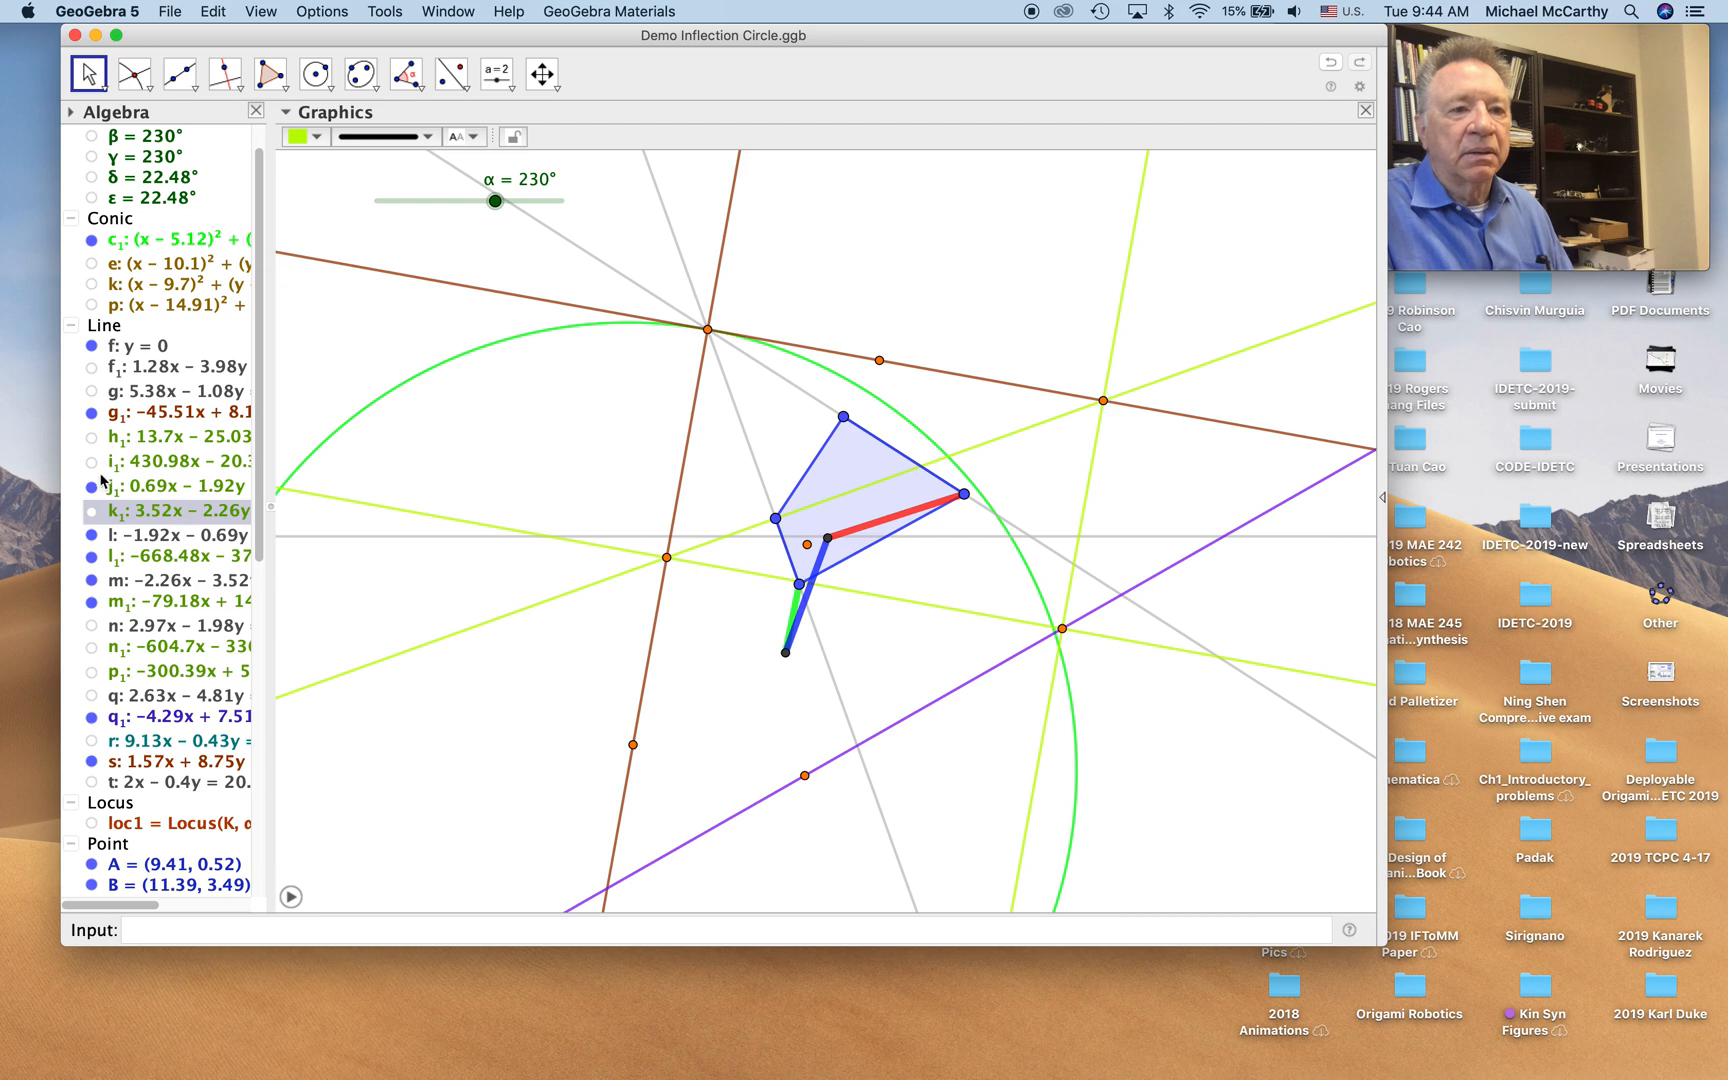
pyautogui.click(66, 561)
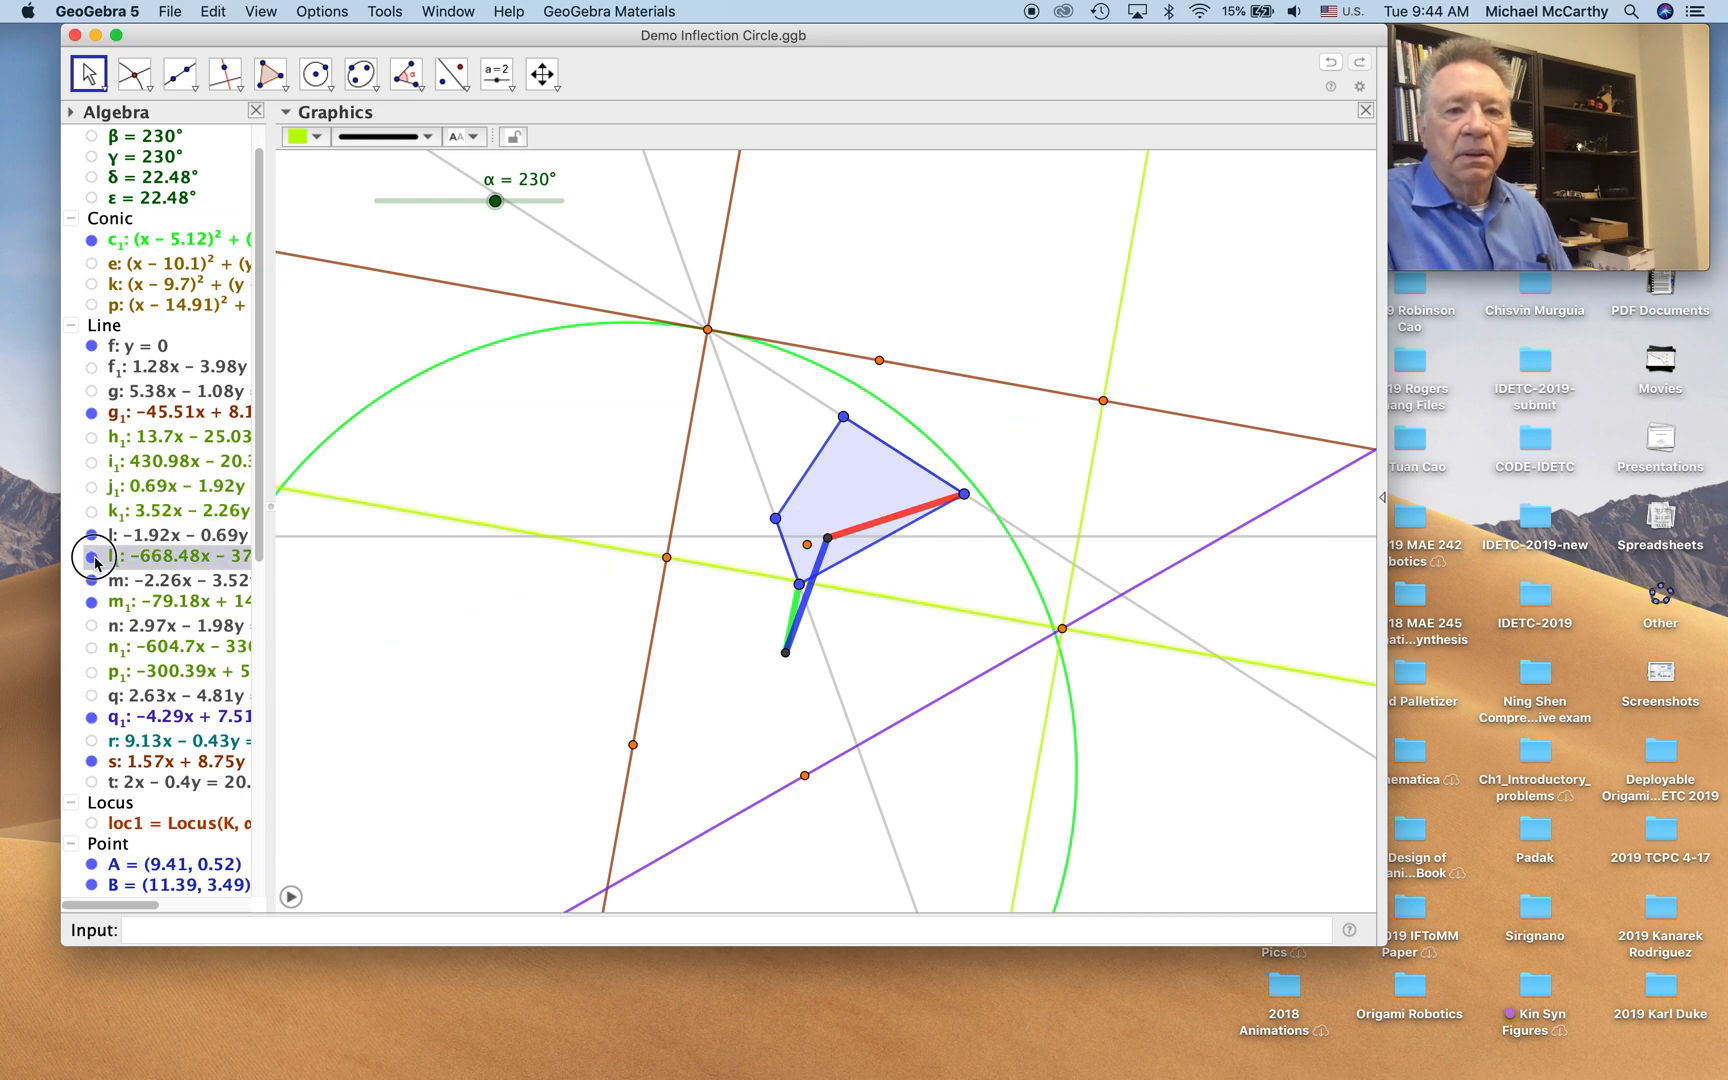
pyautogui.click(85, 557)
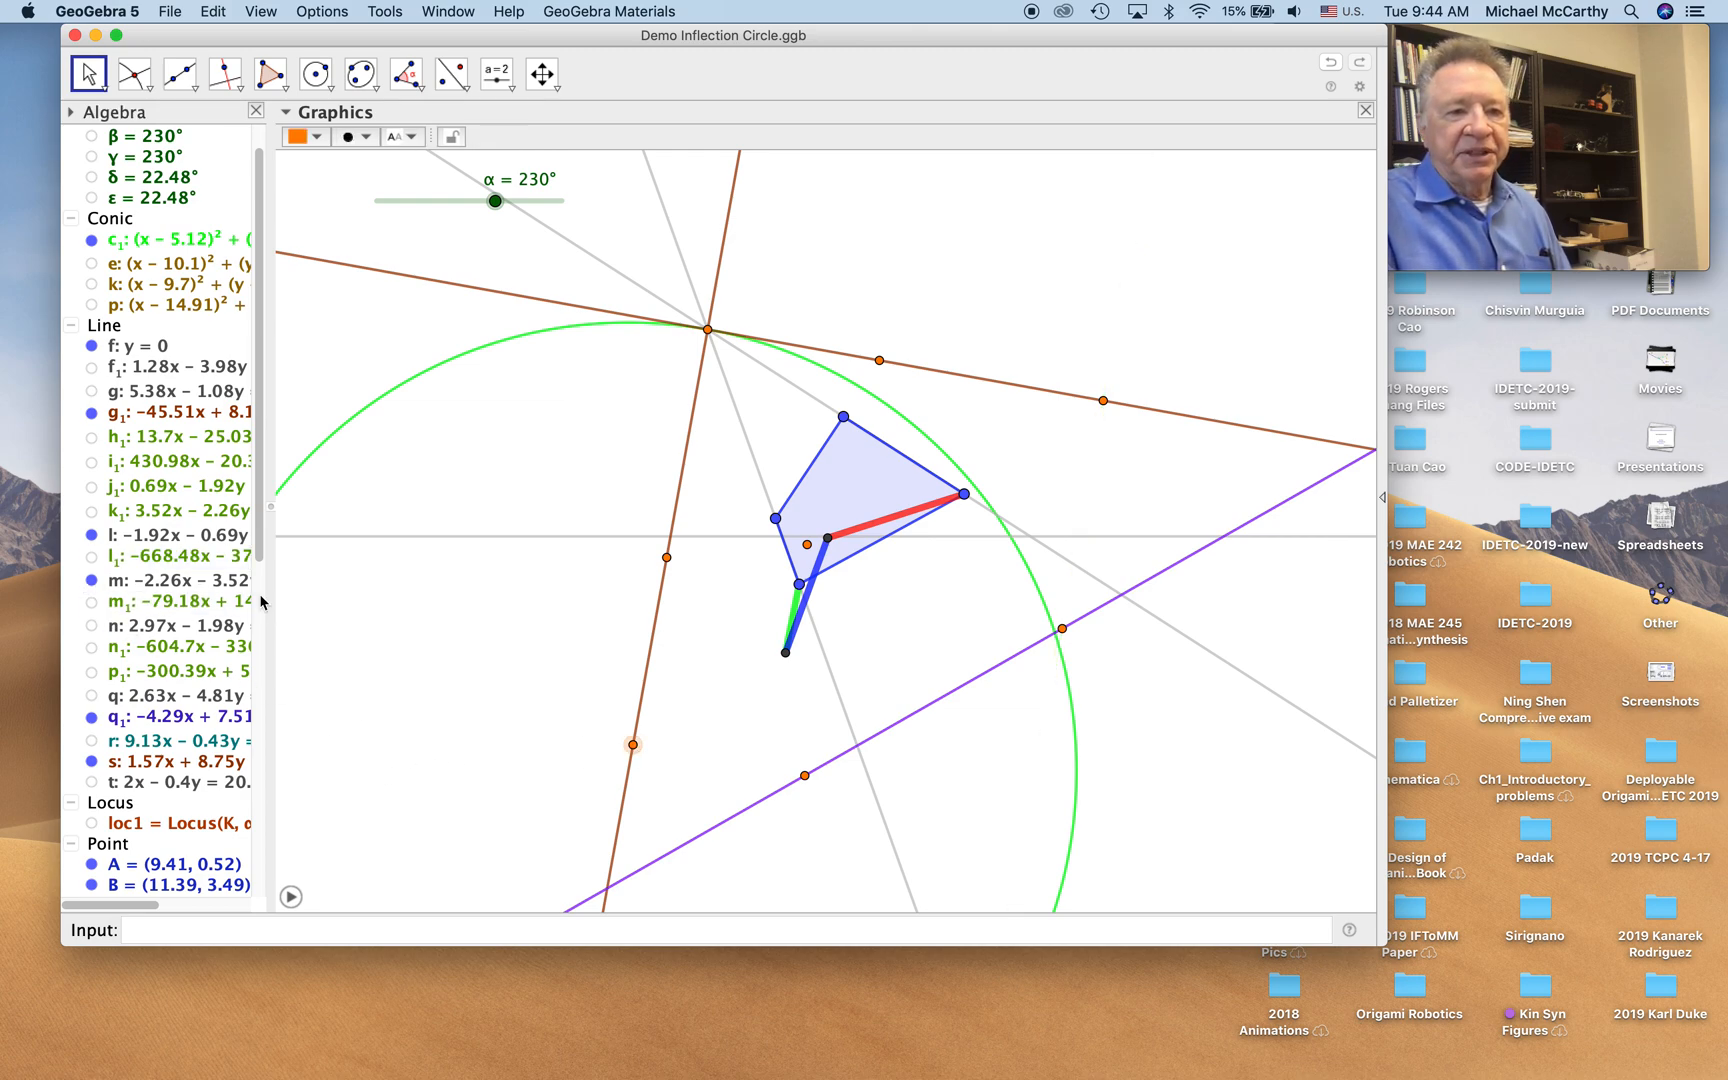
pyautogui.scroll(-3)
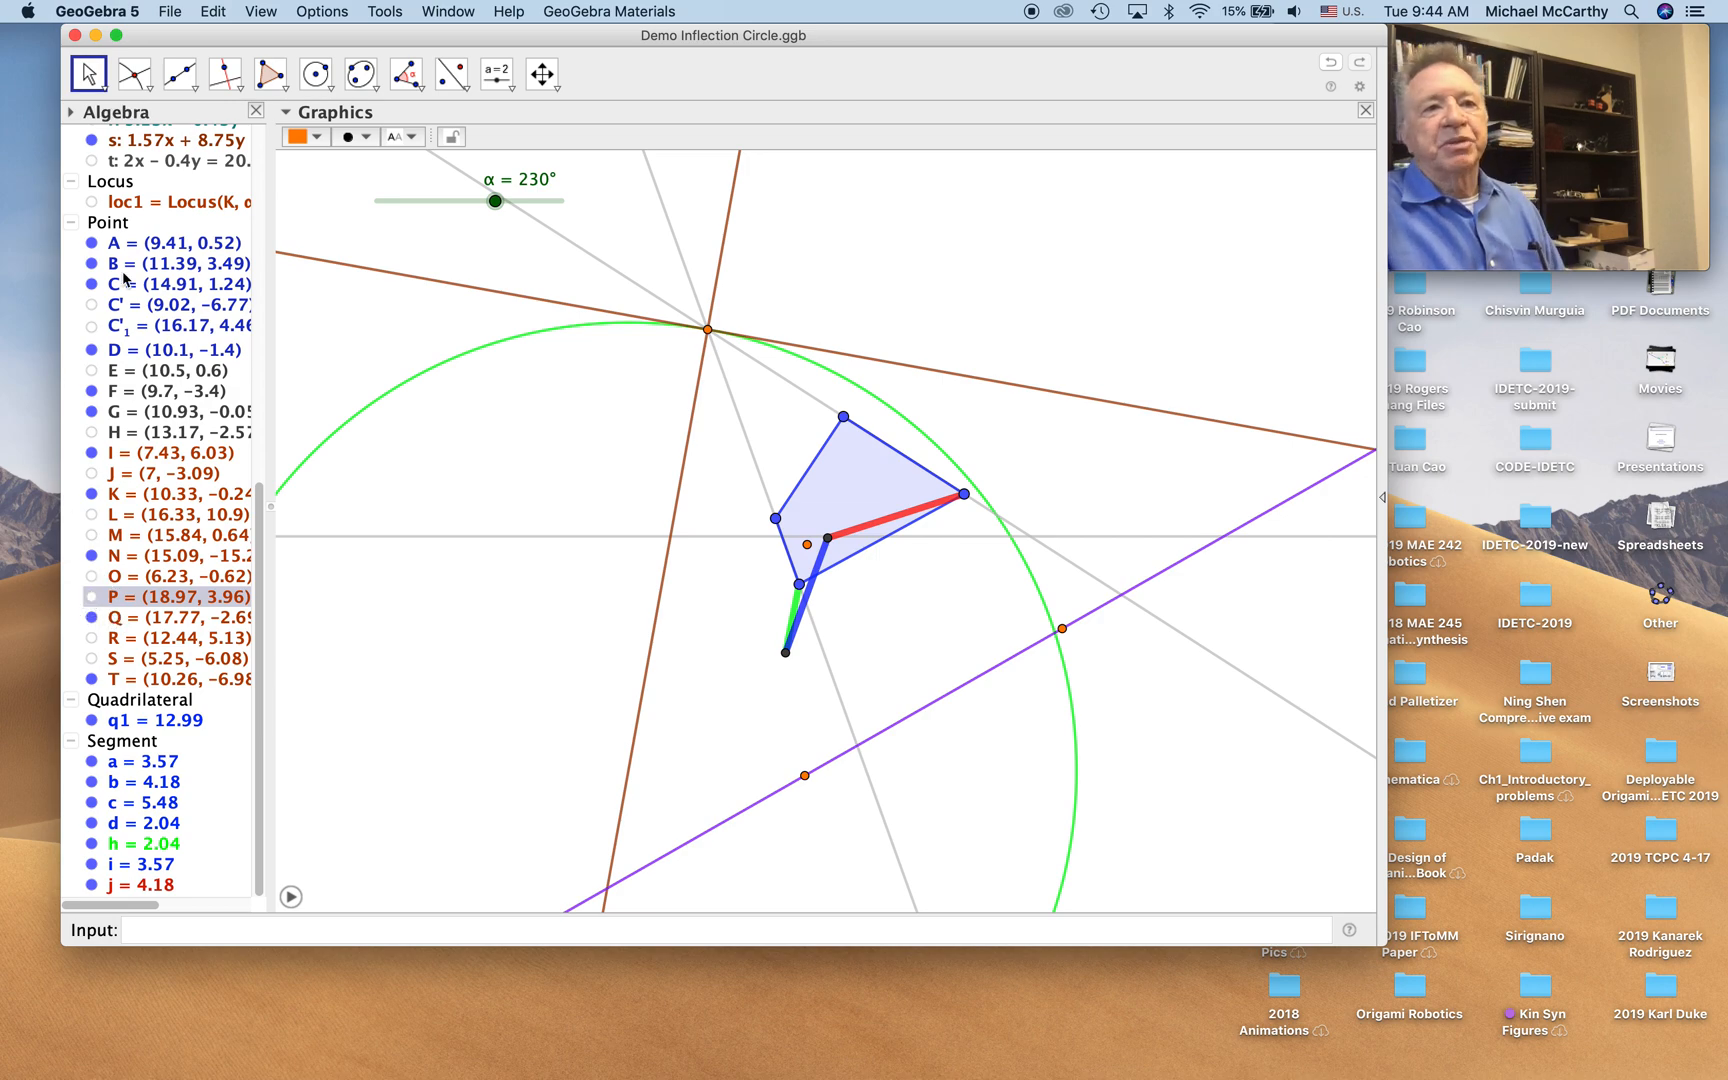
# Place point U on the purple line, then cancel the Point(q₁) redefinition
pyautogui.click(131, 73)
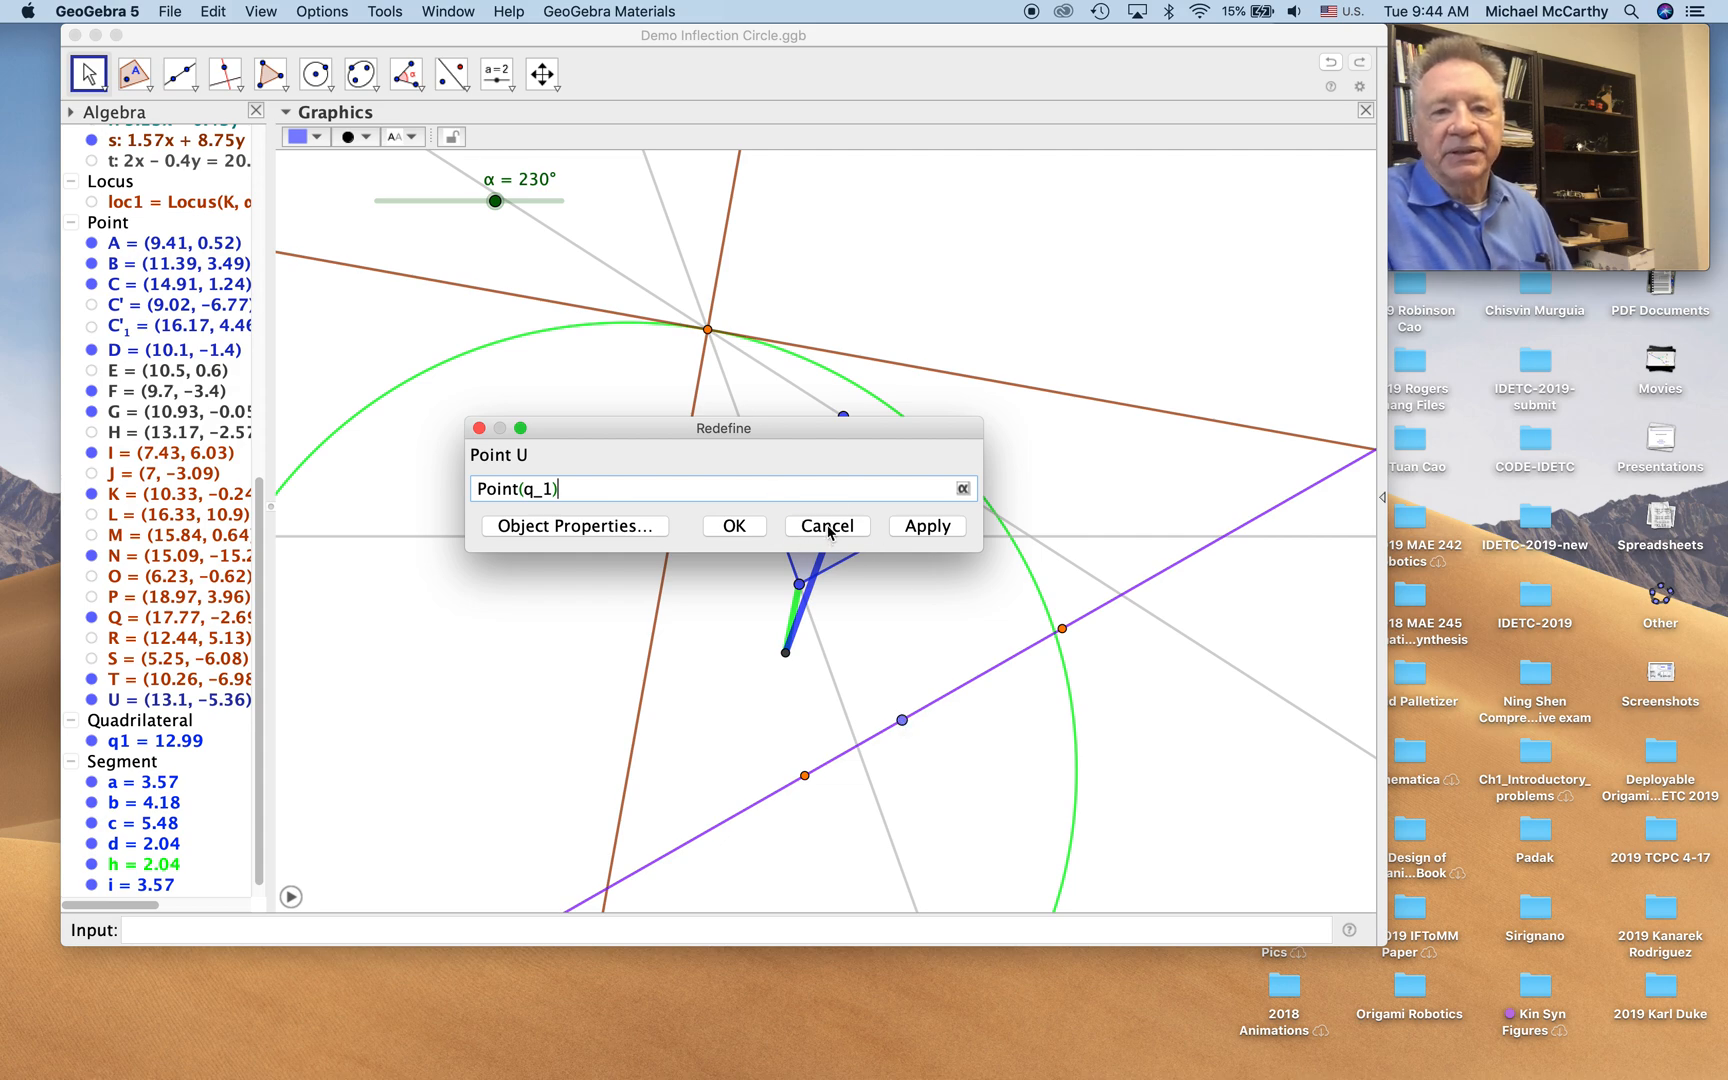
pyautogui.click(826, 526)
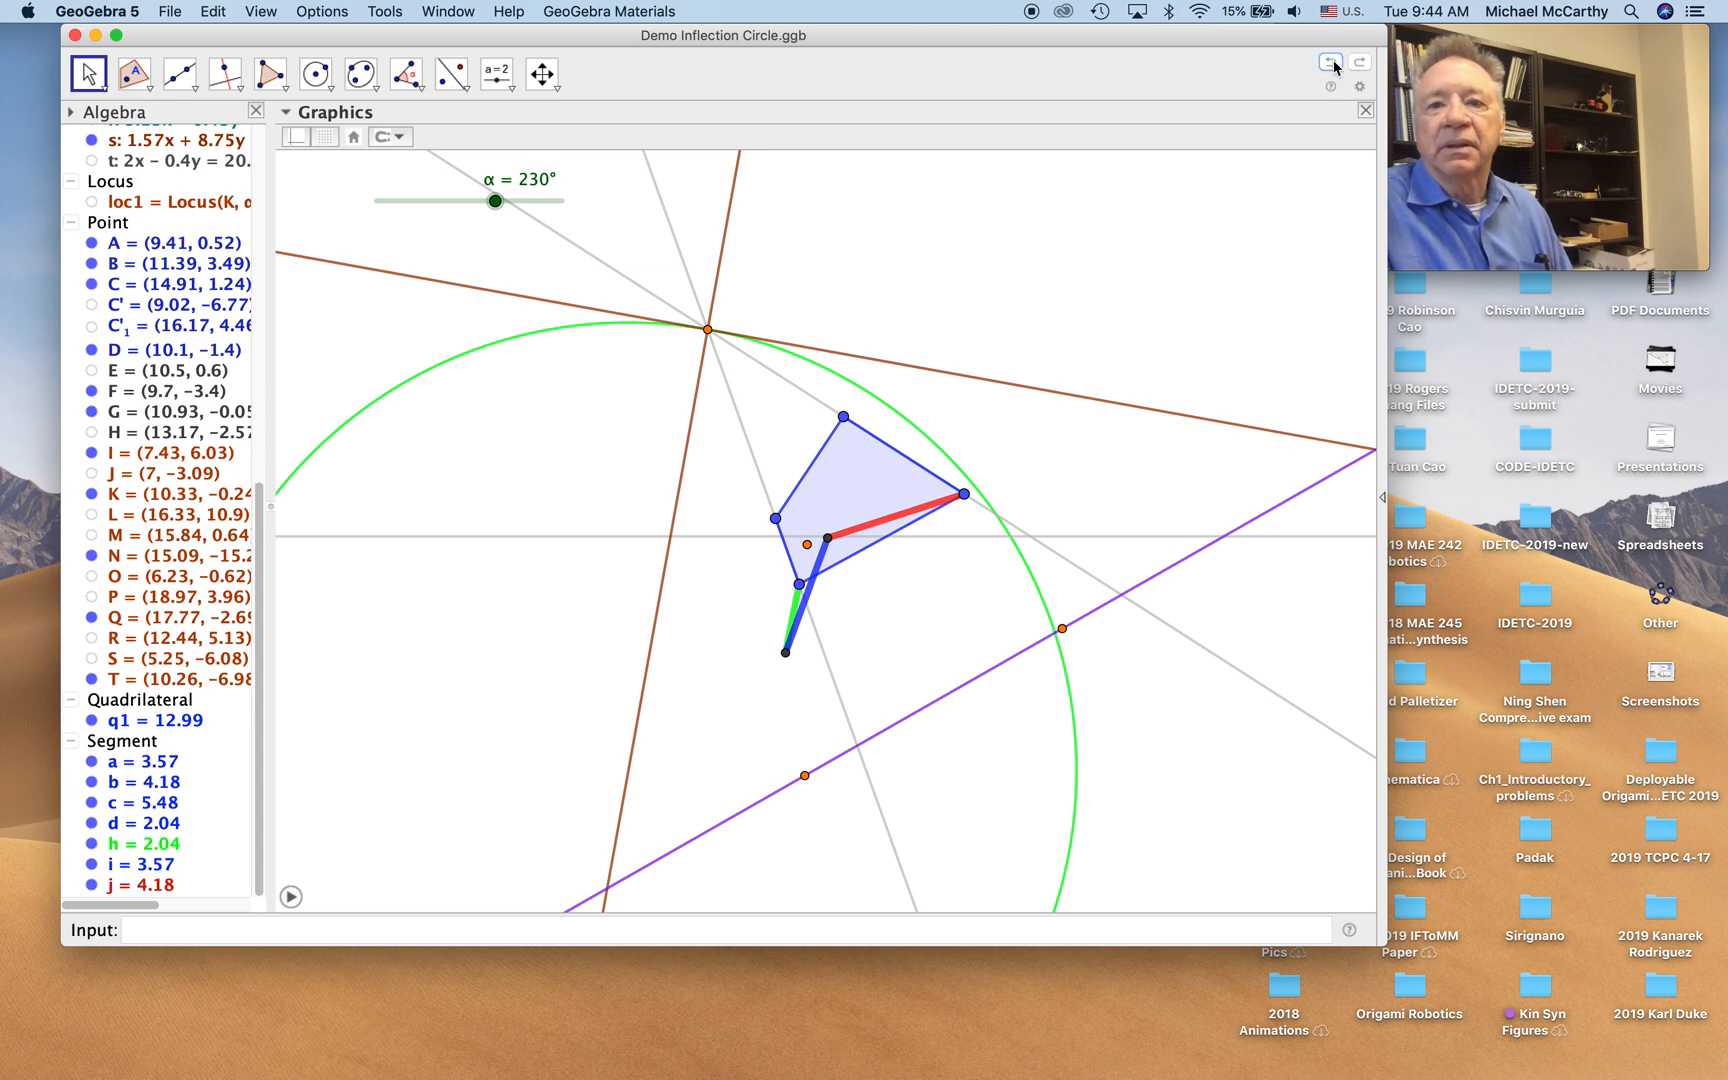
pyautogui.moveTo(131, 71)
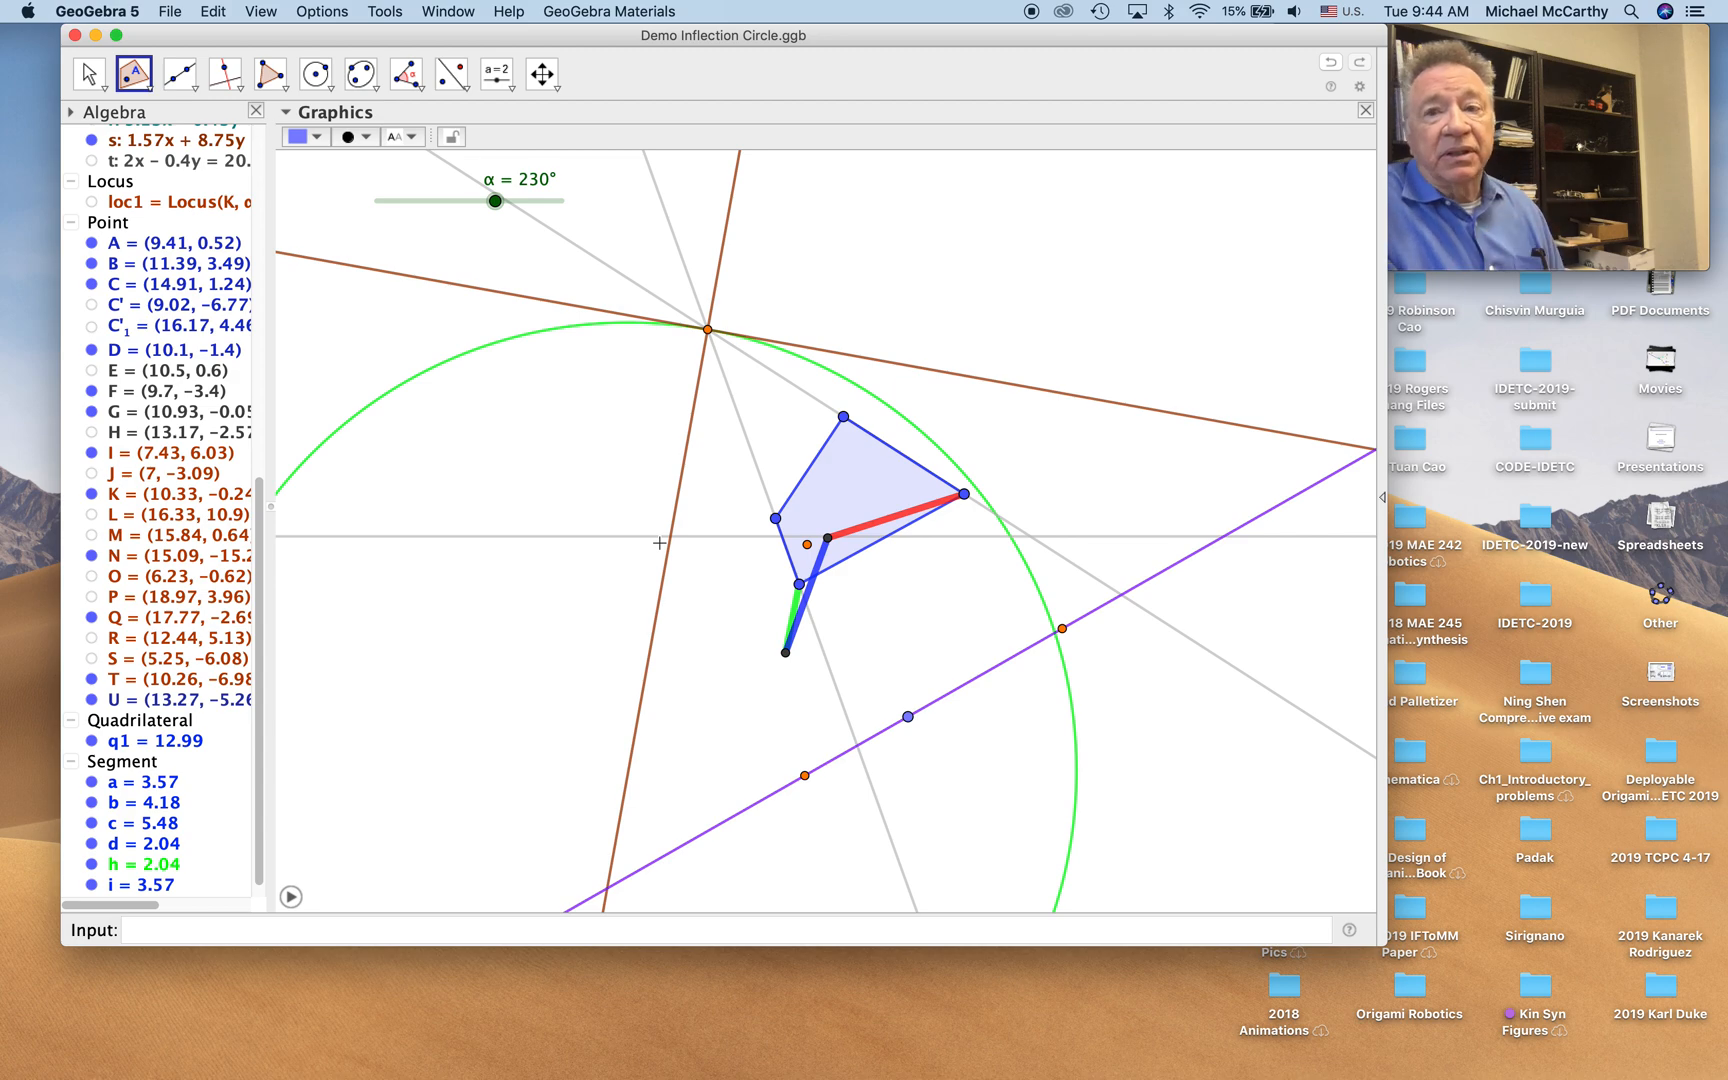
pyautogui.moveTo(434, 253)
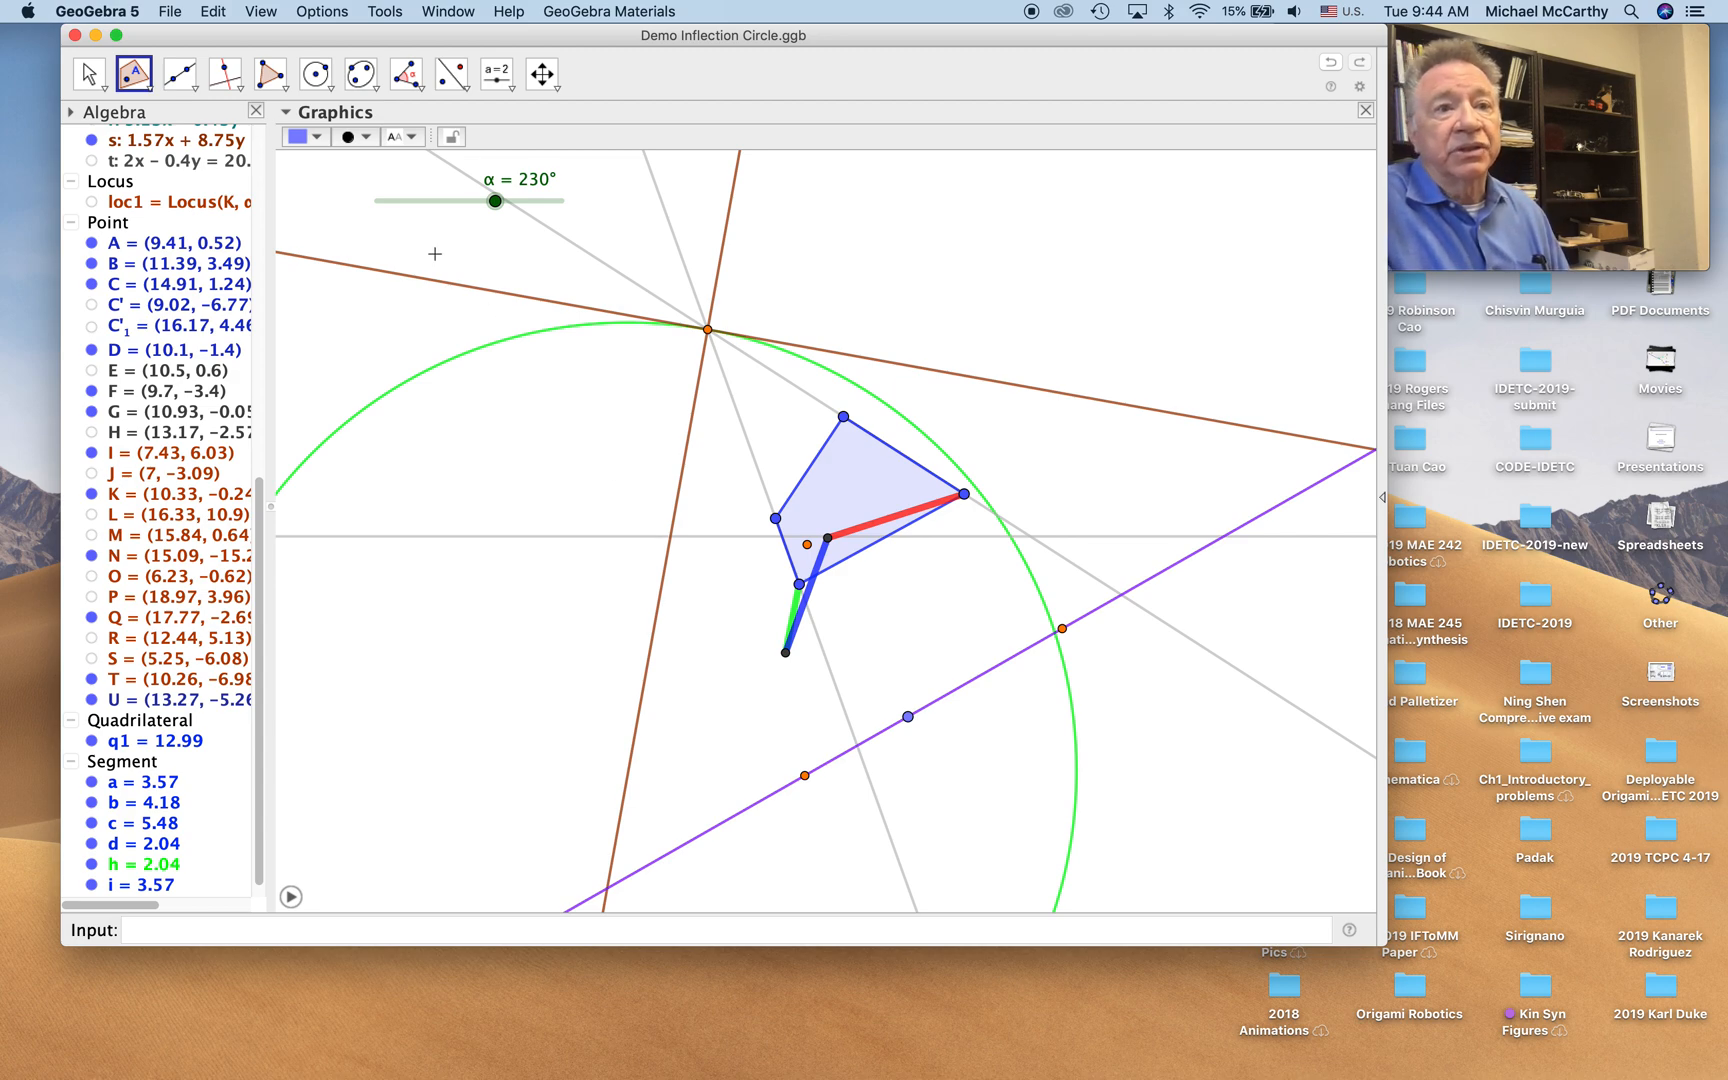
# Draw a perpendicular through U and a two-point line, intersect them at Z, coloured purple
pyautogui.click(224, 74)
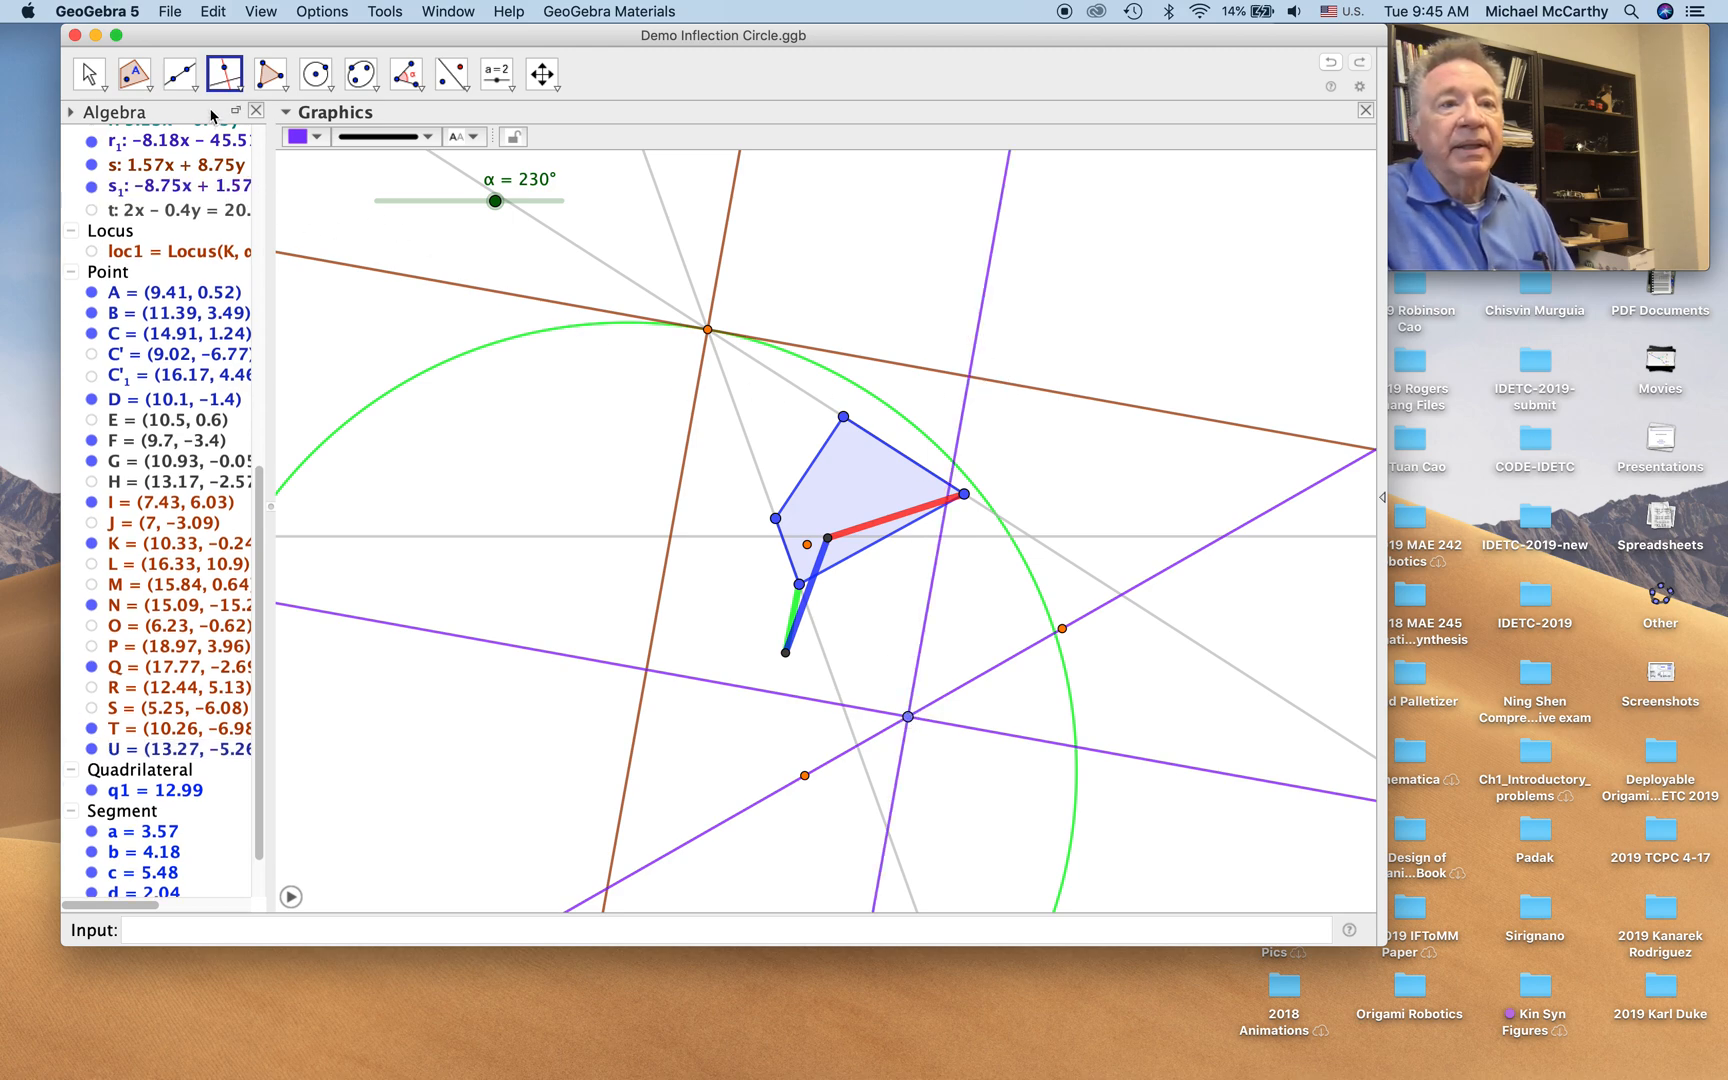
pyautogui.click(135, 71)
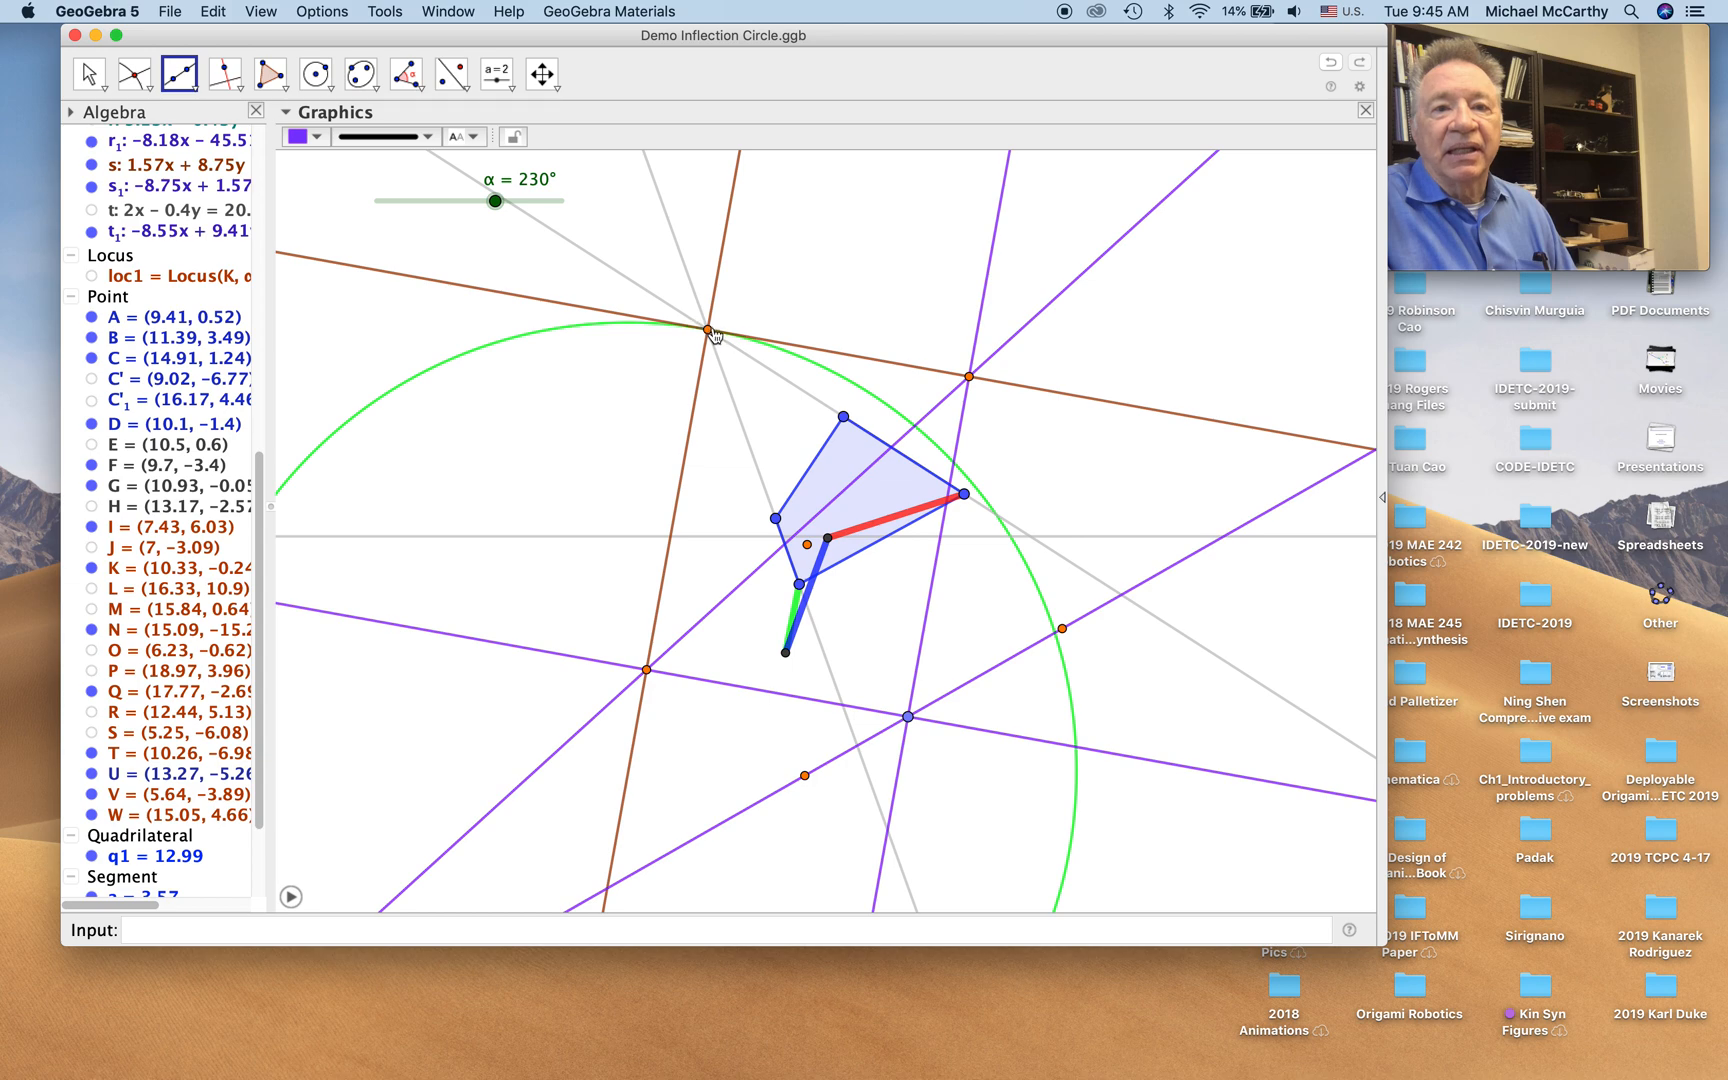
pyautogui.moveTo(872, 470)
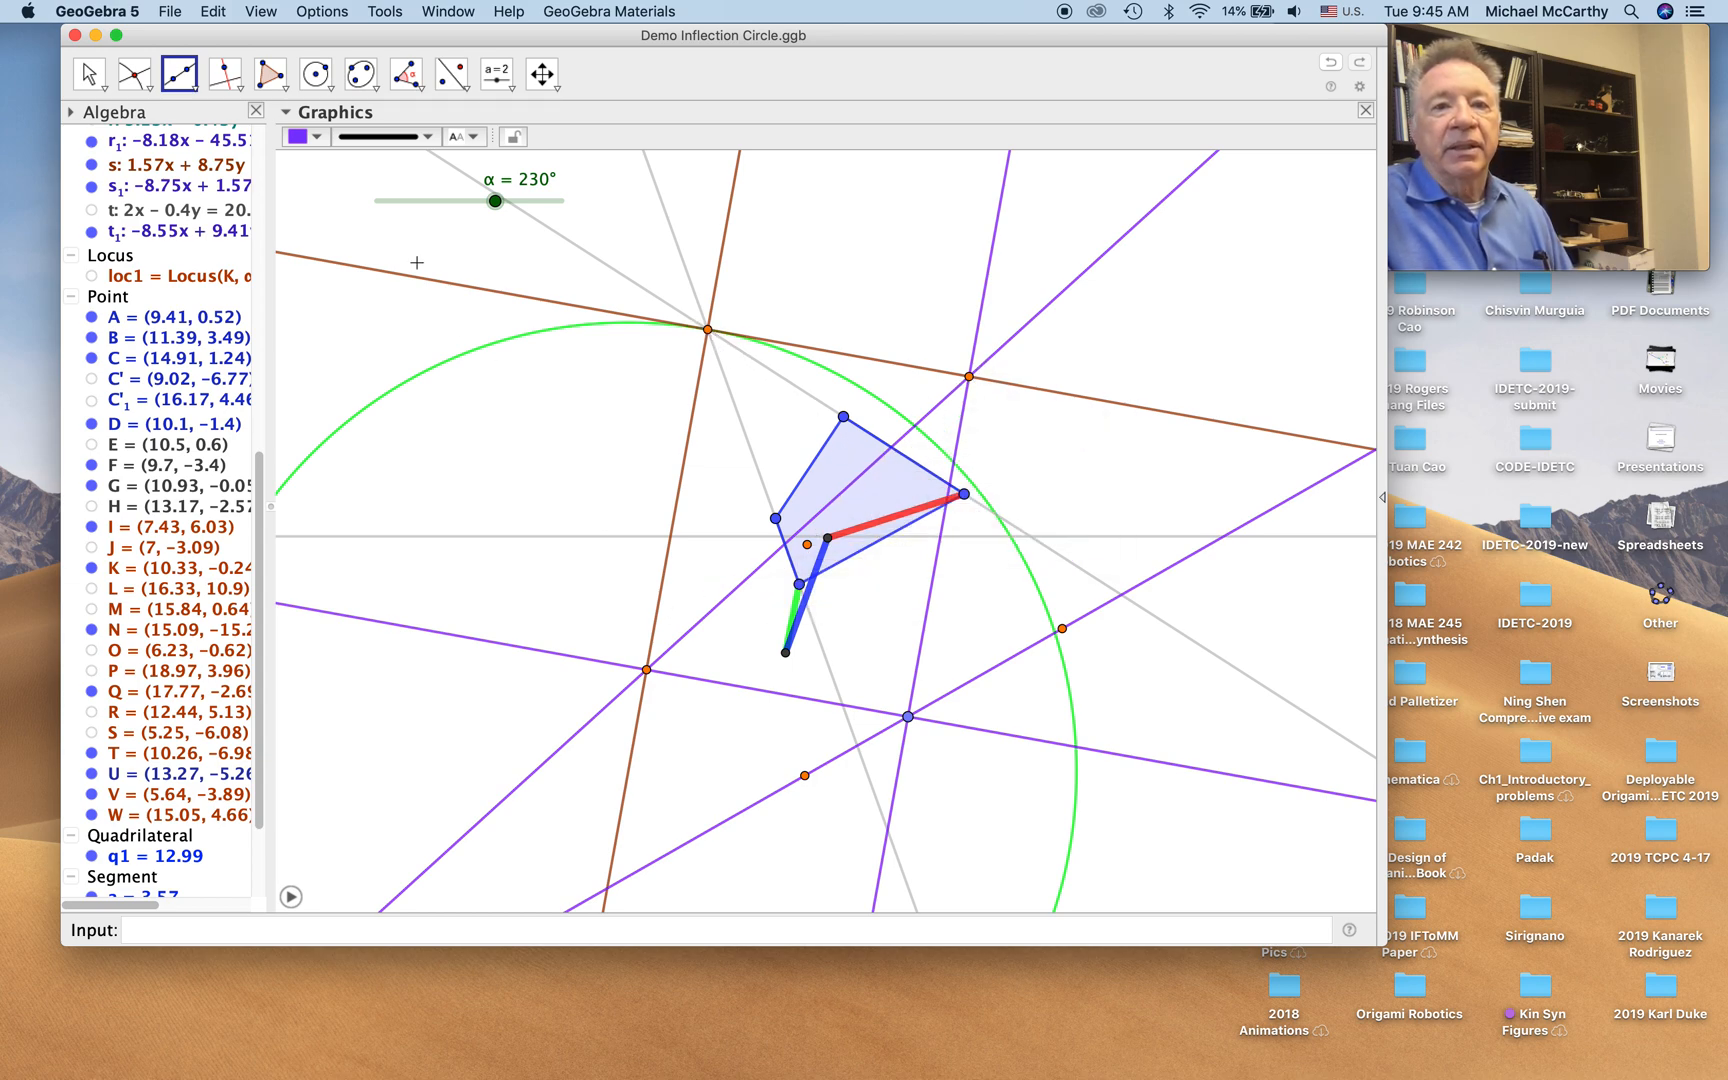
pyautogui.click(229, 74)
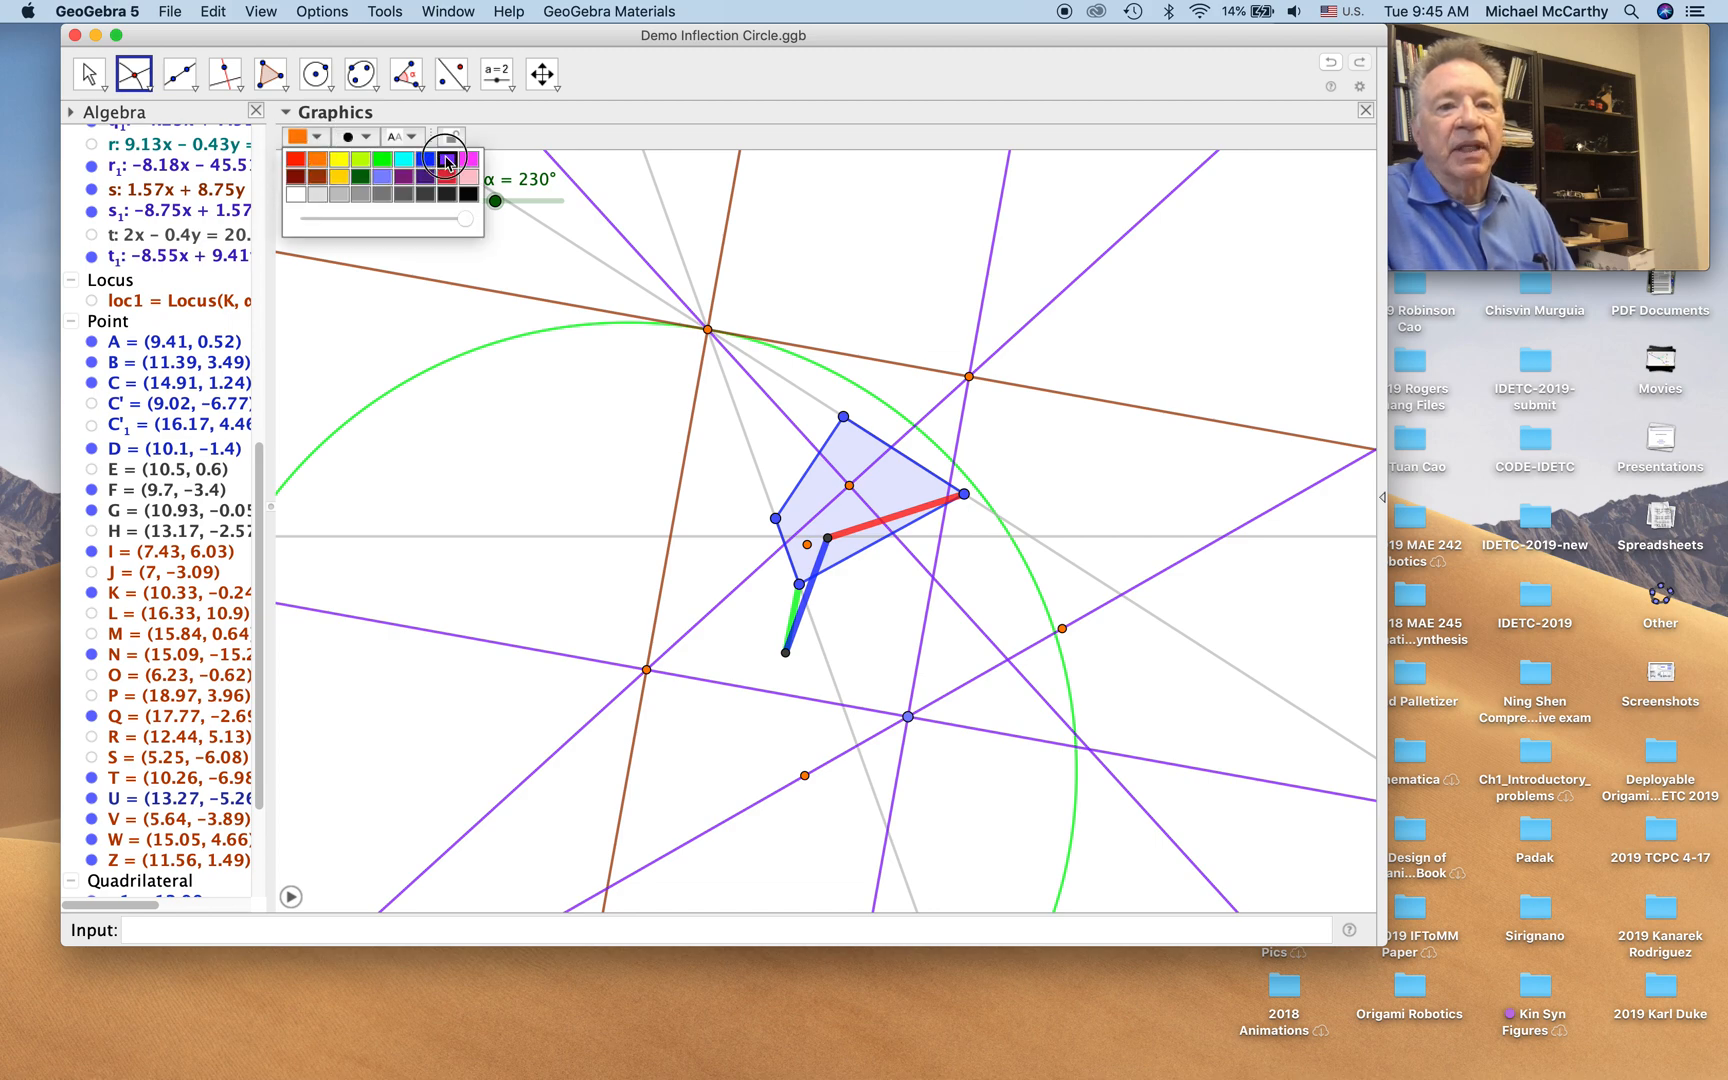
pyautogui.click(445, 160)
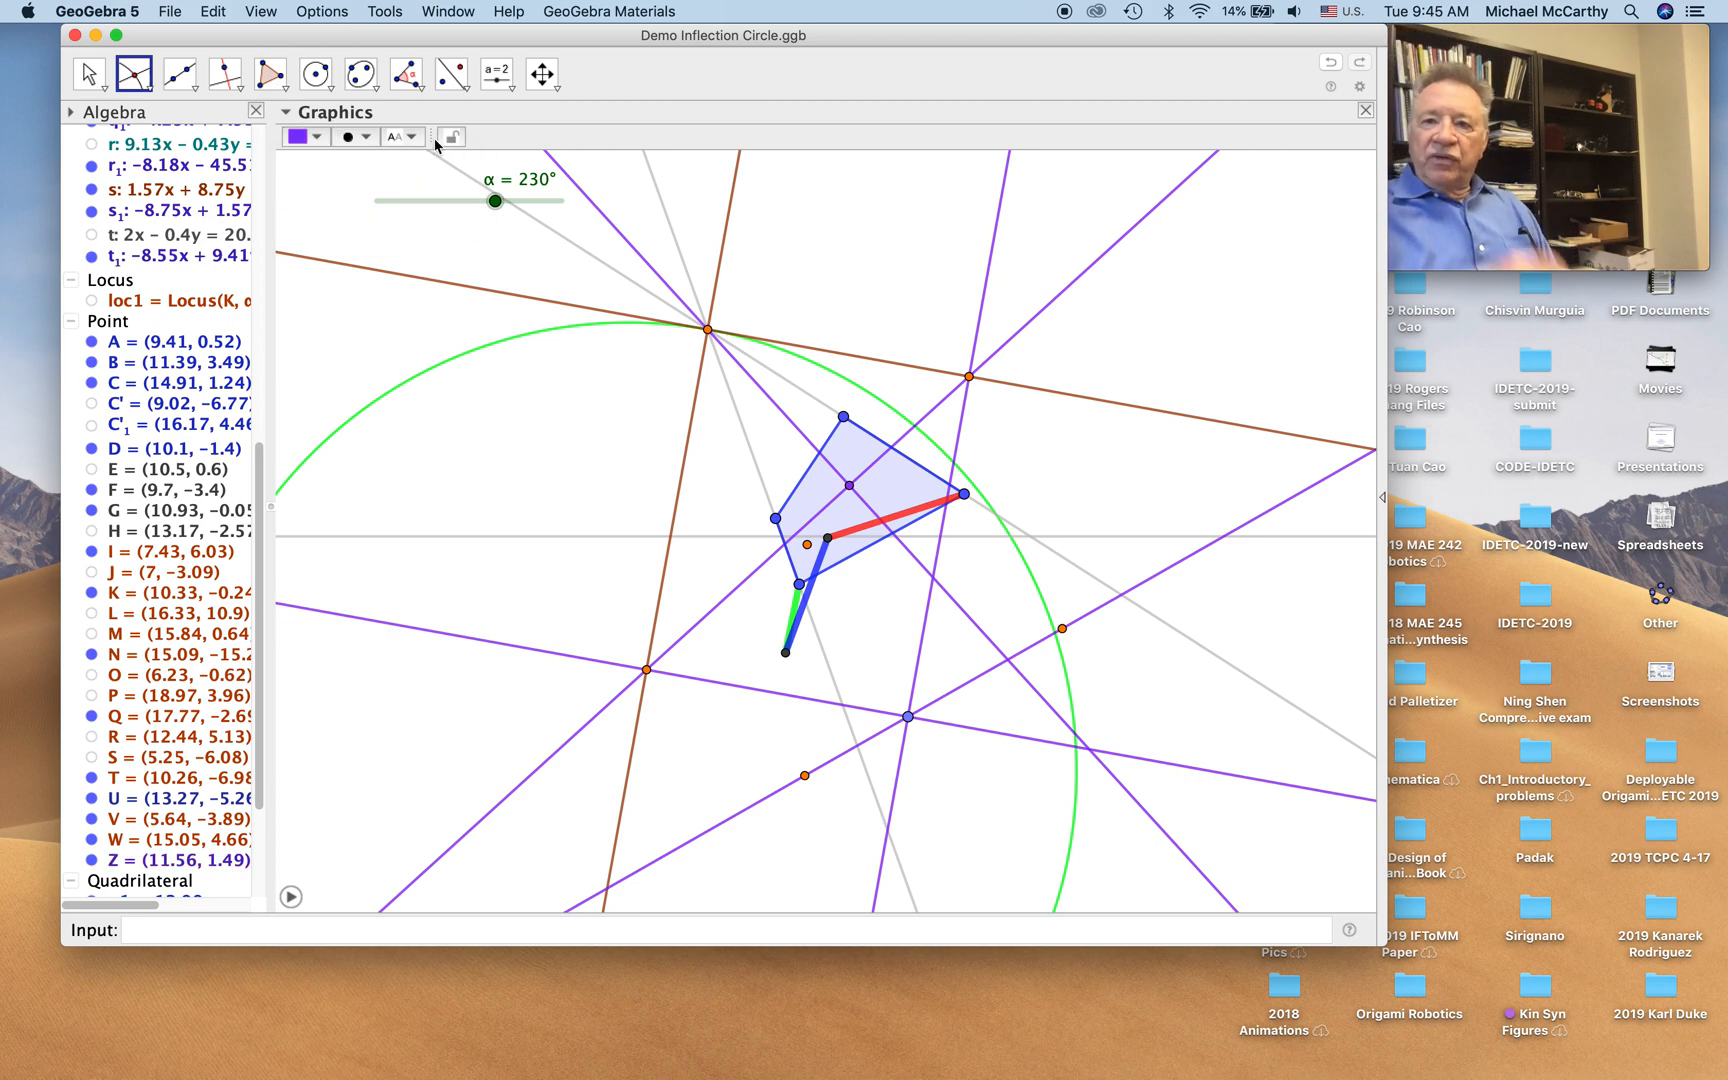
pyautogui.moveTo(461, 161)
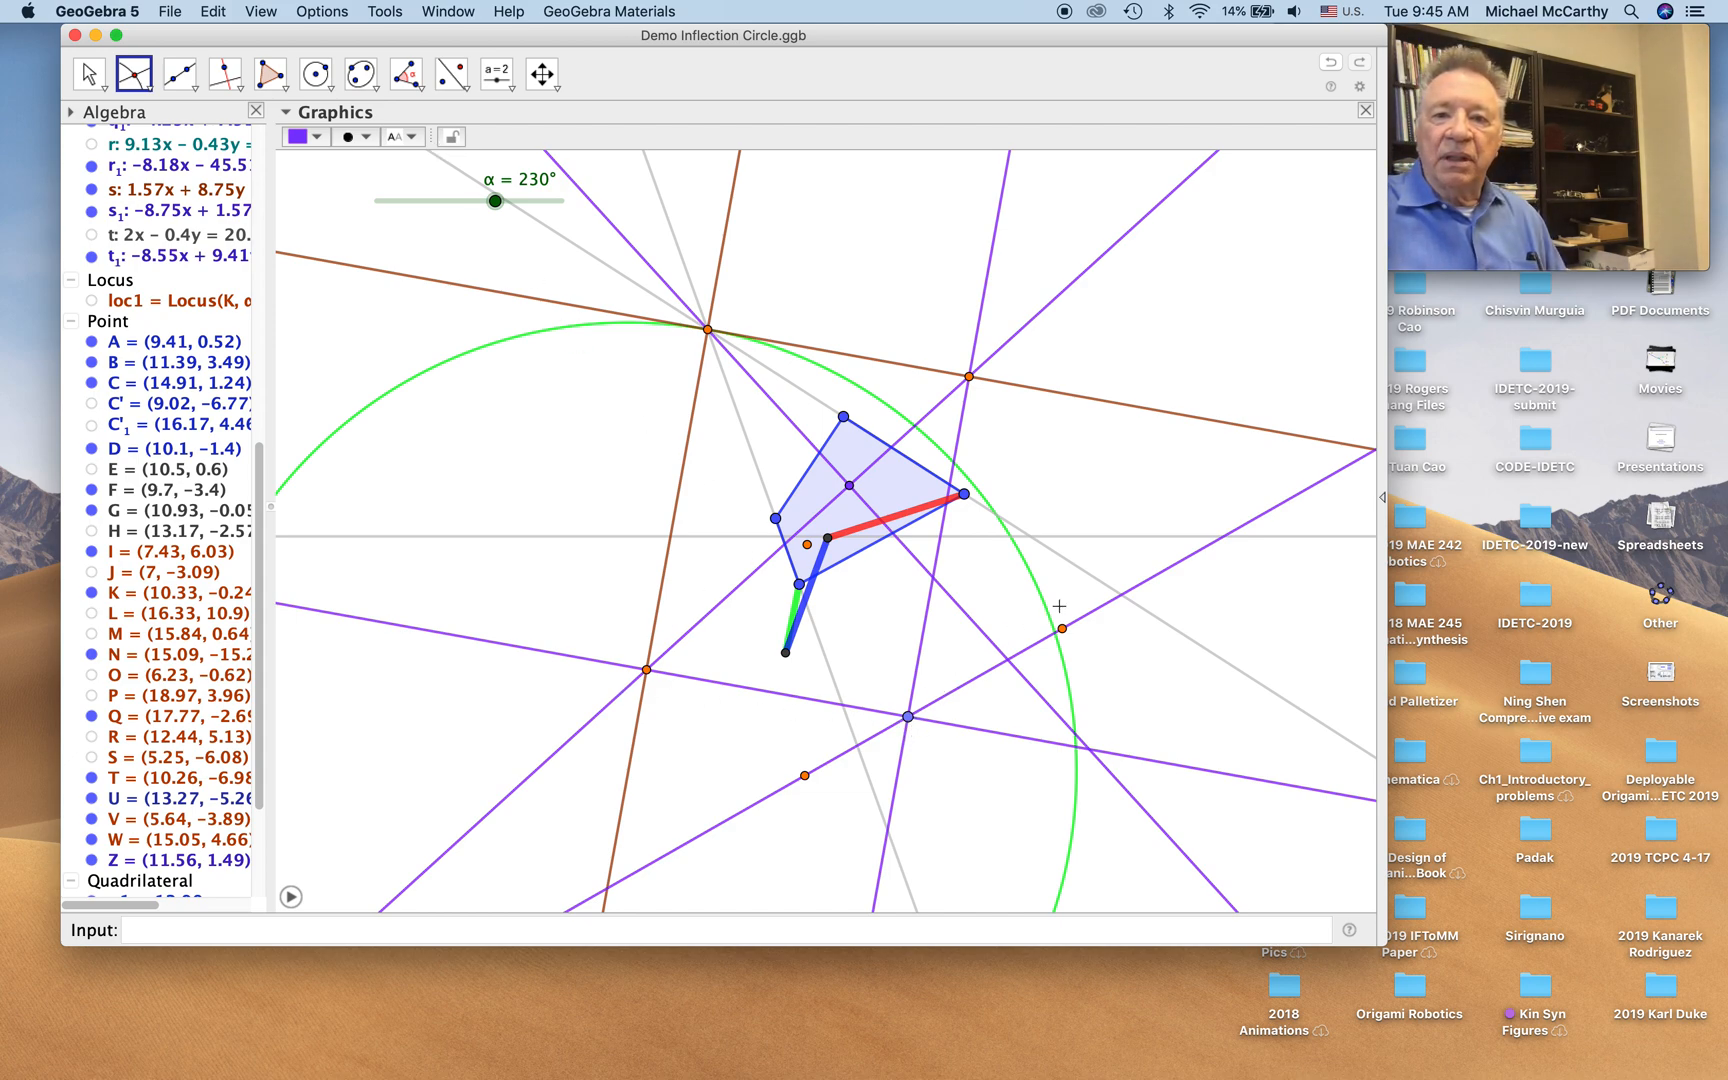
pyautogui.moveTo(852, 495)
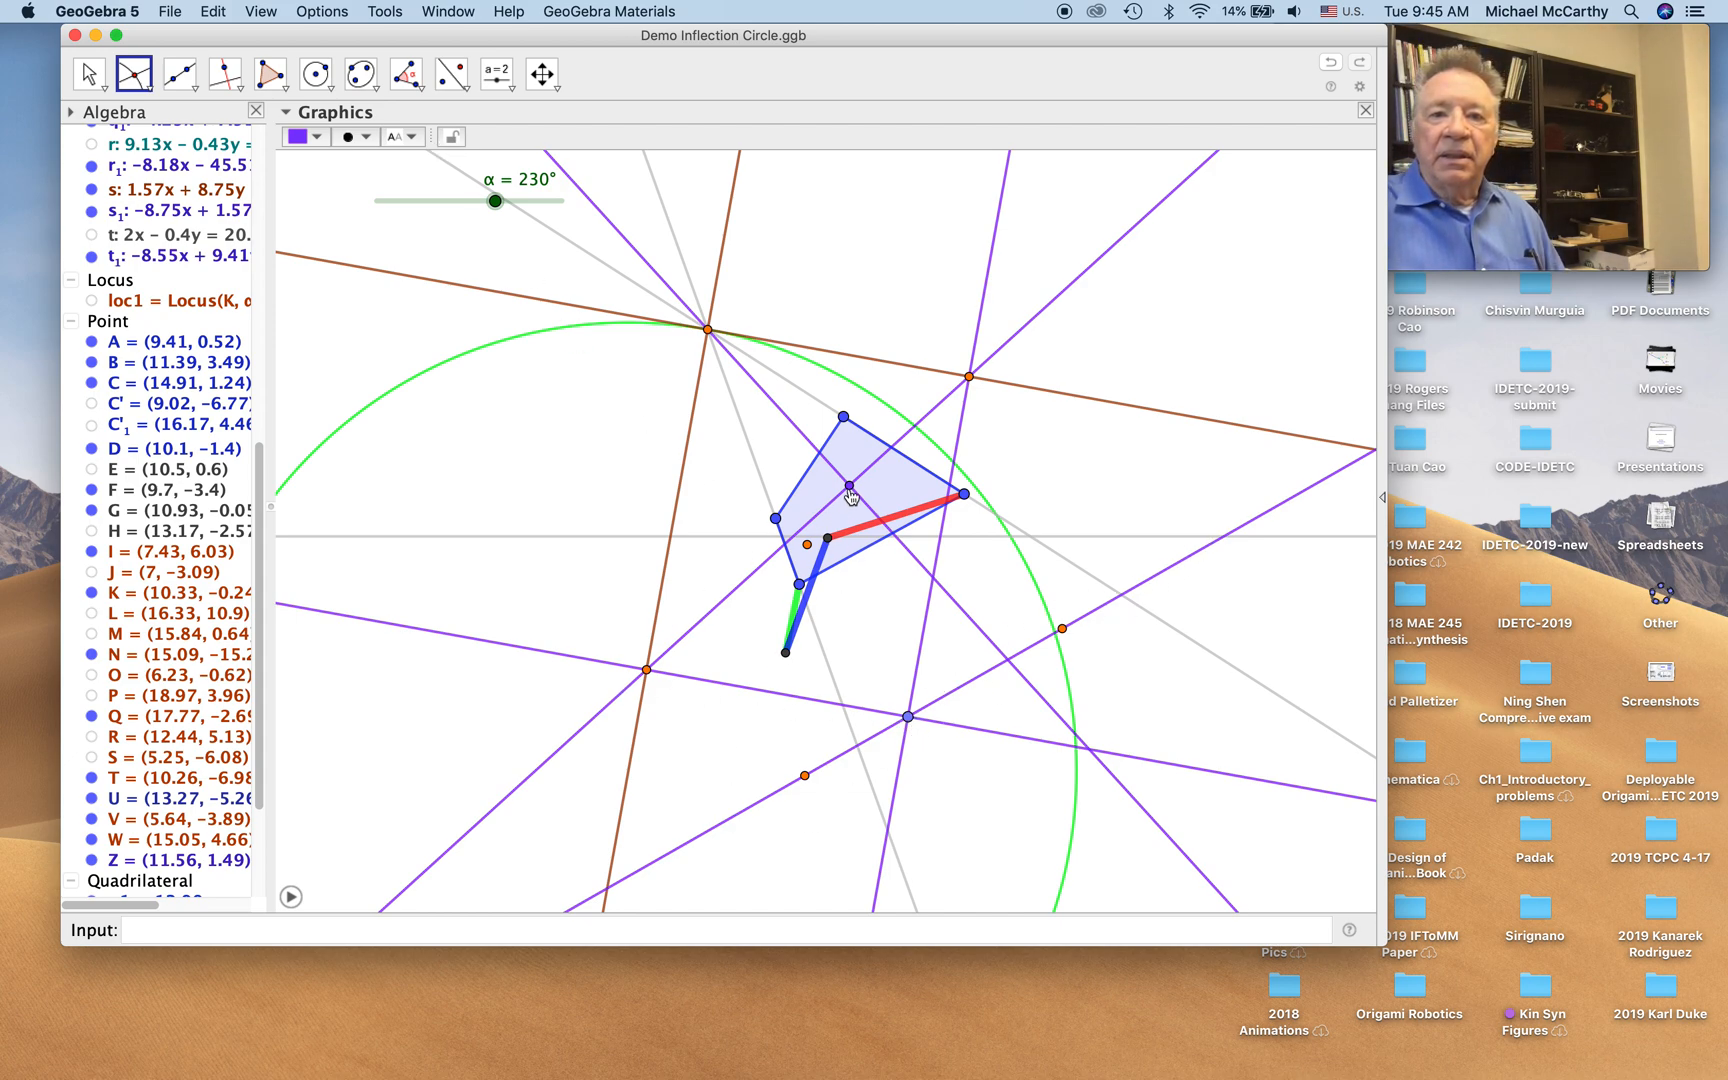
pyautogui.moveTo(847, 497)
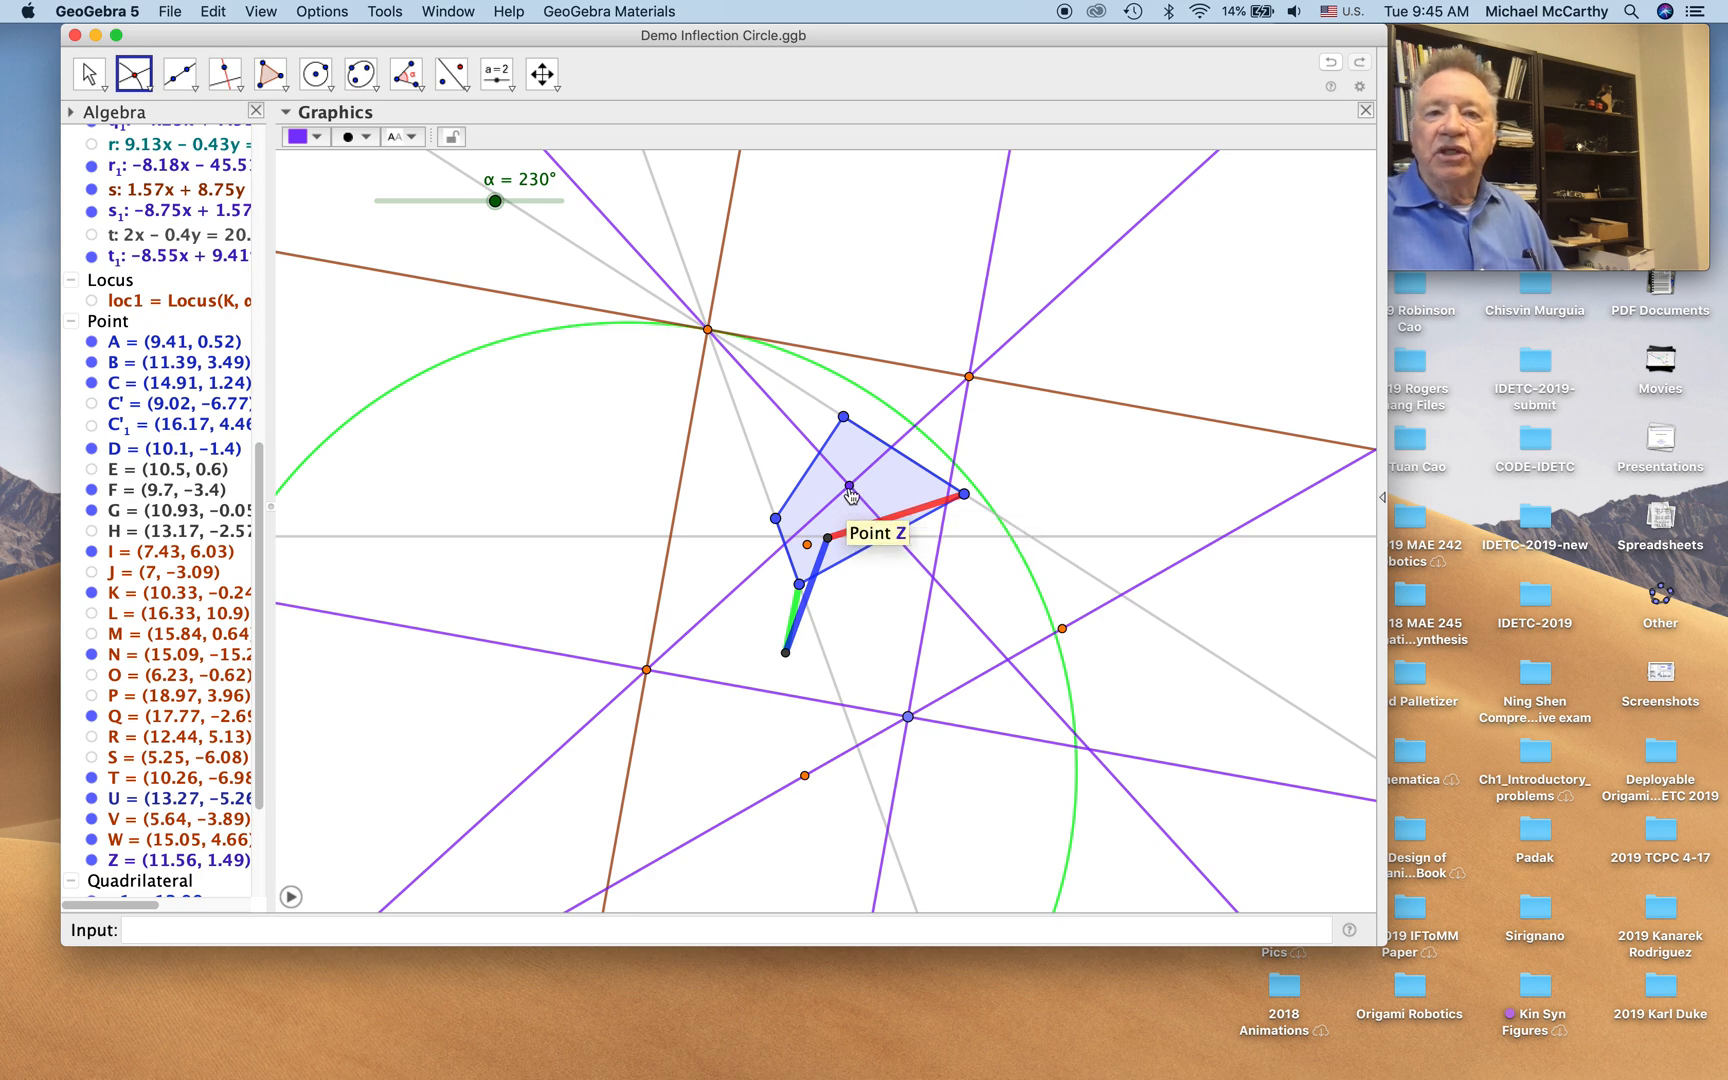
# Trace the locus of point Z and colour the loc2 curve purple
pyautogui.click(235, 74)
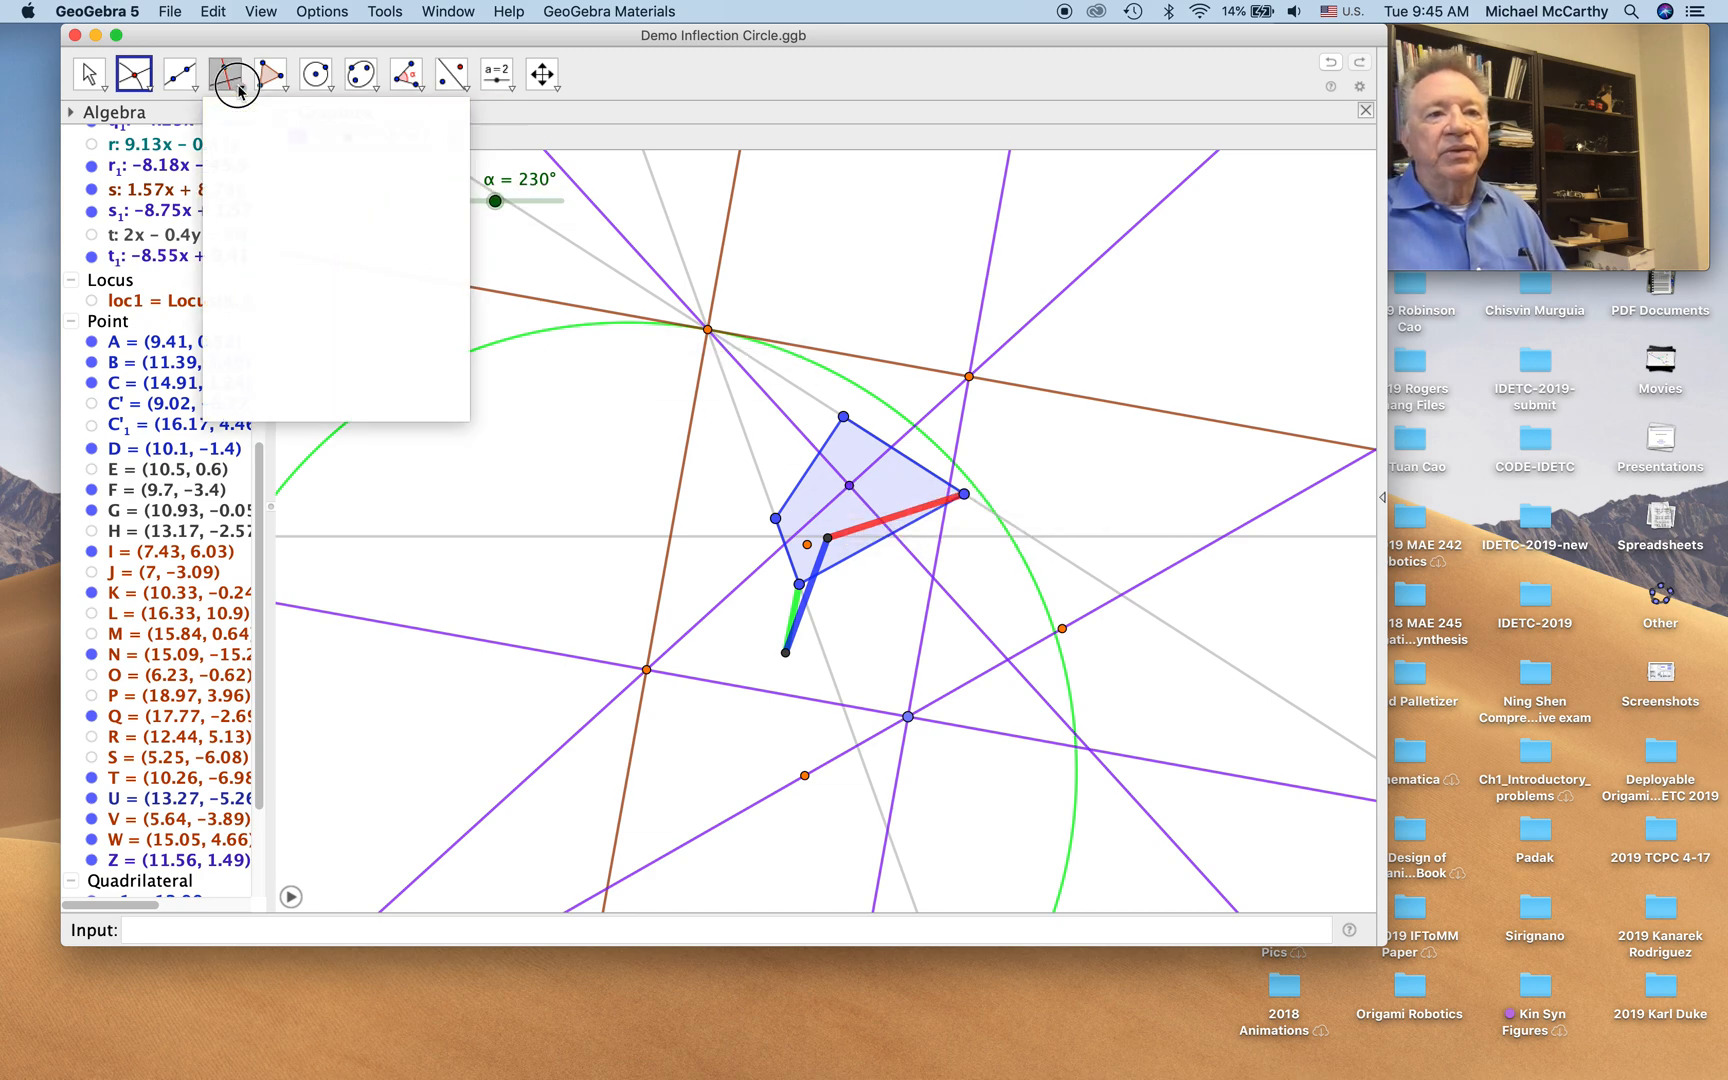
pyautogui.click(237, 74)
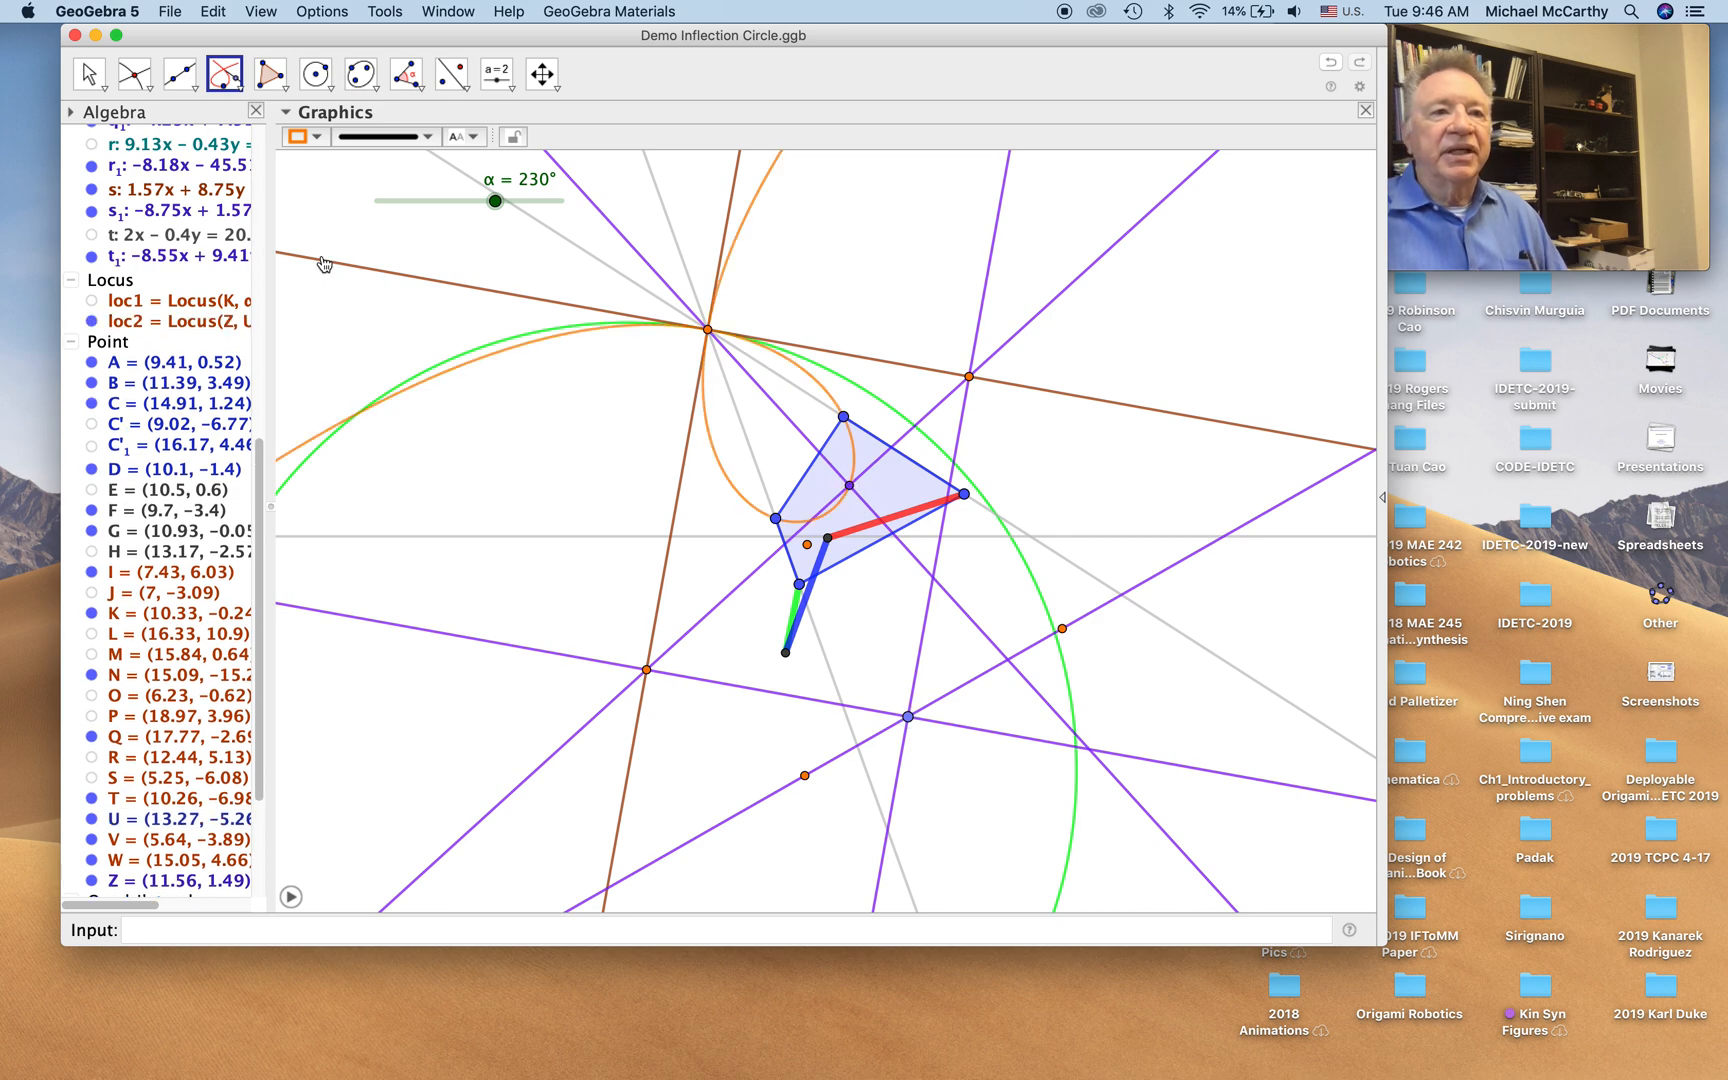
pyautogui.click(300, 137)
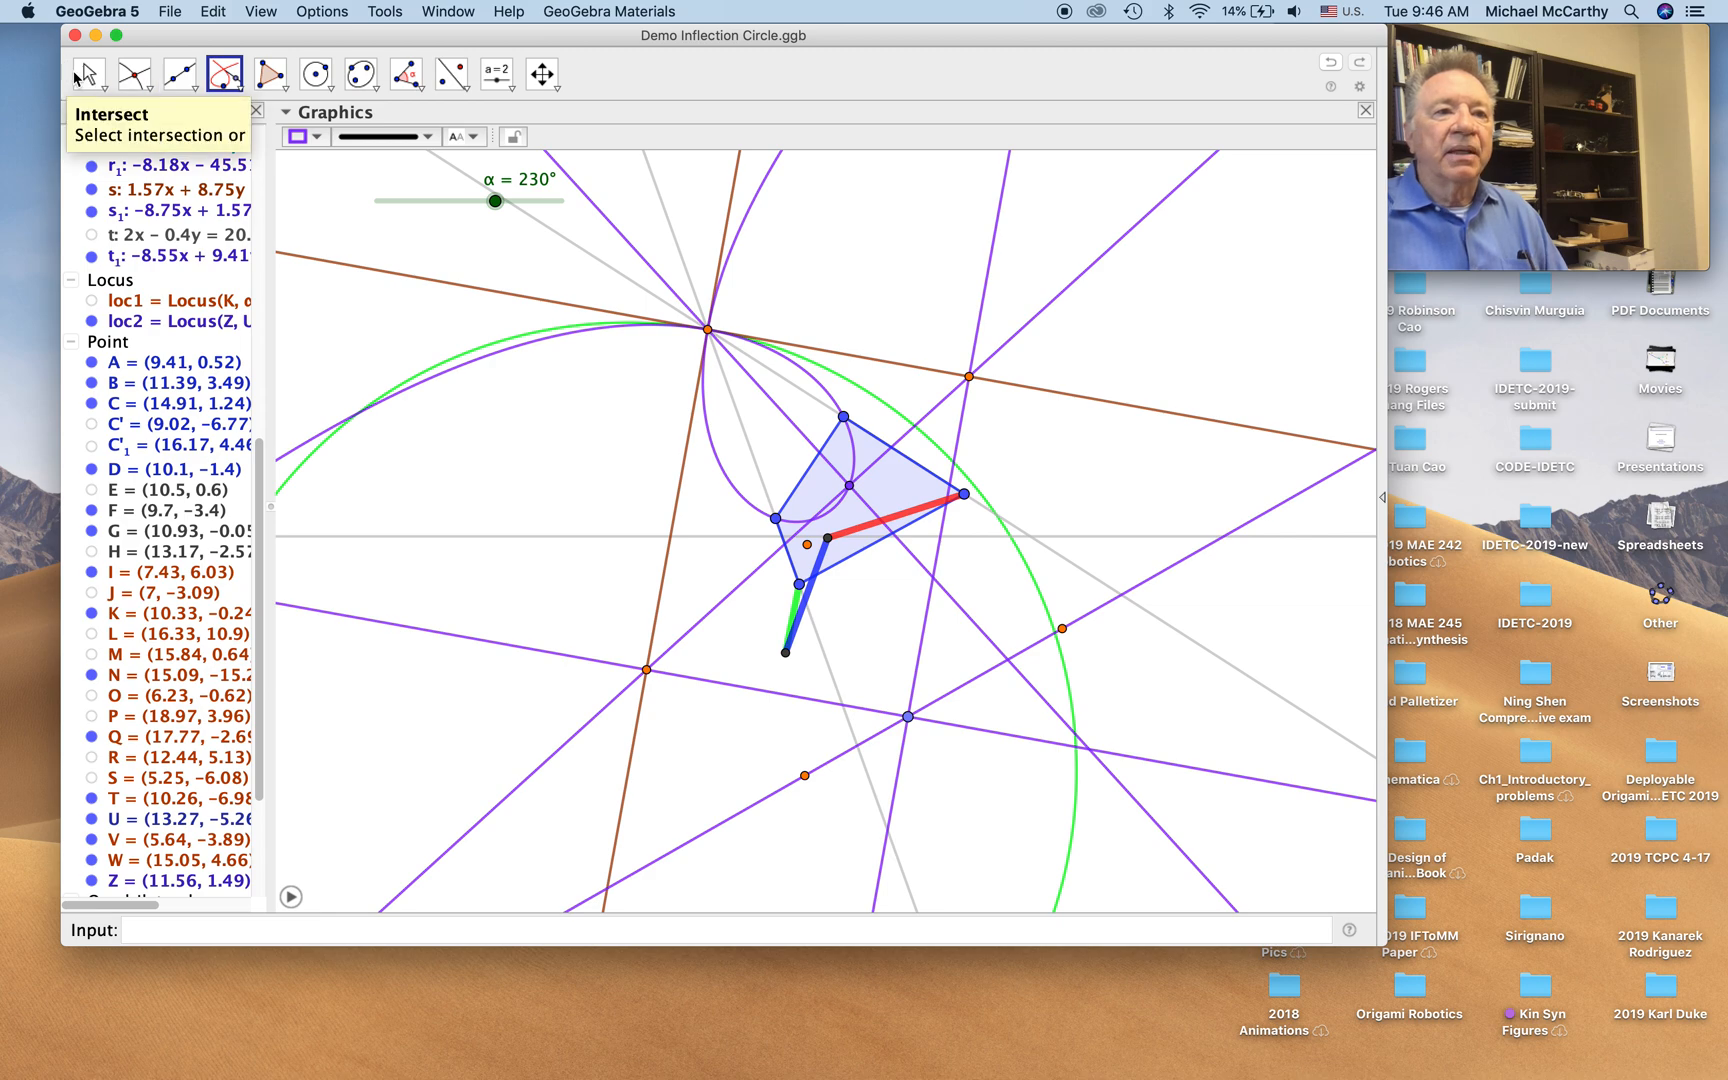
pyautogui.click(95, 76)
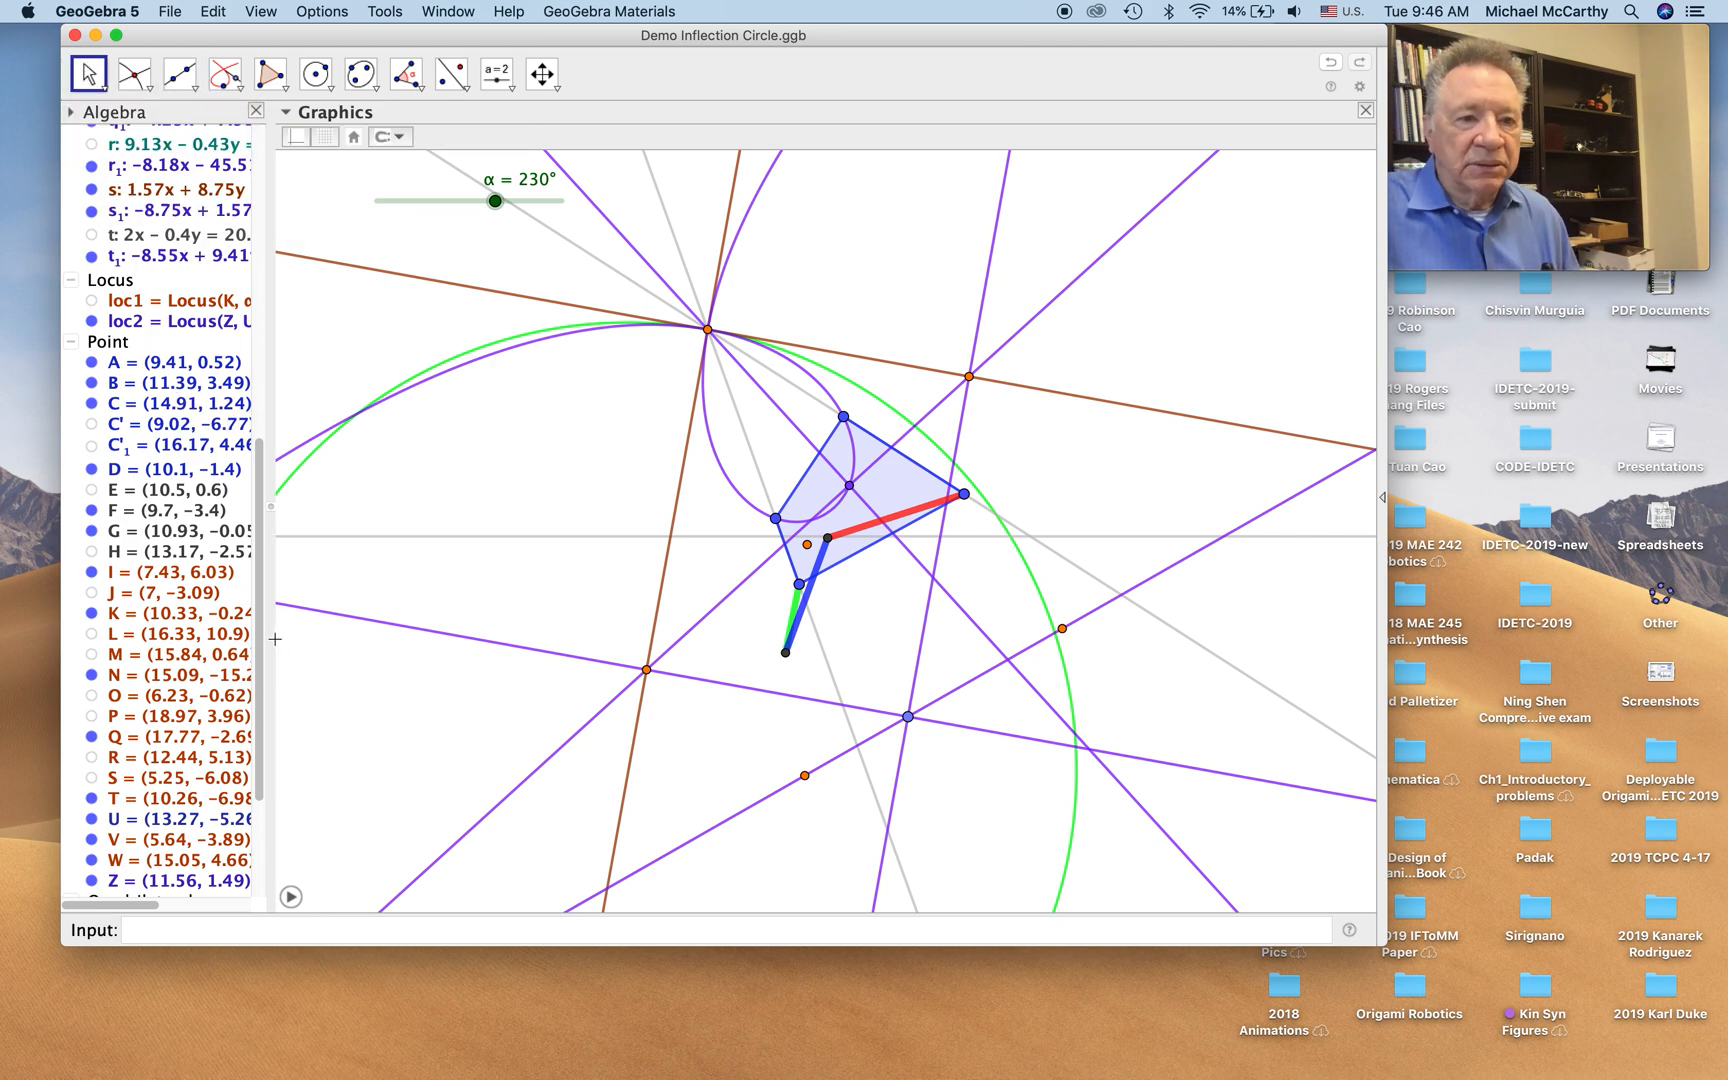
# Scroll the Algebra view and hide the auxiliary line t₁
pyautogui.scroll(-3)
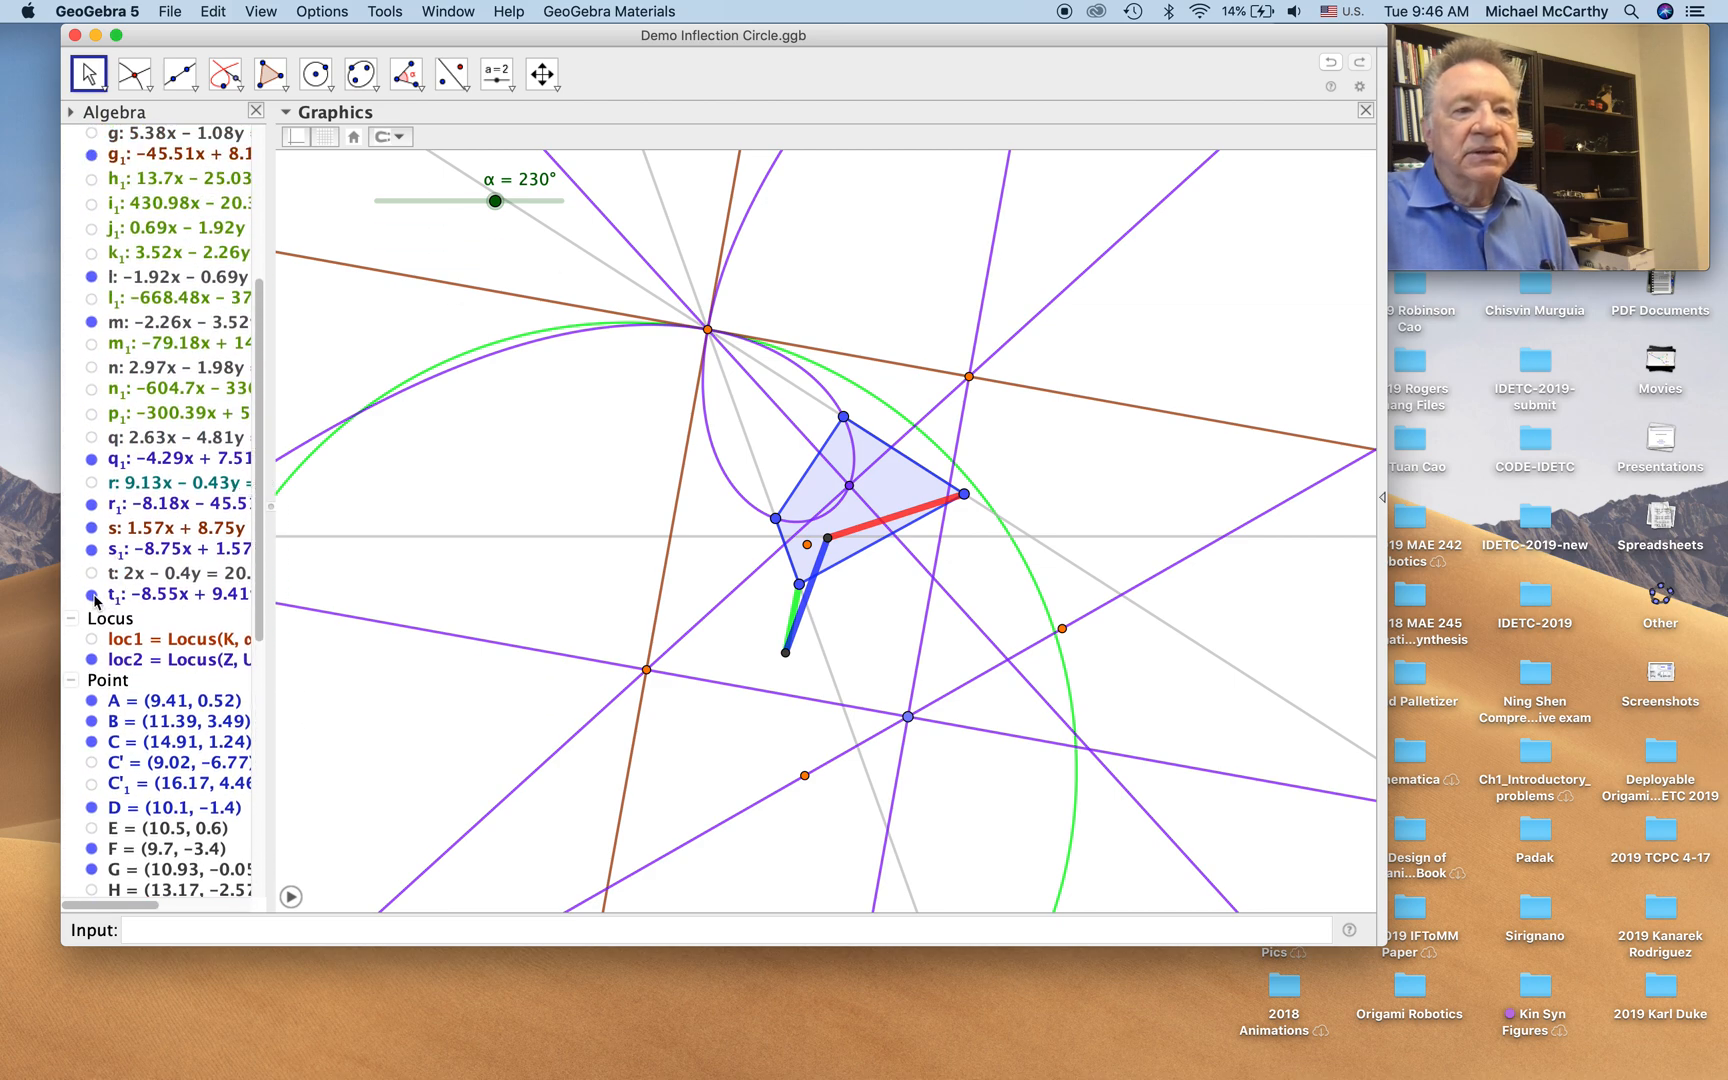
pyautogui.click(91, 595)
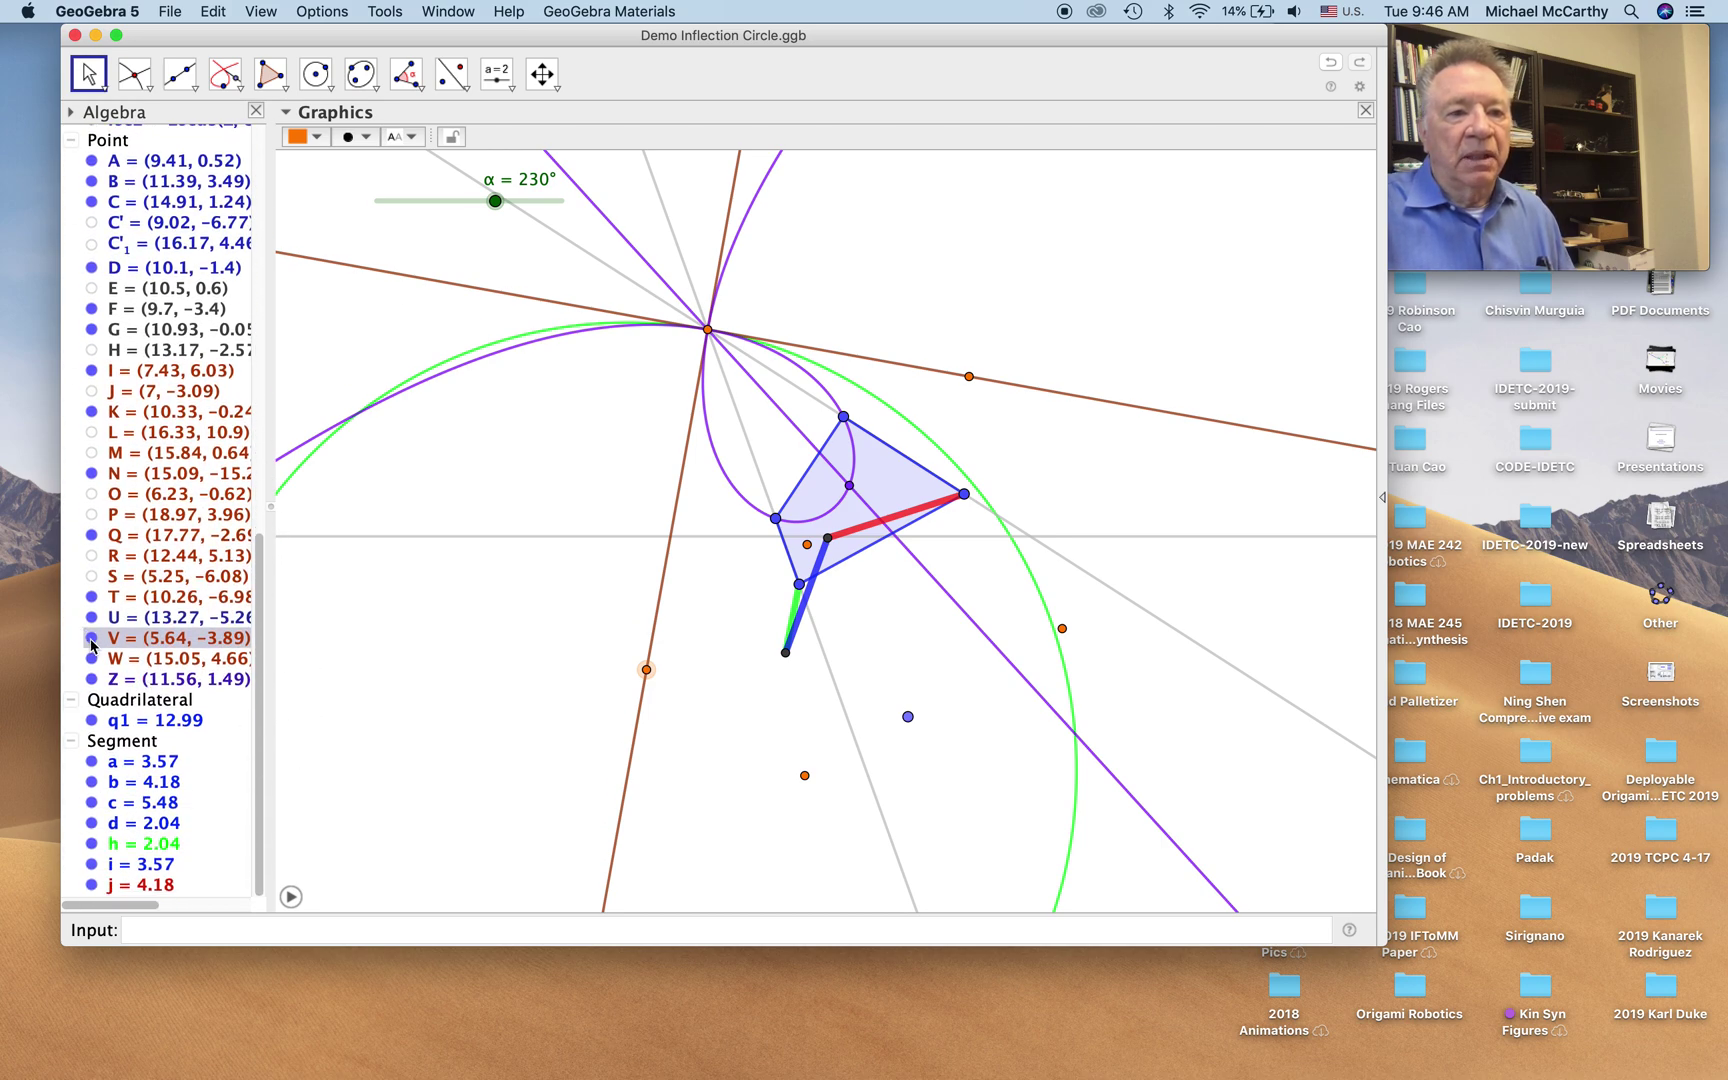
pyautogui.moveTo(110, 679)
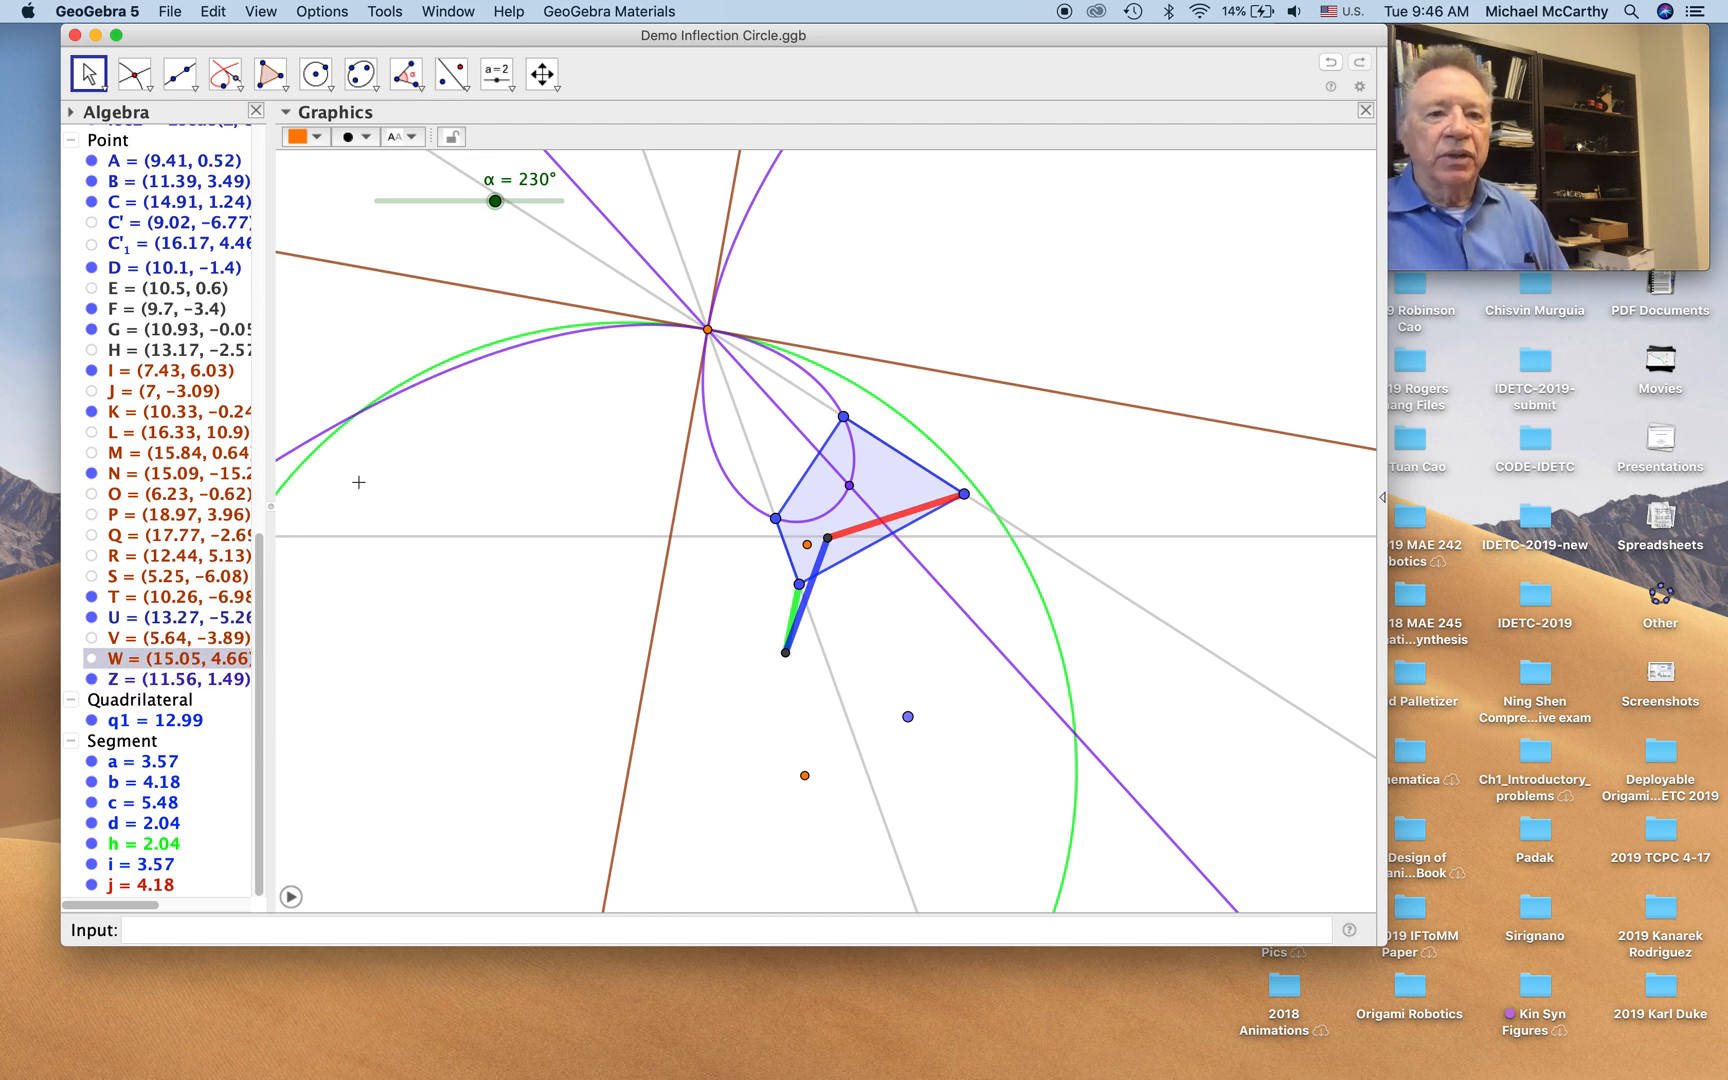
pyautogui.moveTo(832, 835)
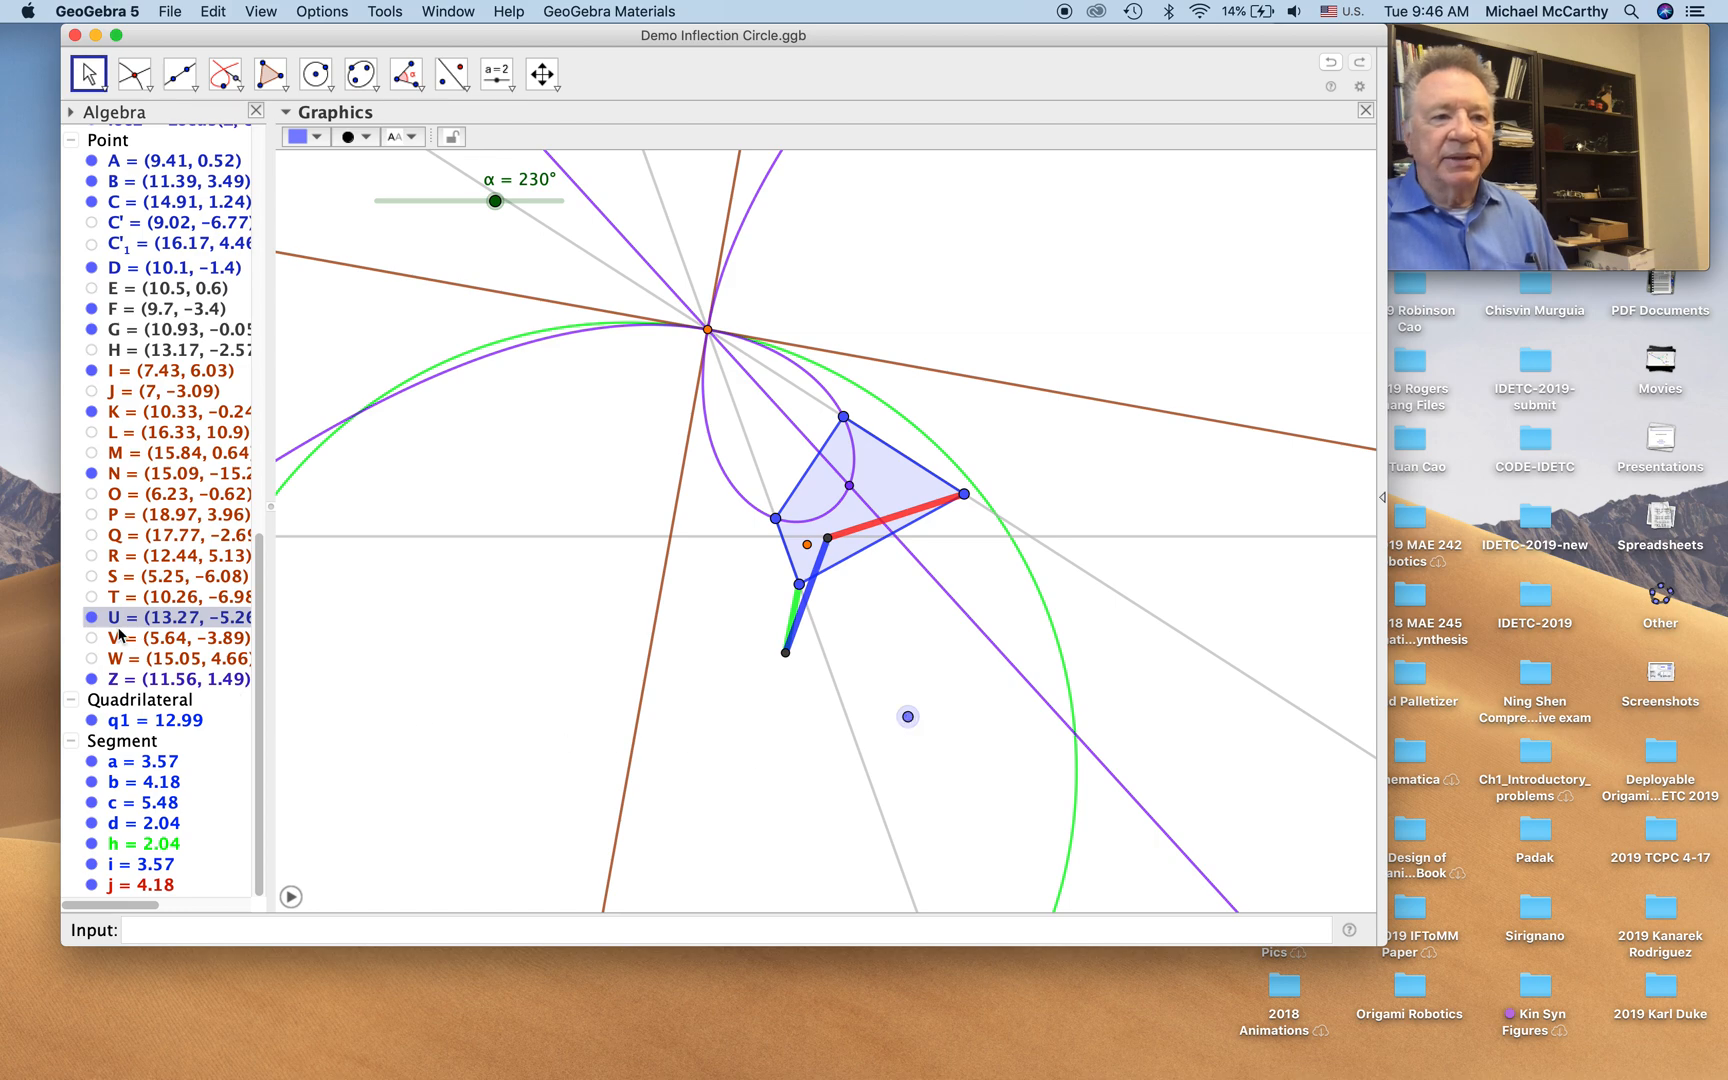
pyautogui.moveTo(225, 75)
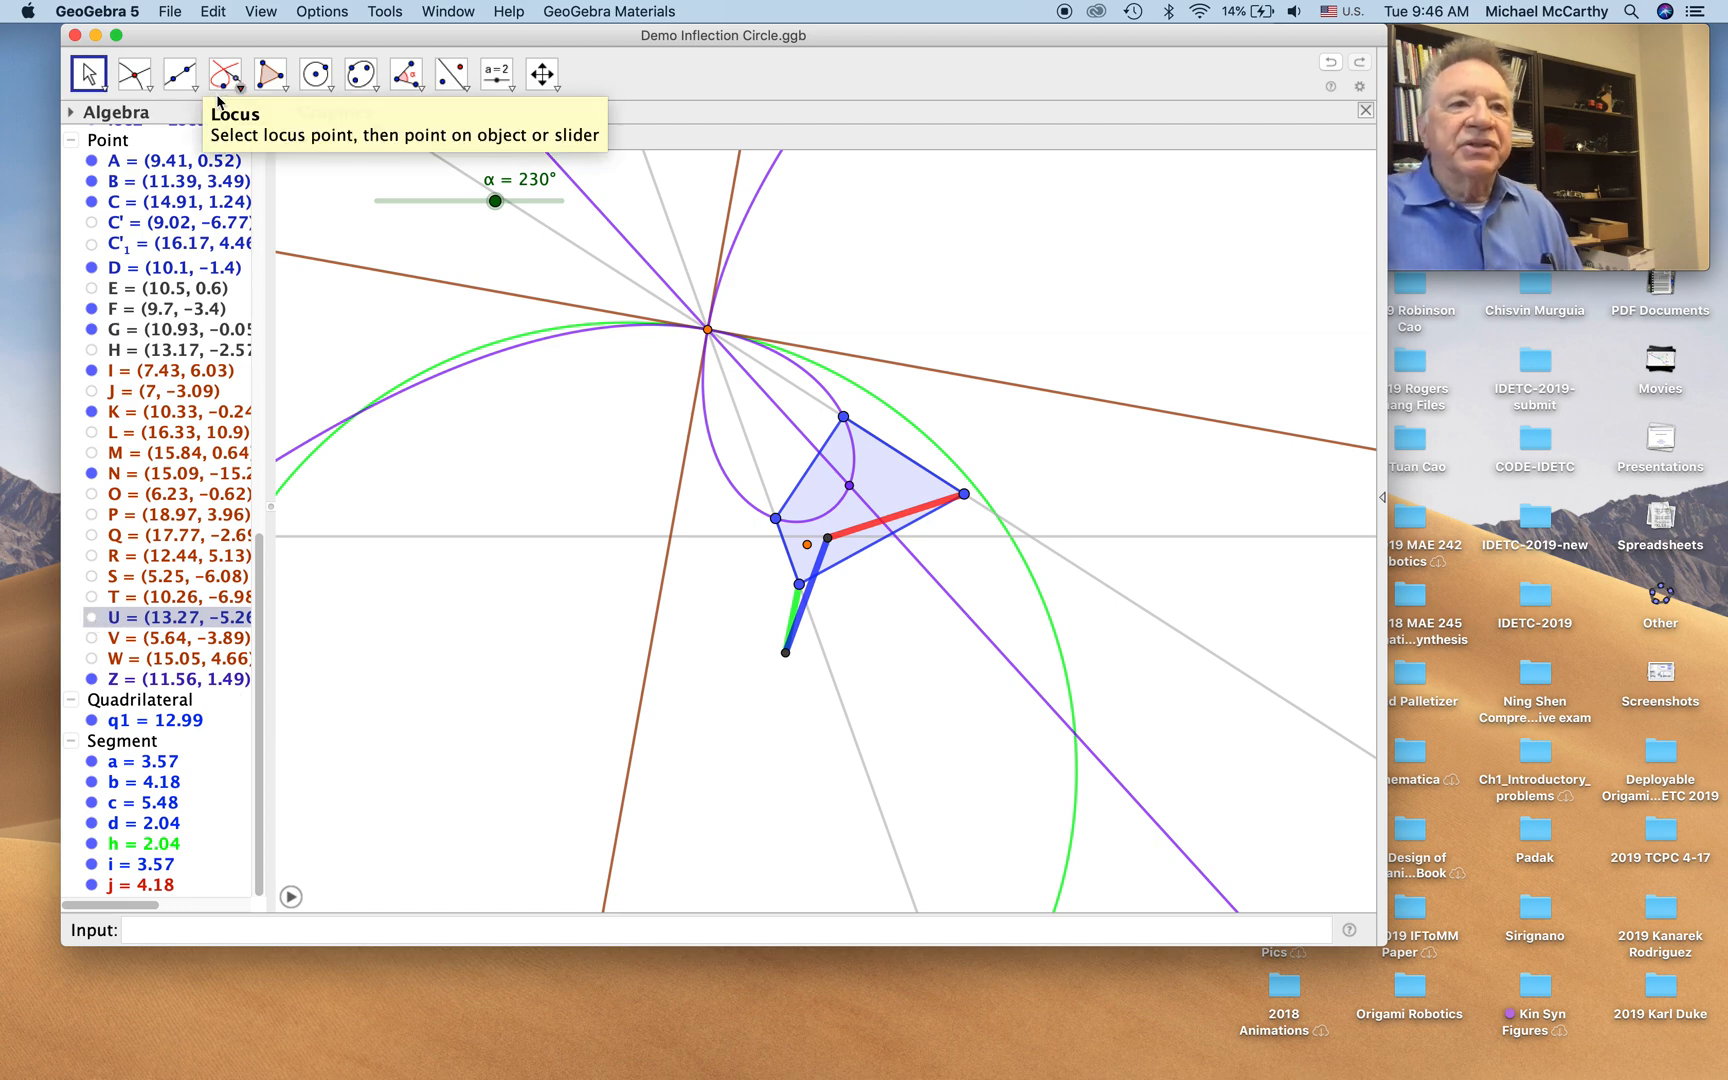
# Place A1 on the green inflection circle and slide it onto the purple cubic crossing
pyautogui.click(134, 72)
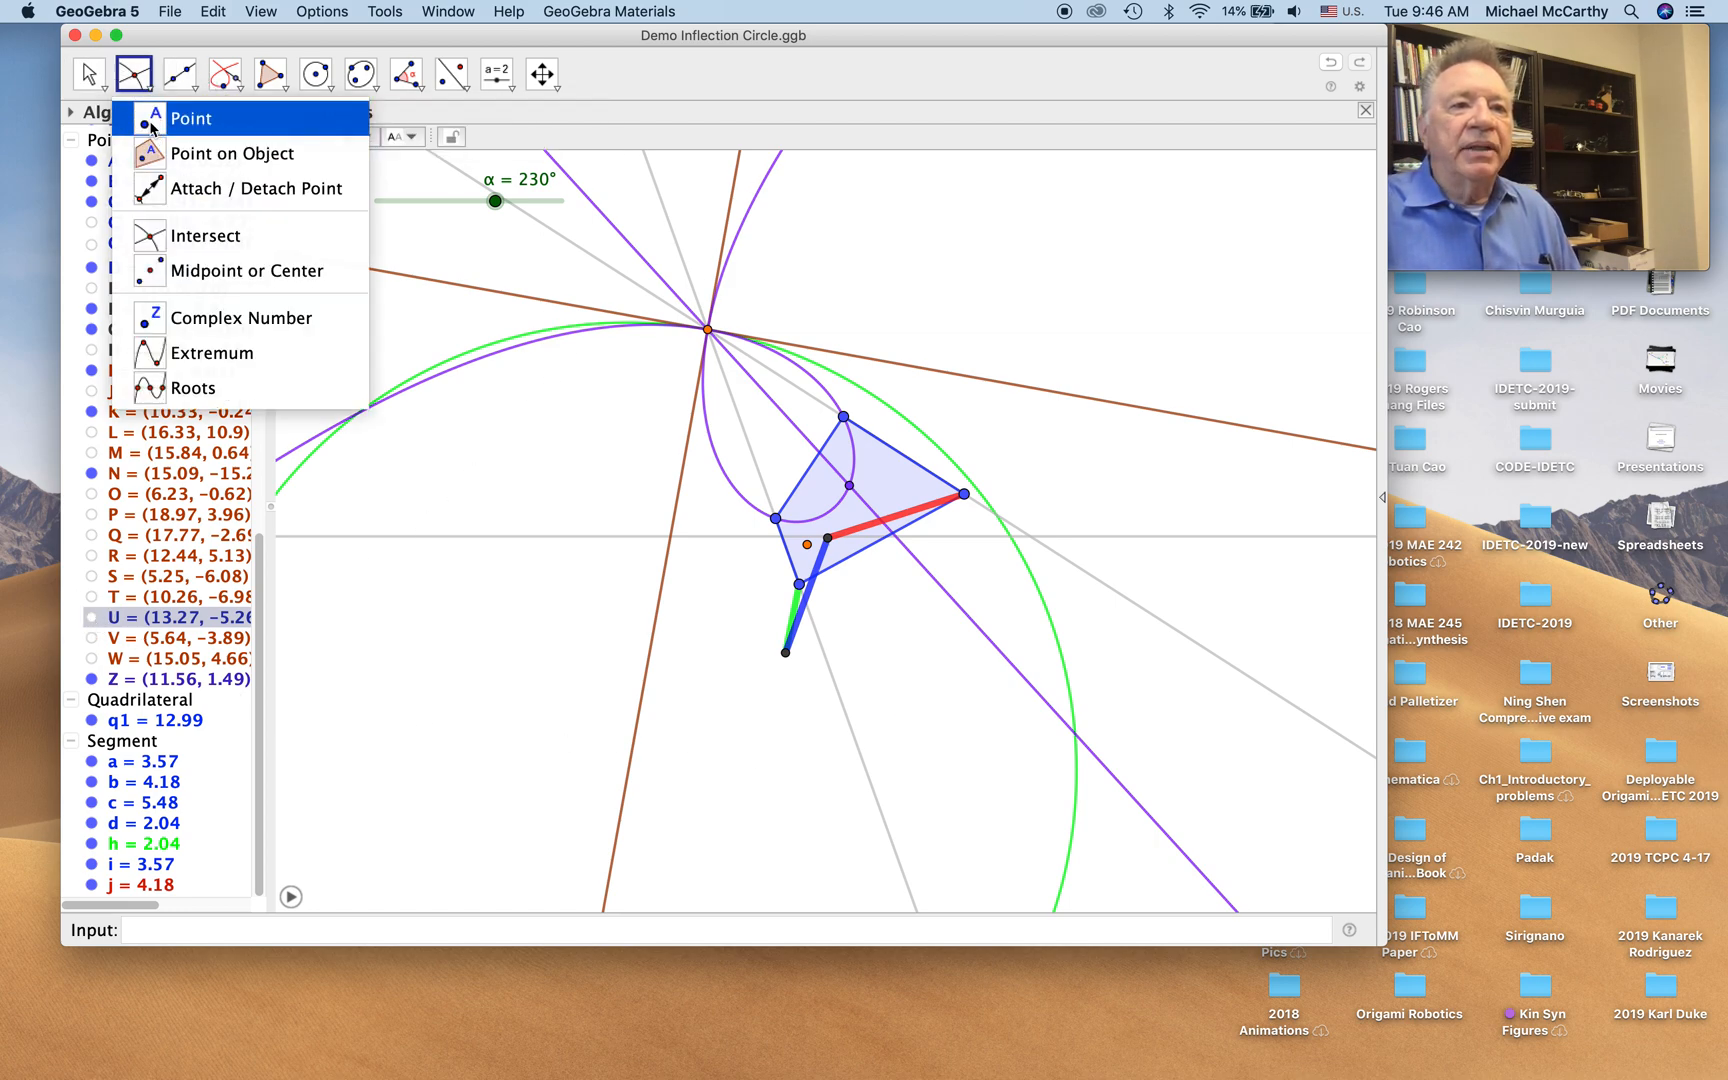
pyautogui.click(495, 341)
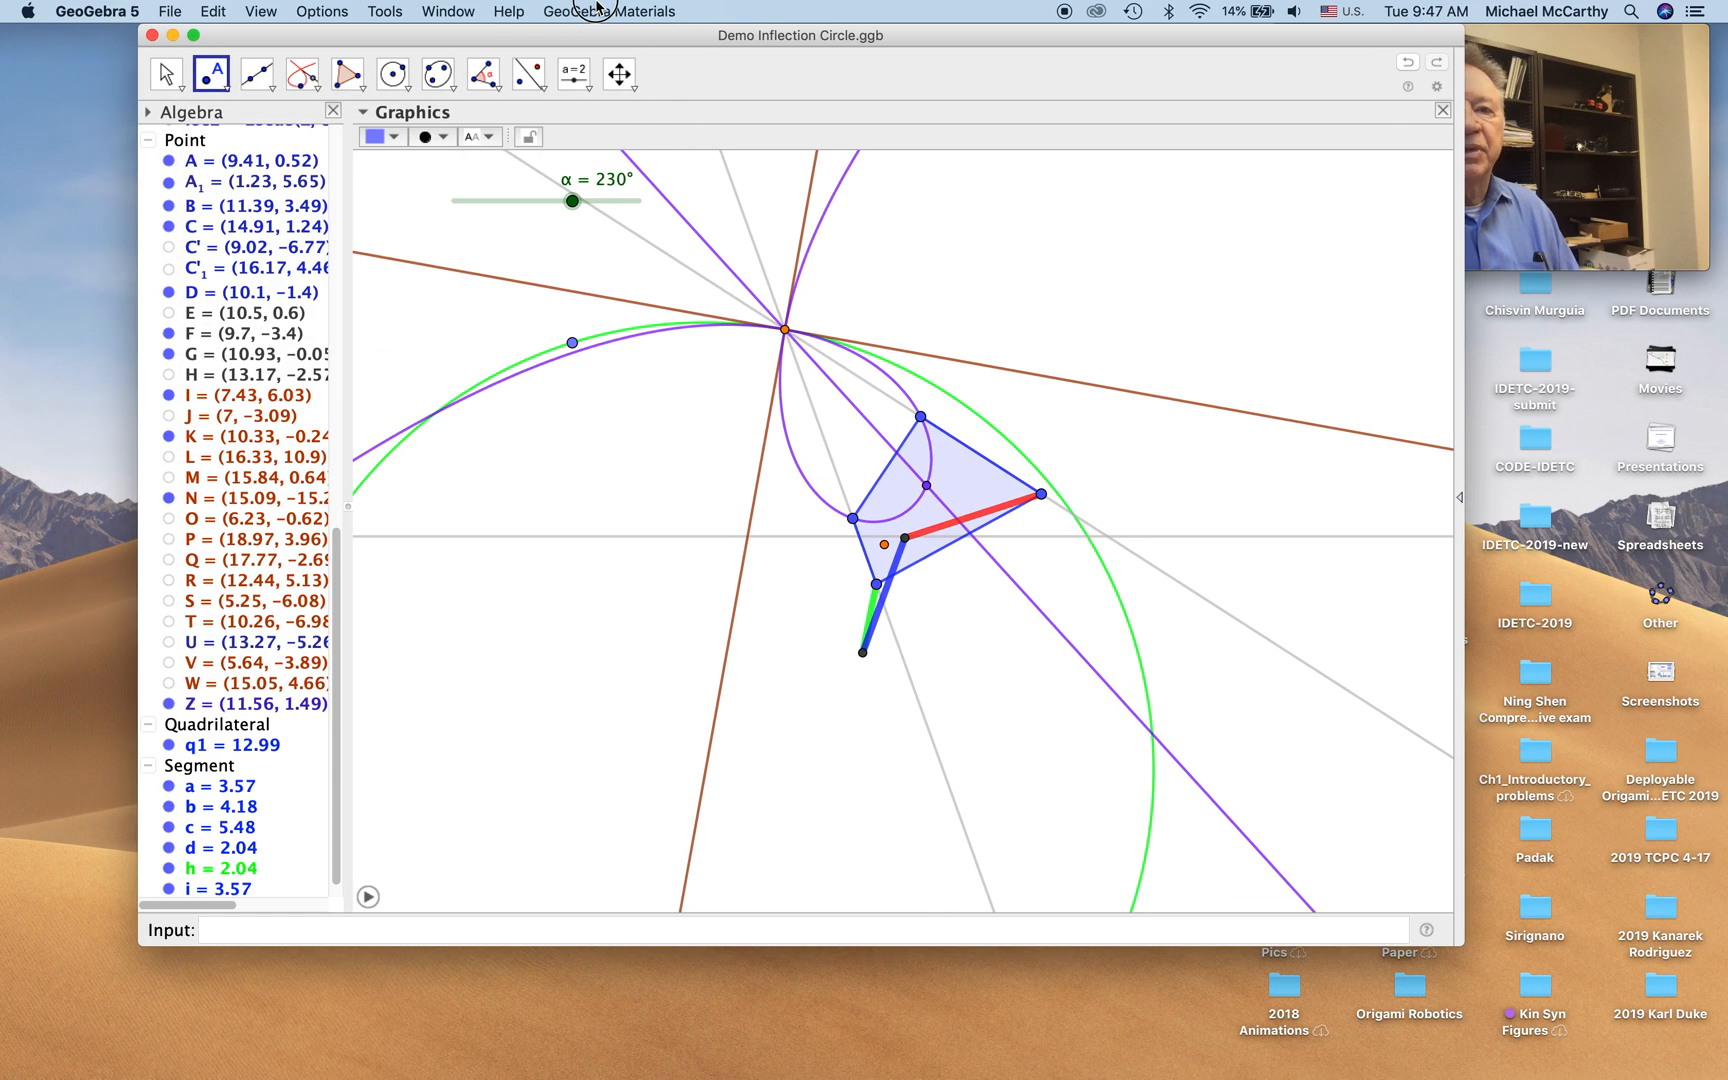
pyautogui.click(622, 72)
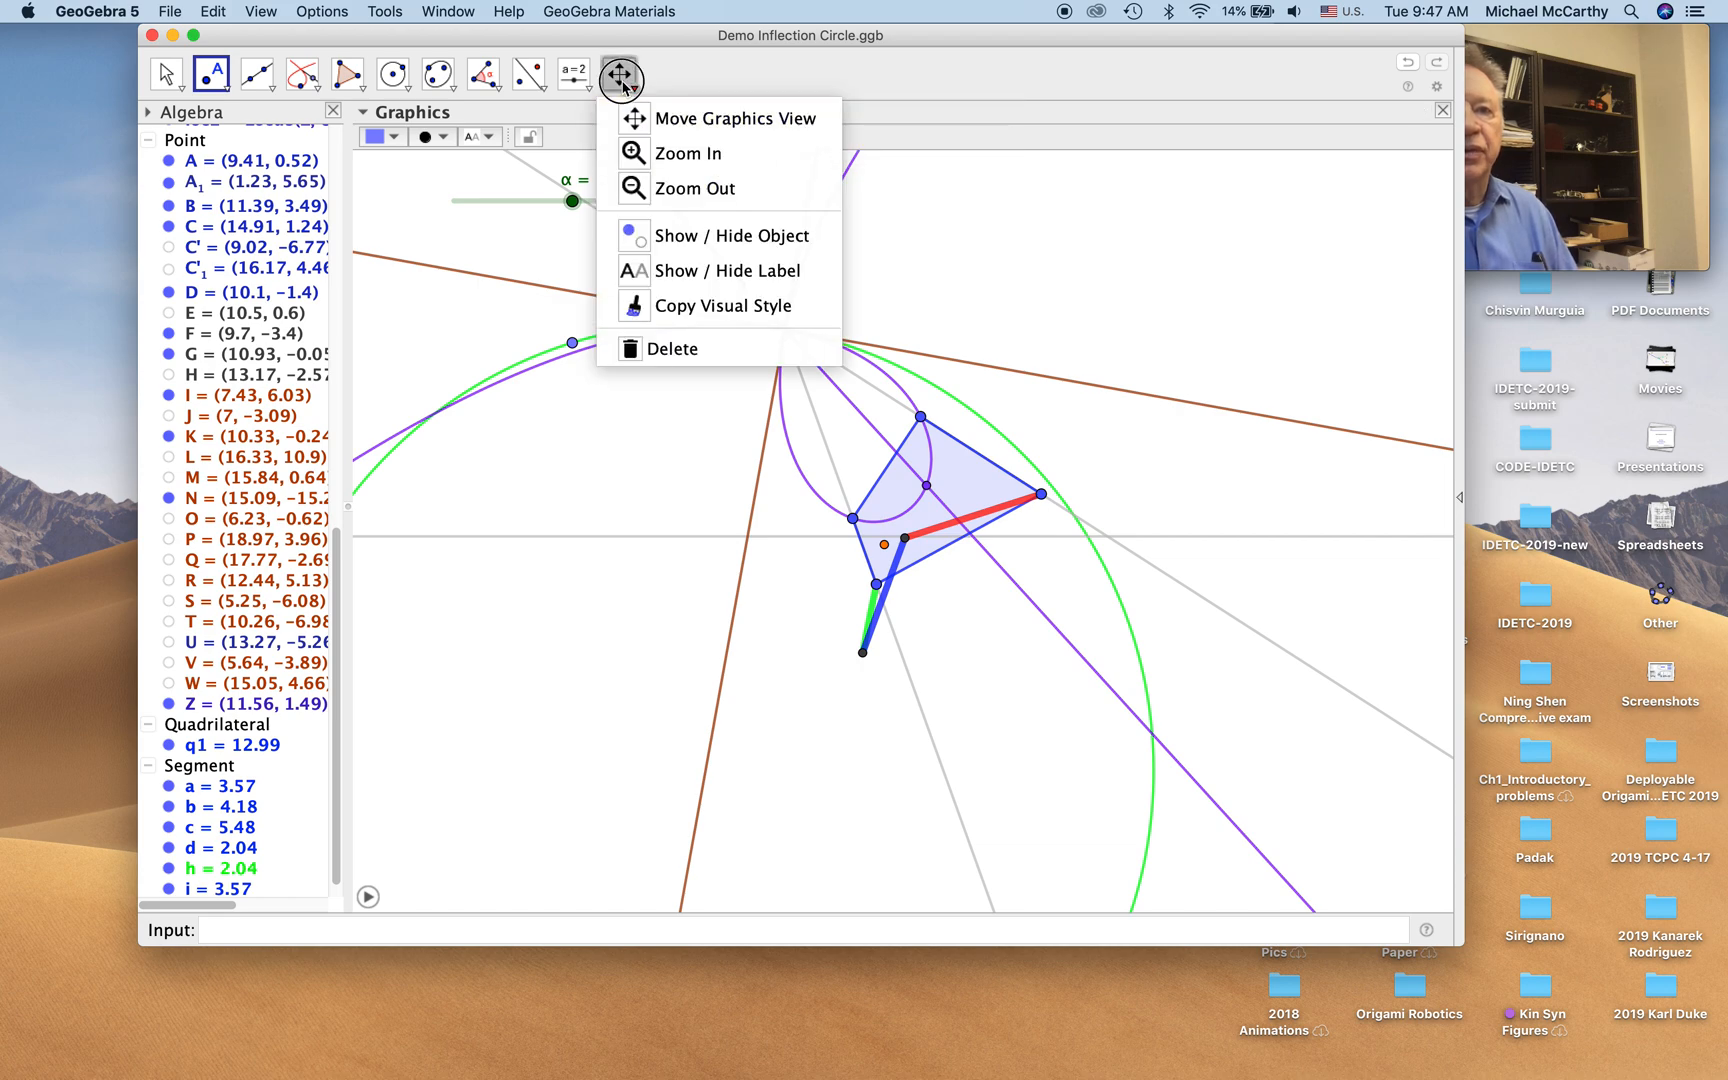
pyautogui.click(734, 118)
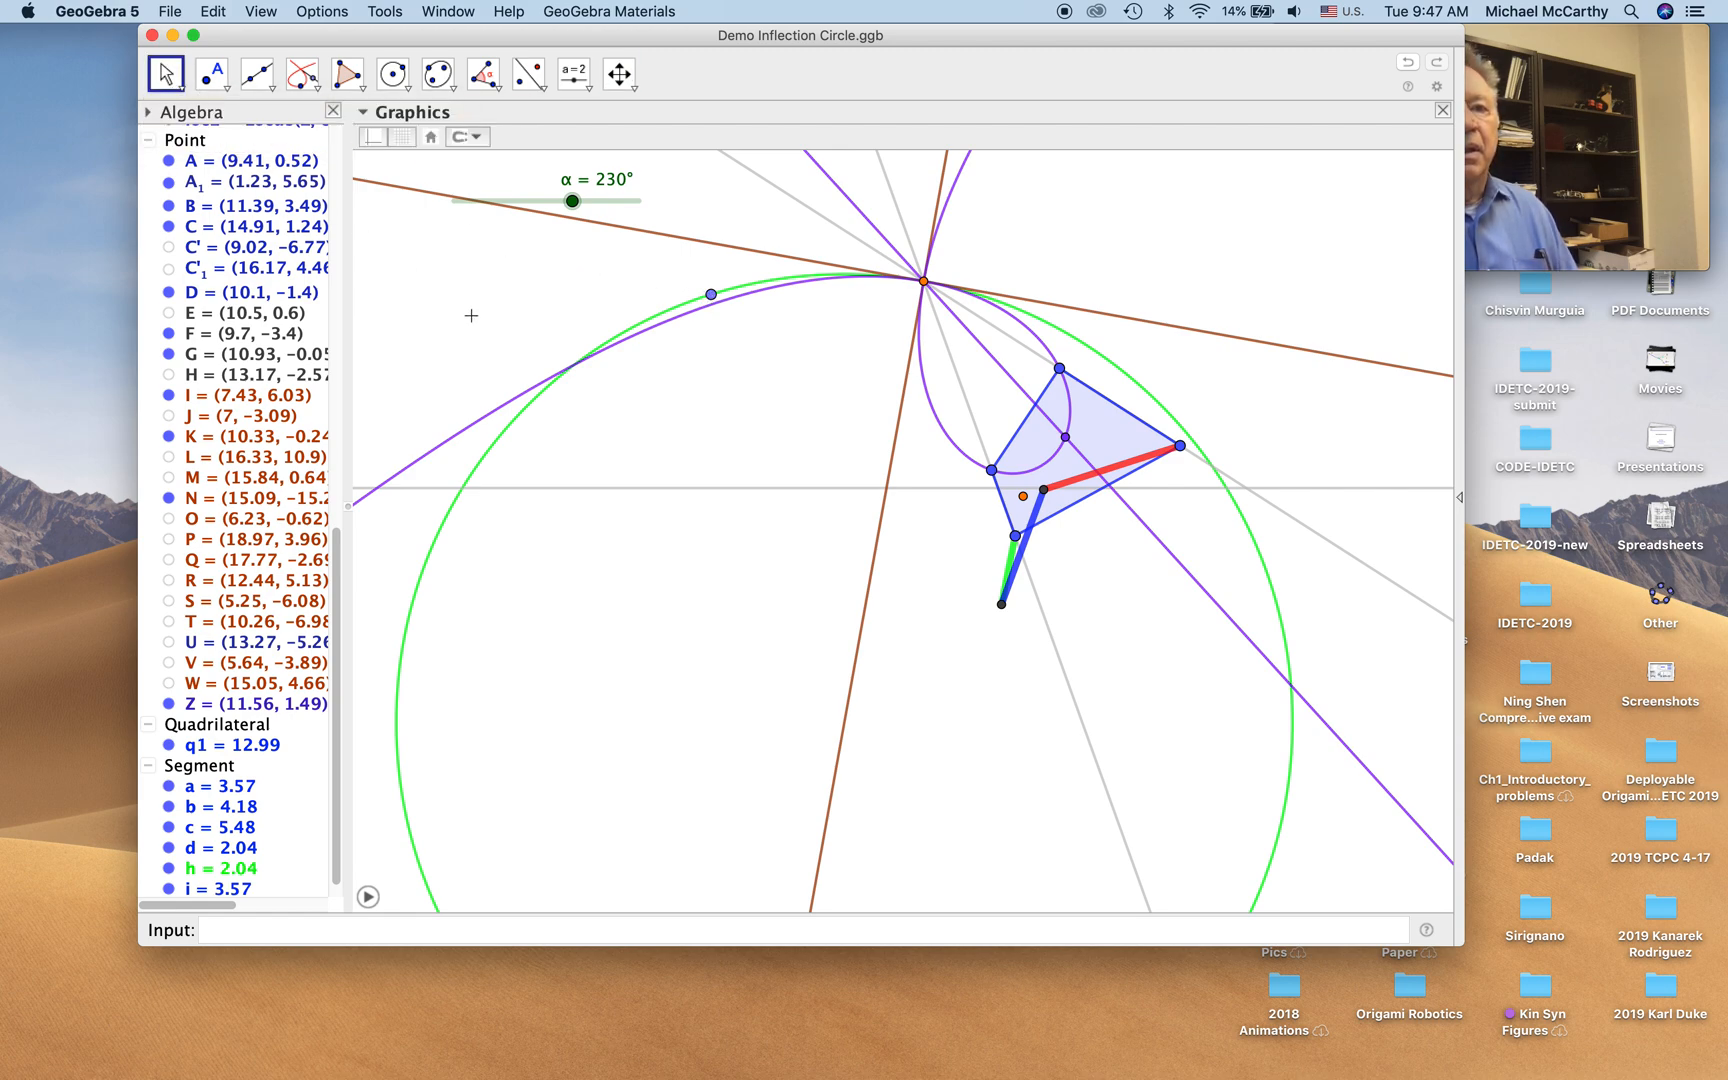
pyautogui.click(699, 295)
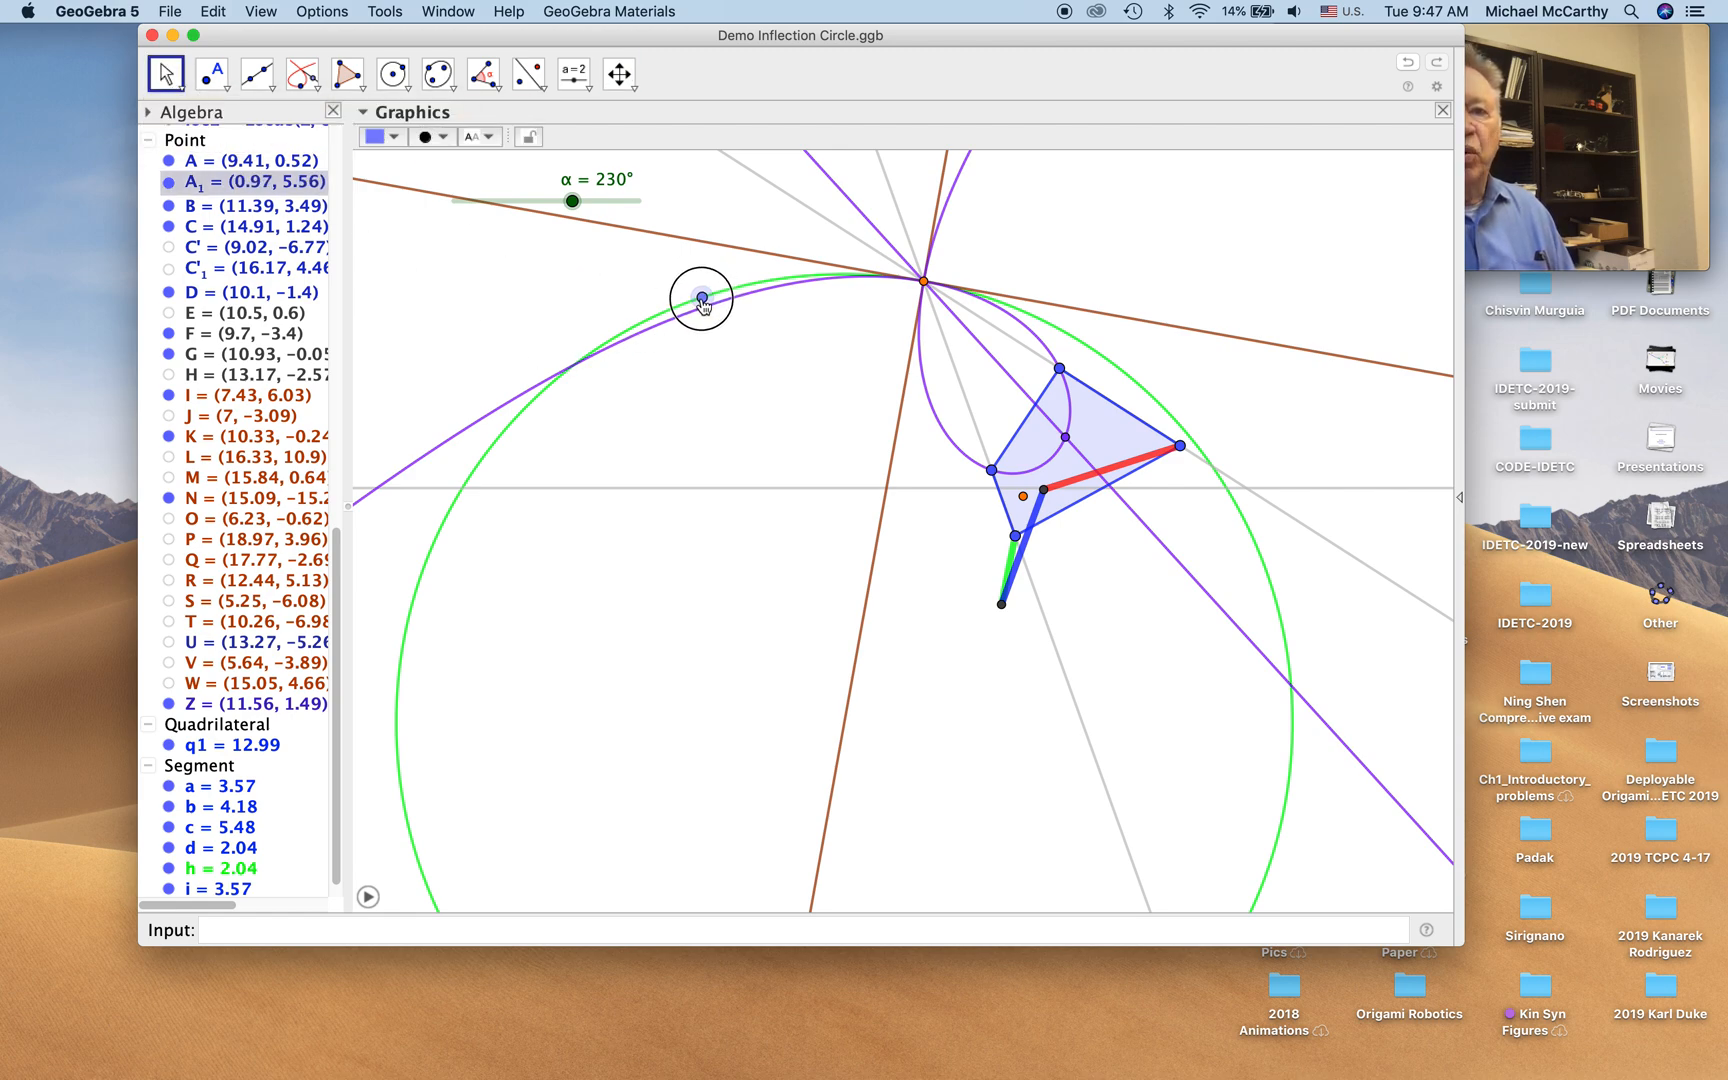
pyautogui.moveTo(702, 295); pyautogui.dragTo(550, 422)
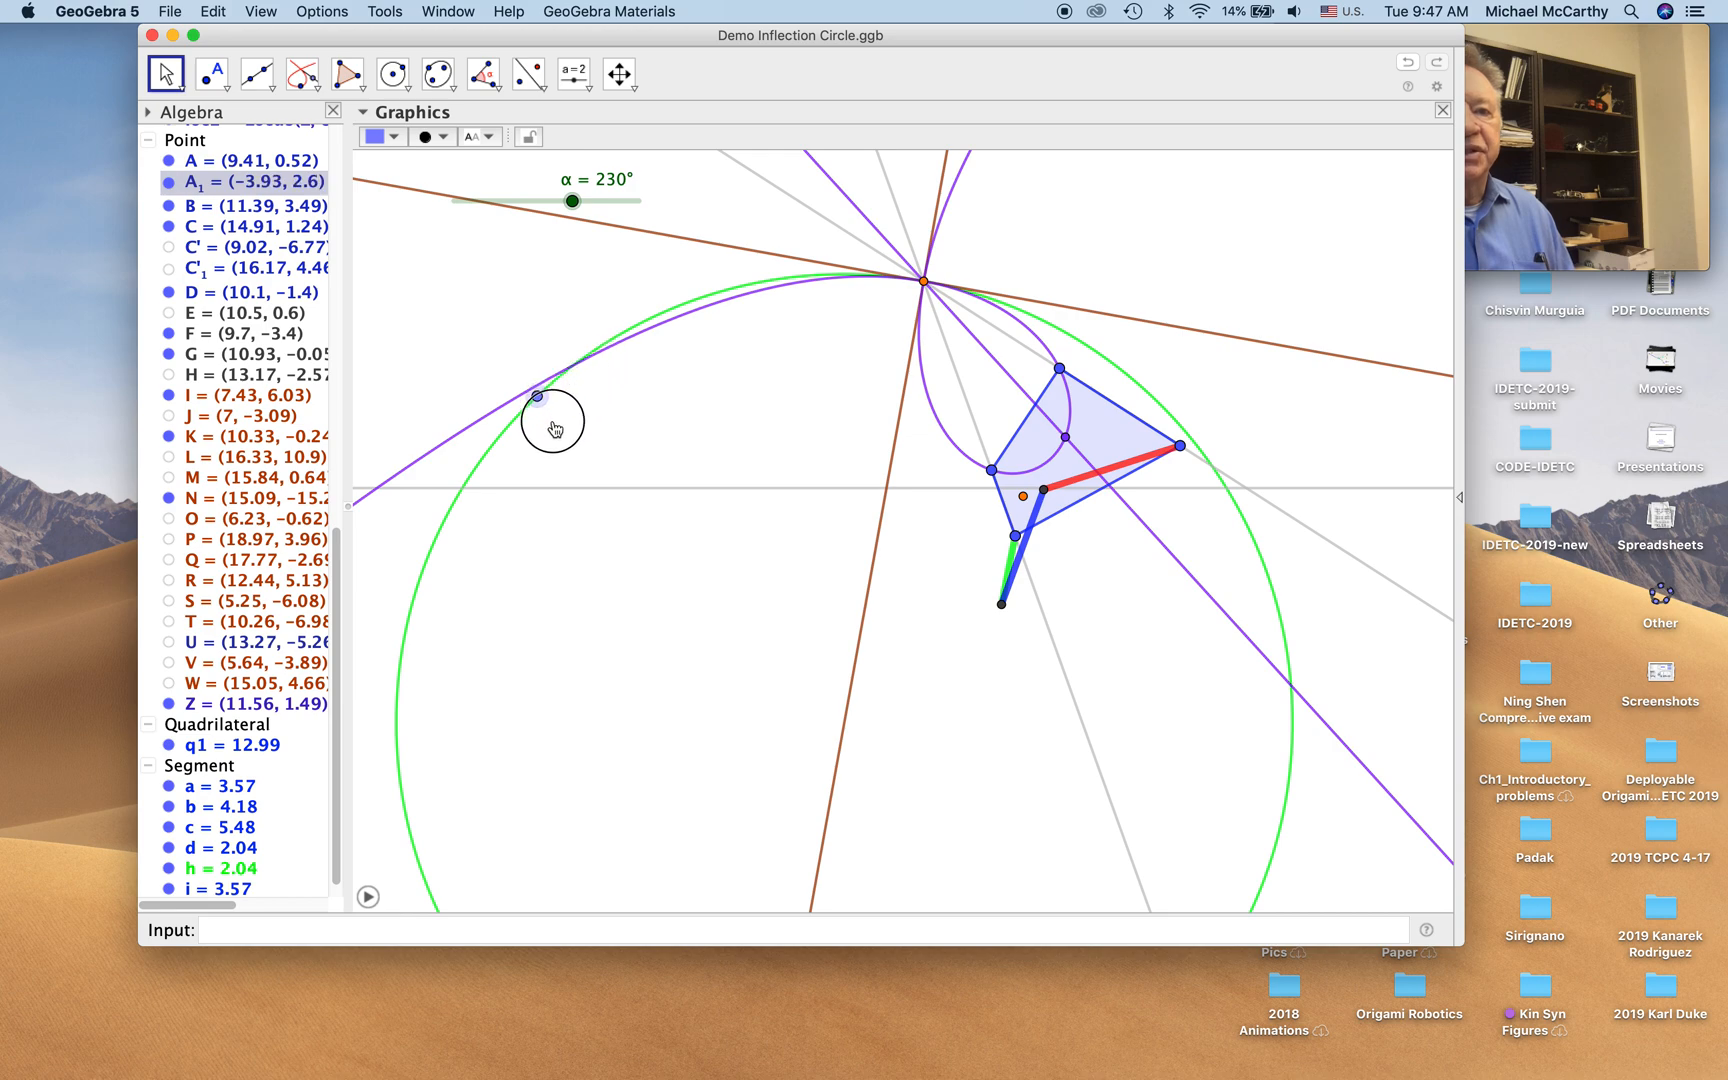
pyautogui.moveTo(508, 397); pyautogui.dragTo(574, 364)
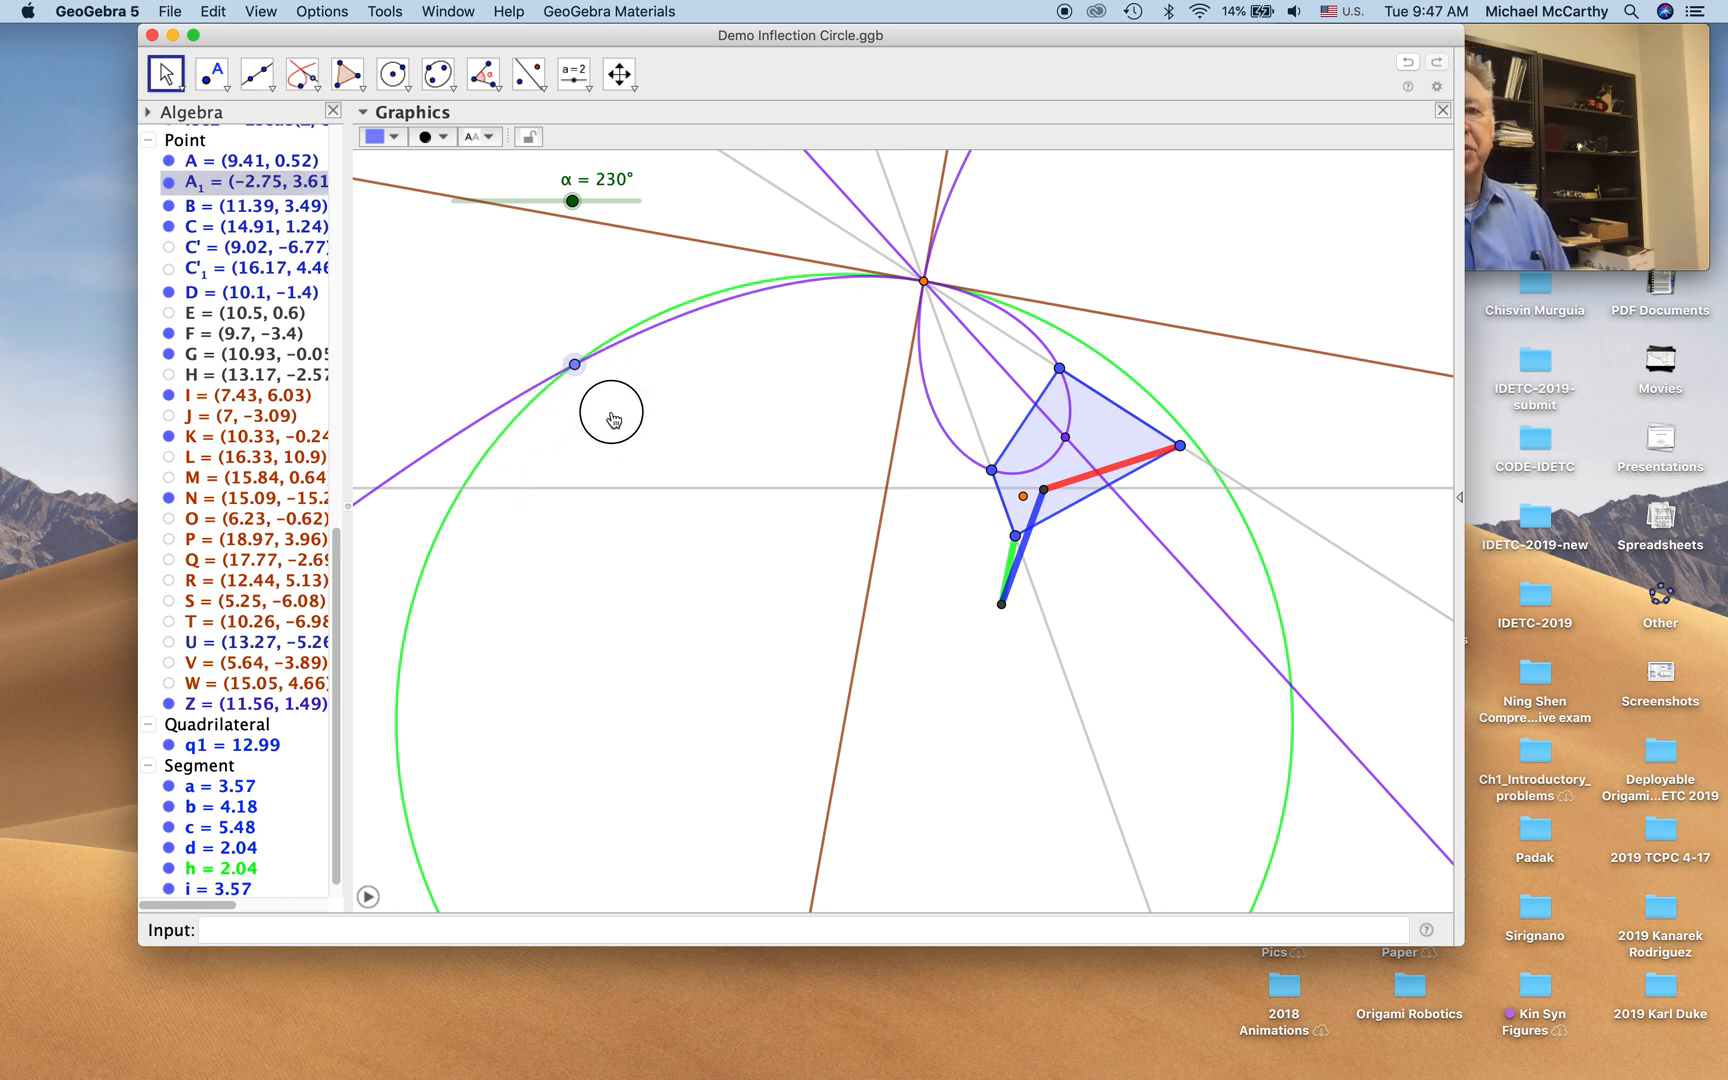
pyautogui.moveTo(572, 363); pyautogui.dragTo(489, 446)
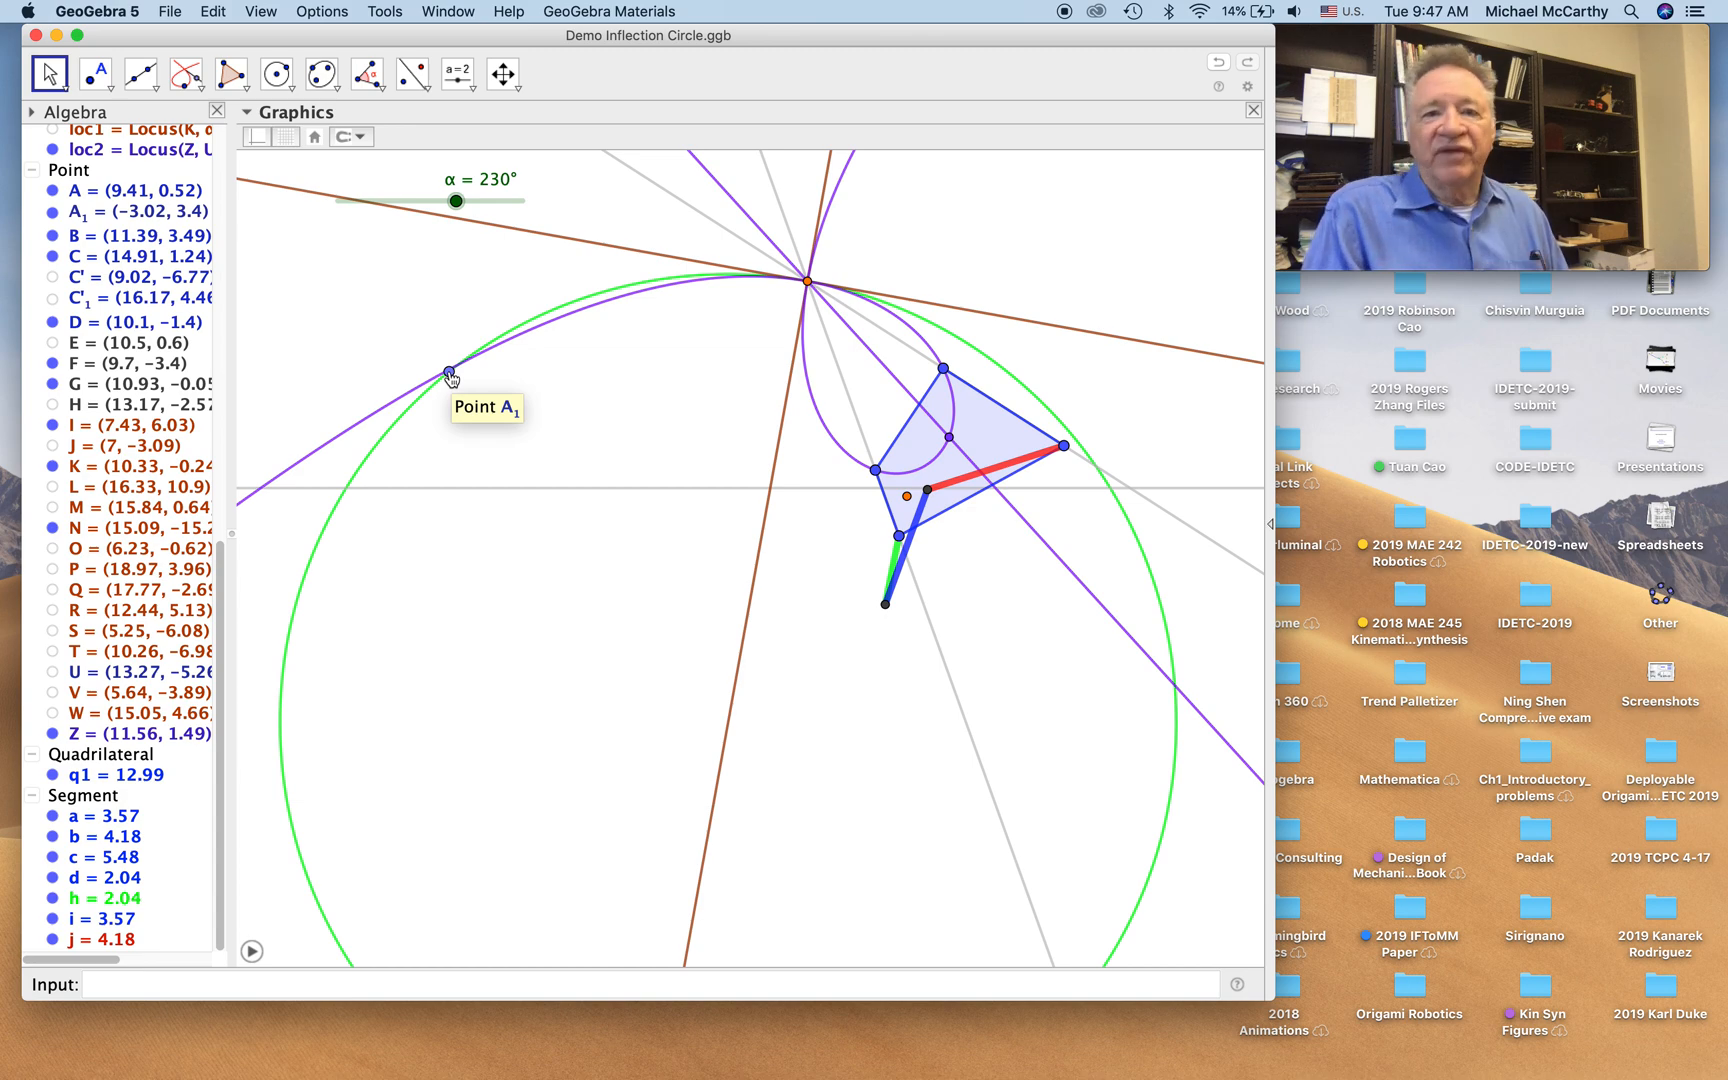
# Nudge A1 along the circle and colour the A1 coupler triangle magenta
pyautogui.click(448, 367)
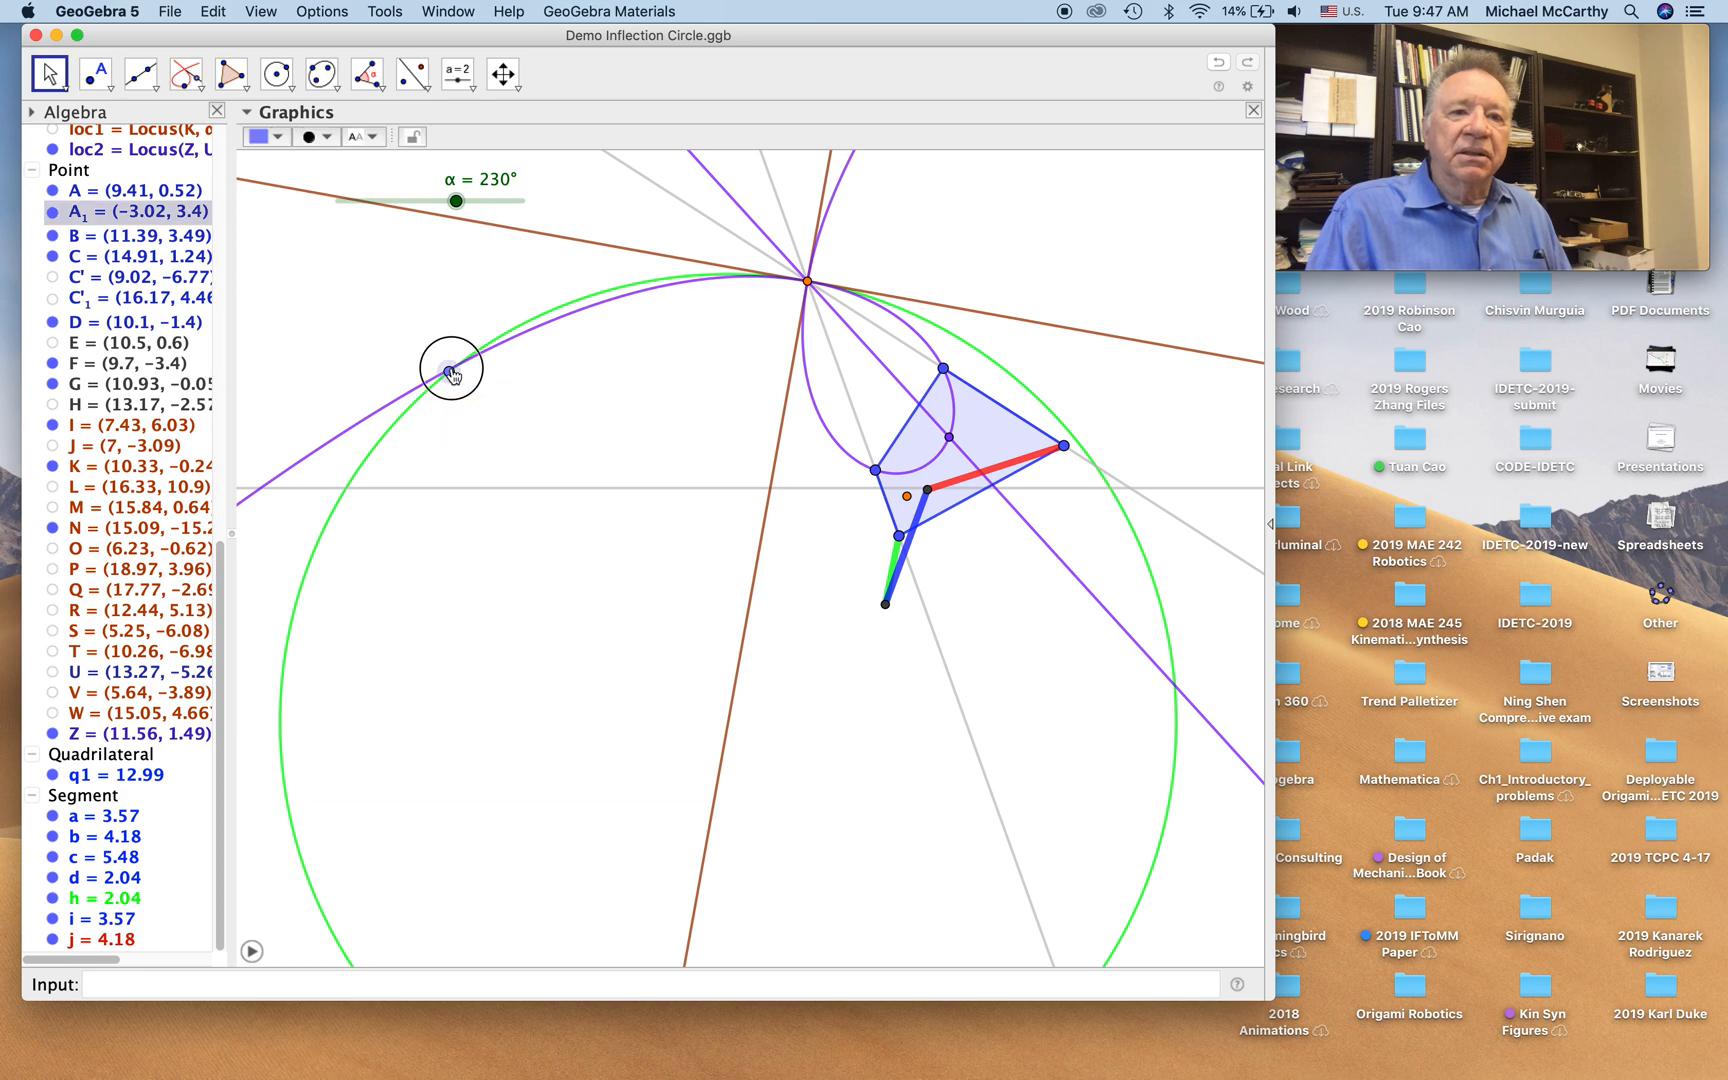
pyautogui.moveTo(451, 367); pyautogui.dragTo(516, 326)
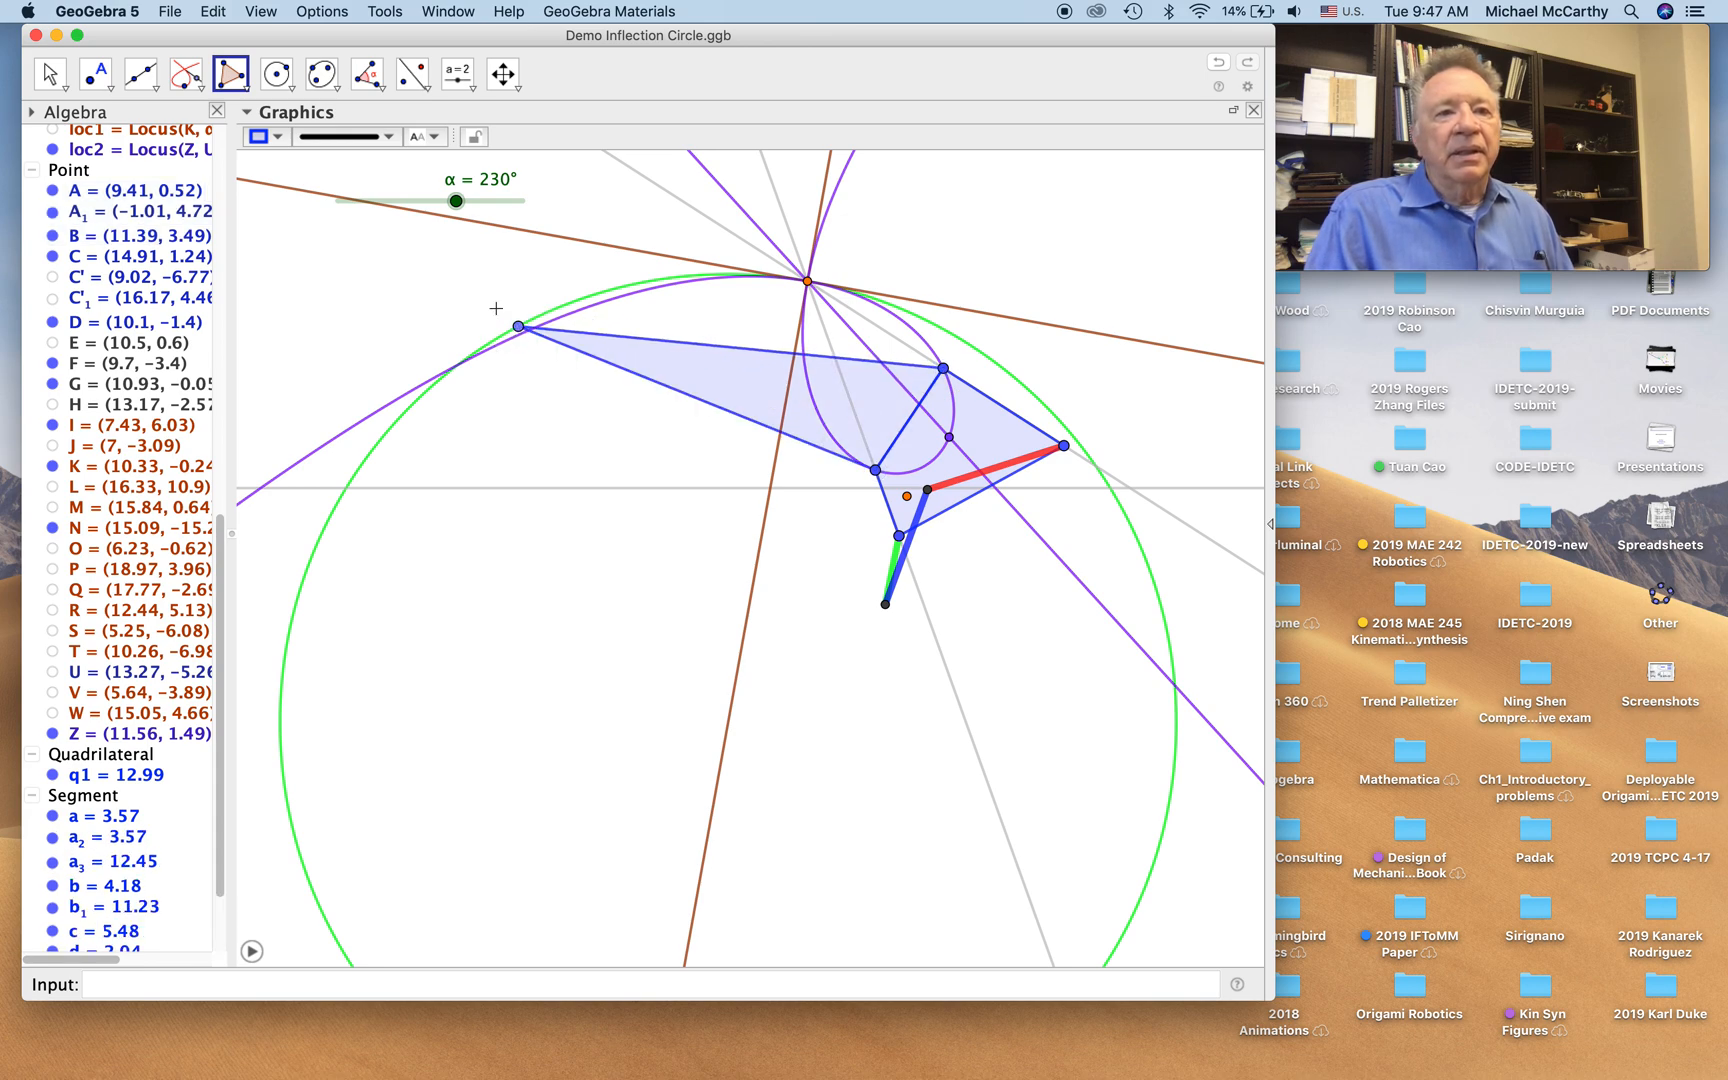
pyautogui.click(263, 137)
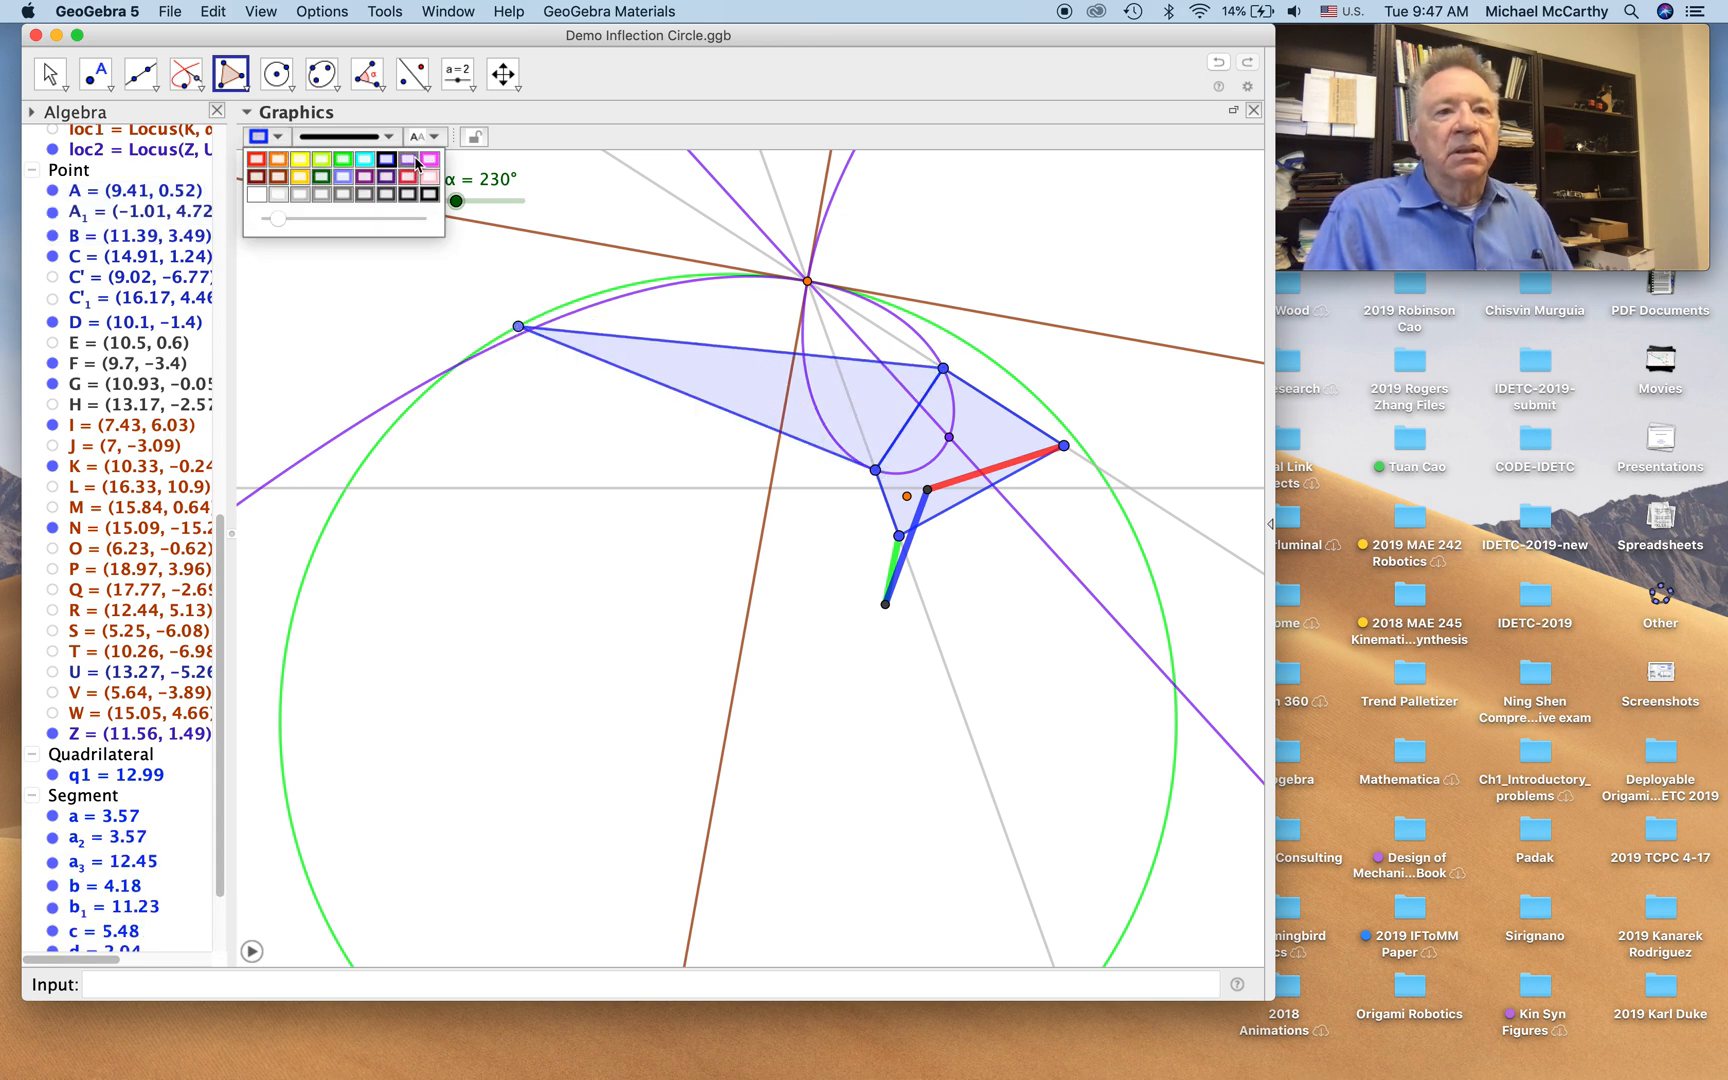
pyautogui.click(425, 157)
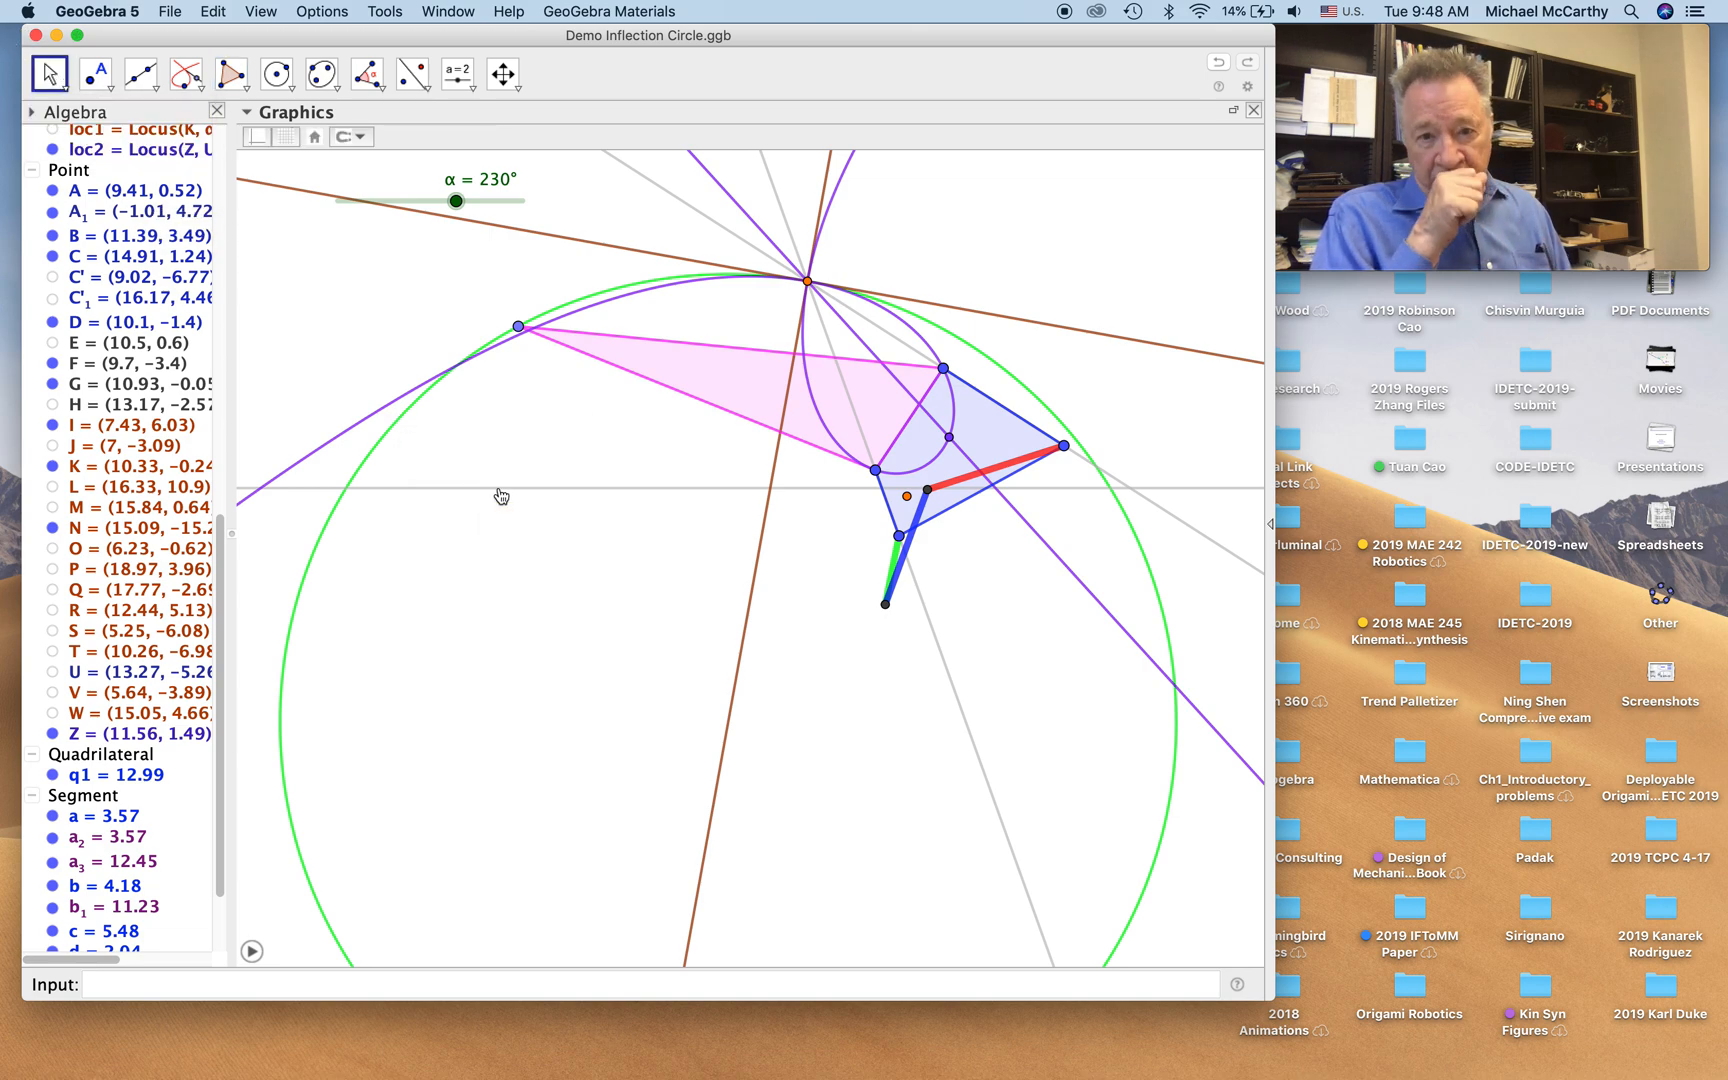
pyautogui.moveTo(886, 602)
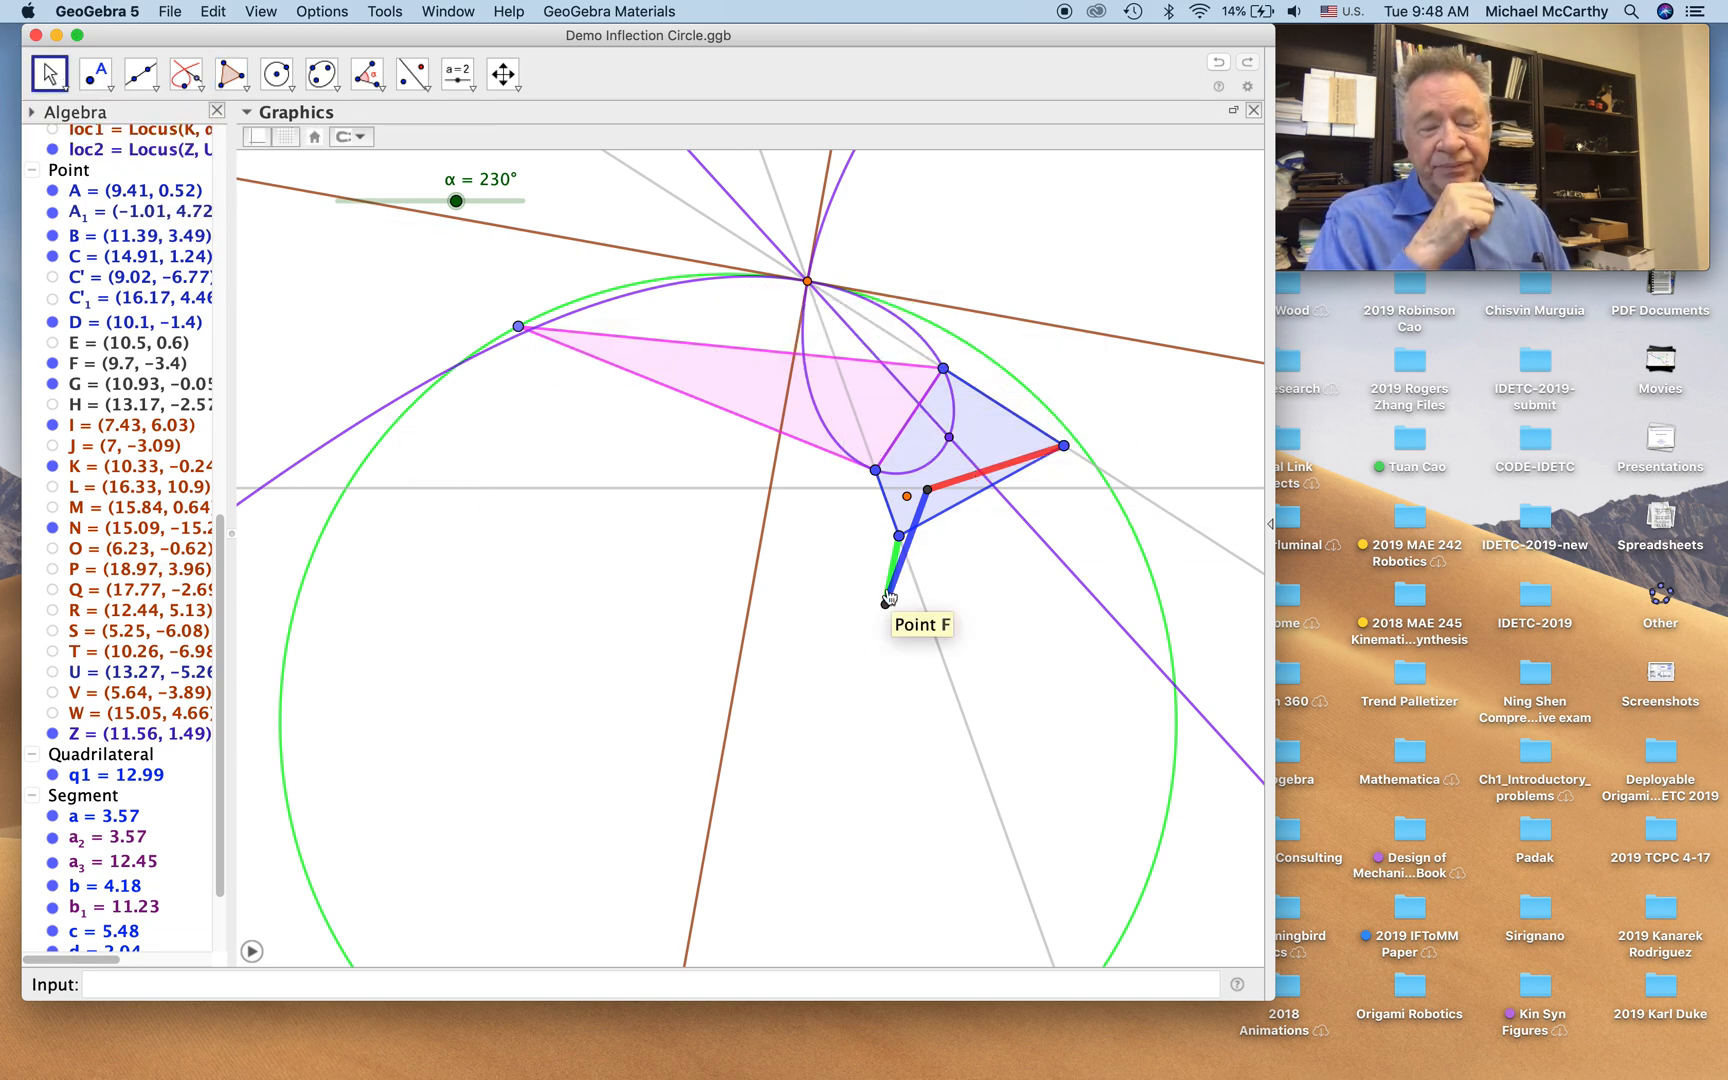
pyautogui.moveTo(456, 200)
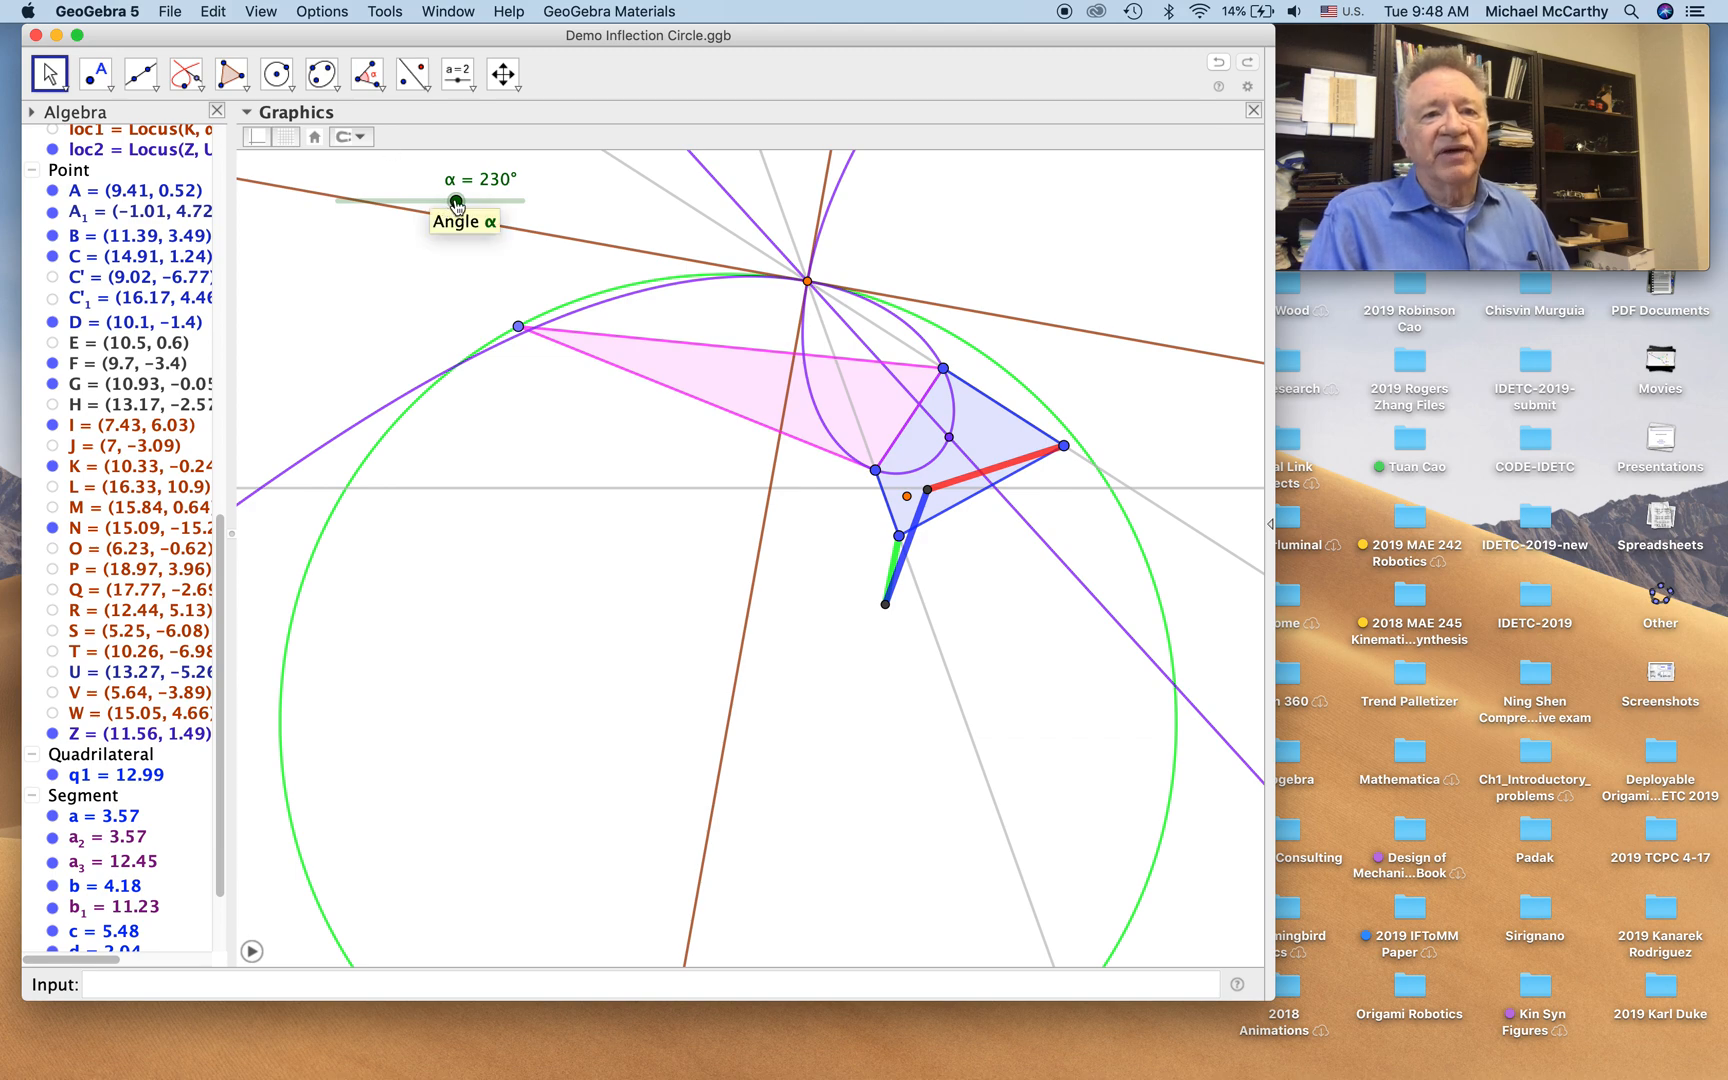
# Turn crank α to 162° and measure the 101.76° angle at a coupler corner
pyautogui.moveTo(455, 202); pyautogui.dragTo(415, 195)
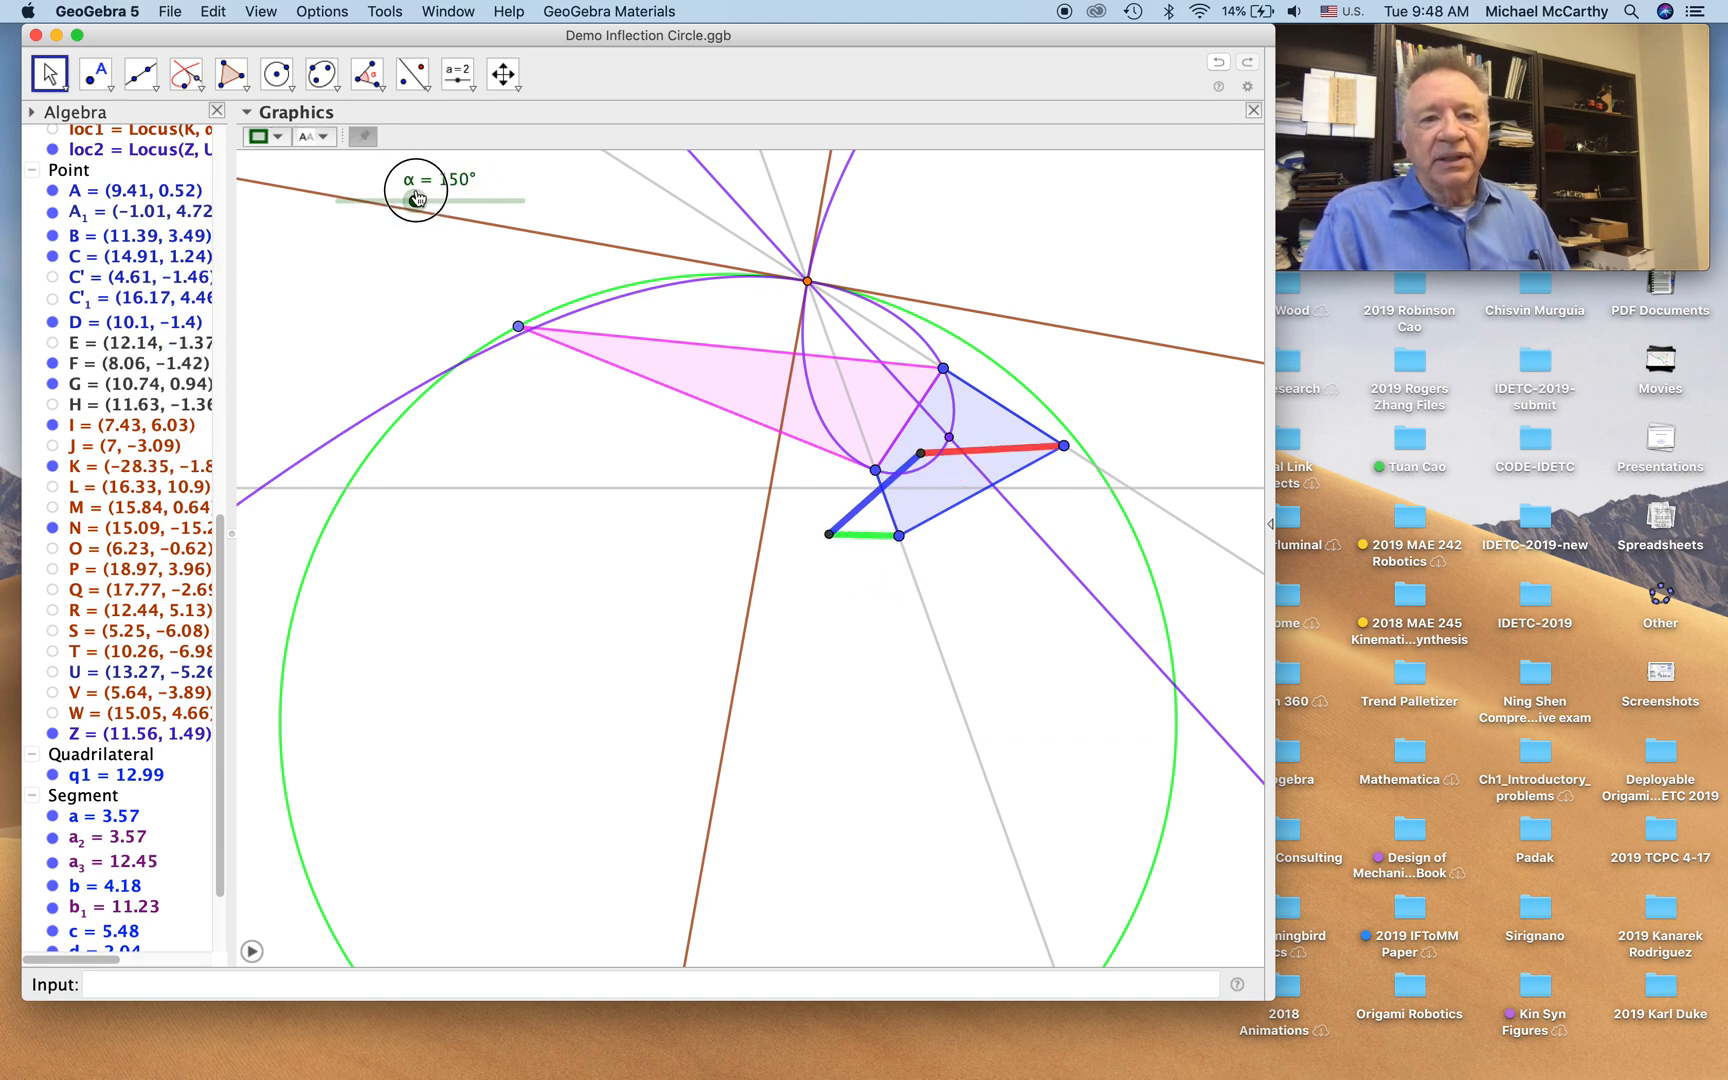
pyautogui.moveTo(417, 202); pyautogui.dragTo(419, 202)
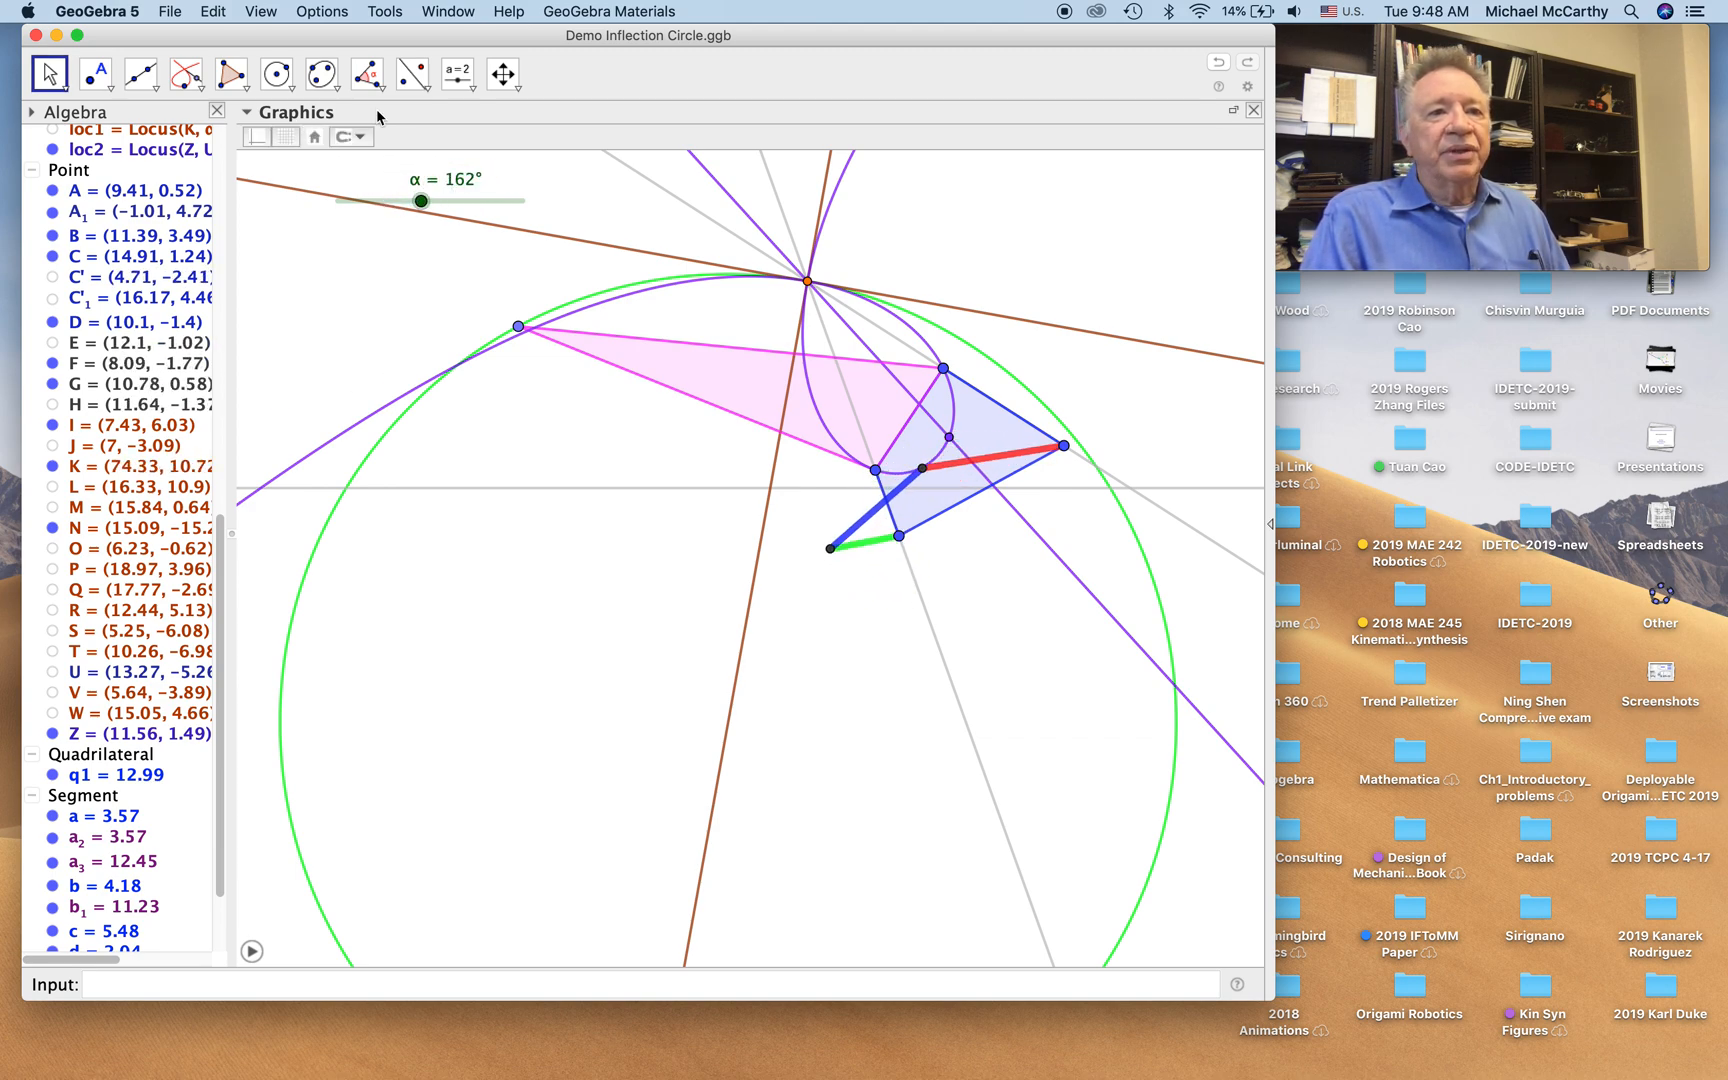
pyautogui.click(367, 74)
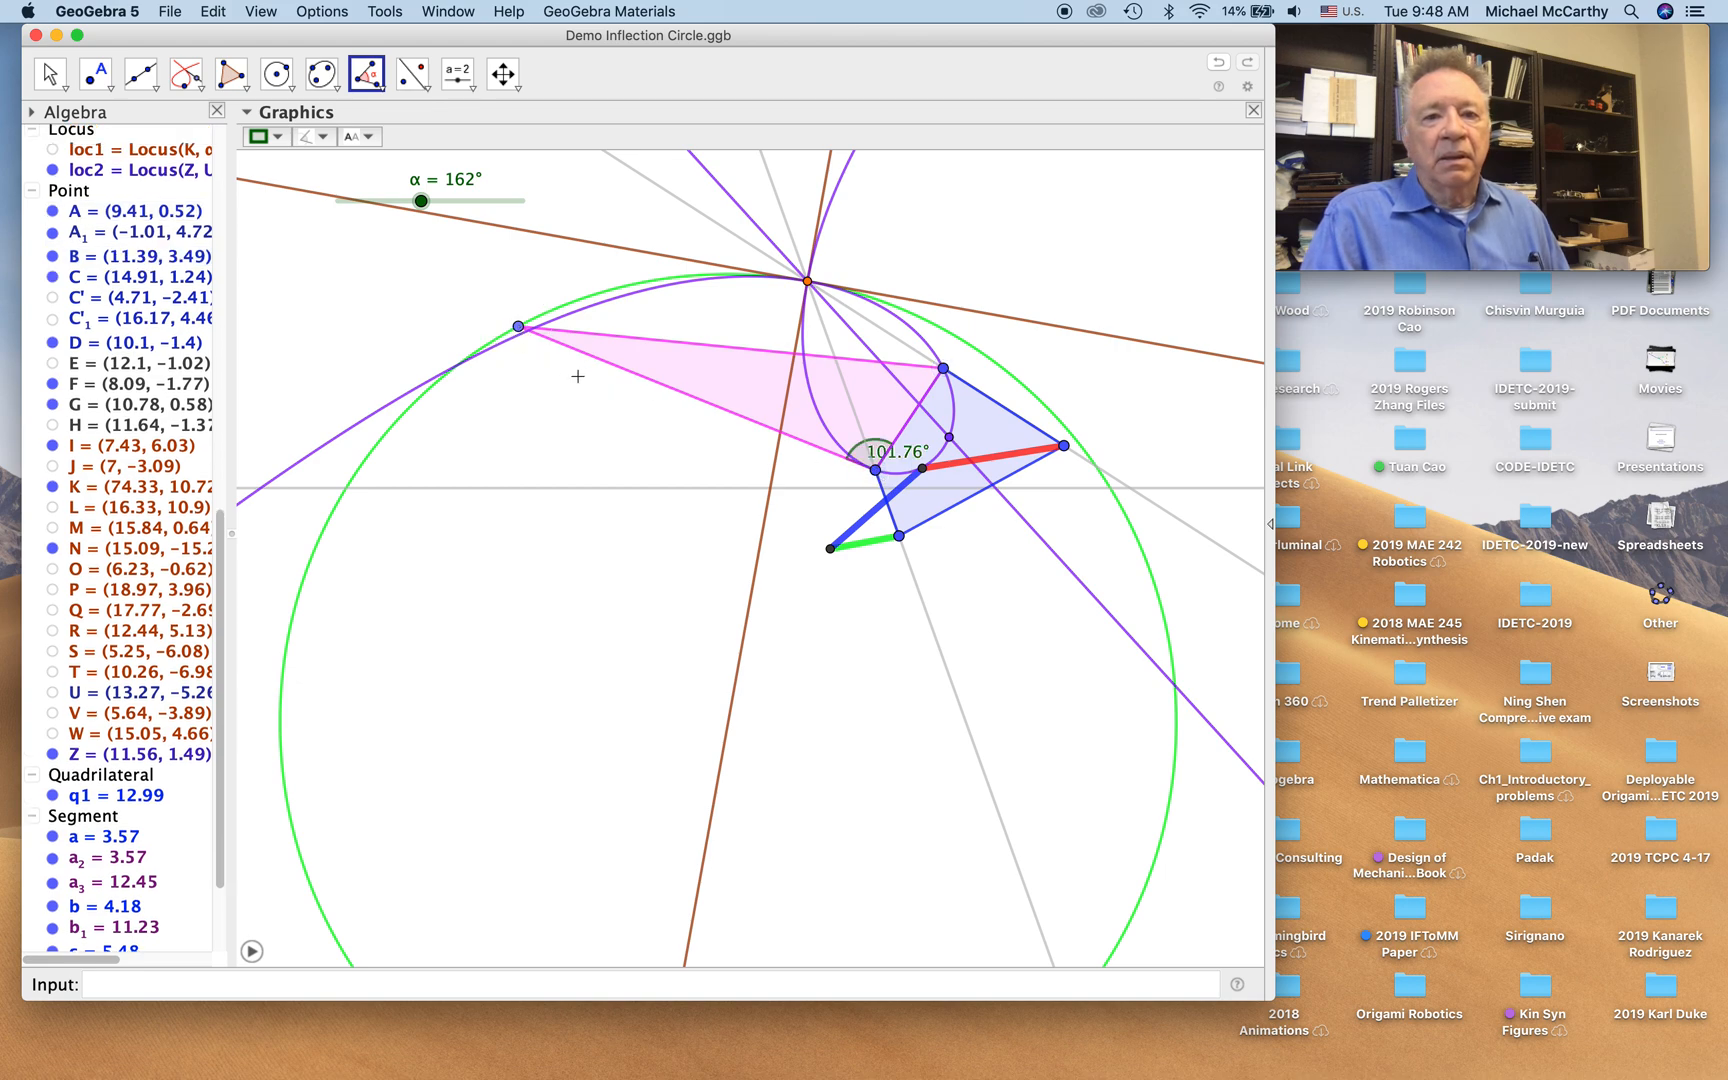
pyautogui.click(365, 74)
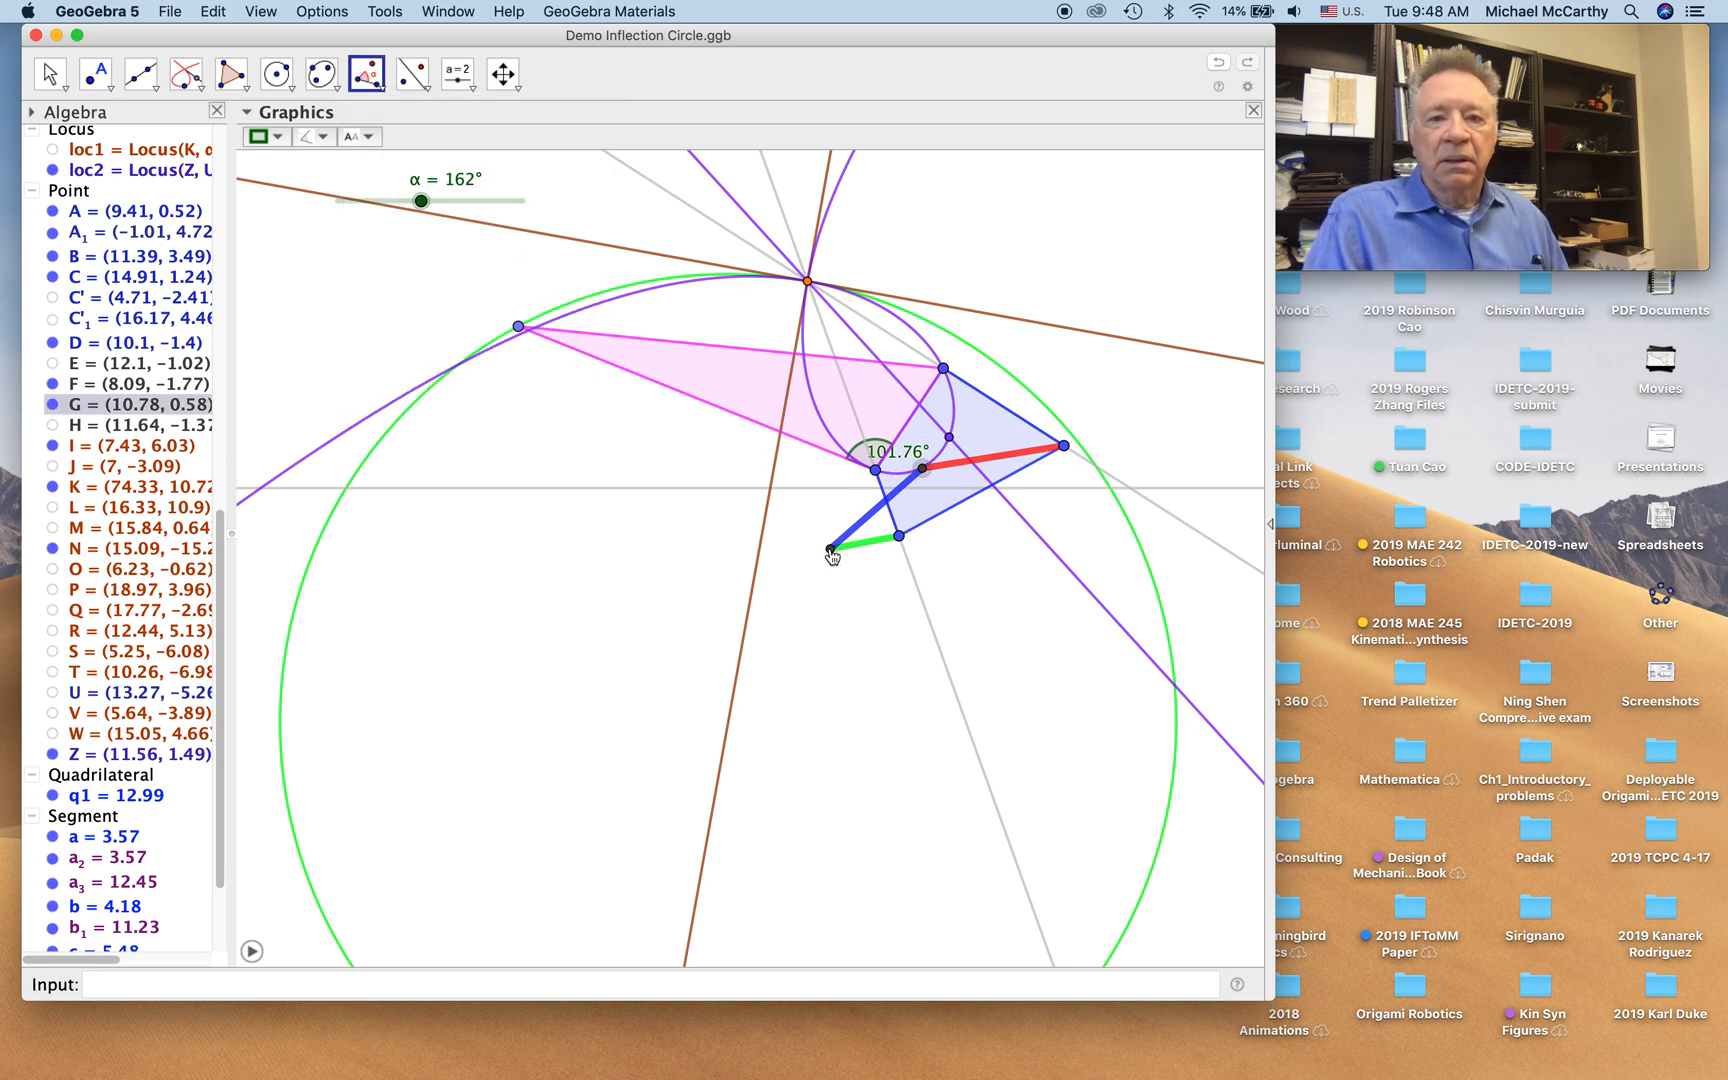
# Create a fixed angle of size ζ (101.76°) at the lower crank pivot
pyautogui.click(833, 552)
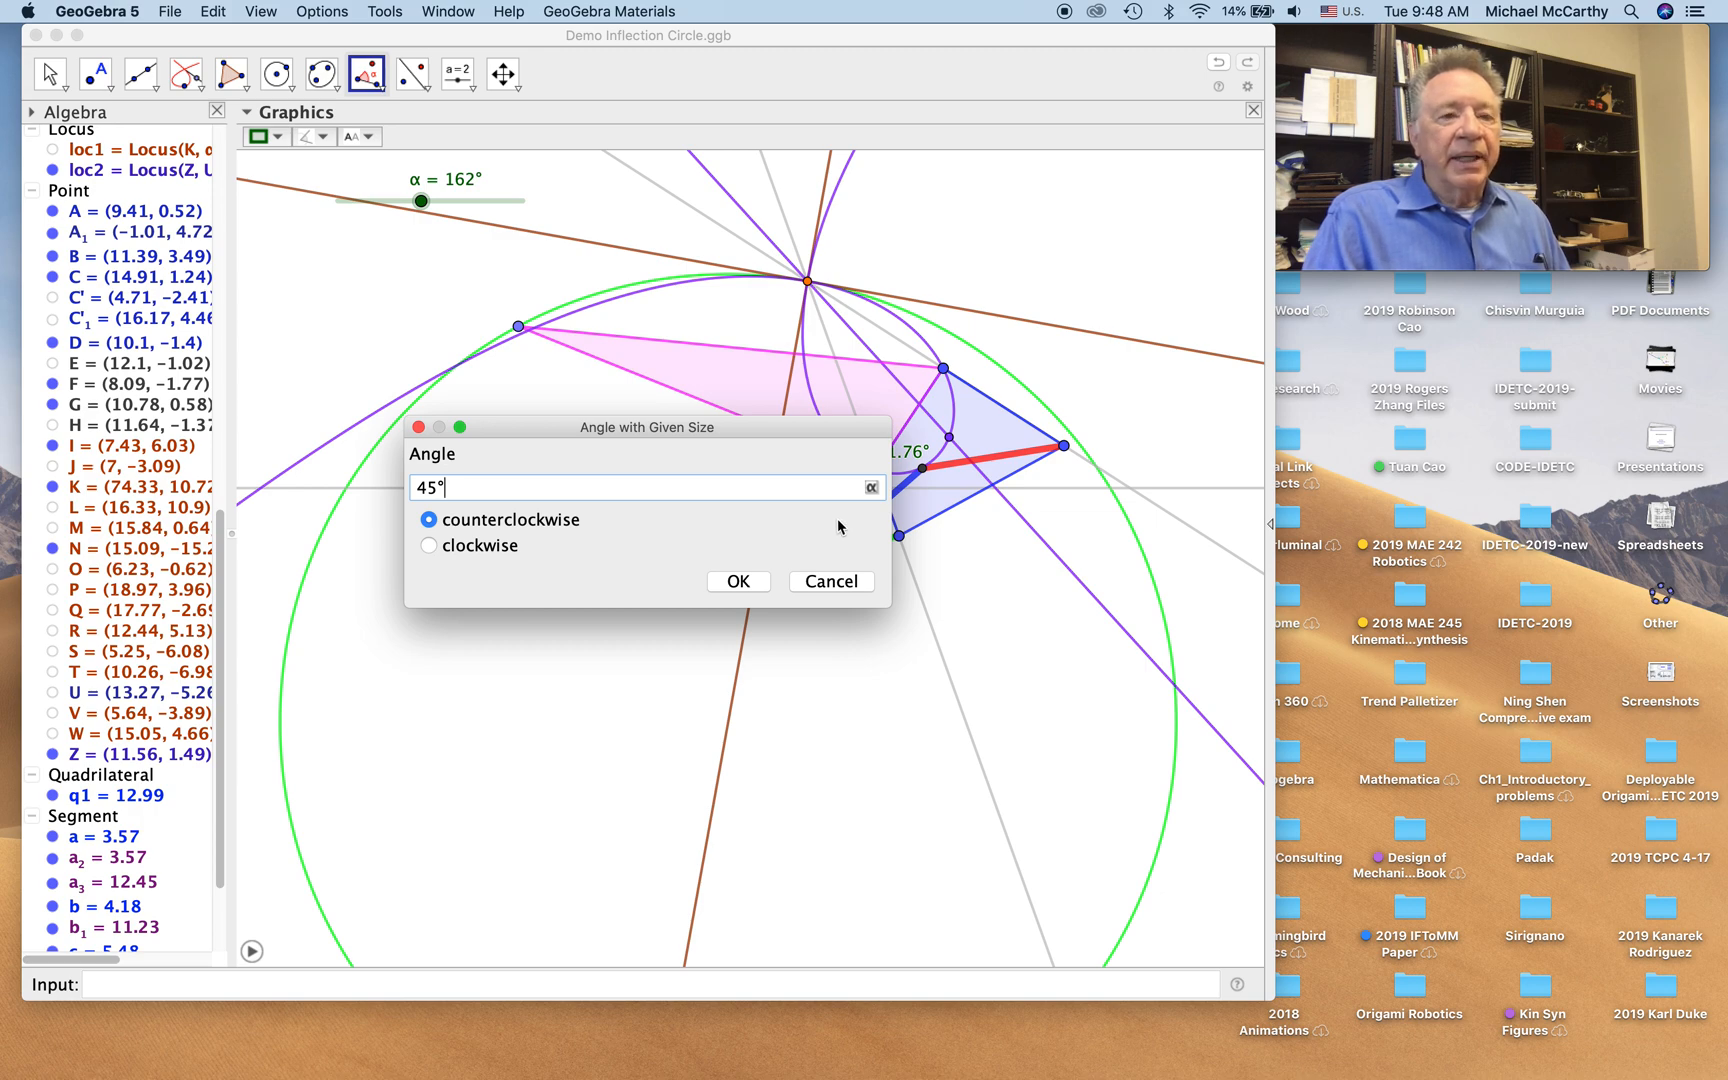
pyautogui.moveTo(228, 613)
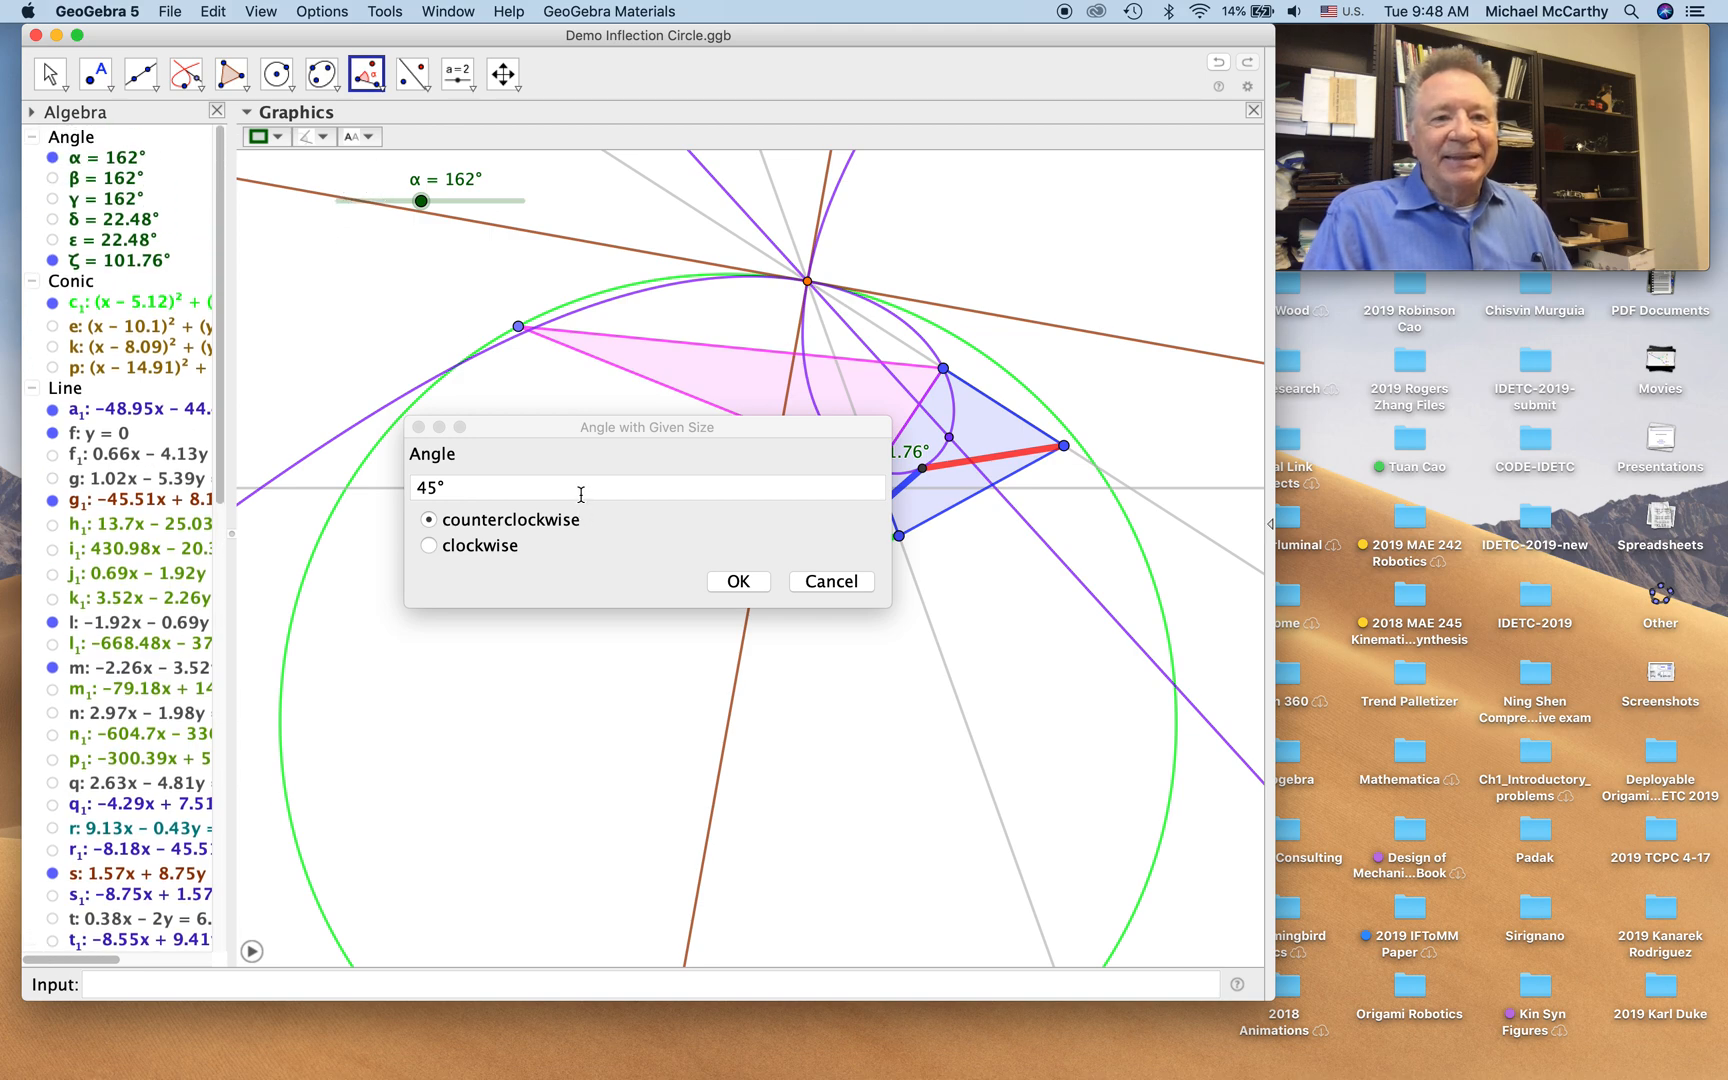
pyautogui.click(573, 488)
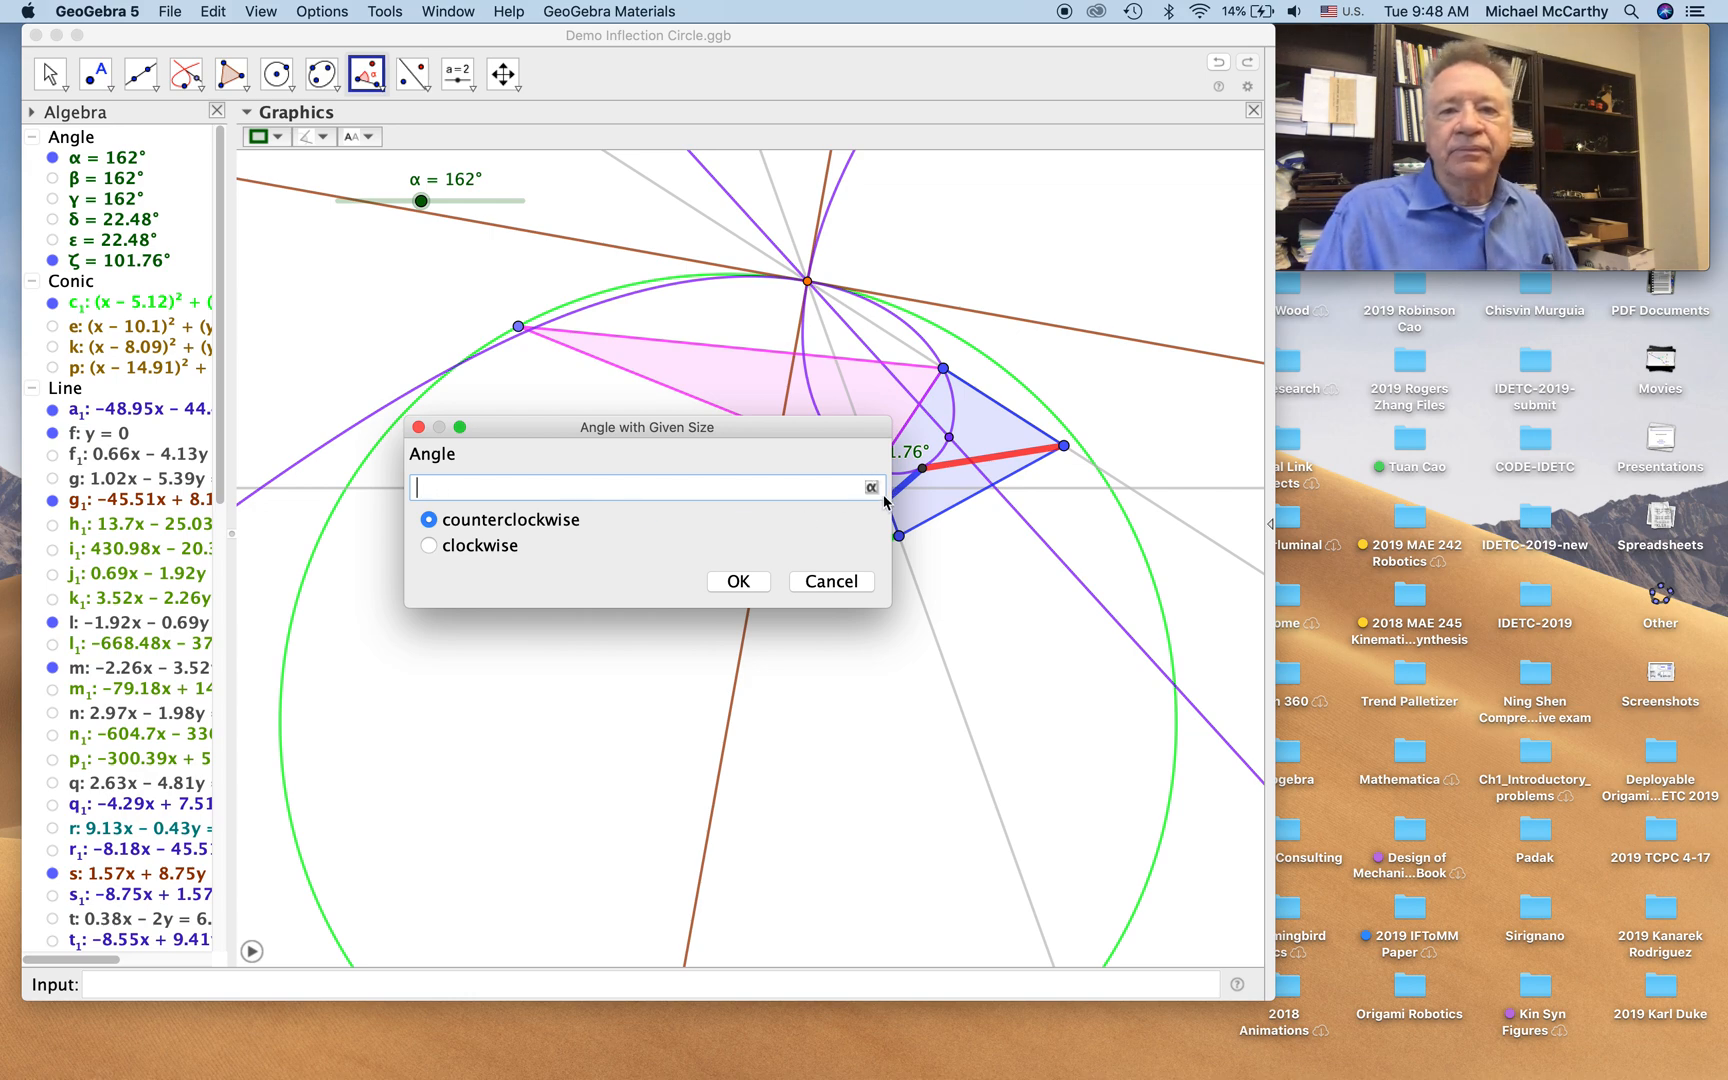
pyautogui.click(870, 487)
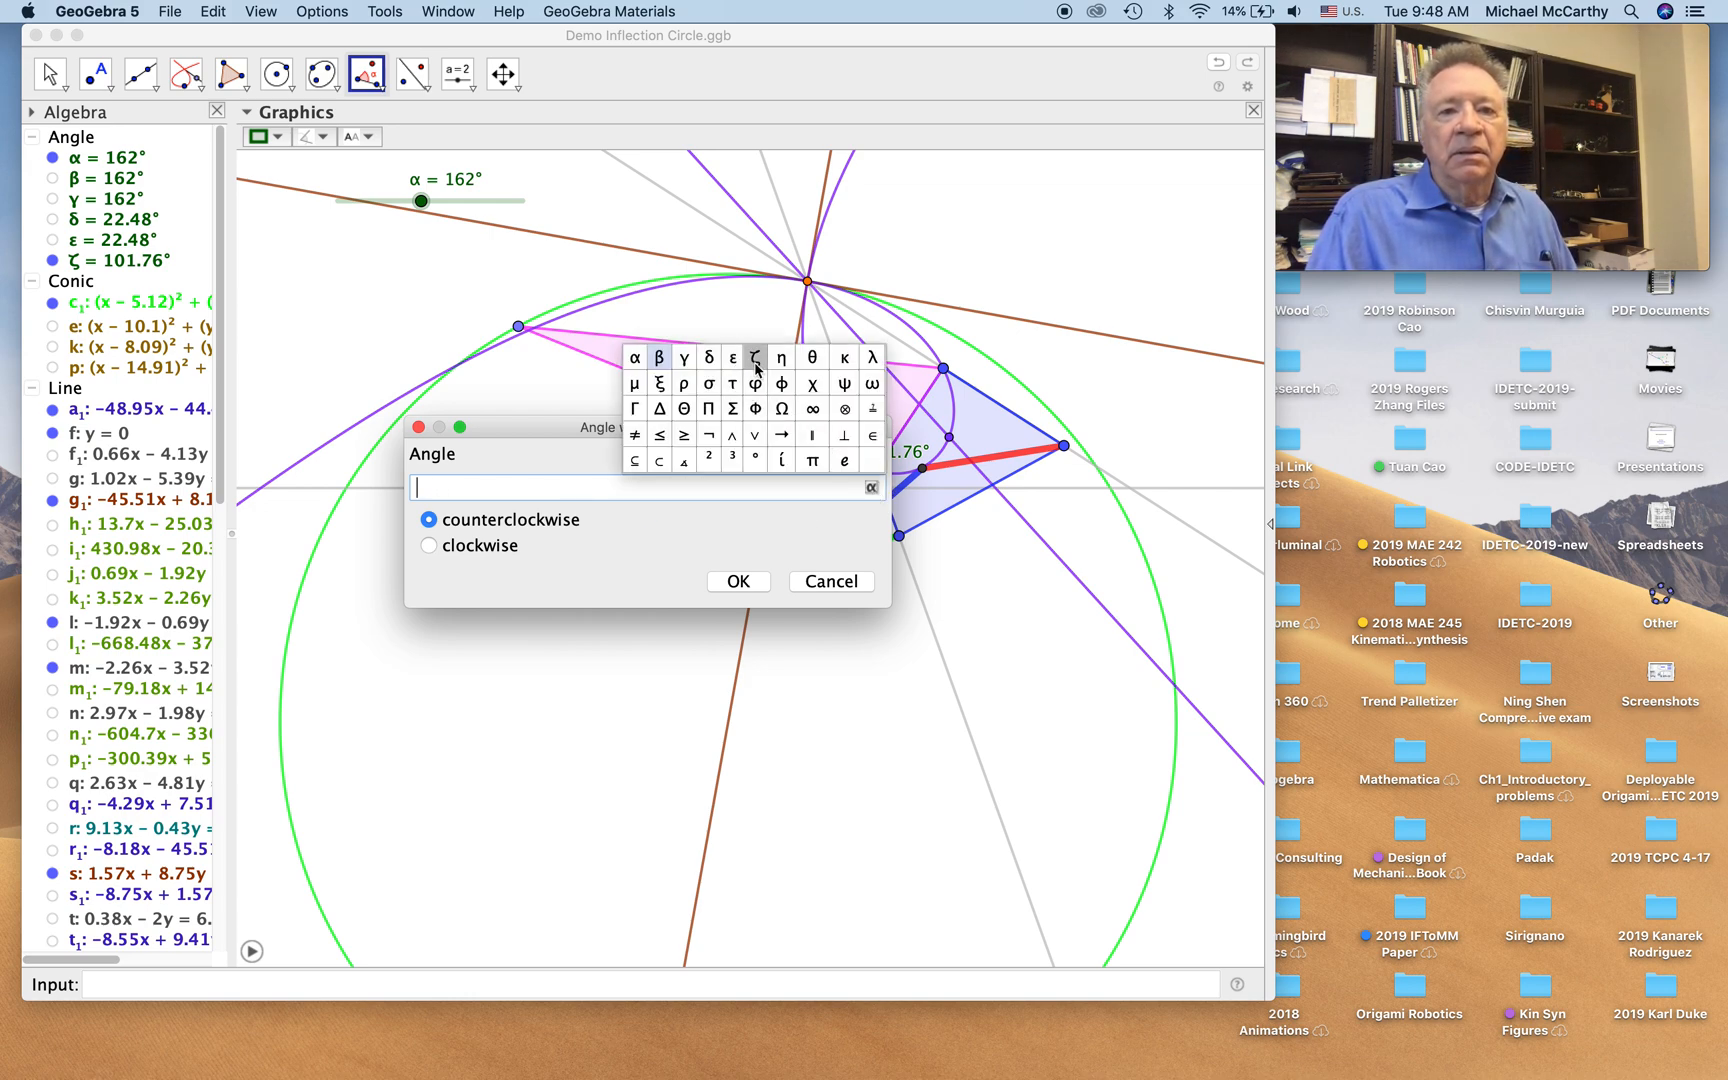
pyautogui.click(738, 581)
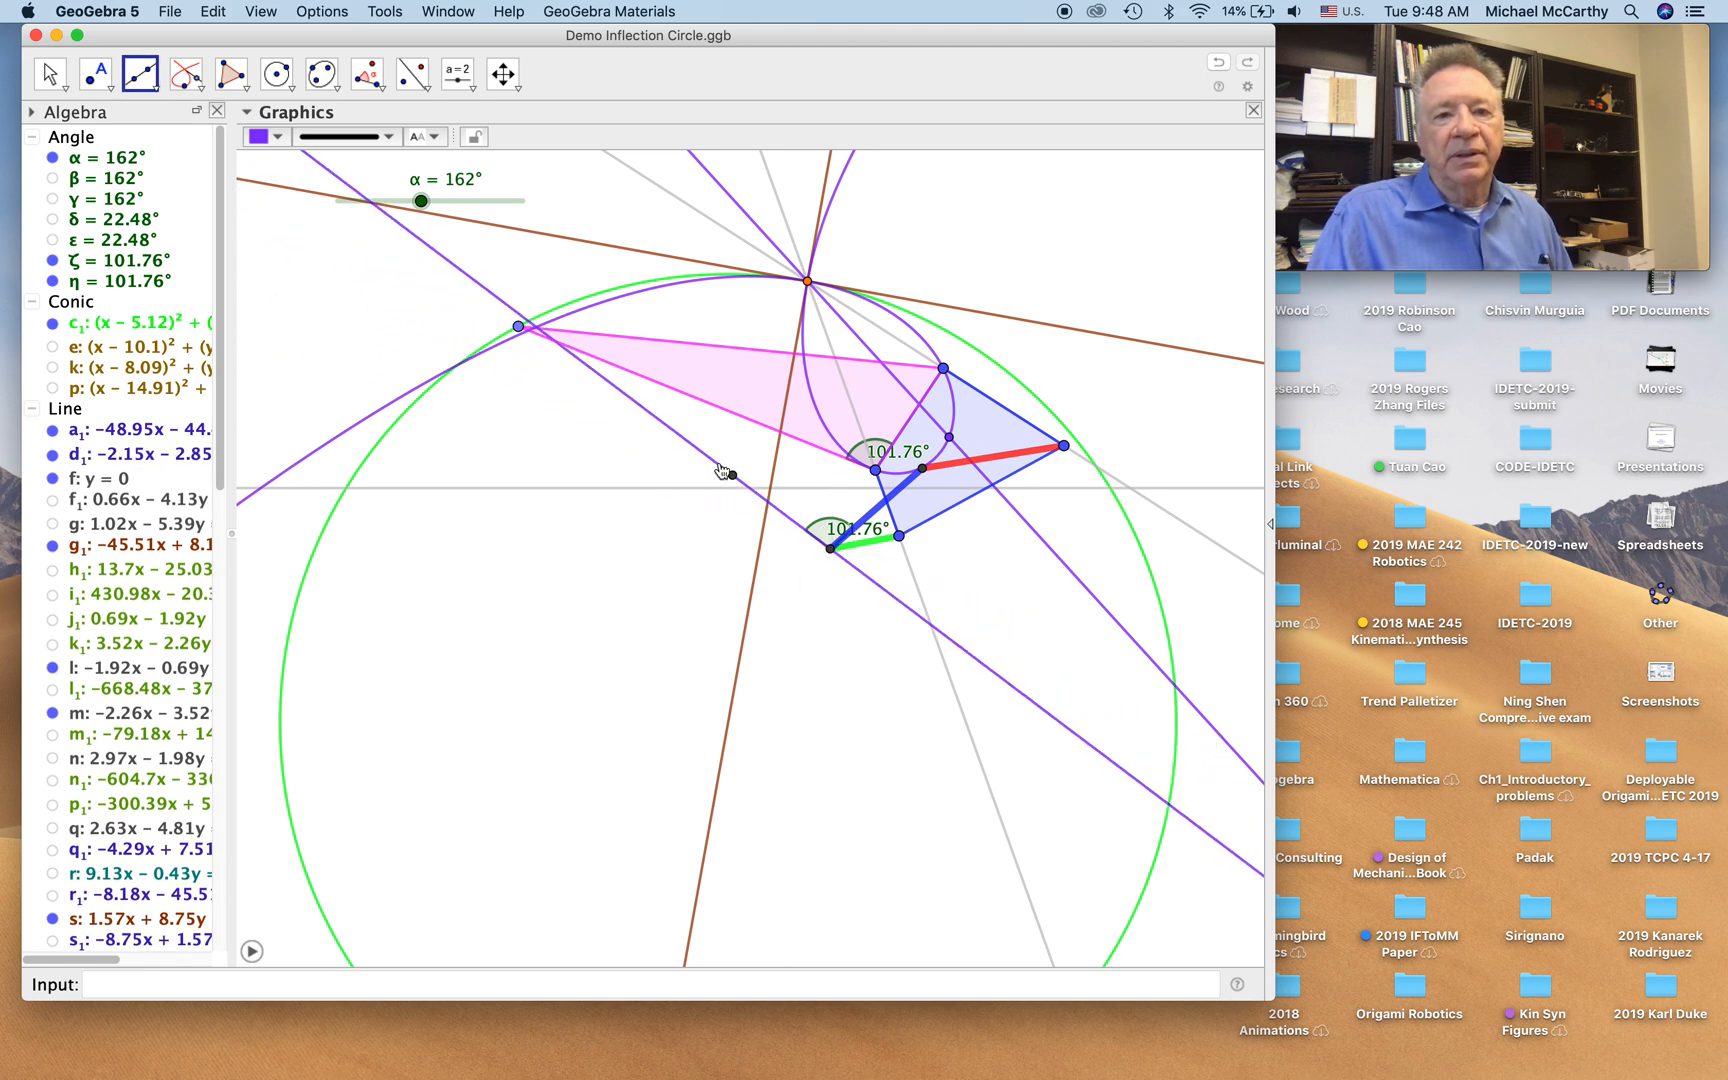
pyautogui.moveTo(410, 74)
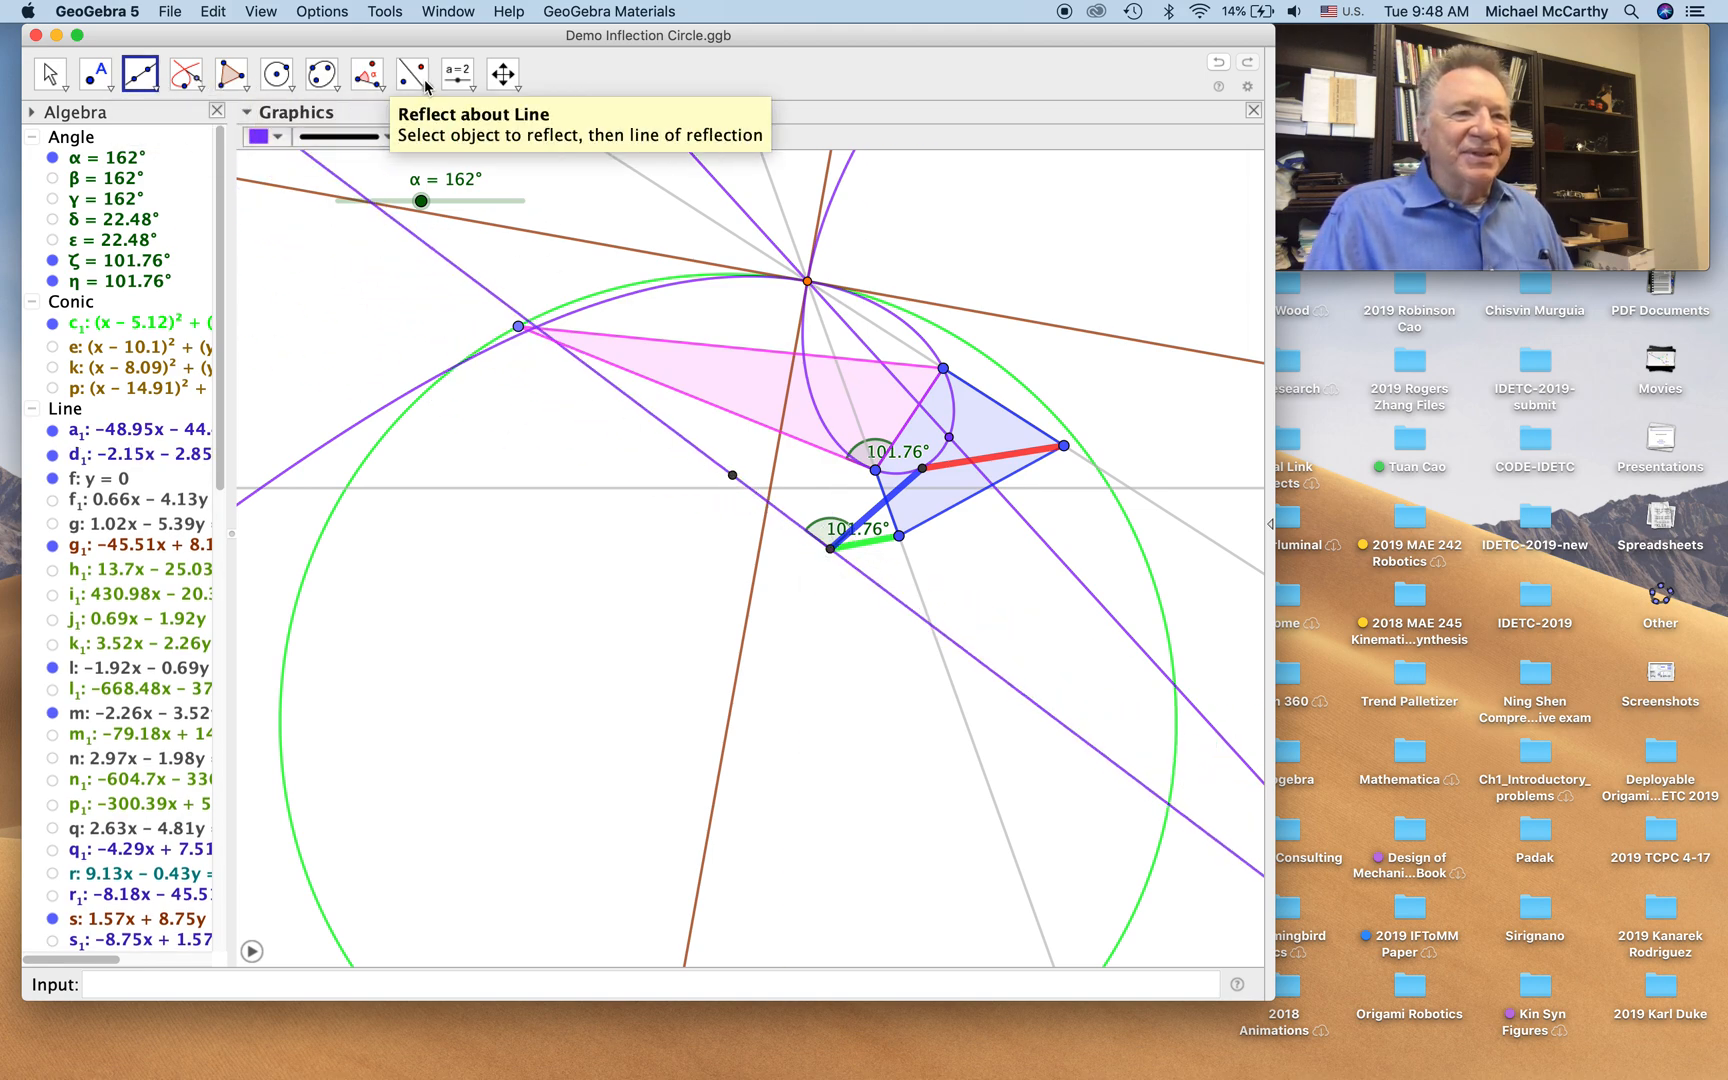
# Measure angle θ = 298.06° between points A, B and A1
pyautogui.click(365, 73)
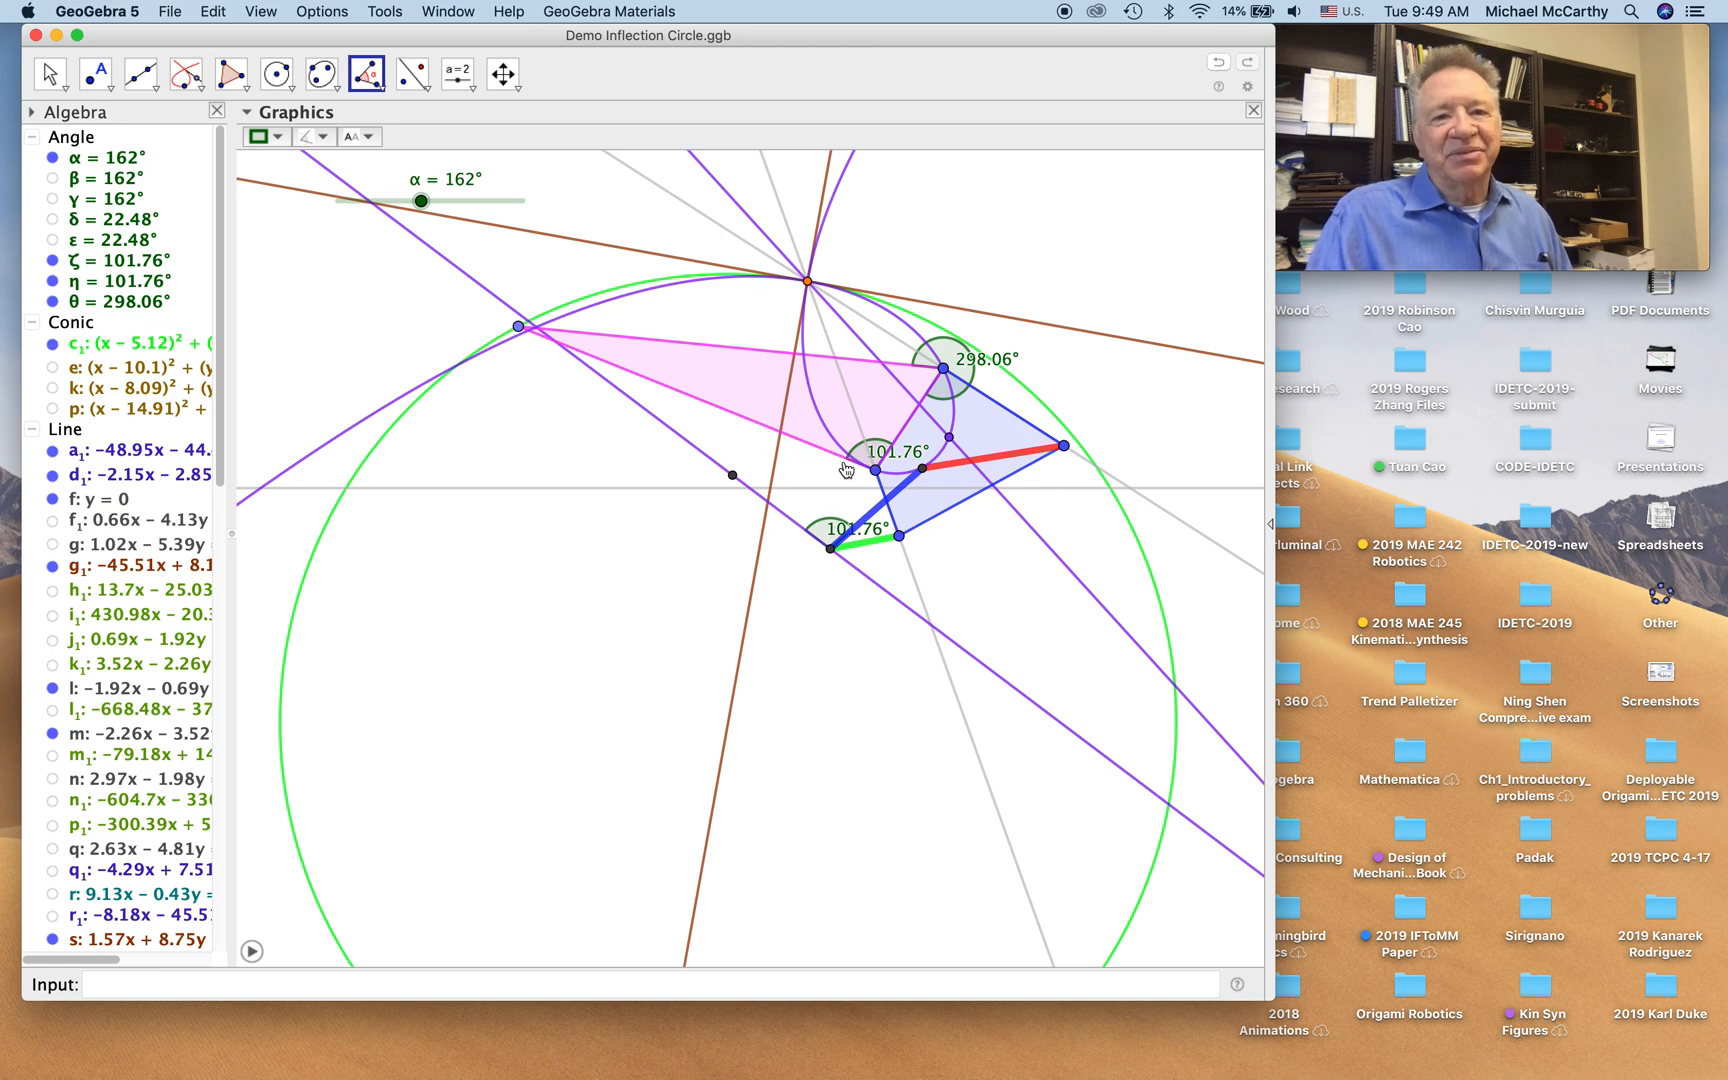
pyautogui.moveTo(837, 428)
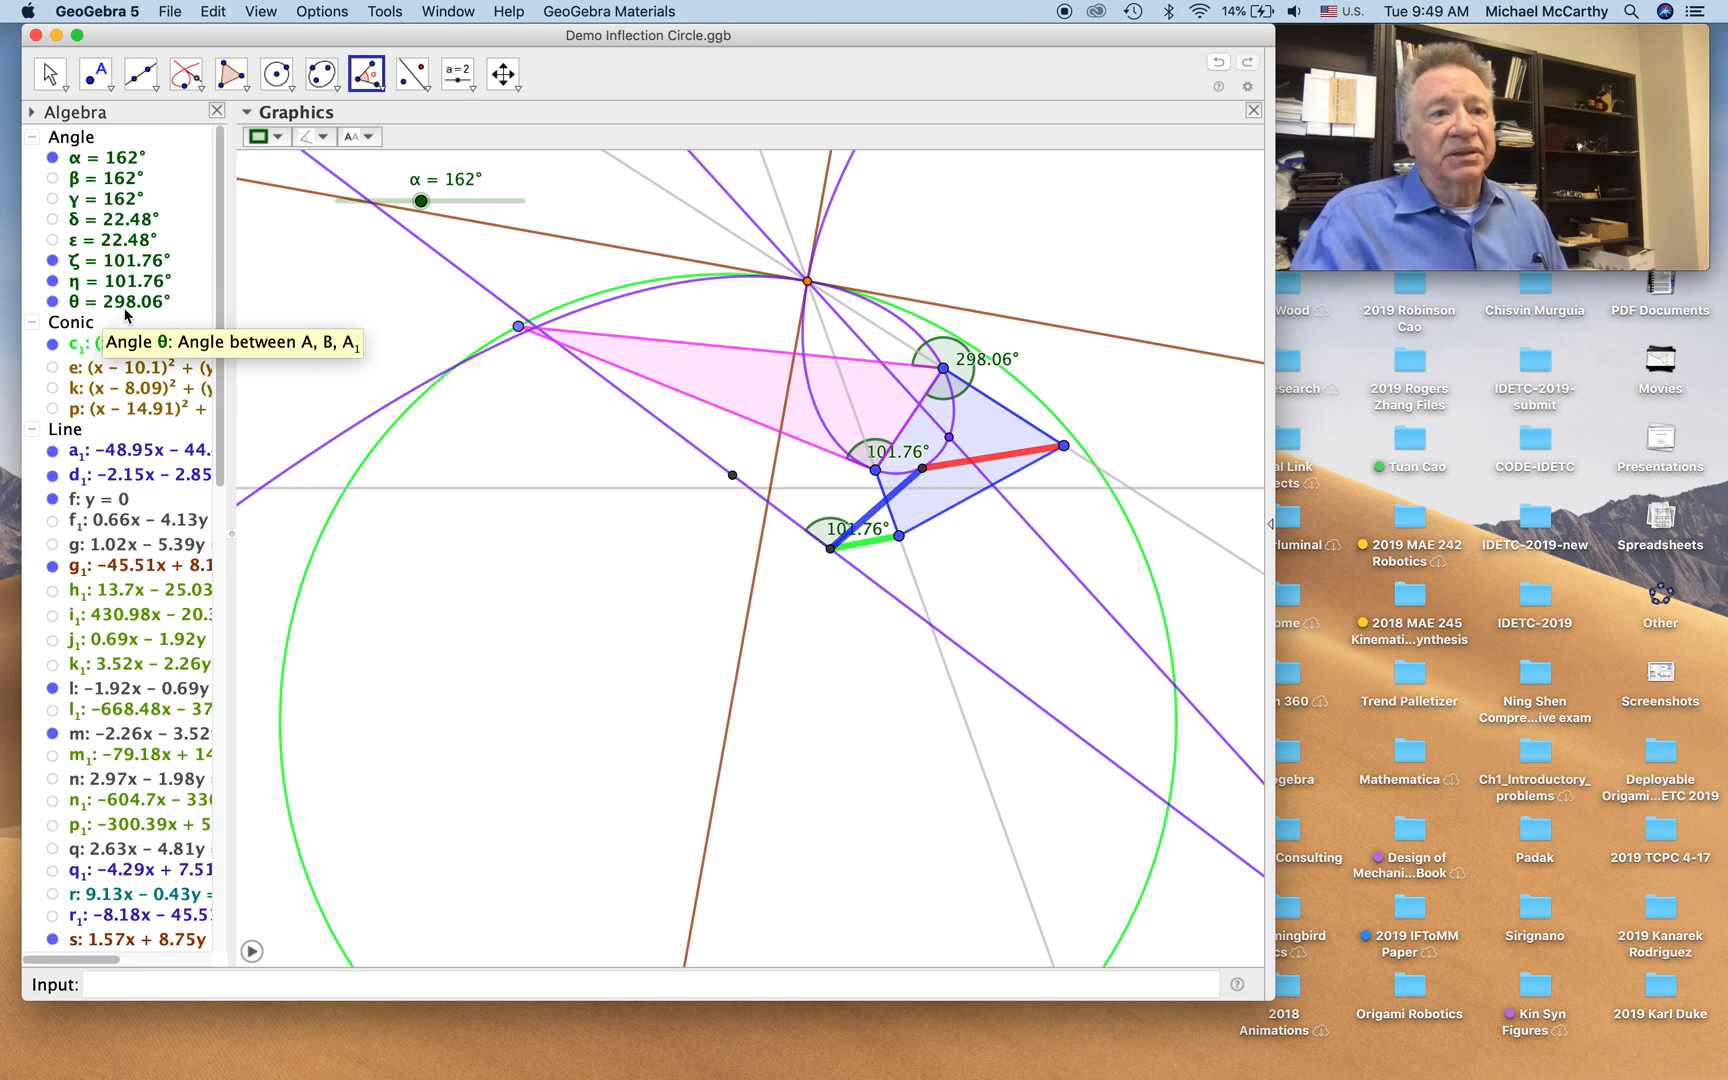
pyautogui.moveTo(365, 74)
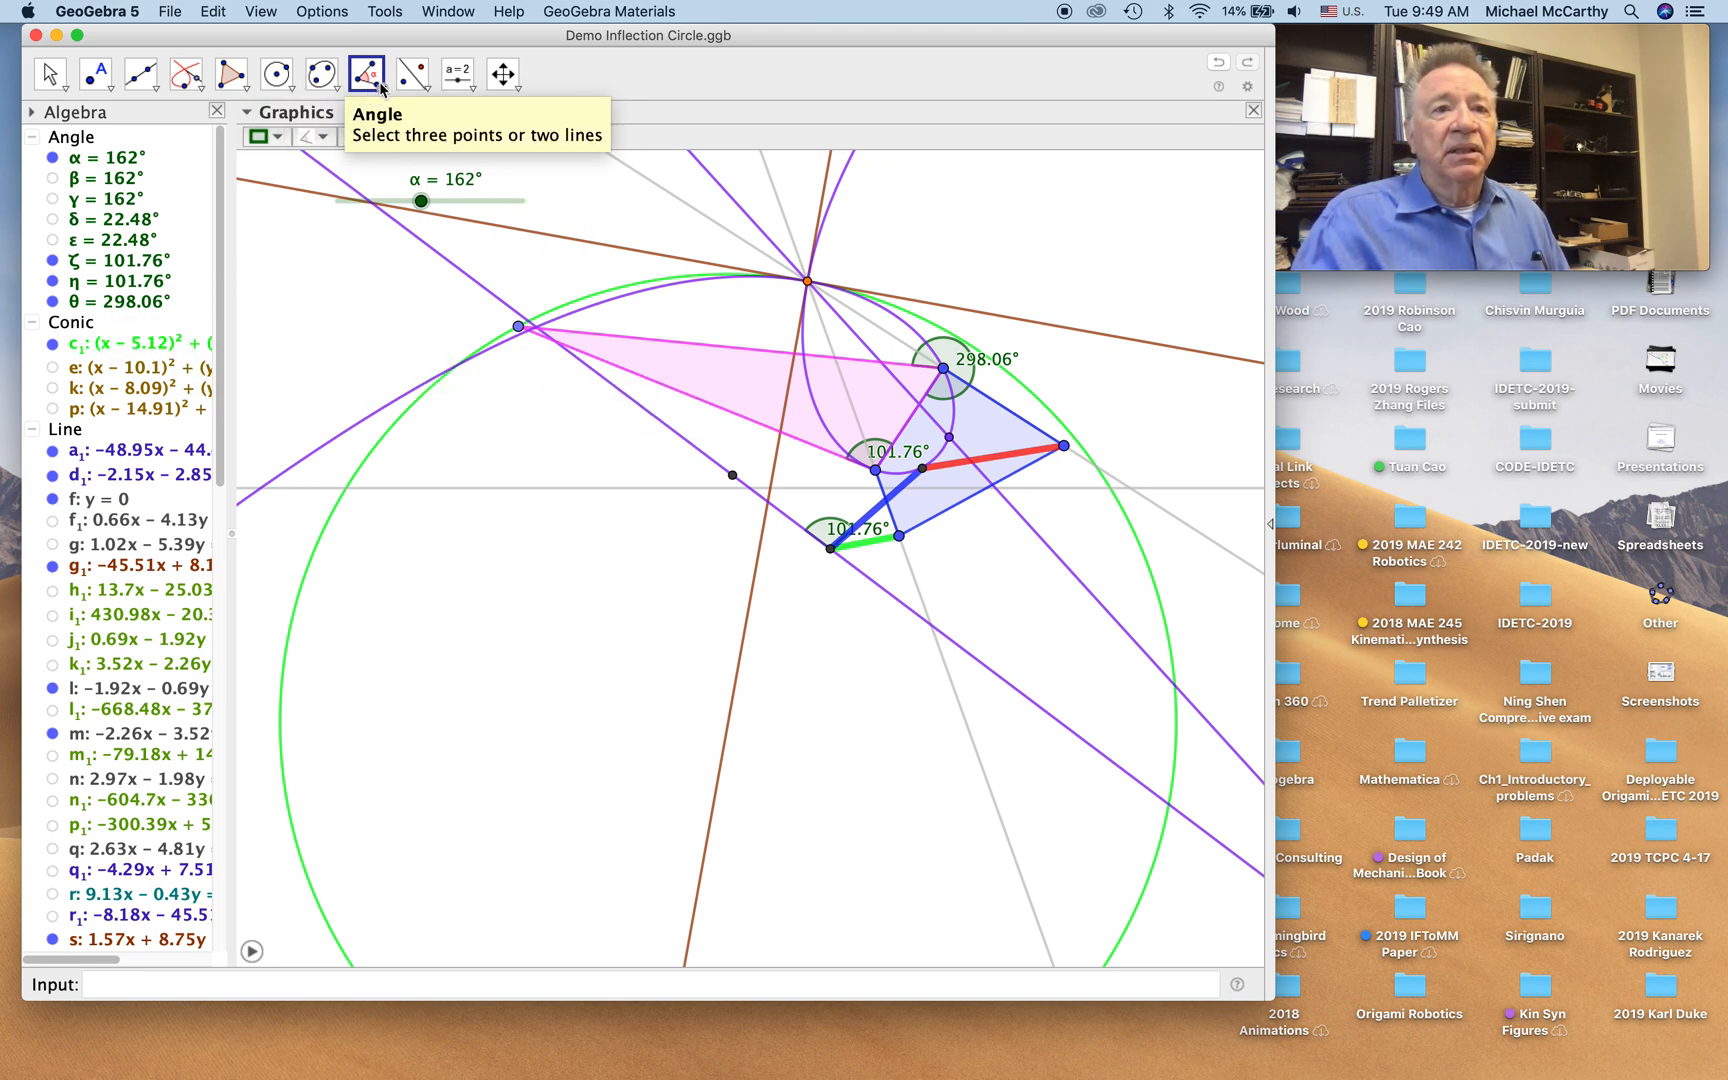
pyautogui.moveTo(800, 533)
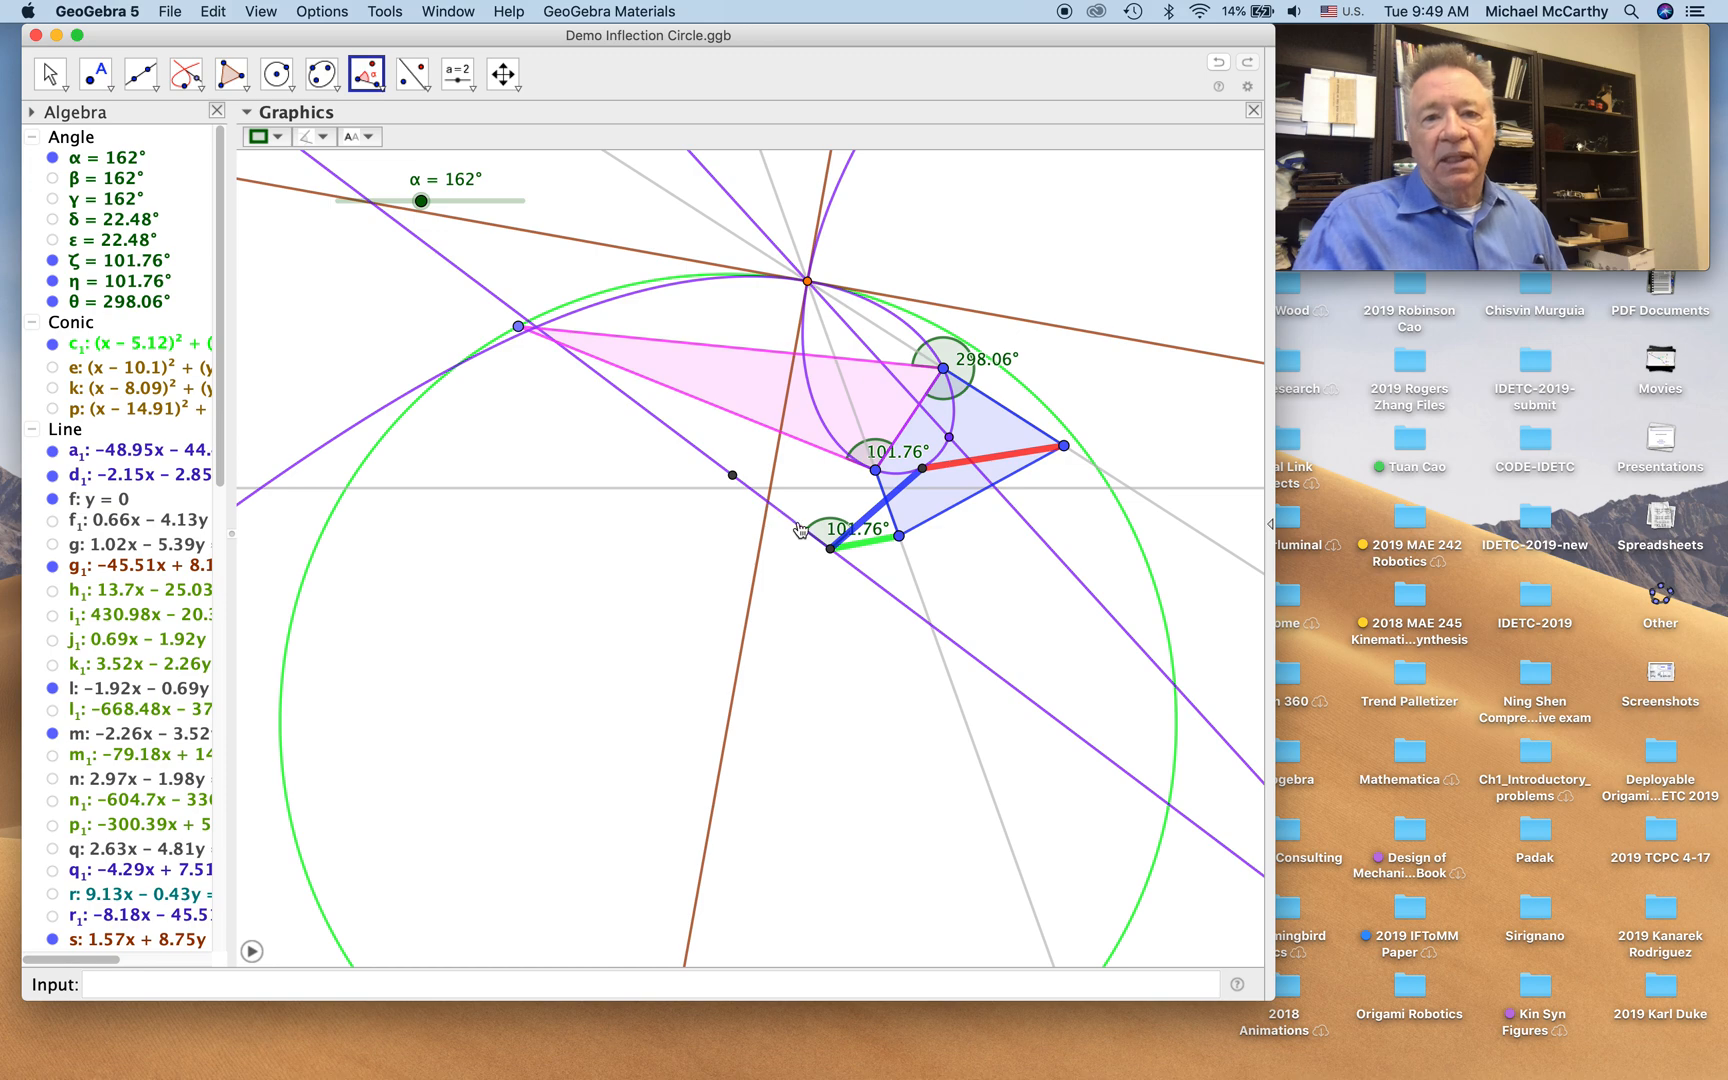
pyautogui.moveTo(925, 470)
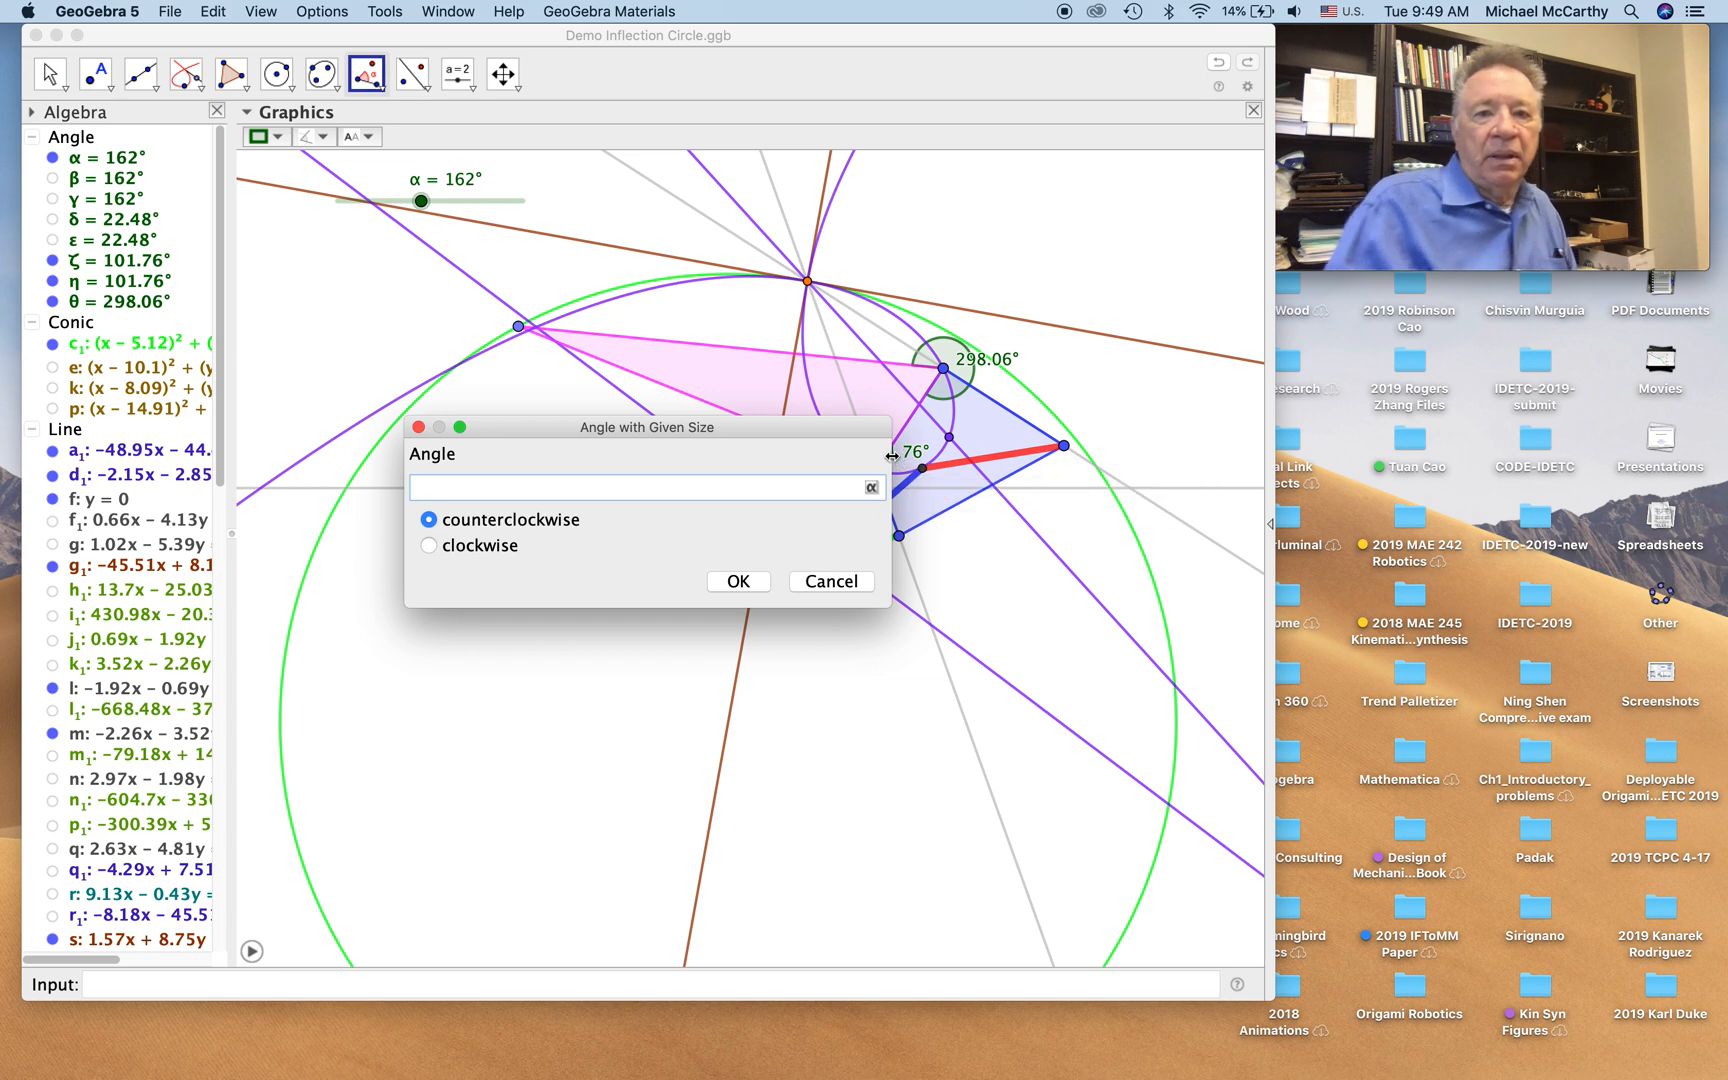
# Copy angle θ (298.06°) onto another coupler joint as angle ι
pyautogui.click(870, 487)
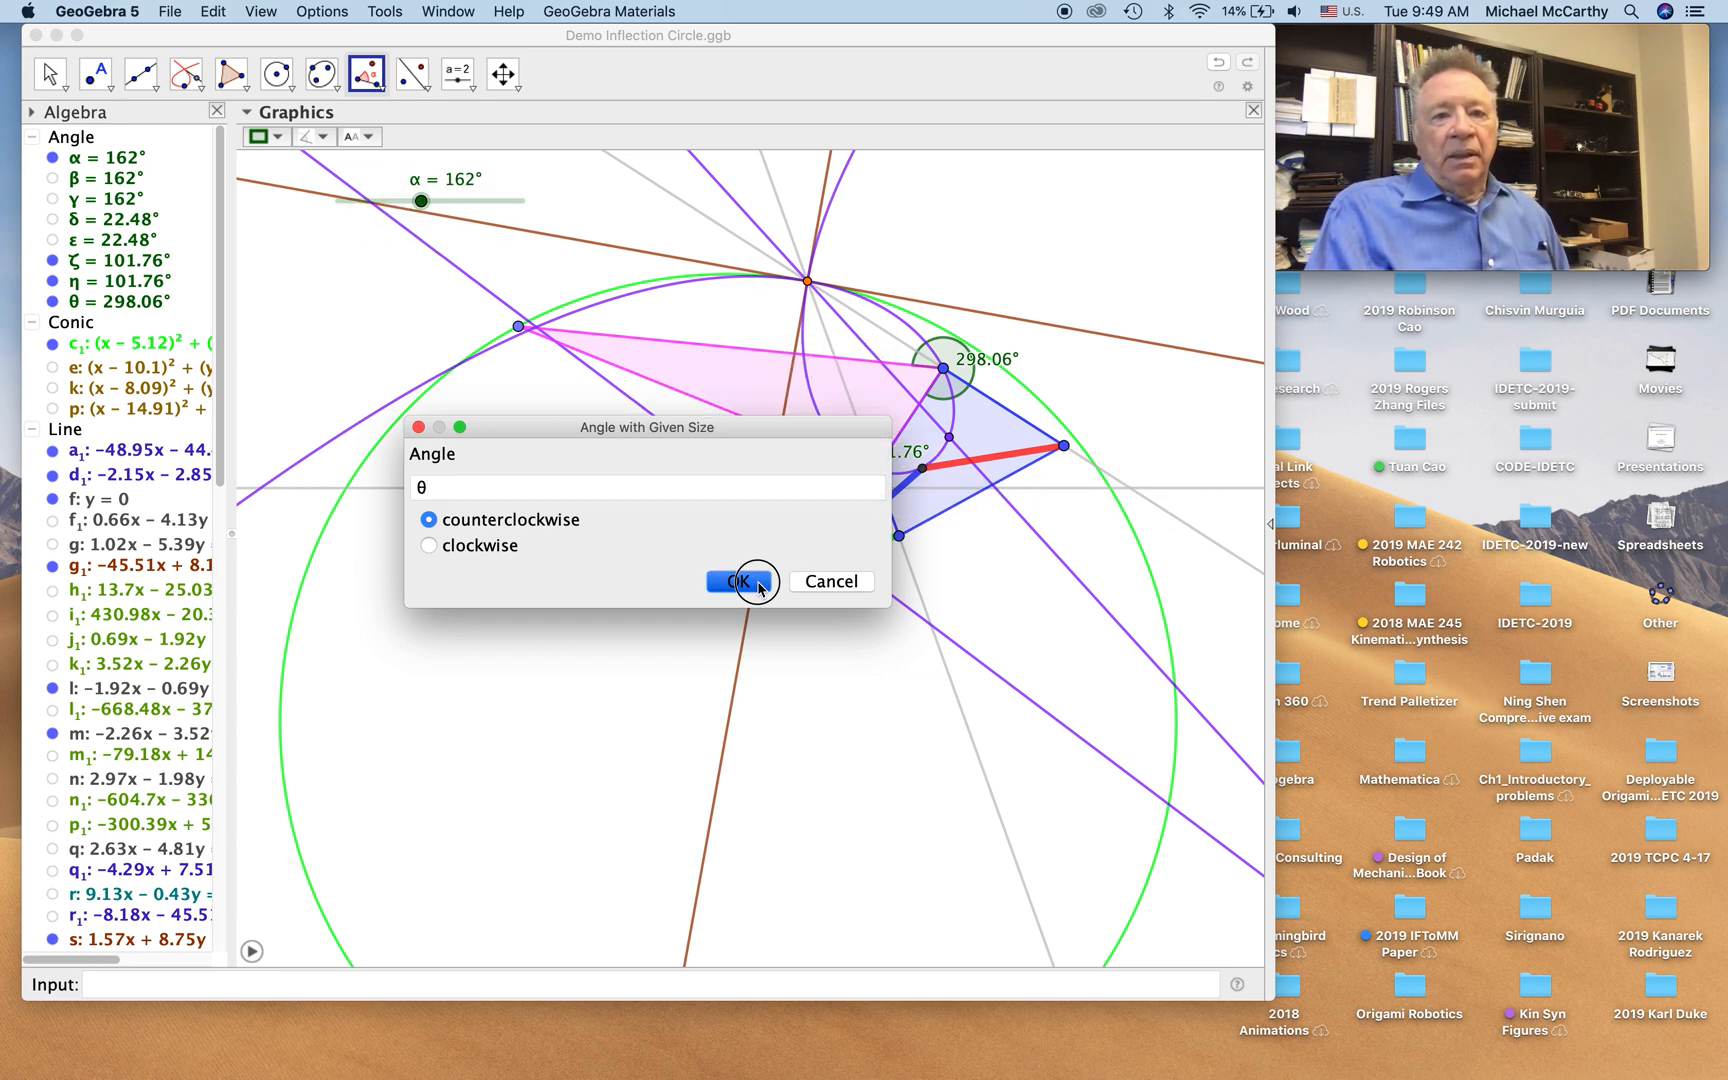
pyautogui.click(739, 581)
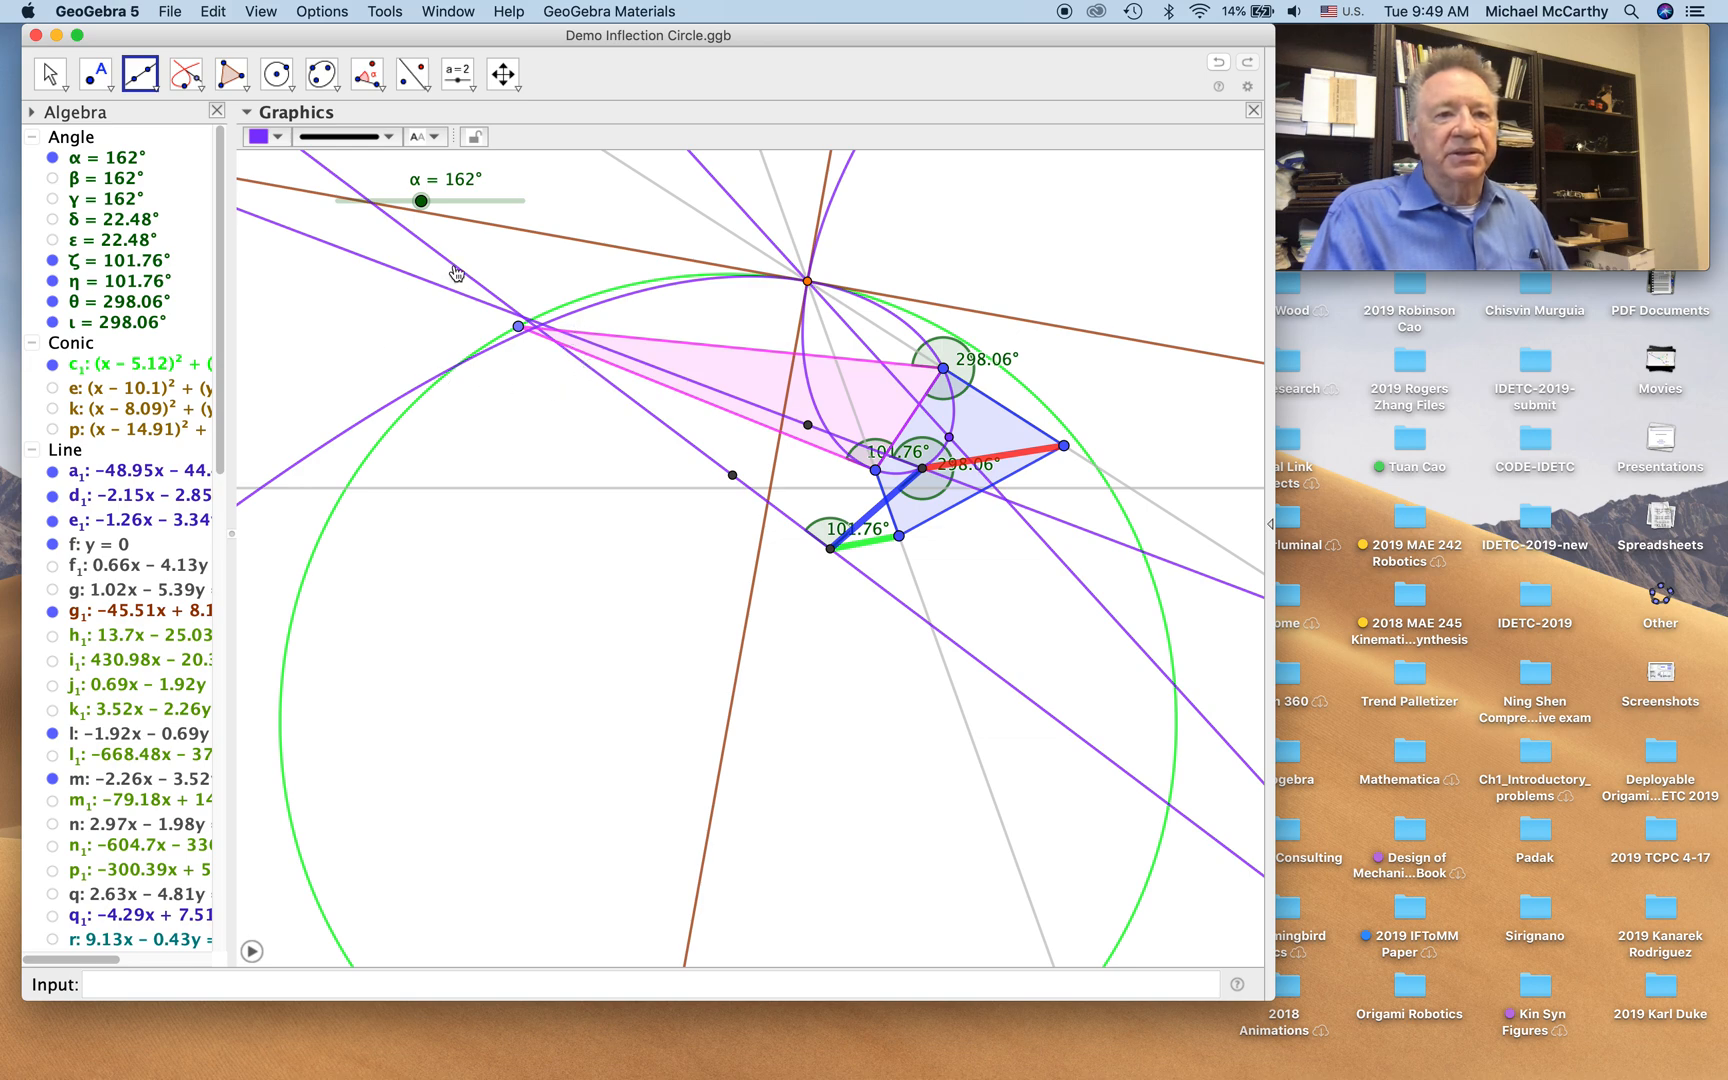
# Drag slider α from 162° through 170° and 236° to 248°
pyautogui.click(98, 73)
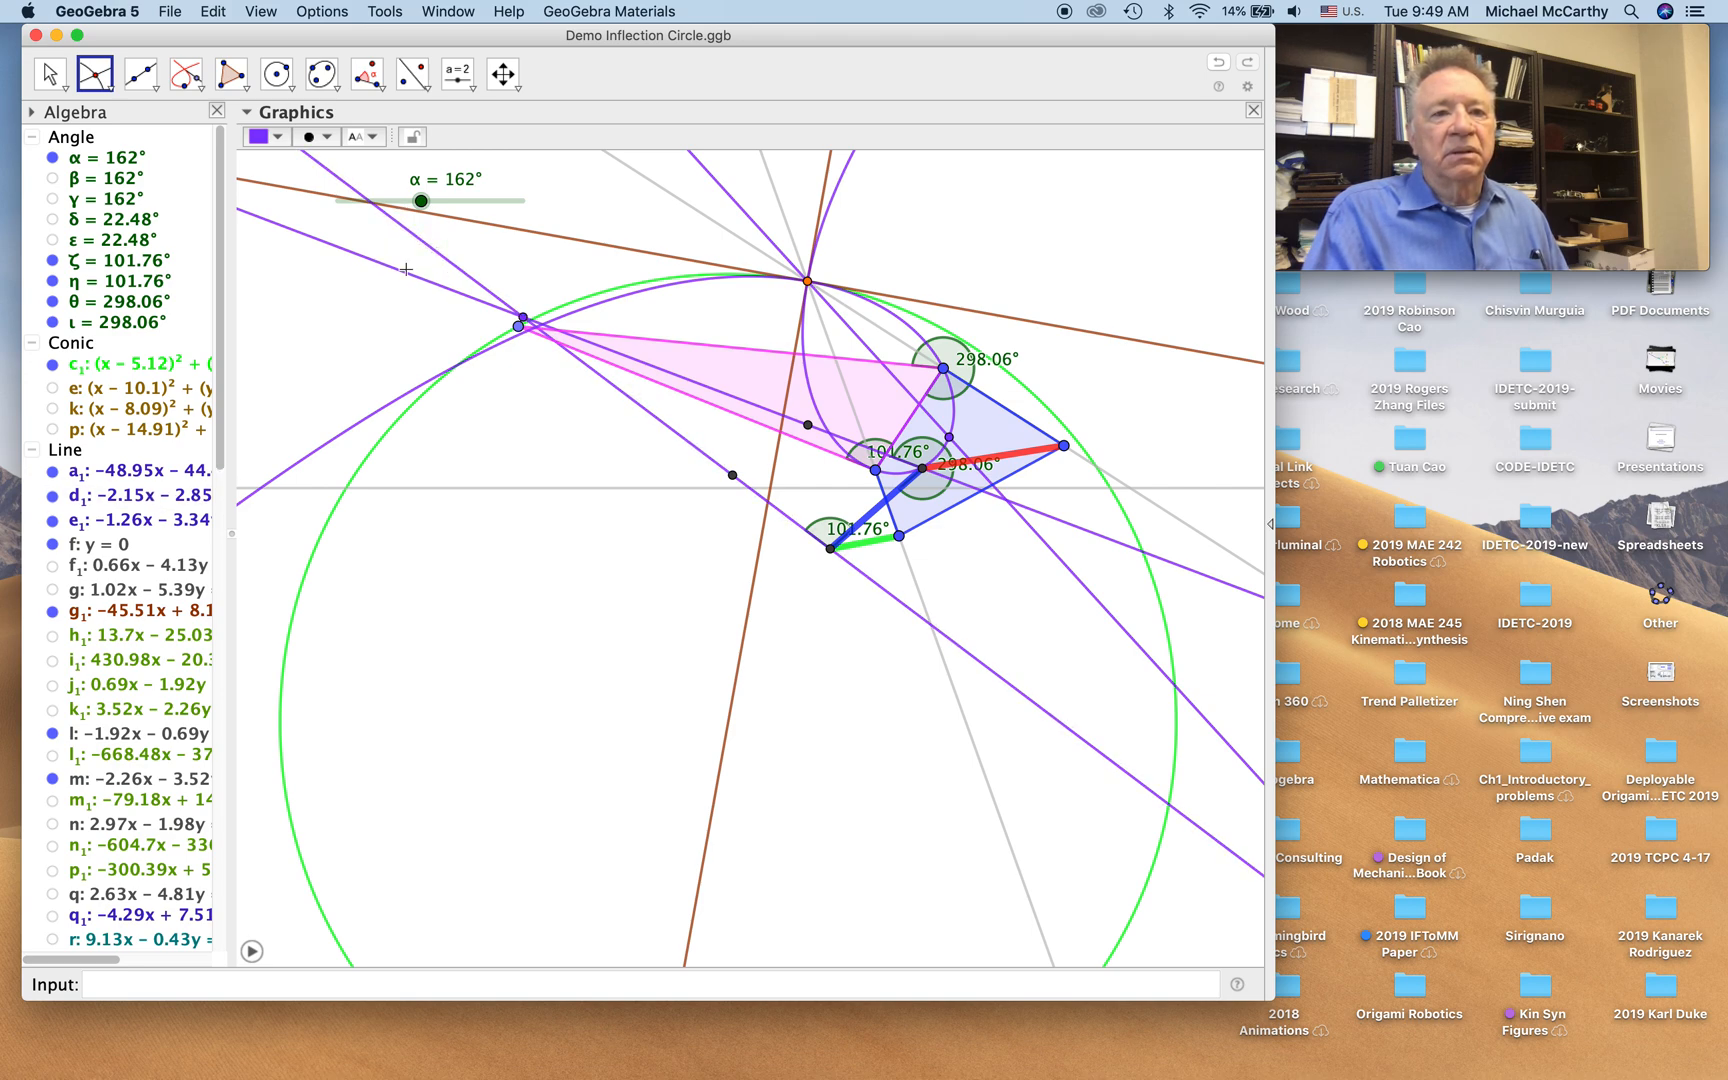
pyautogui.moveTo(47, 72)
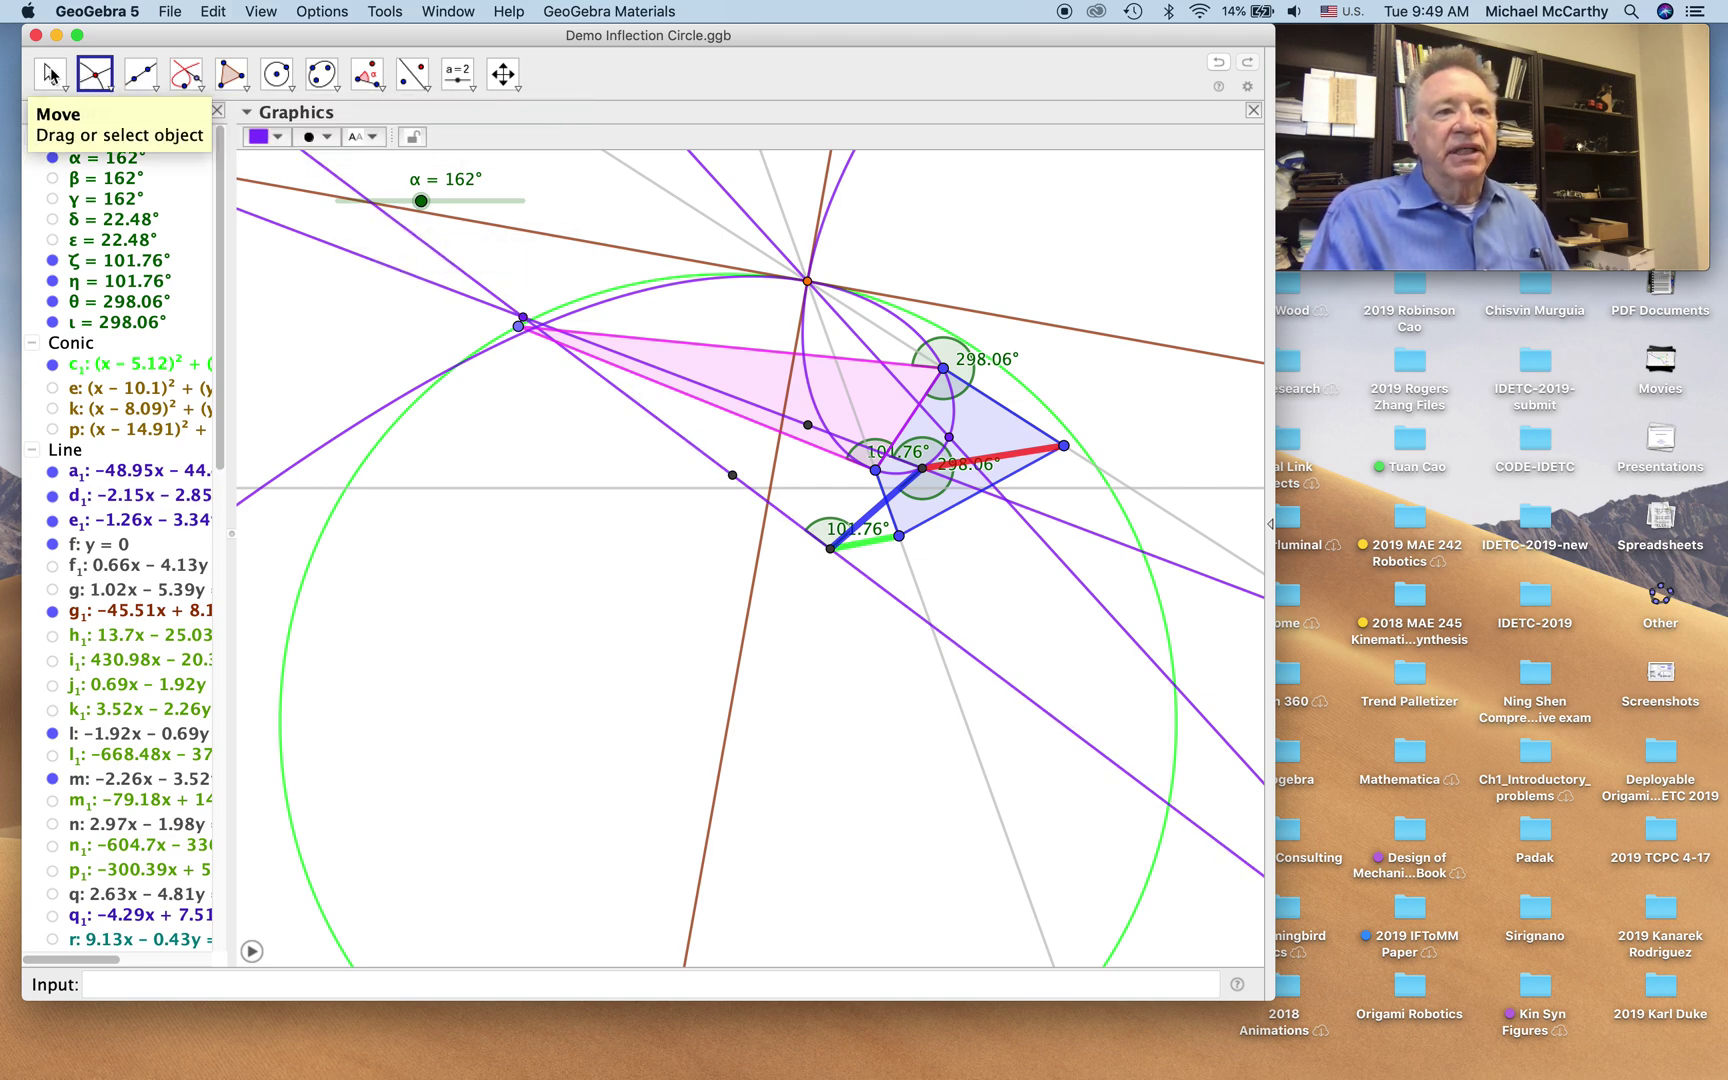
pyautogui.moveTo(419, 201); pyautogui.dragTo(430, 201)
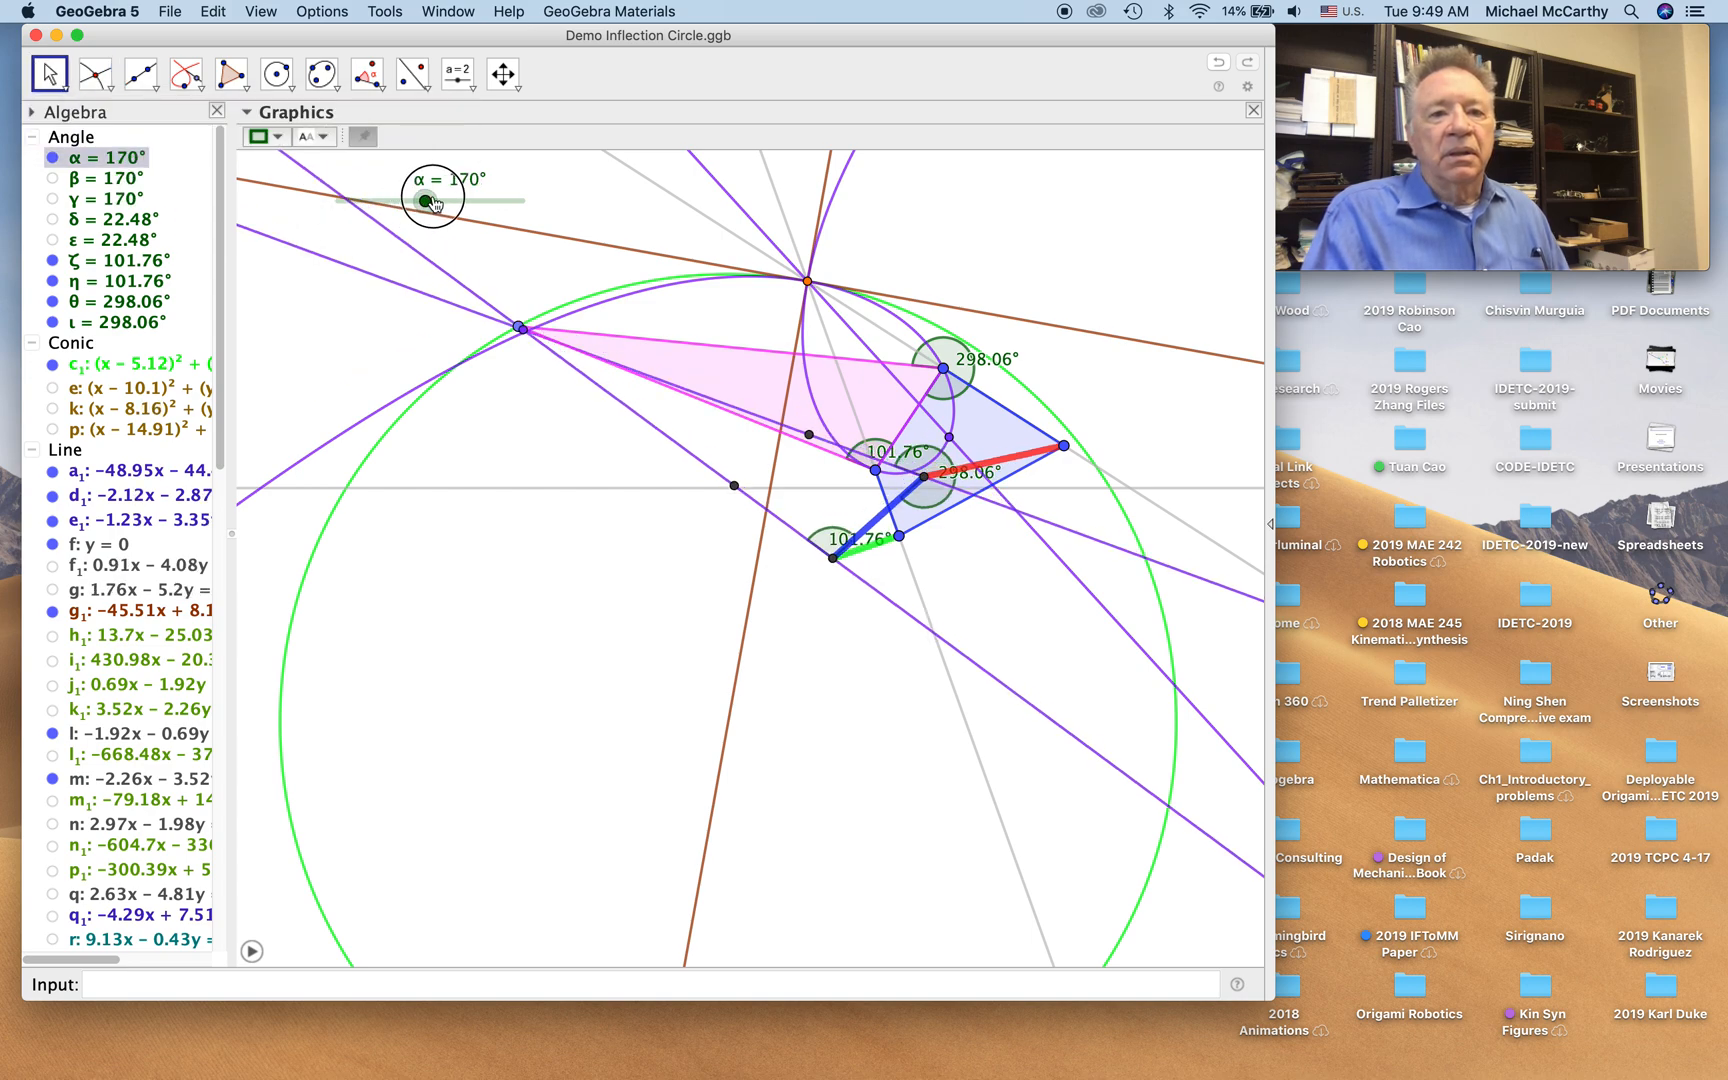
pyautogui.moveTo(428, 201); pyautogui.dragTo(461, 207)
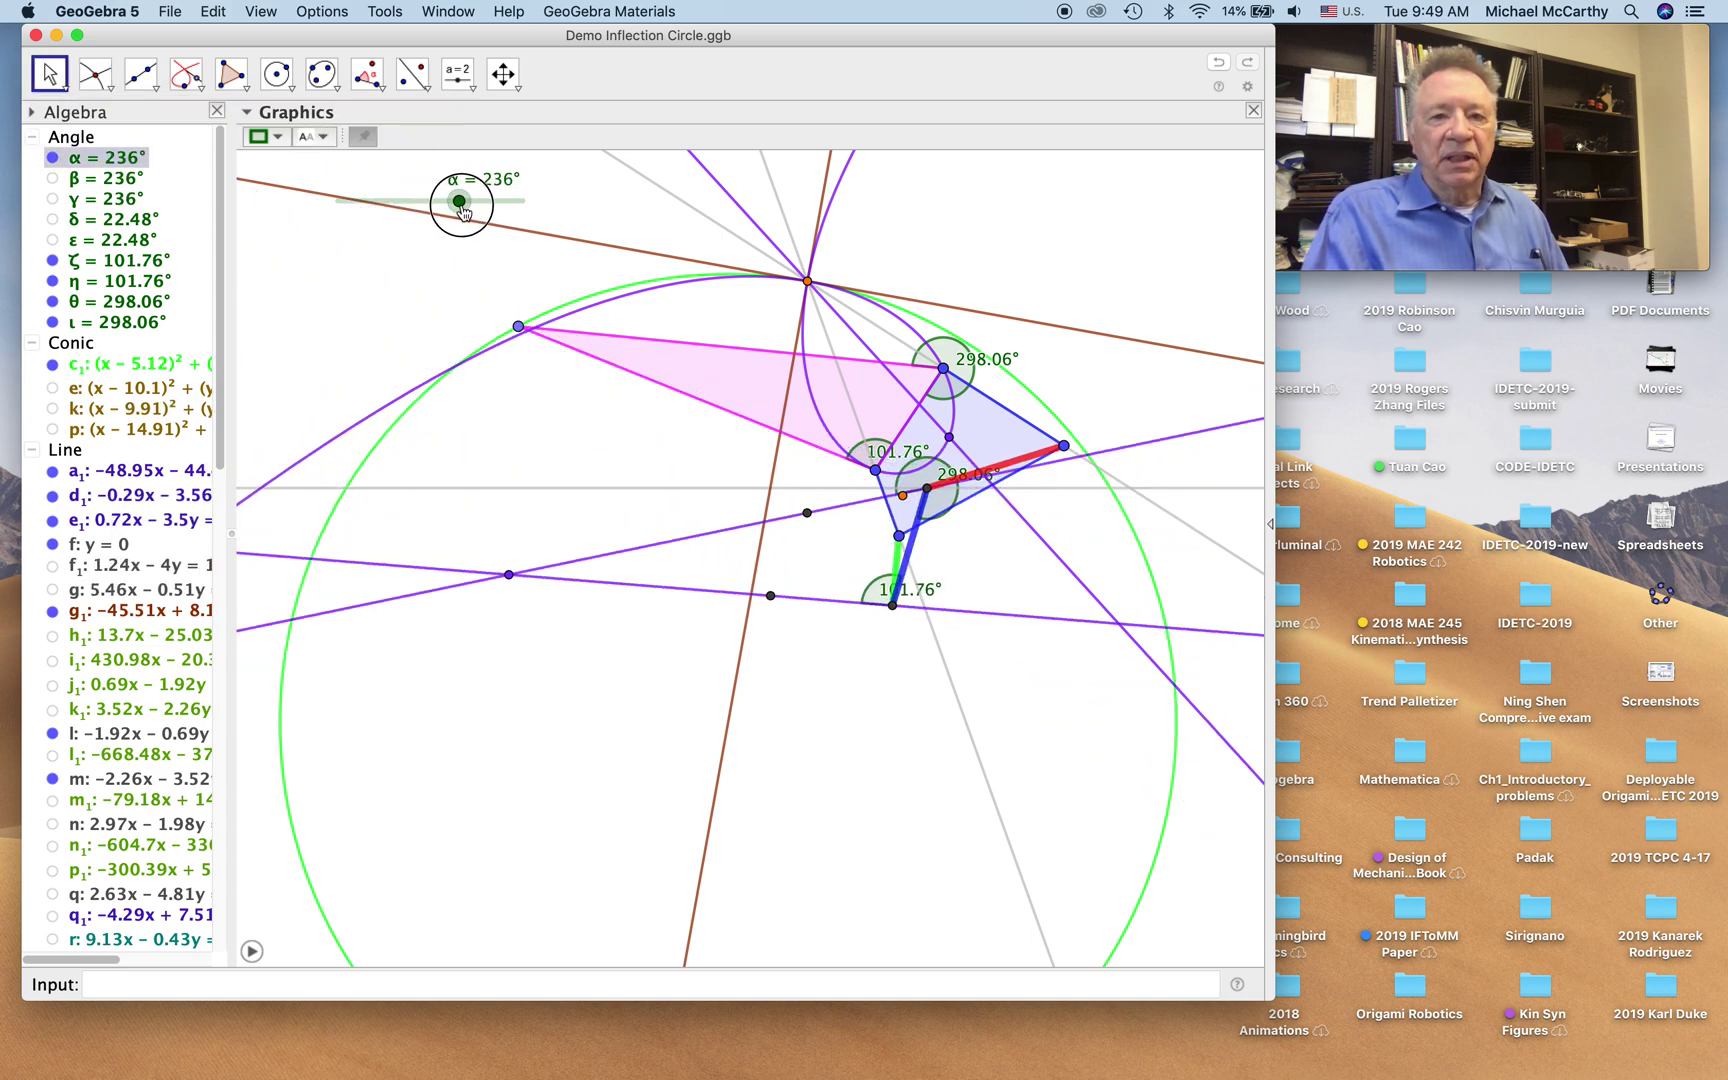
pyautogui.moveTo(461, 201); pyautogui.dragTo(494, 201)
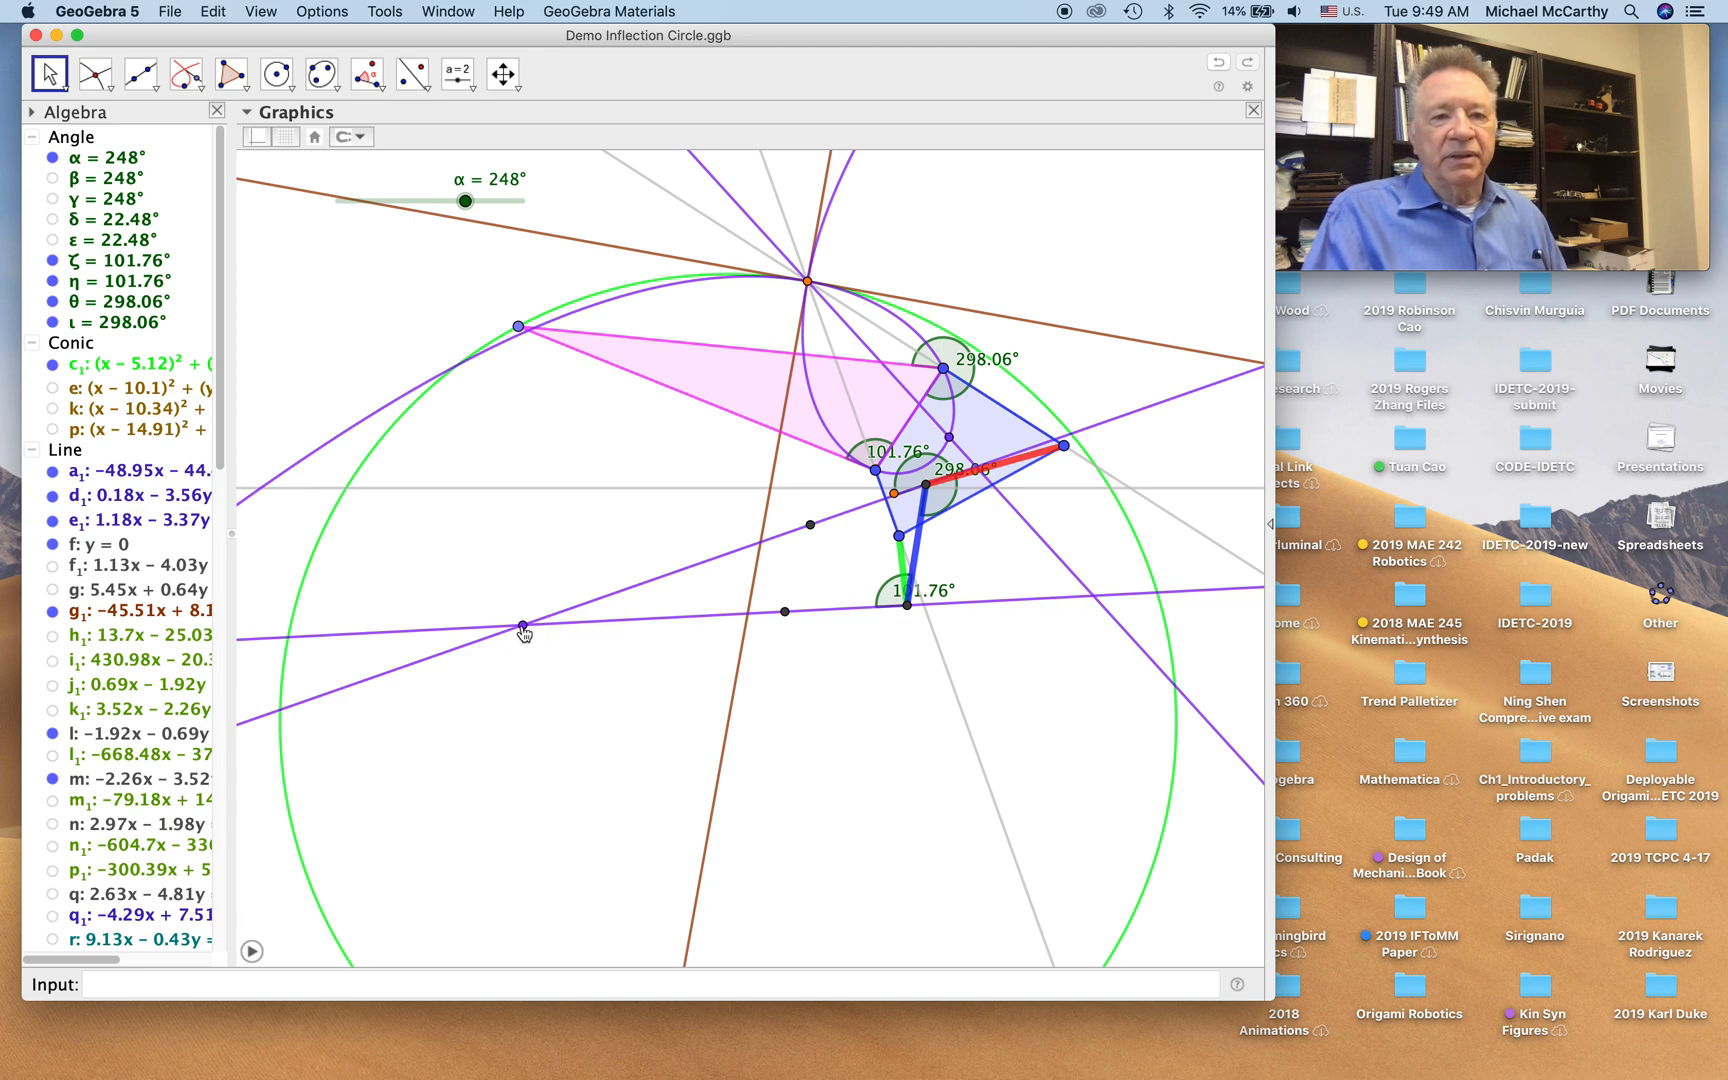
pyautogui.moveTo(225, 76)
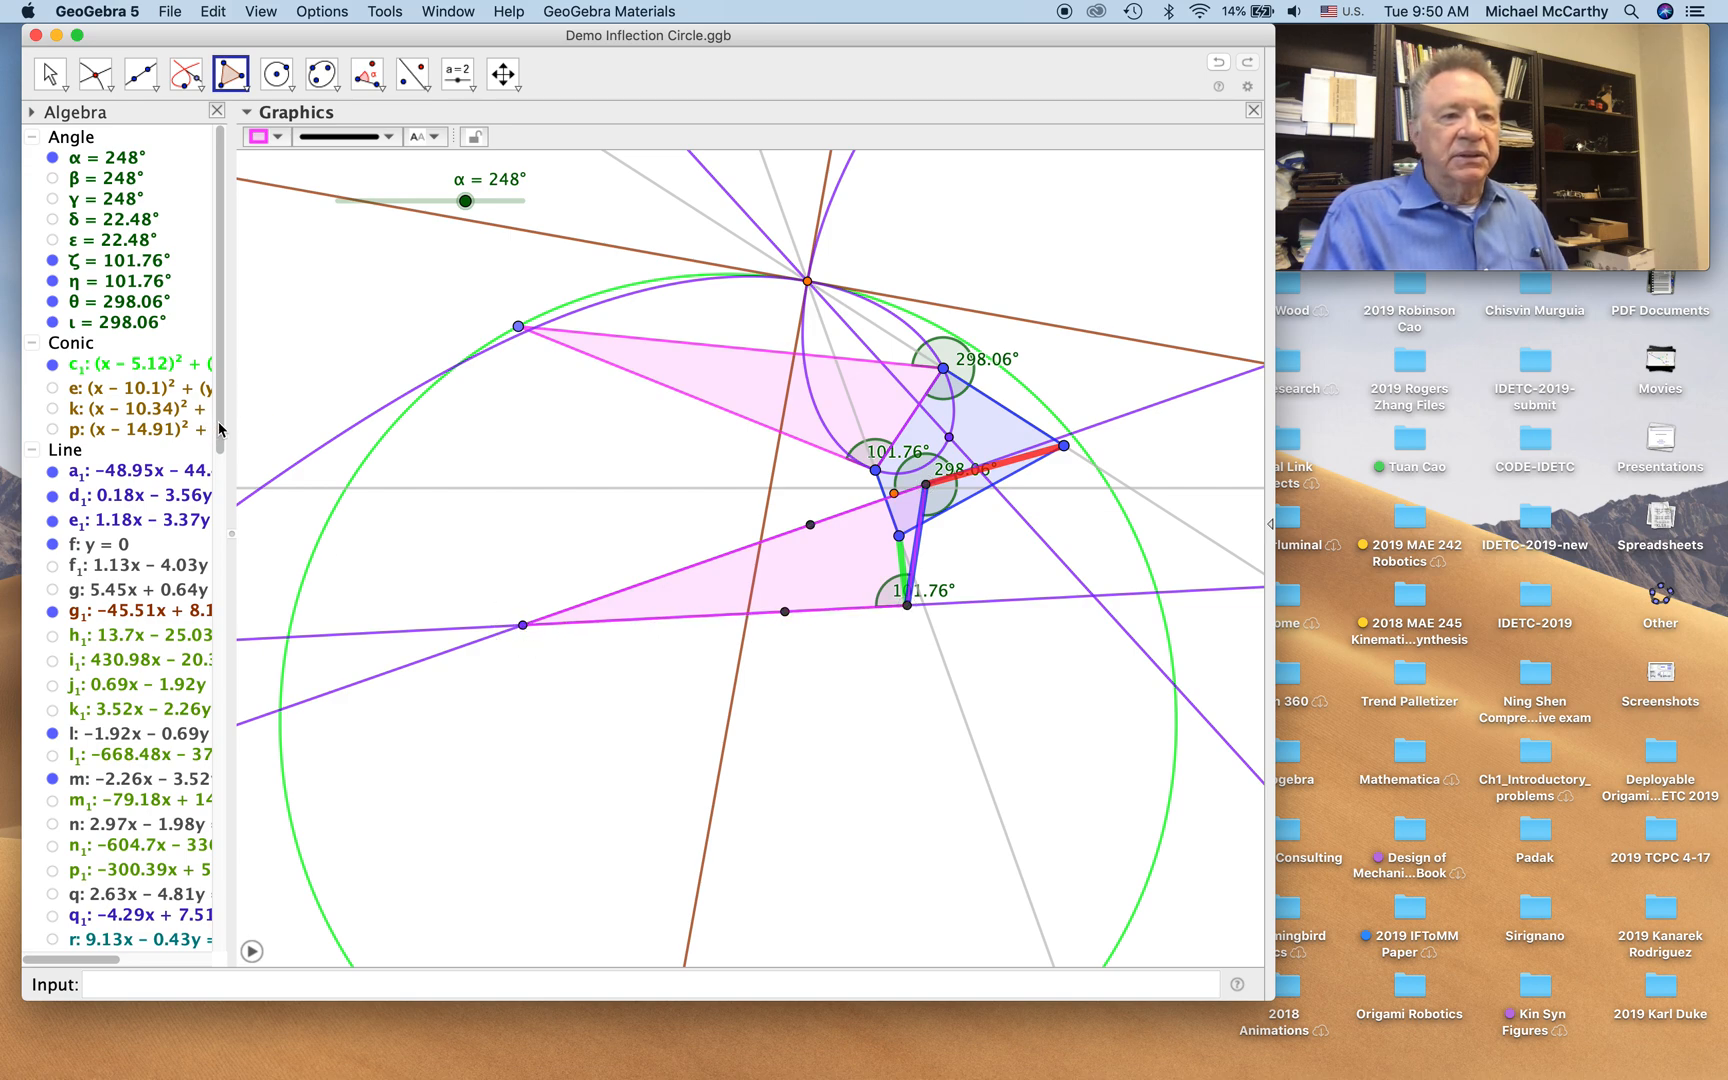
# Scroll the Algebra view to the helper lines and angle marks
pyautogui.scroll(-3)
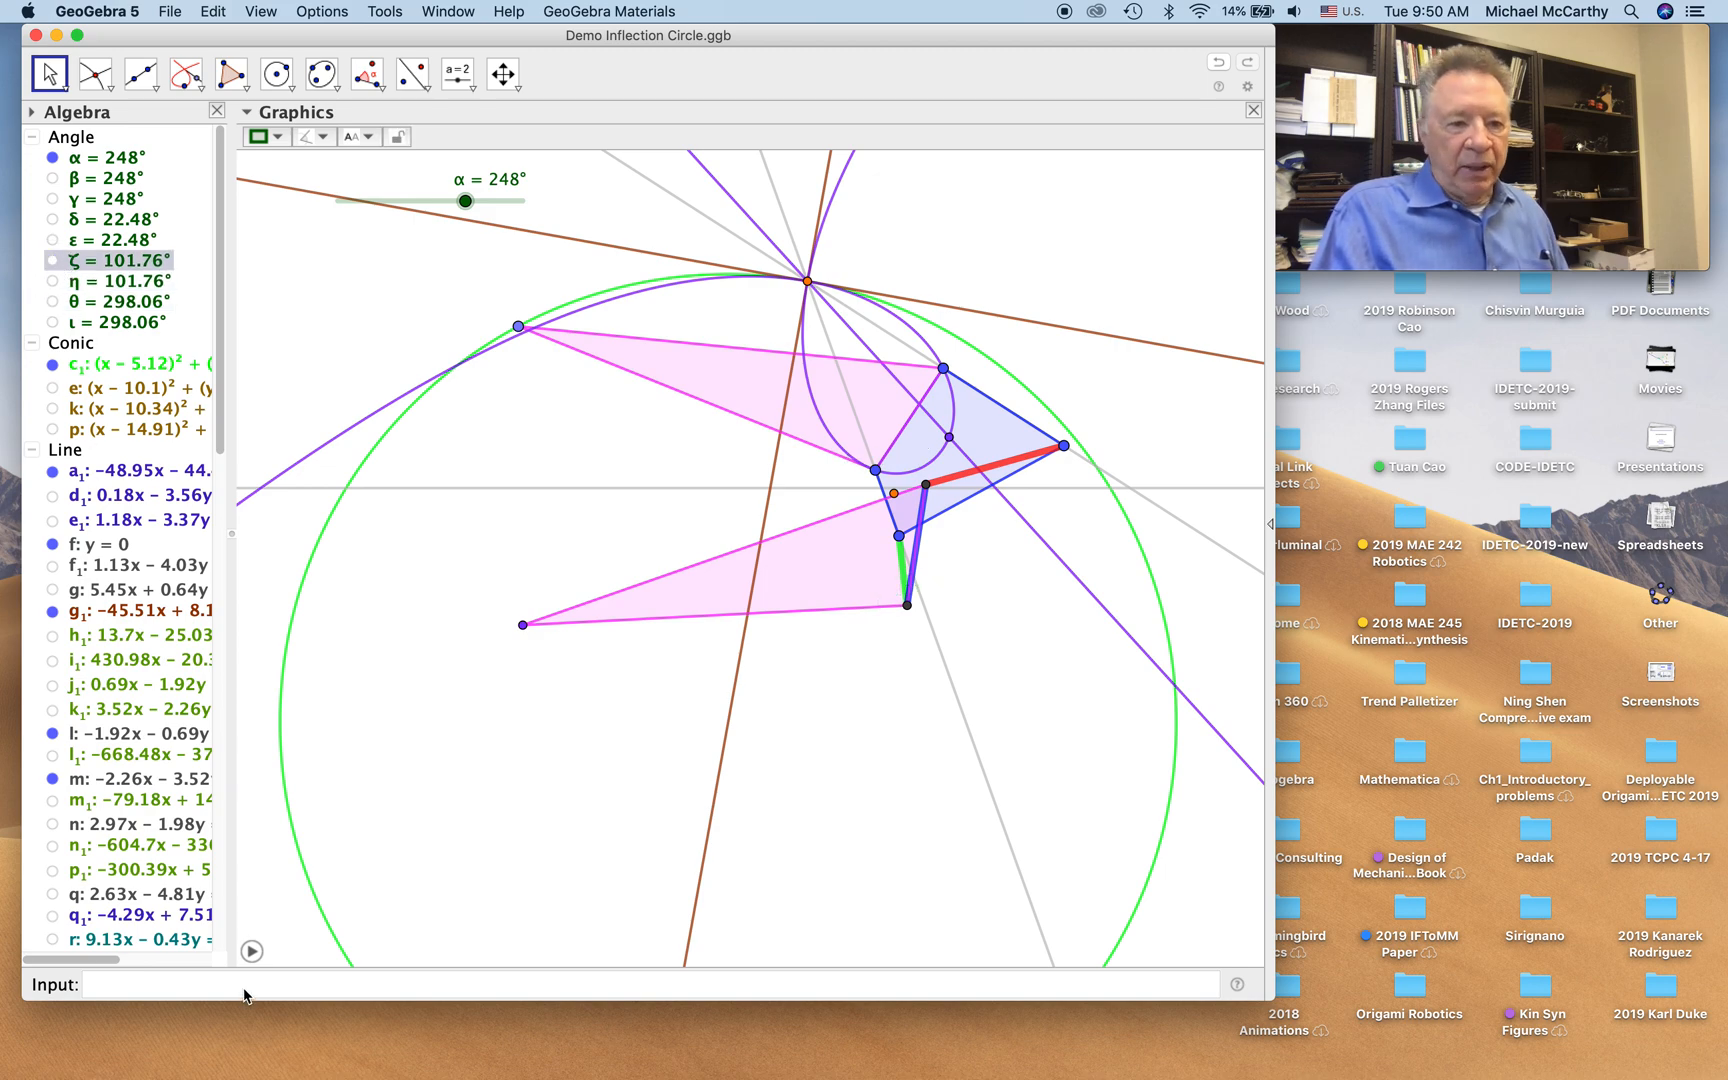
pyautogui.click(251, 951)
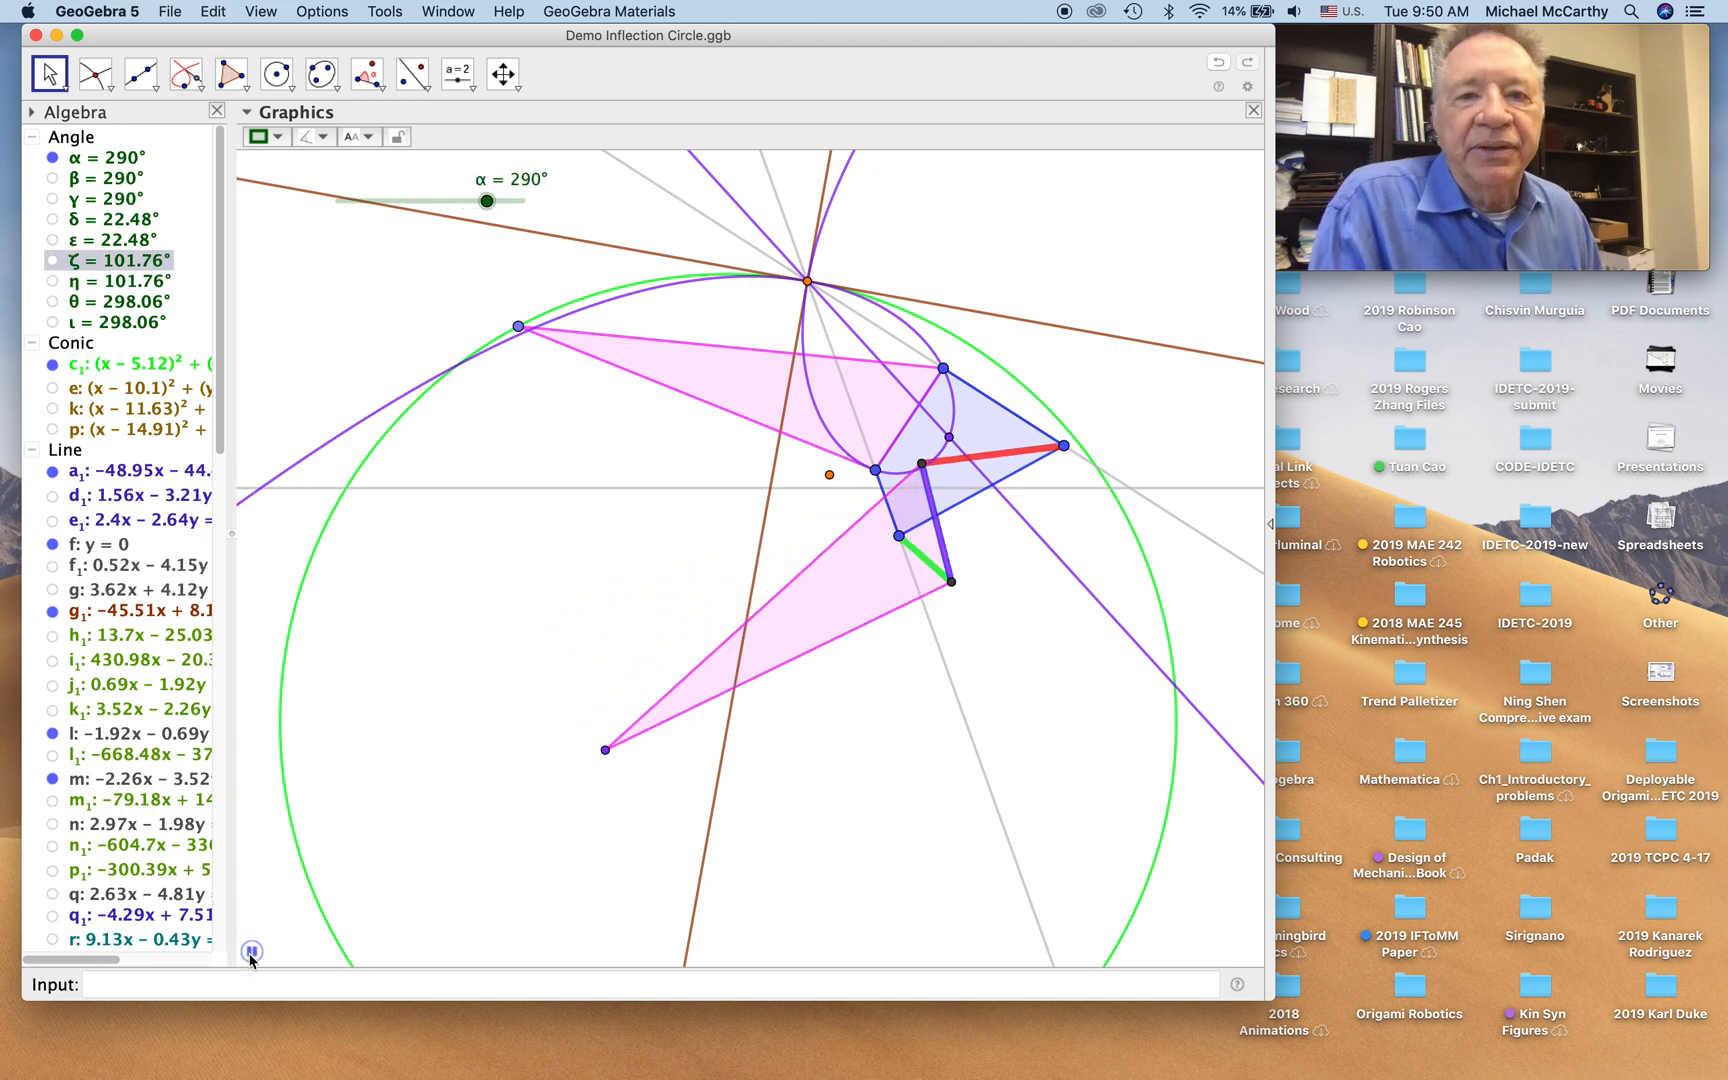
pyautogui.moveTo(486, 201); pyautogui.dragTo(511, 201)
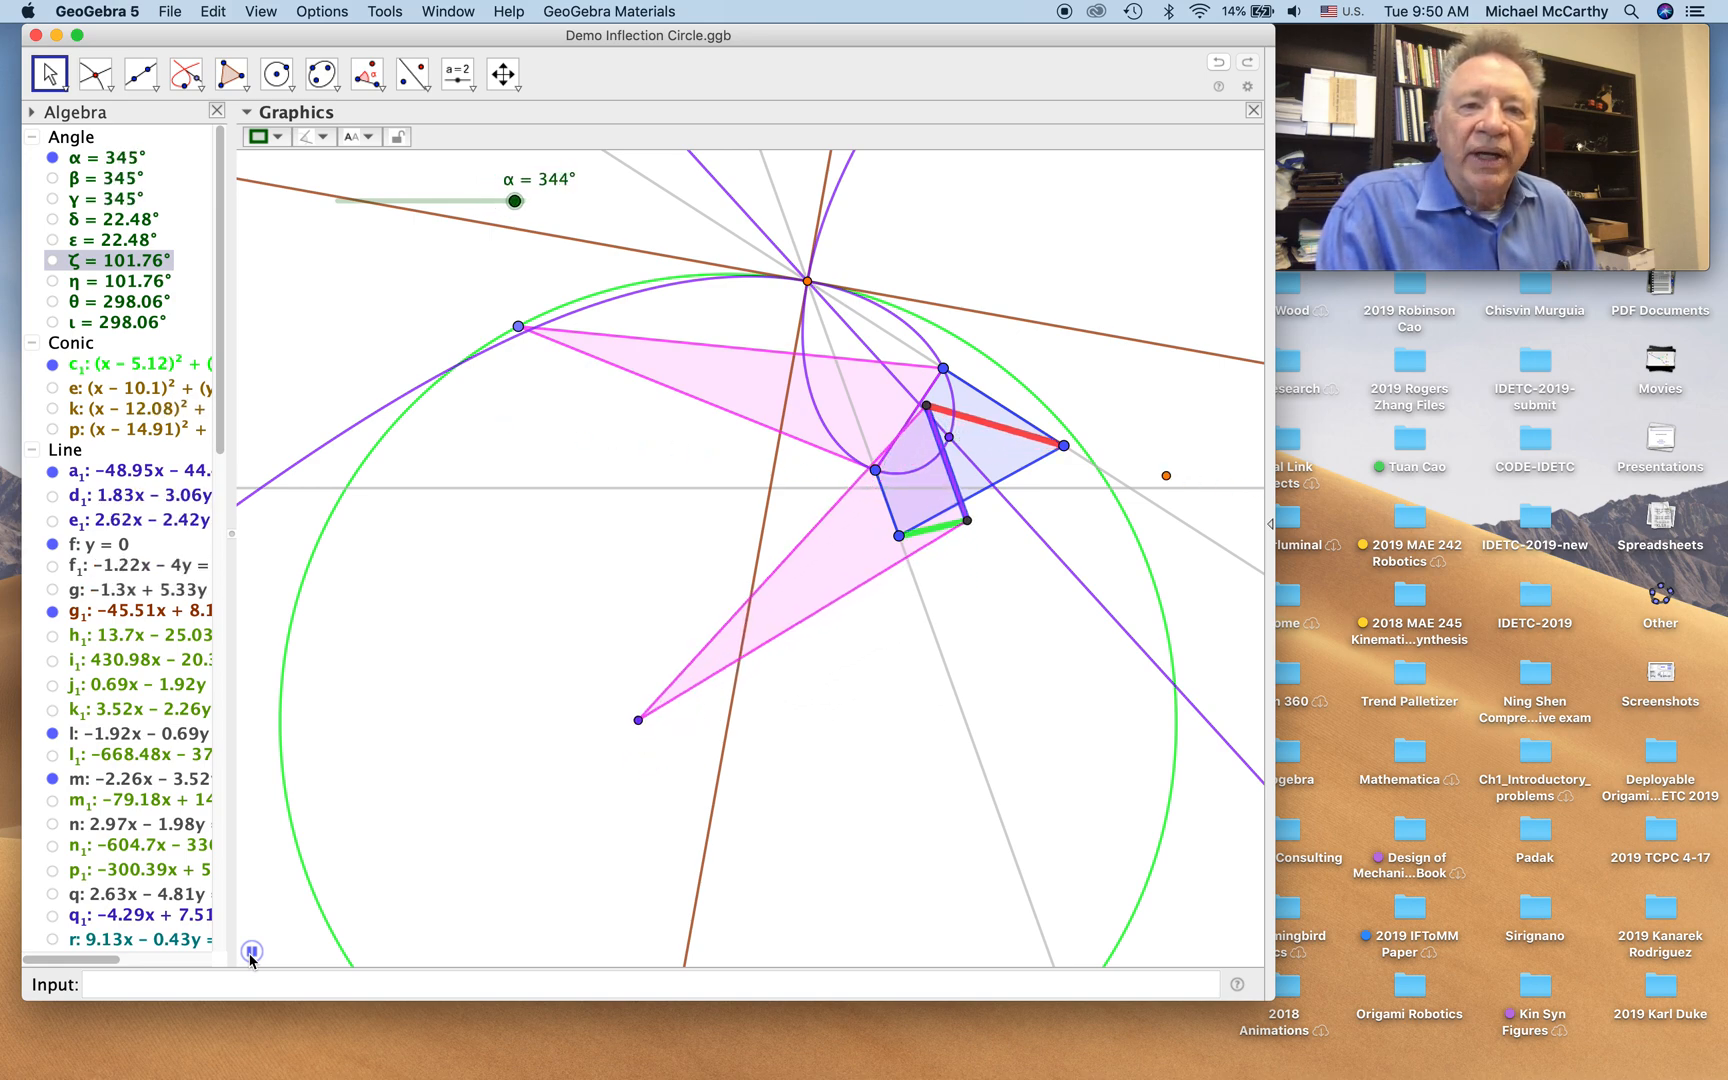
pyautogui.moveTo(512, 201); pyautogui.dragTo(357, 201)
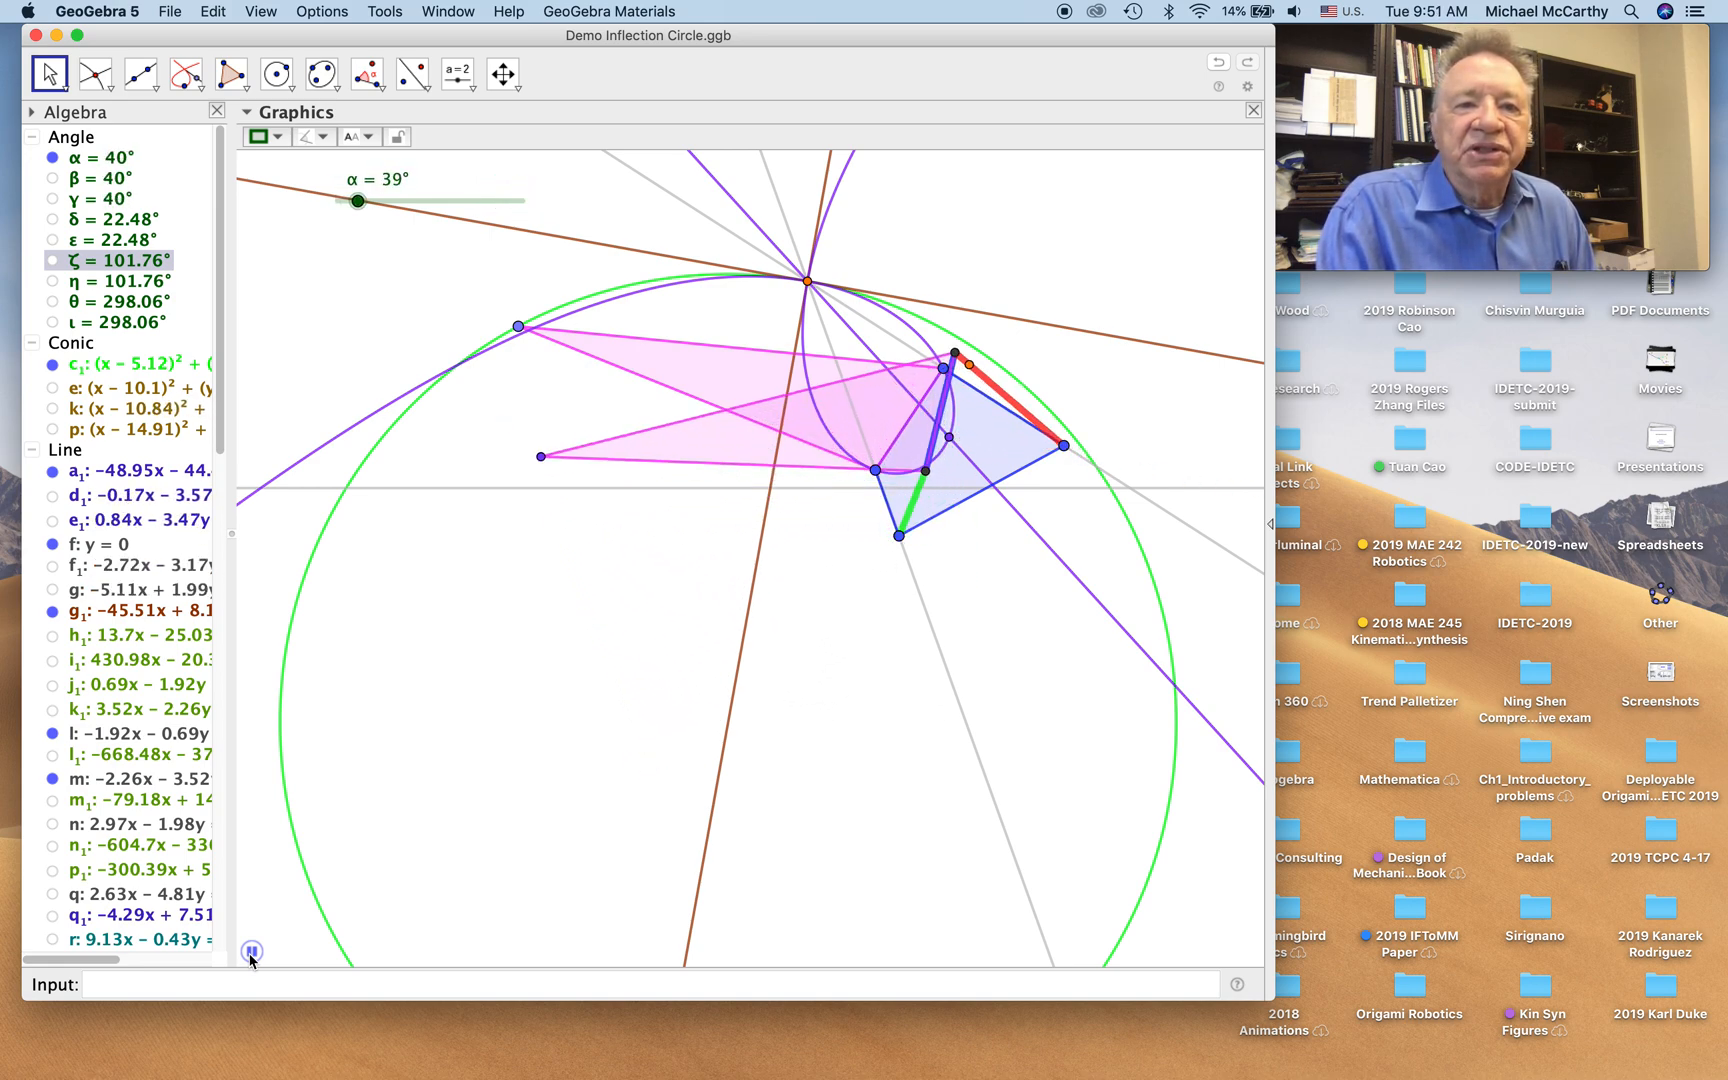
pyautogui.moveTo(355, 201); pyautogui.dragTo(385, 201)
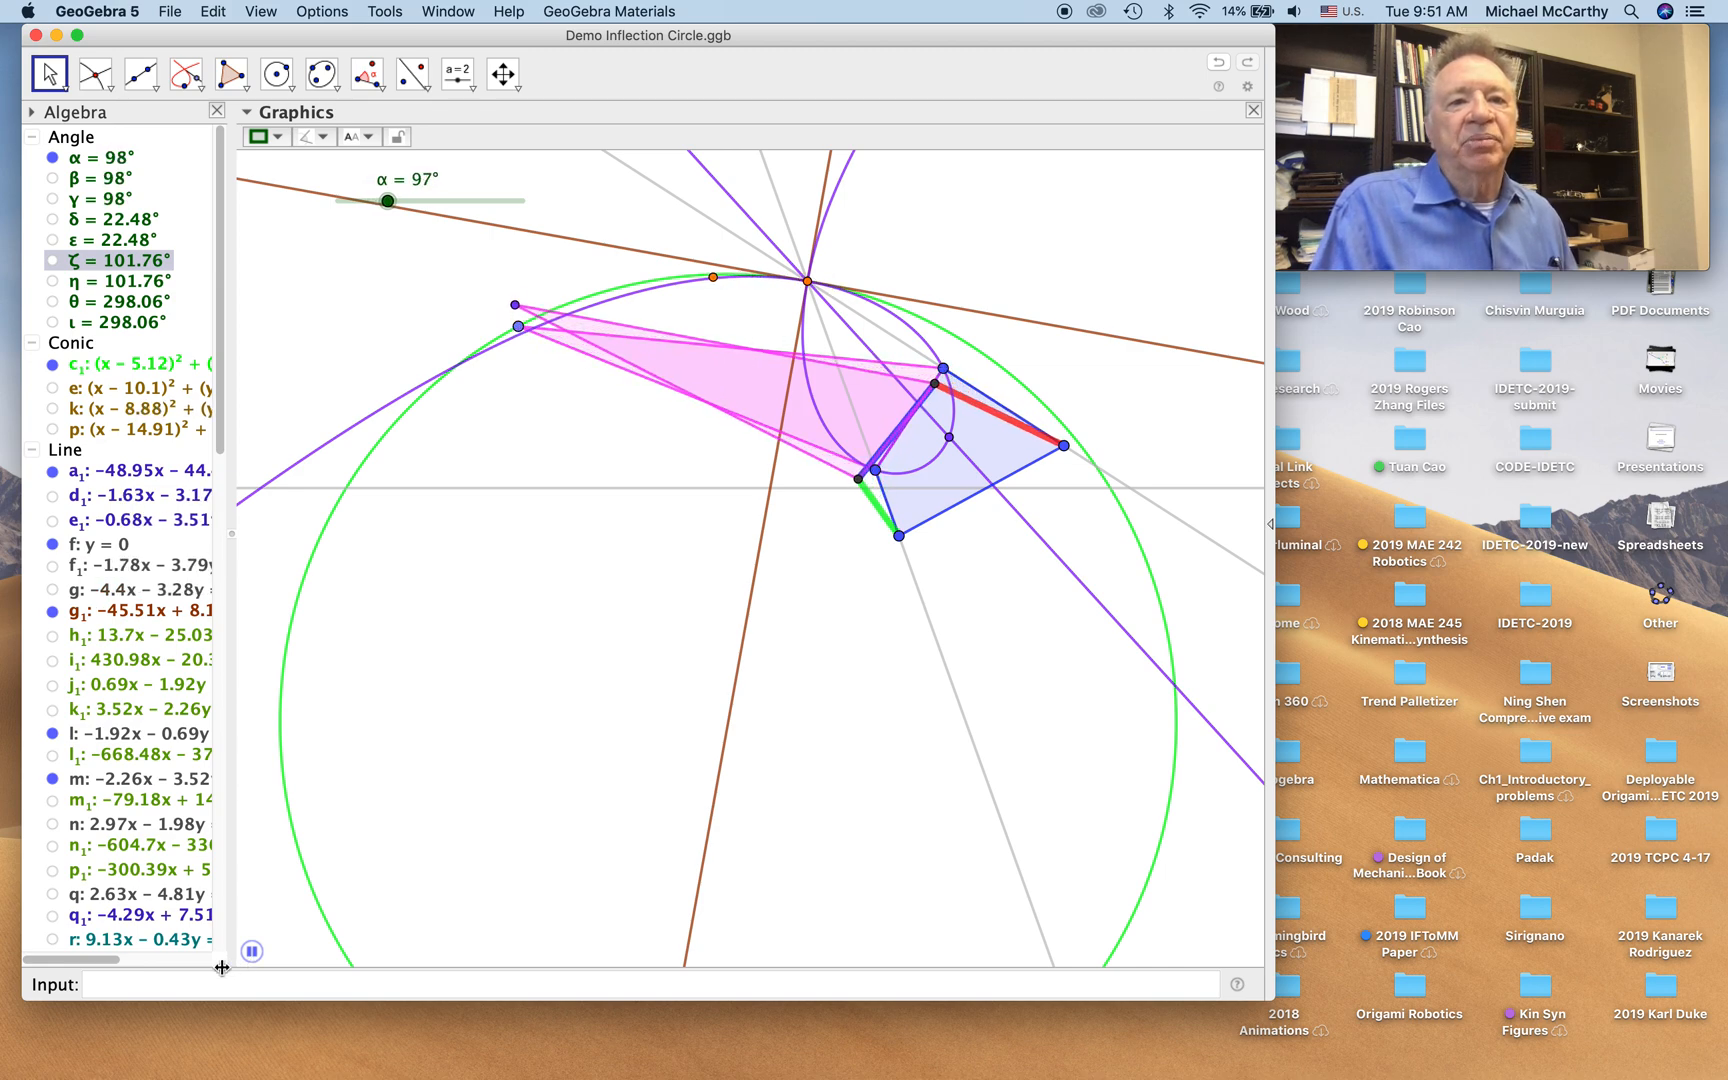
pyautogui.moveTo(385, 201); pyautogui.dragTo(415, 201)
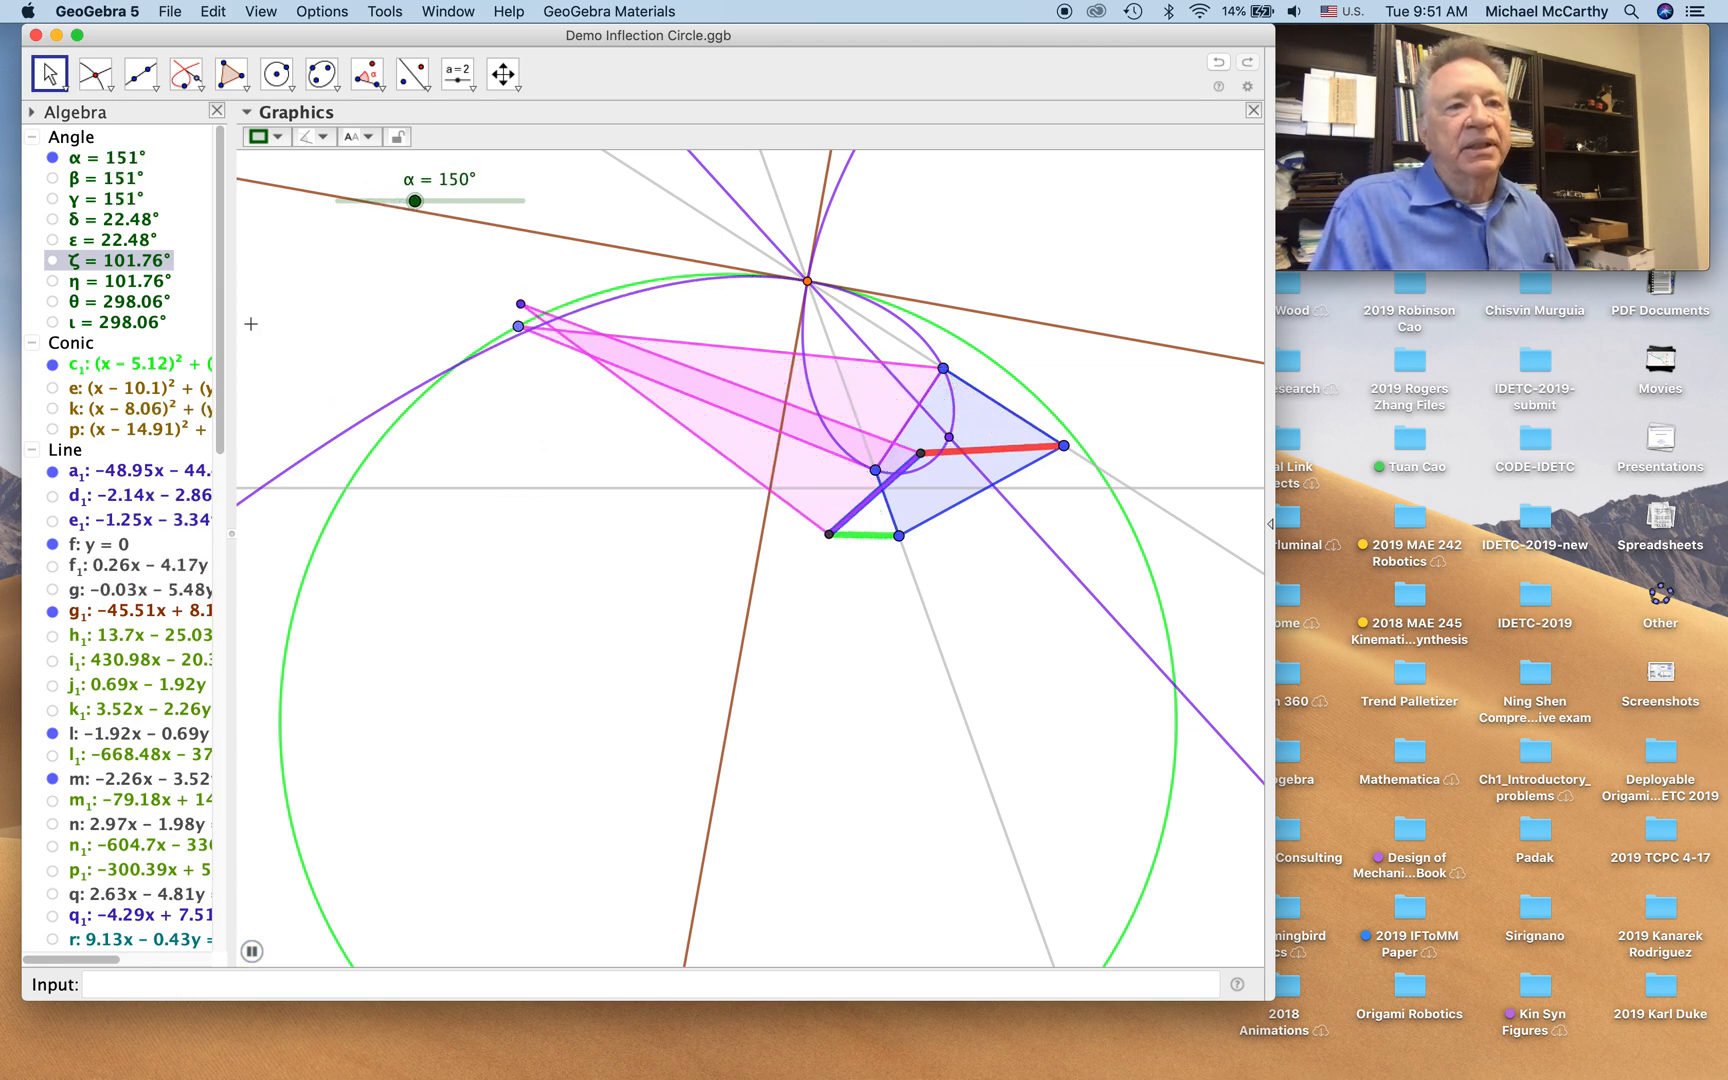
pyautogui.moveTo(414, 201); pyautogui.dragTo(439, 201)
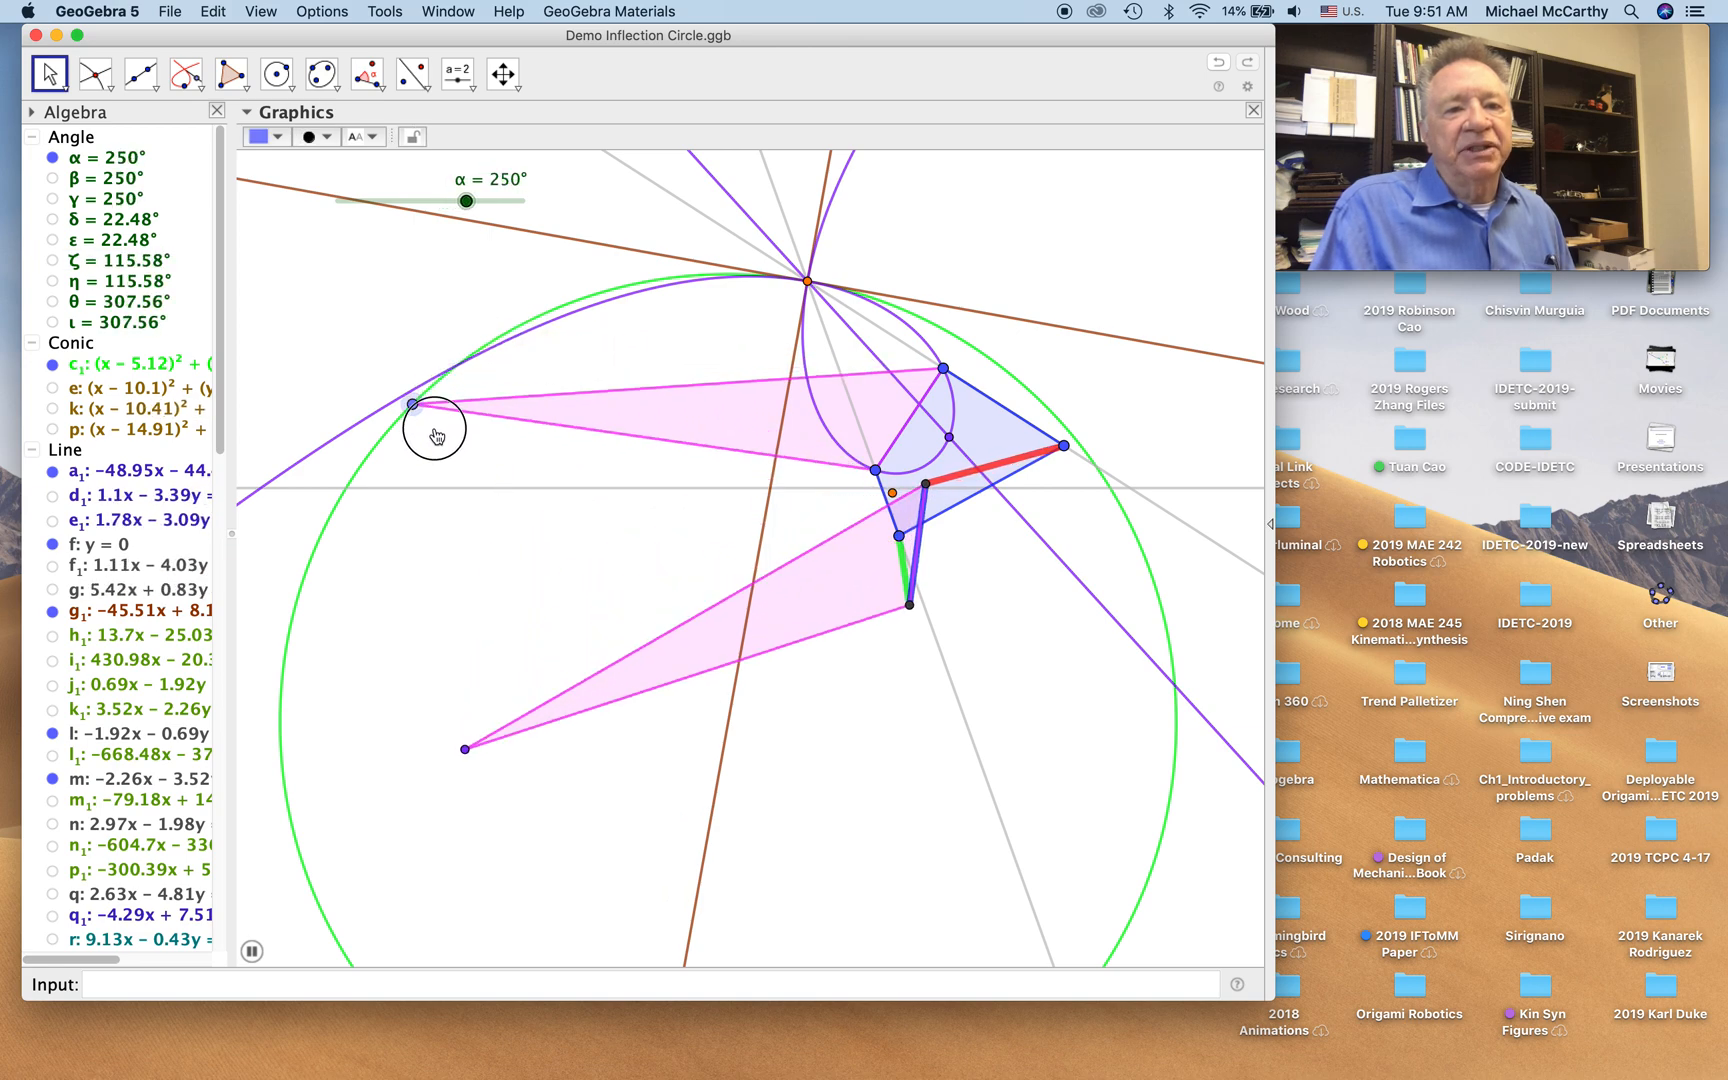
pyautogui.moveTo(466, 201); pyautogui.dragTo(493, 201)
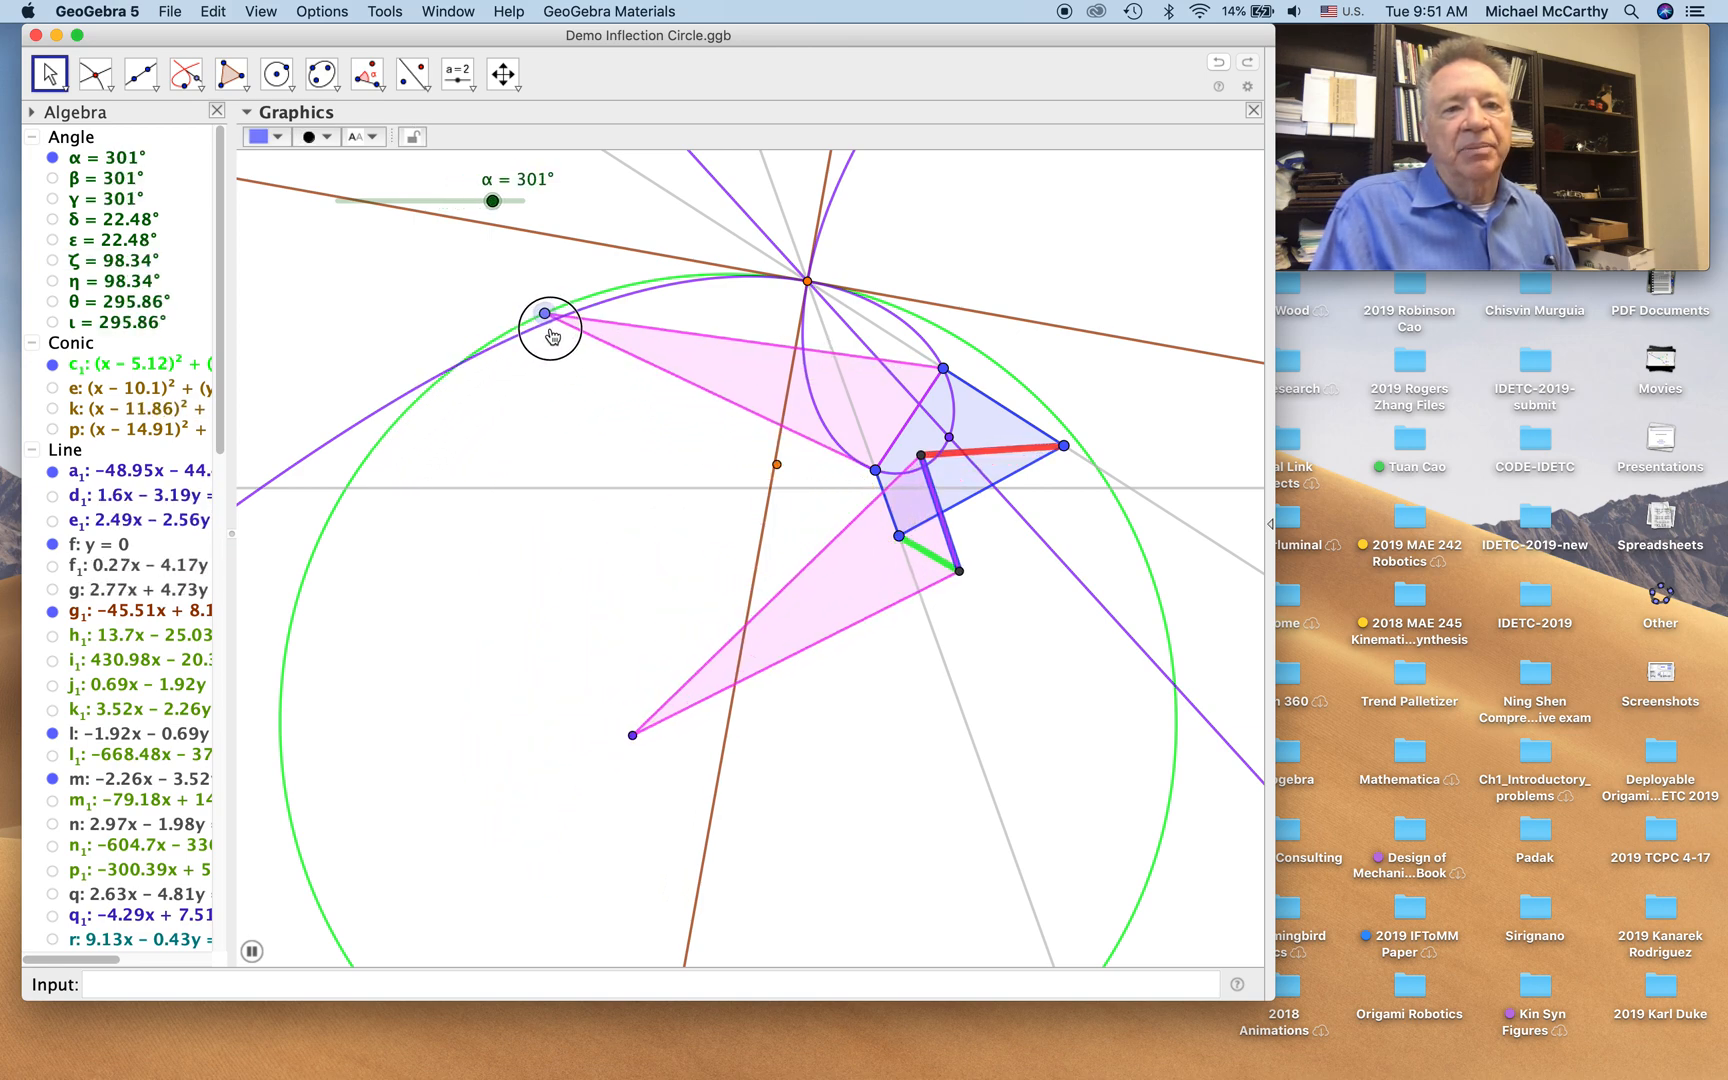
pyautogui.moveTo(493, 201); pyautogui.dragTo(518, 201)
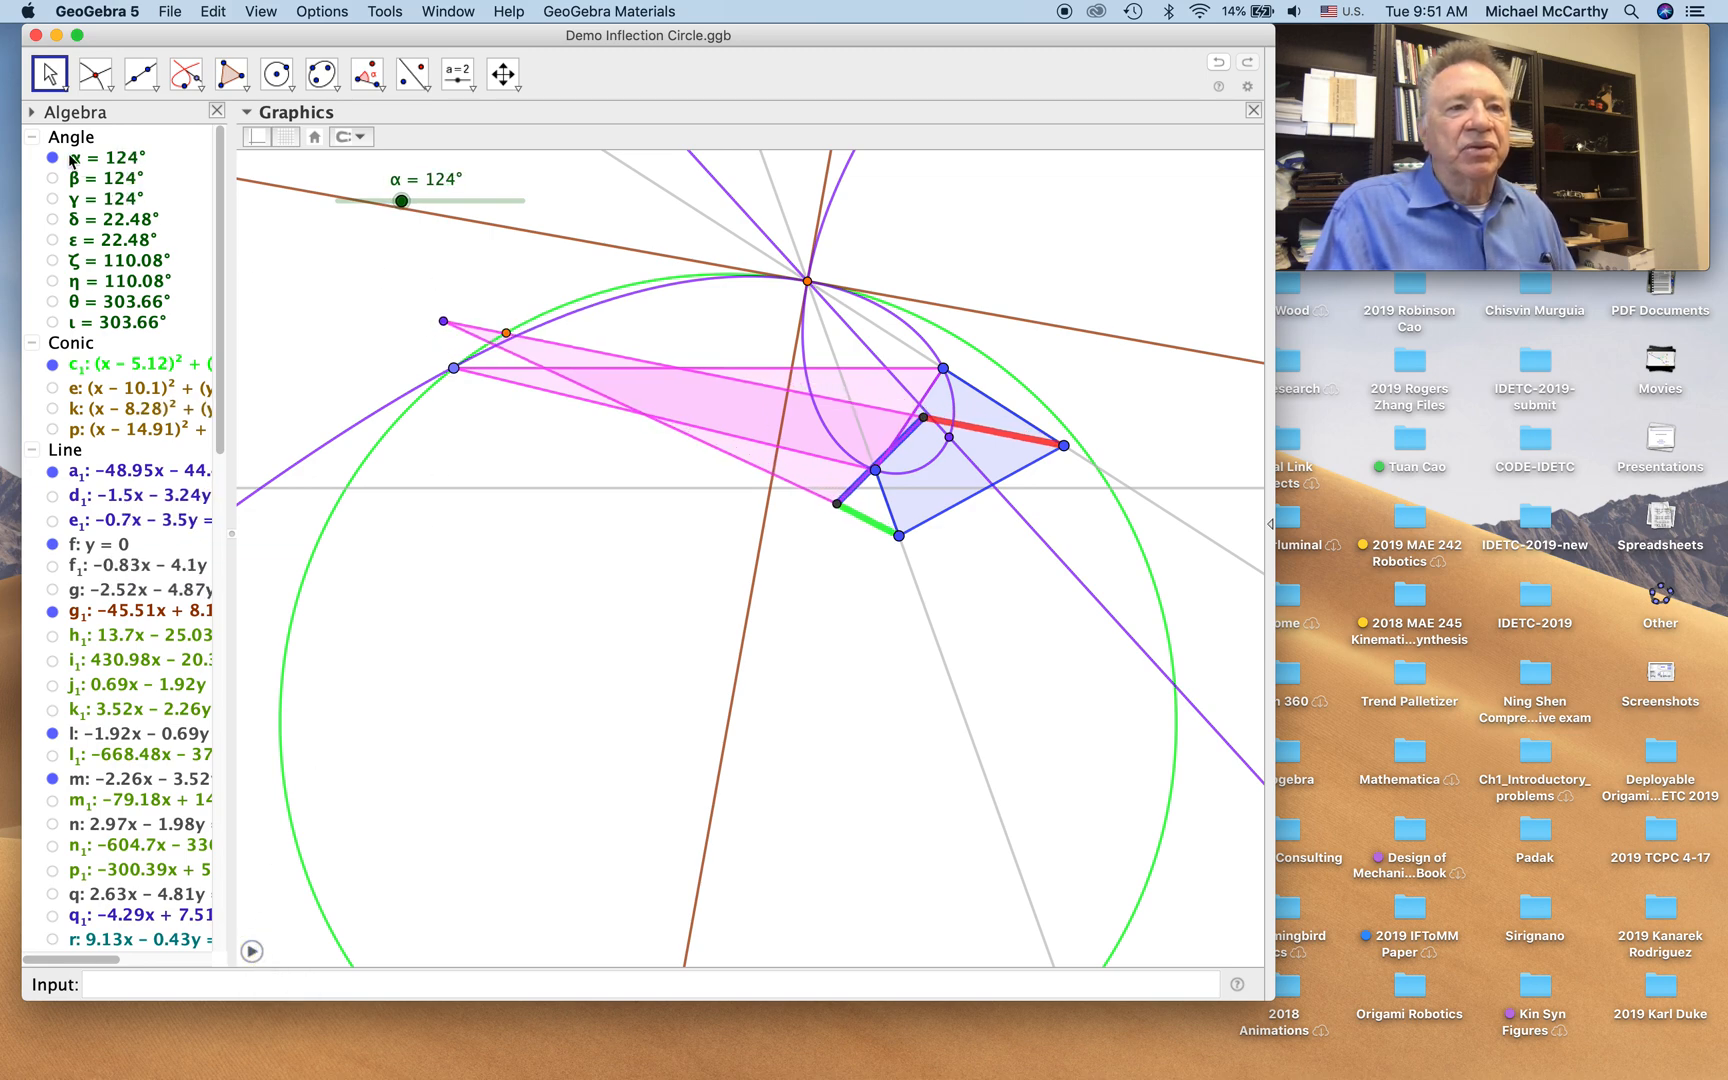
pyautogui.moveTo(503, 331)
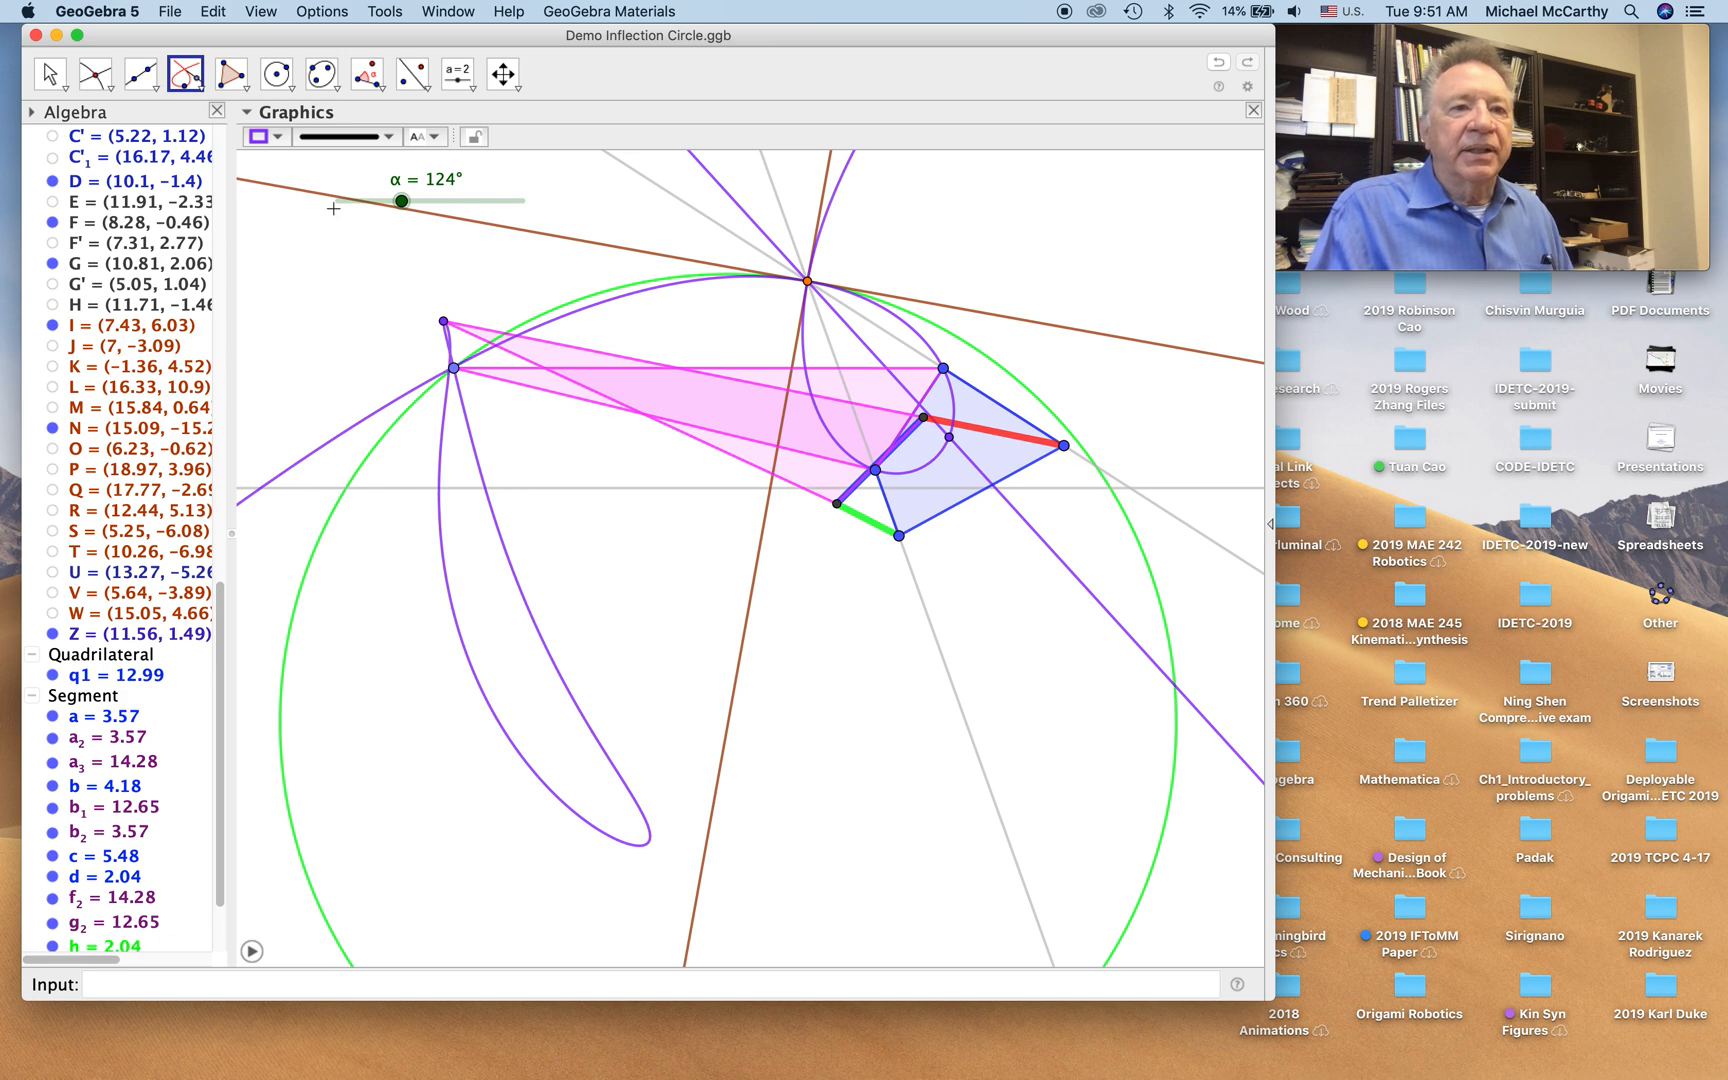
# Colour the coupler-point locus orange and drag A1 to a new spot
pyautogui.click(263, 136)
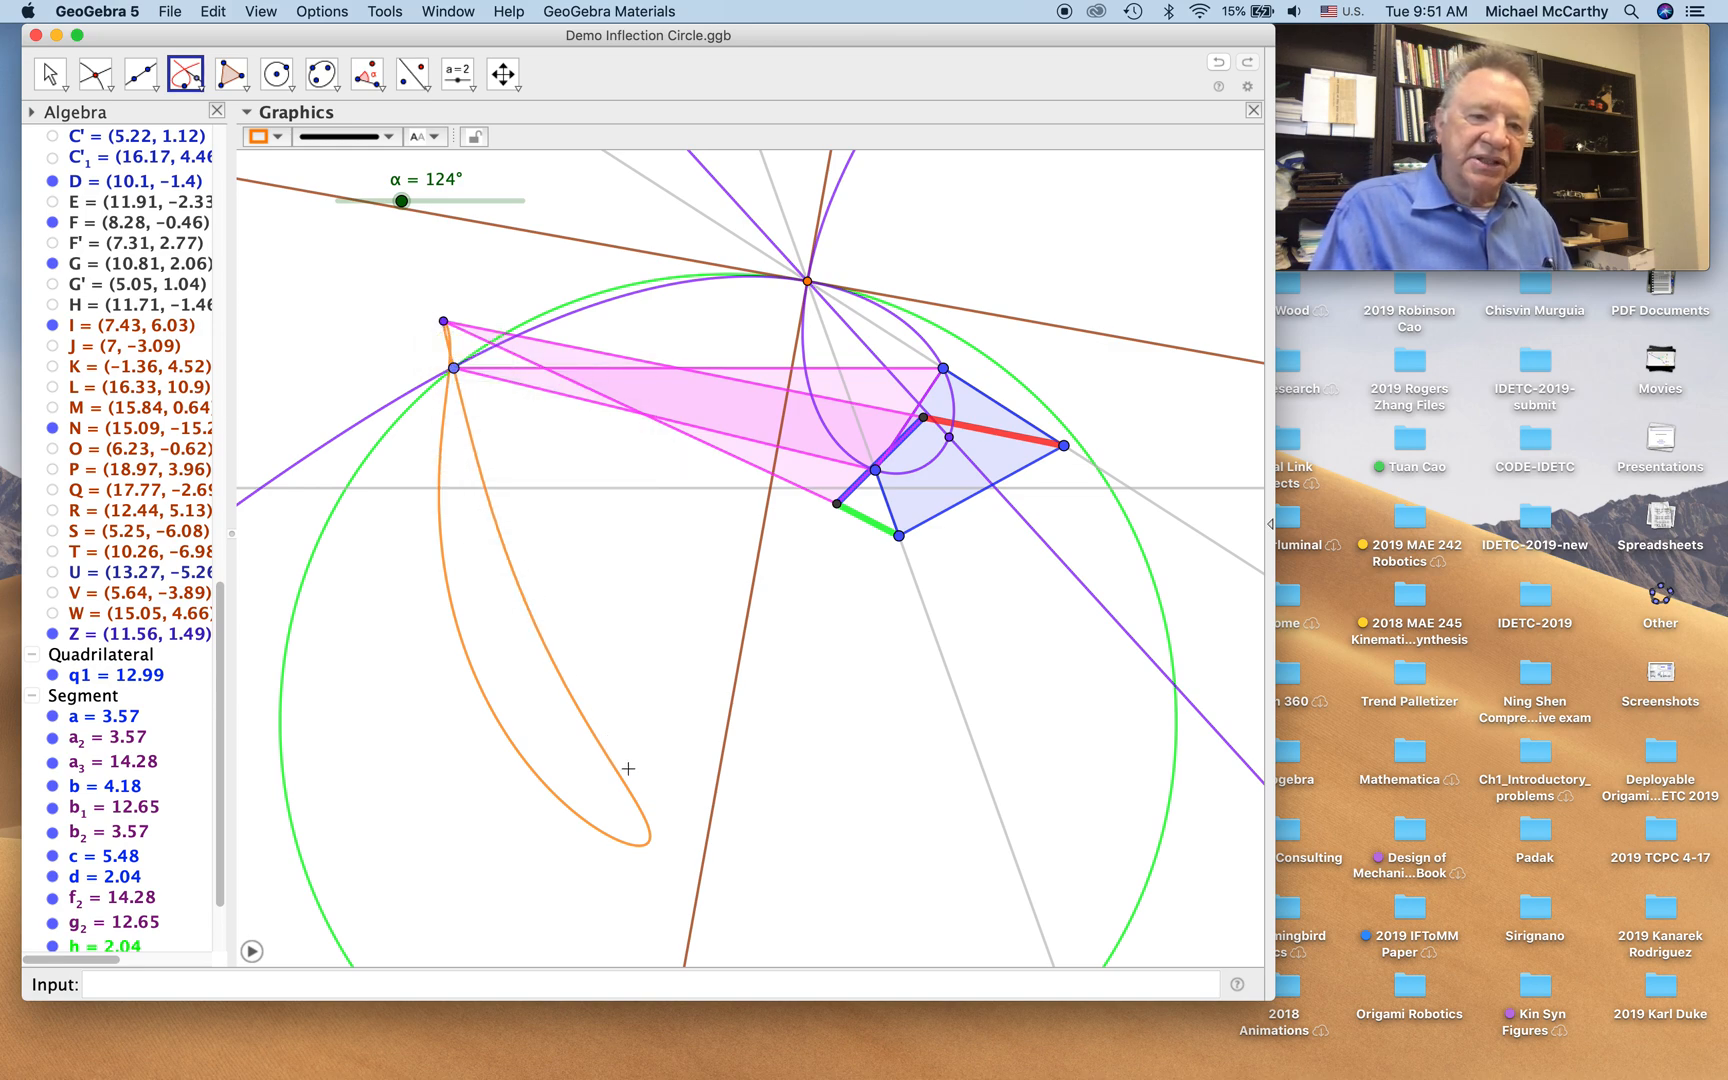
pyautogui.moveTo(336, 342)
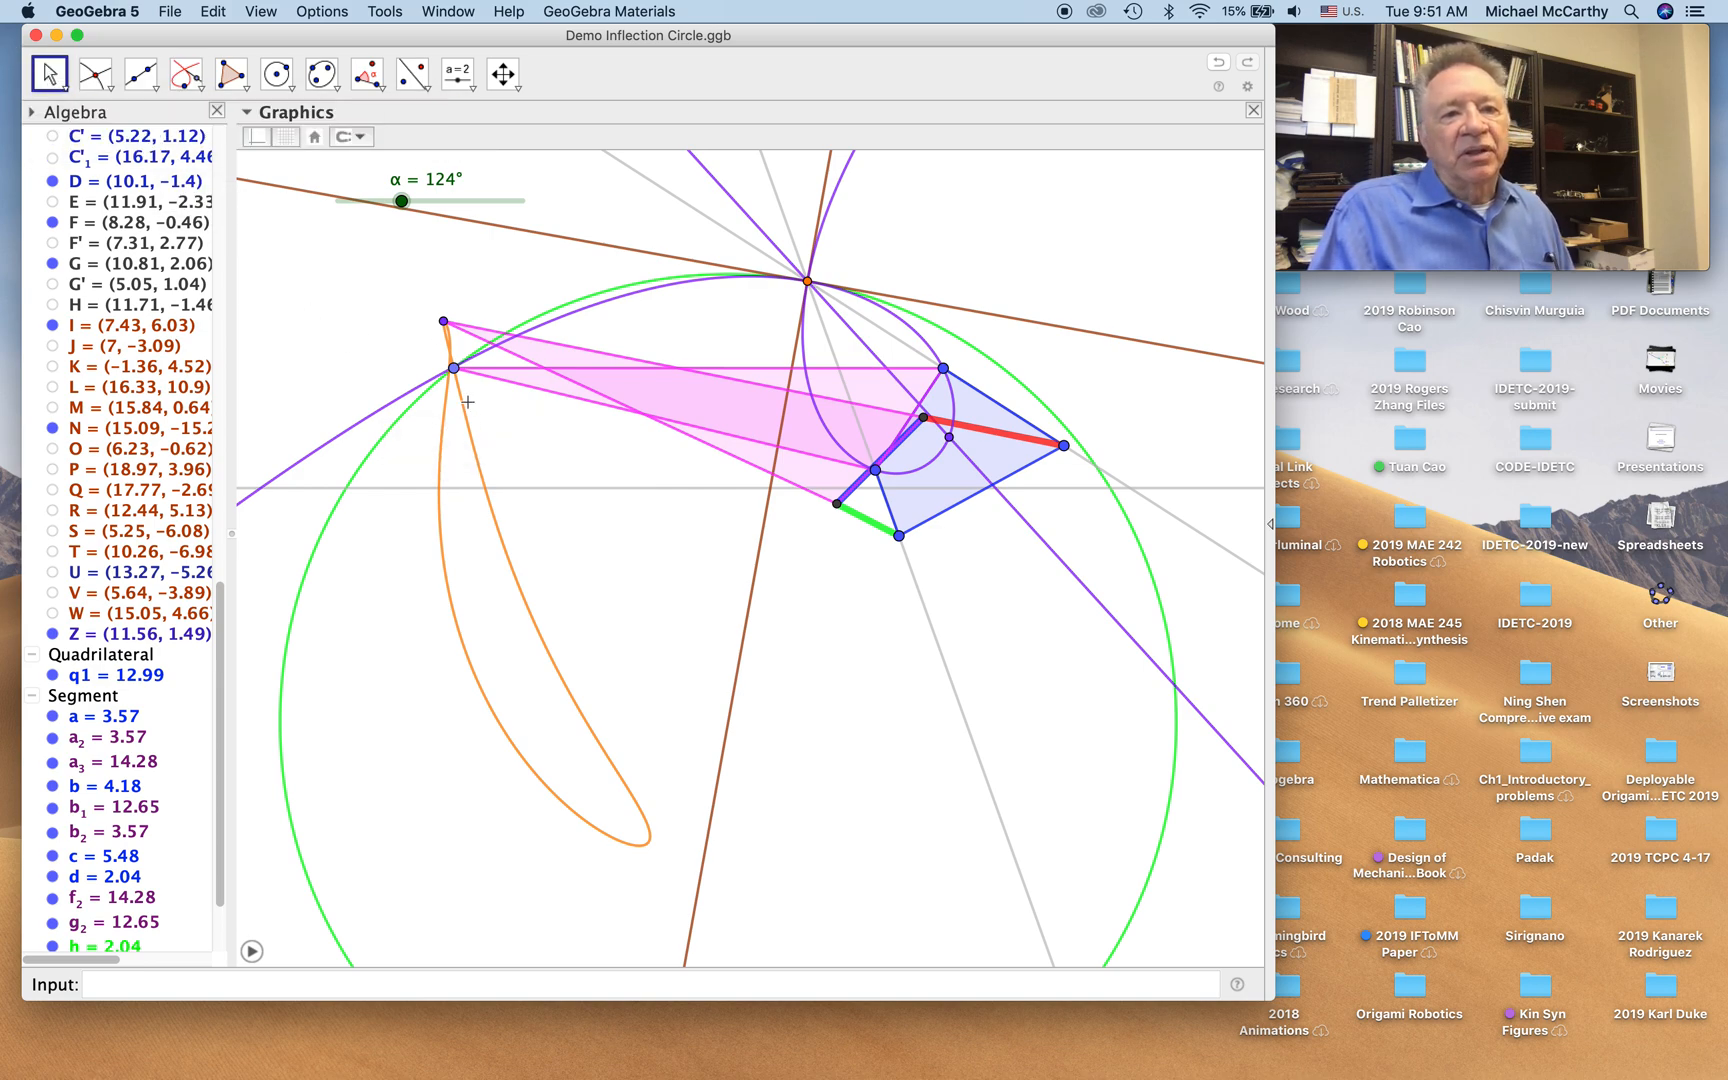
pyautogui.moveTo(452, 369); pyautogui.dragTo(422, 403)
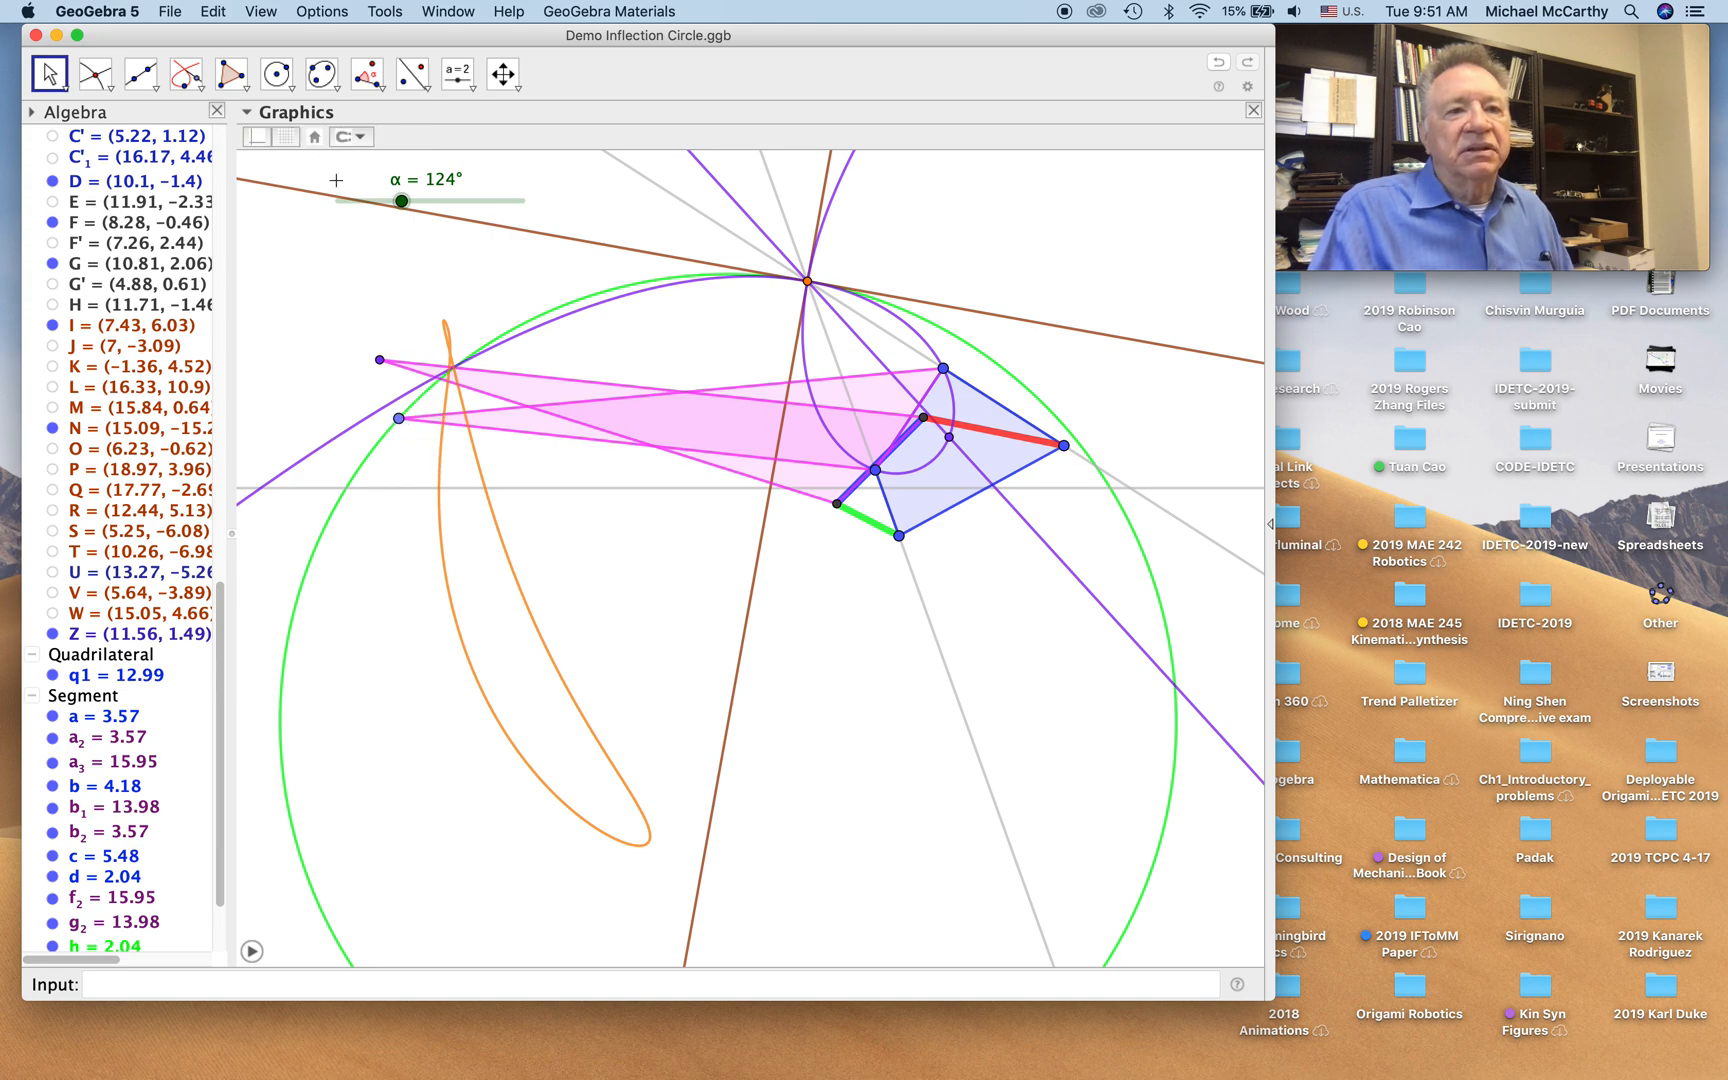
pyautogui.moveTo(268, 945)
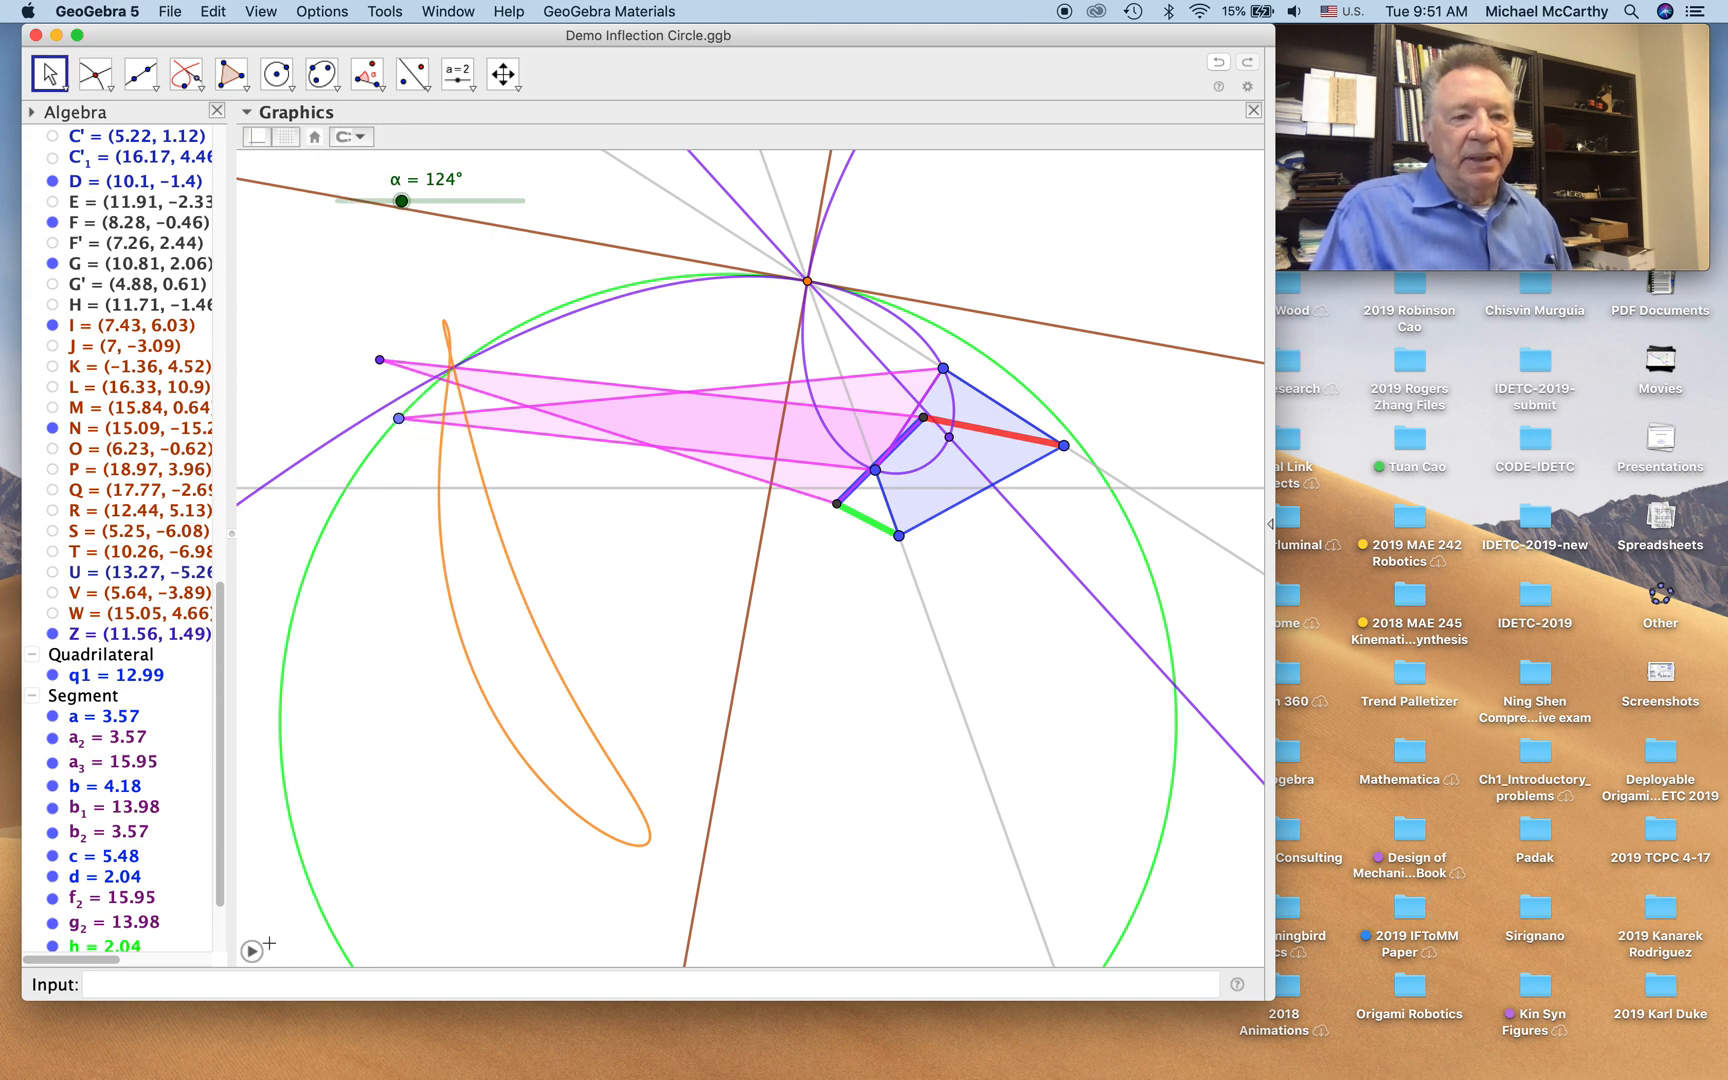
# Animate α while dragging the coupler point and joints to stretch the locus
pyautogui.click(250, 950)
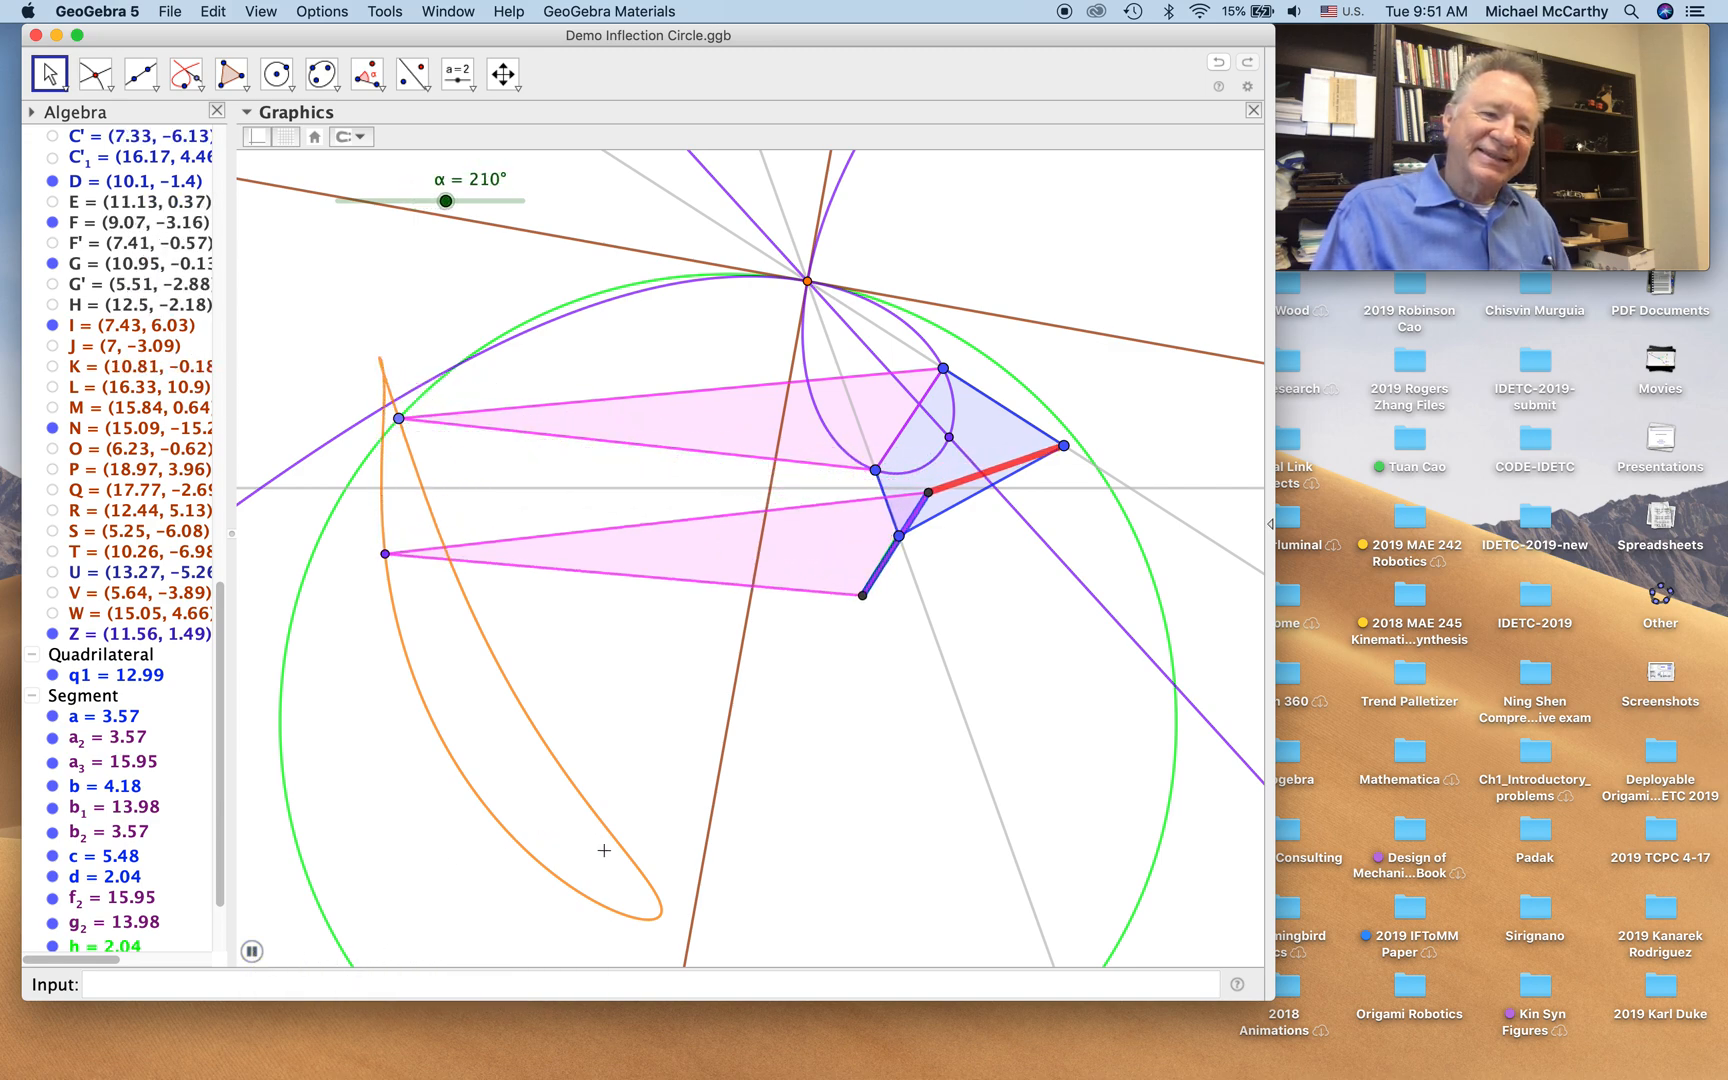
pyautogui.moveTo(445, 201); pyautogui.dragTo(471, 201)
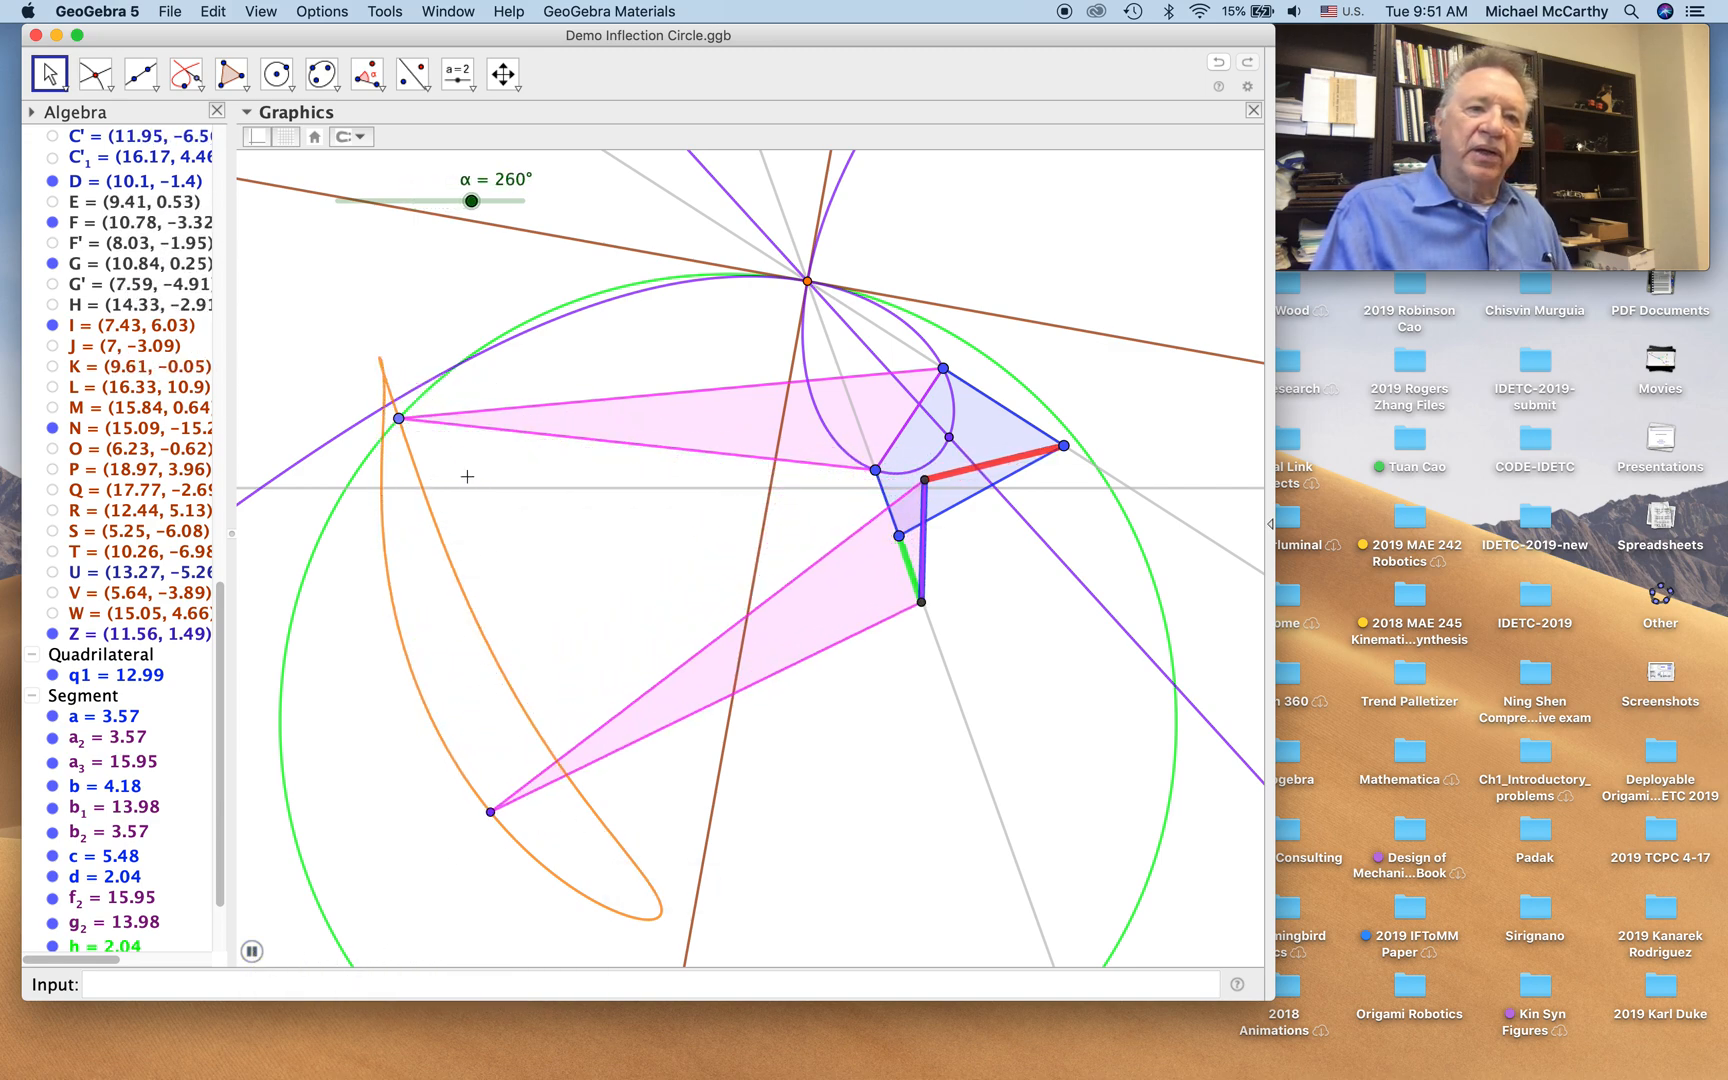
pyautogui.moveTo(471, 201); pyautogui.dragTo(499, 201)
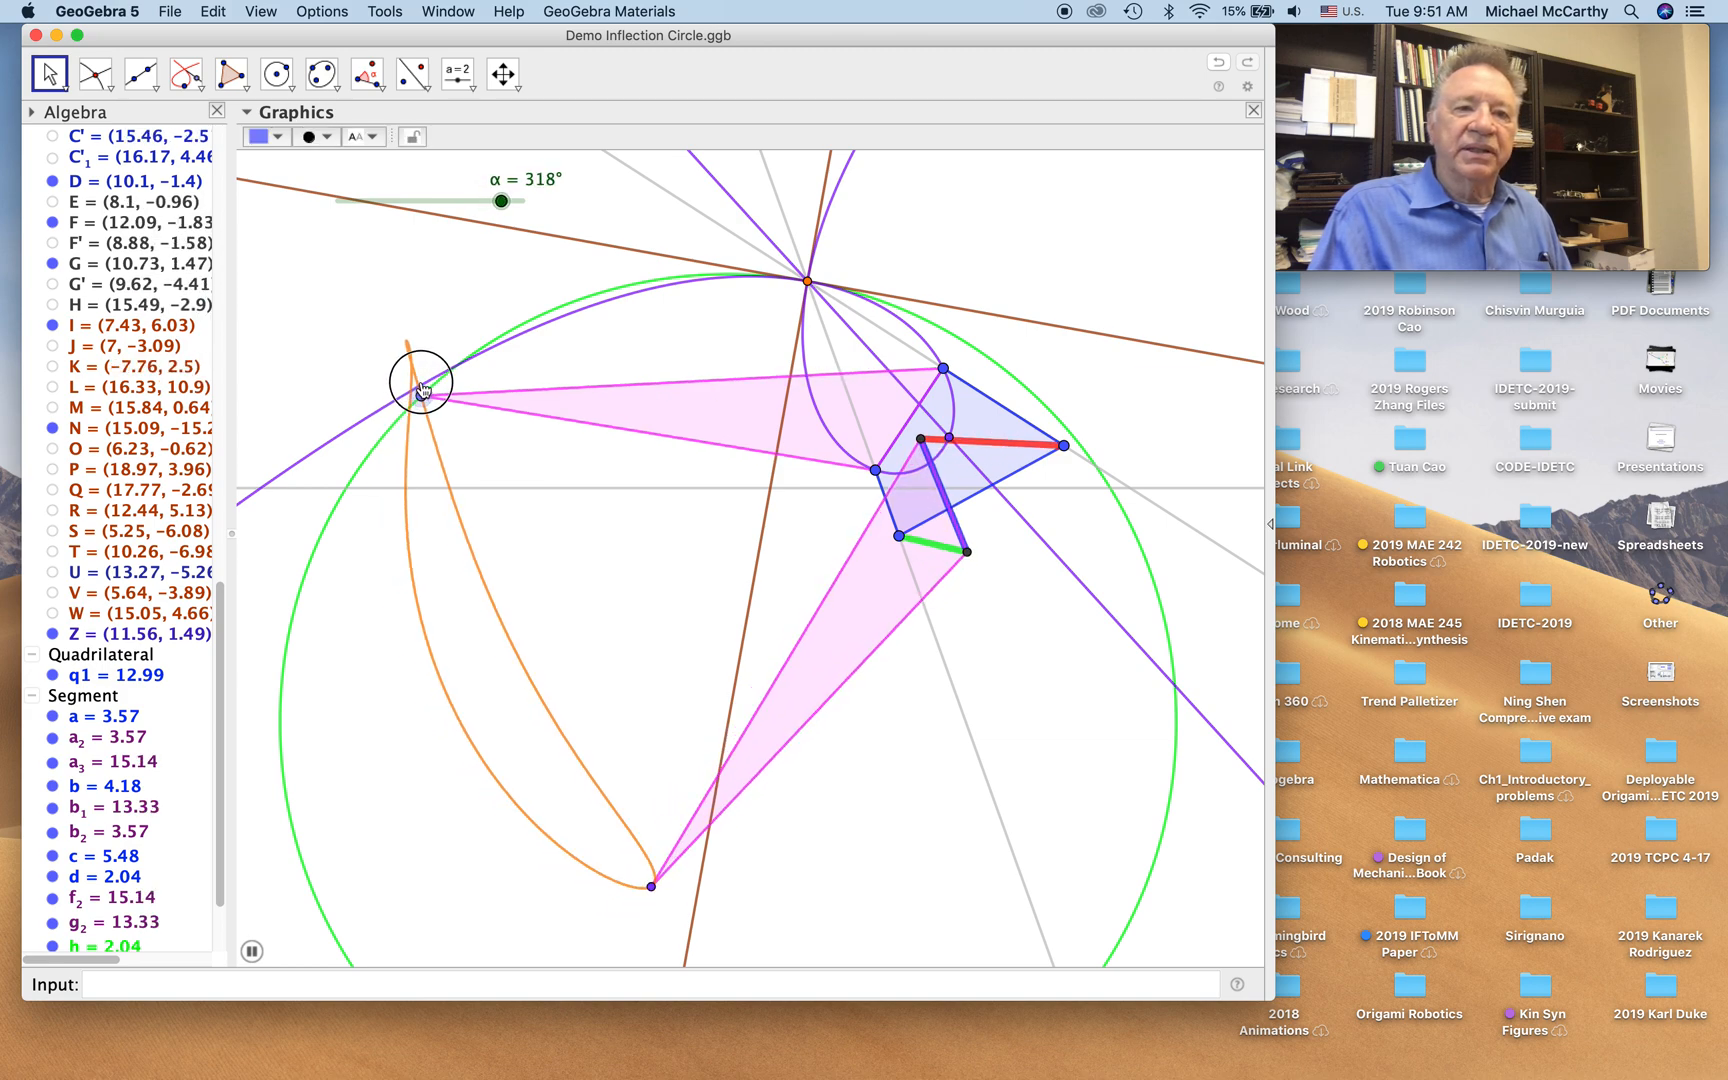
pyautogui.moveTo(499, 201); pyautogui.dragTo(343, 201)
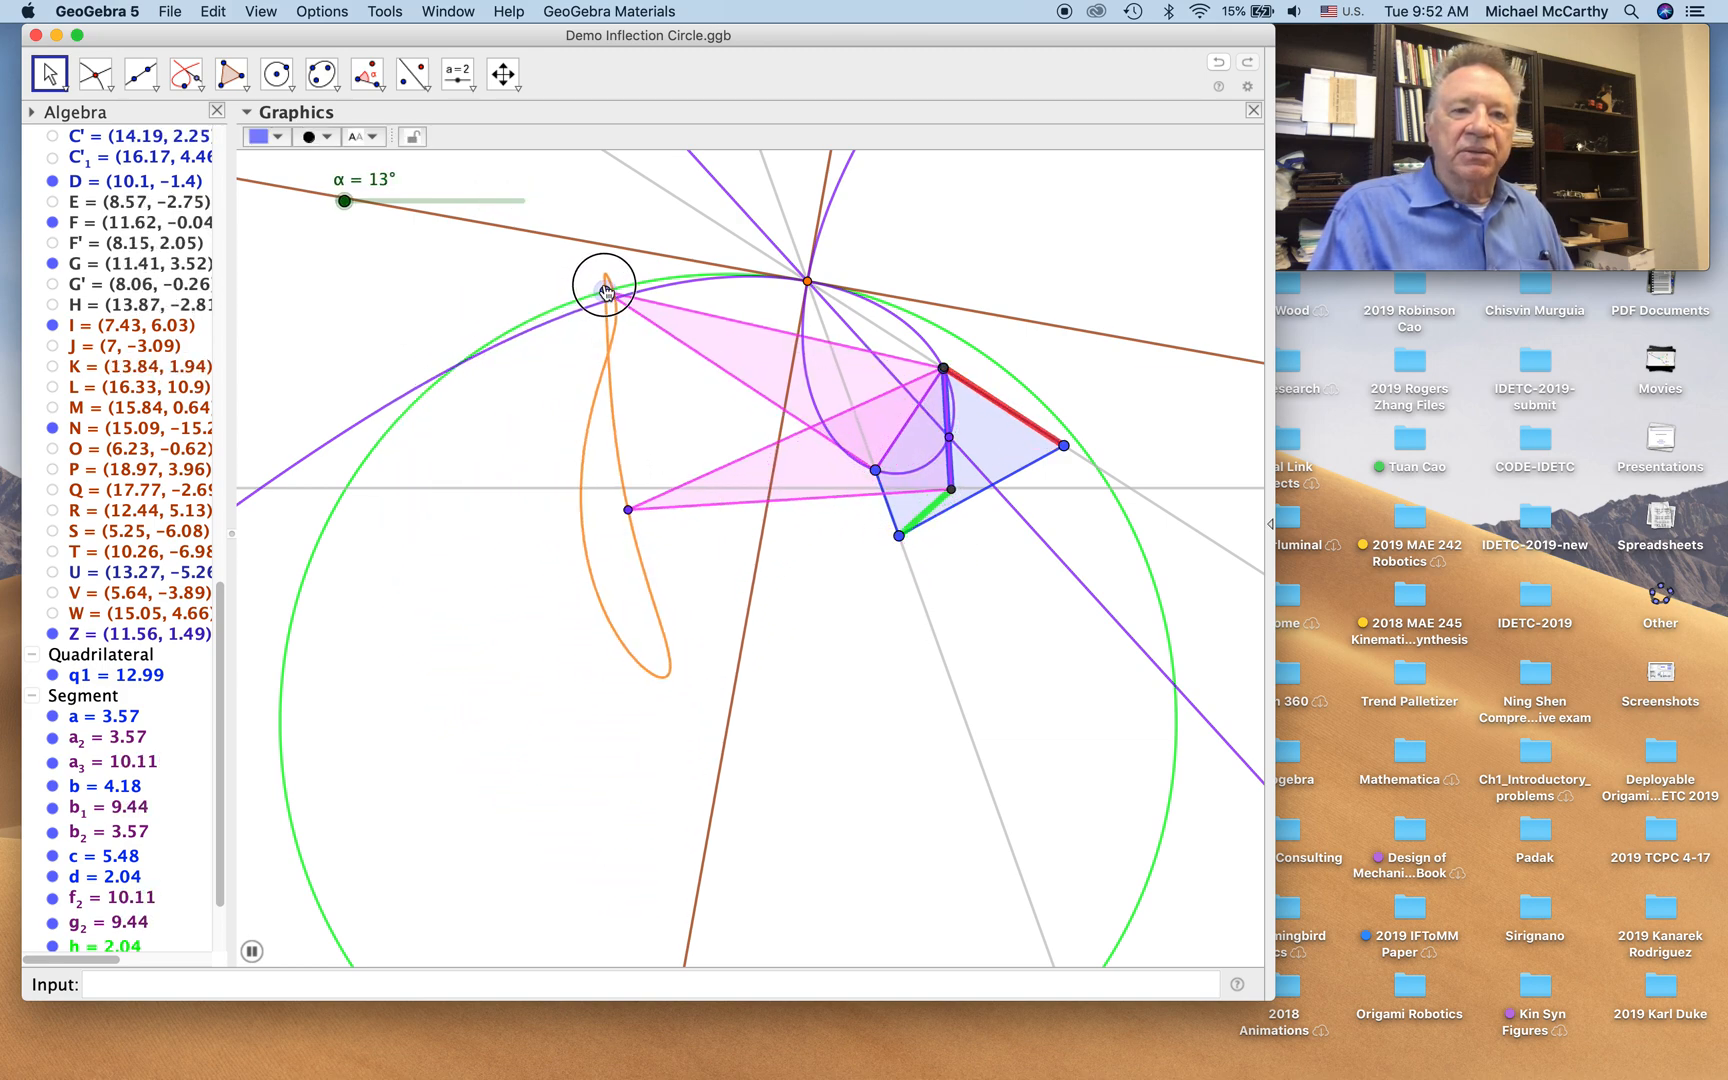
pyautogui.moveTo(343, 201); pyautogui.dragTo(374, 201)
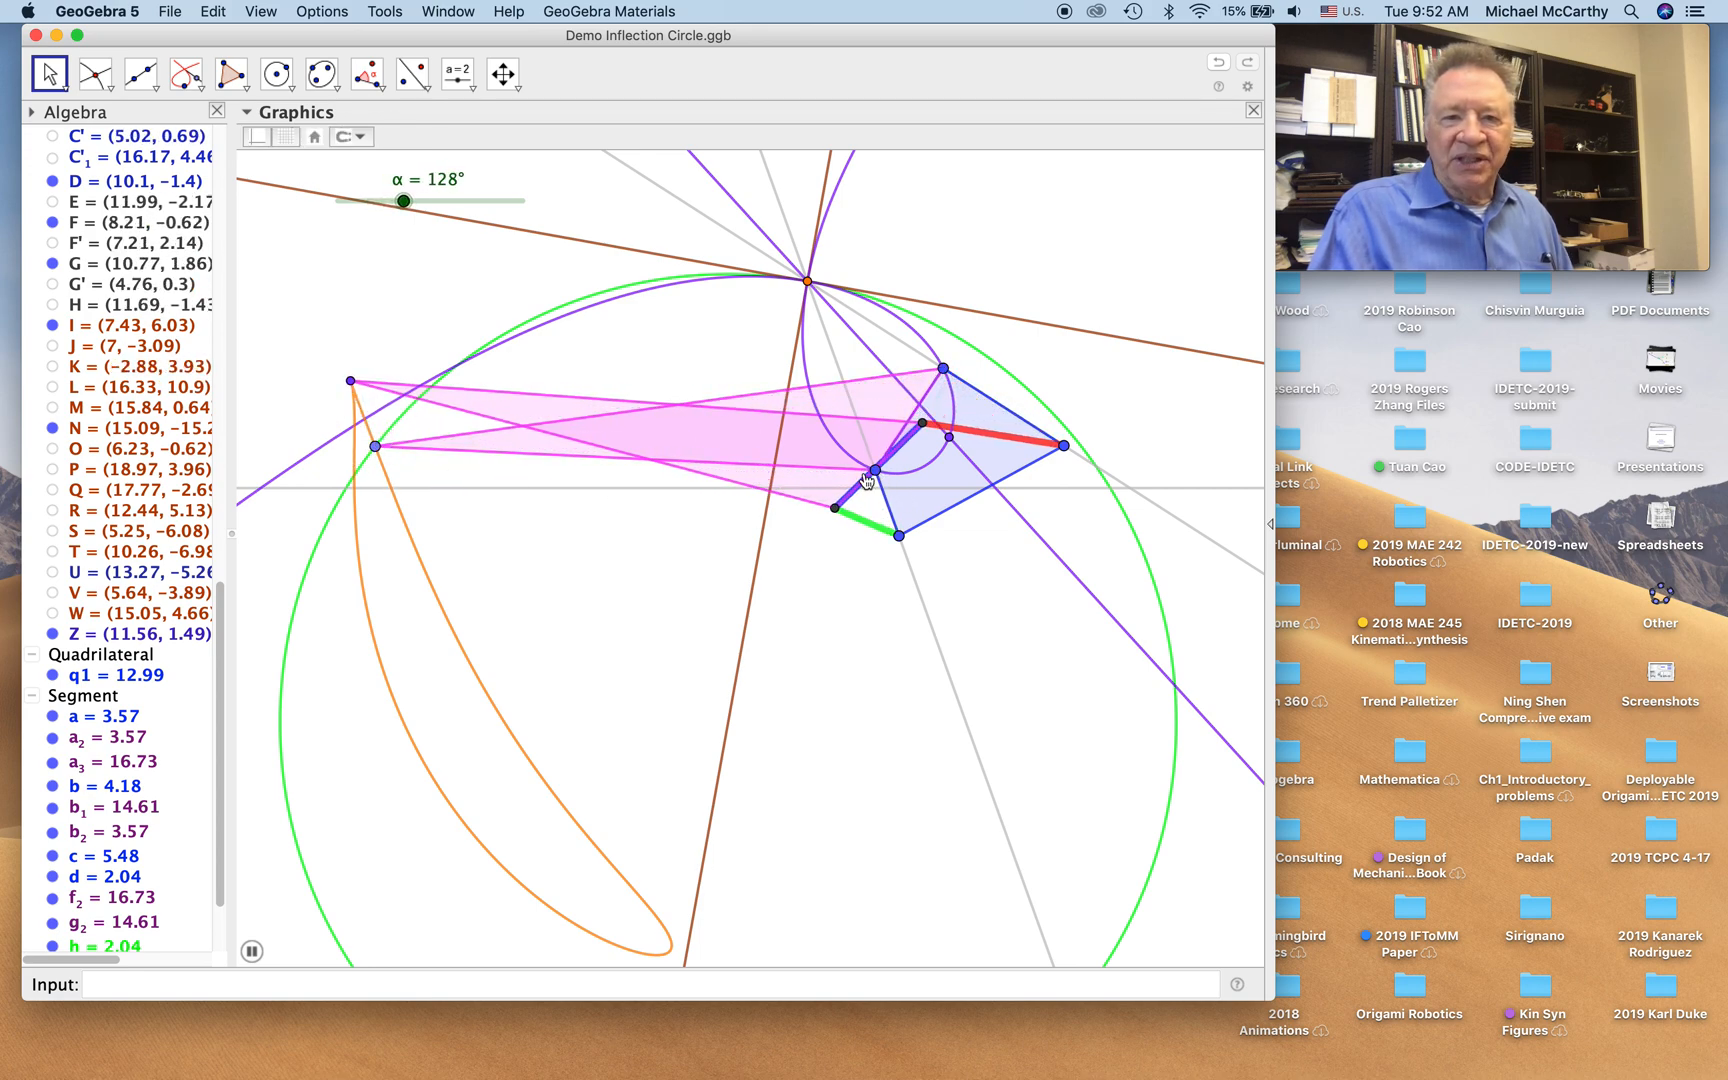
pyautogui.moveTo(403, 201); pyautogui.dragTo(432, 201)
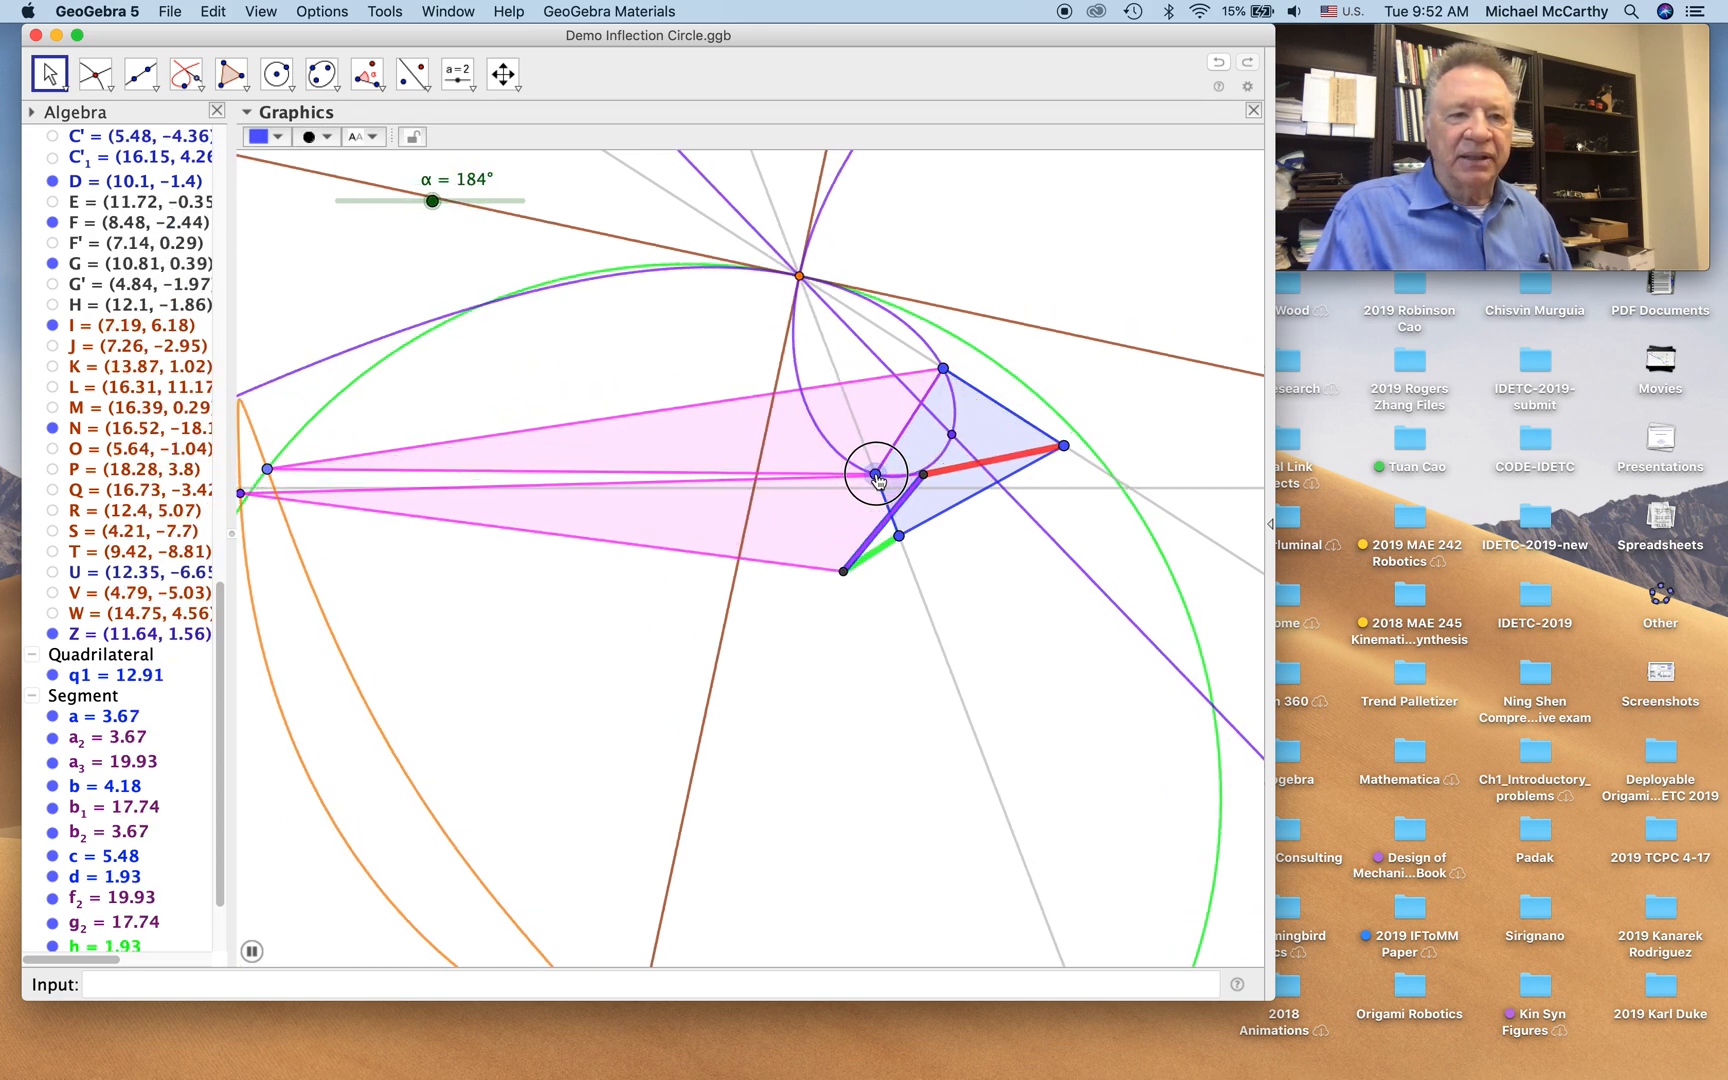
pyautogui.moveTo(432, 201); pyautogui.dragTo(458, 201)
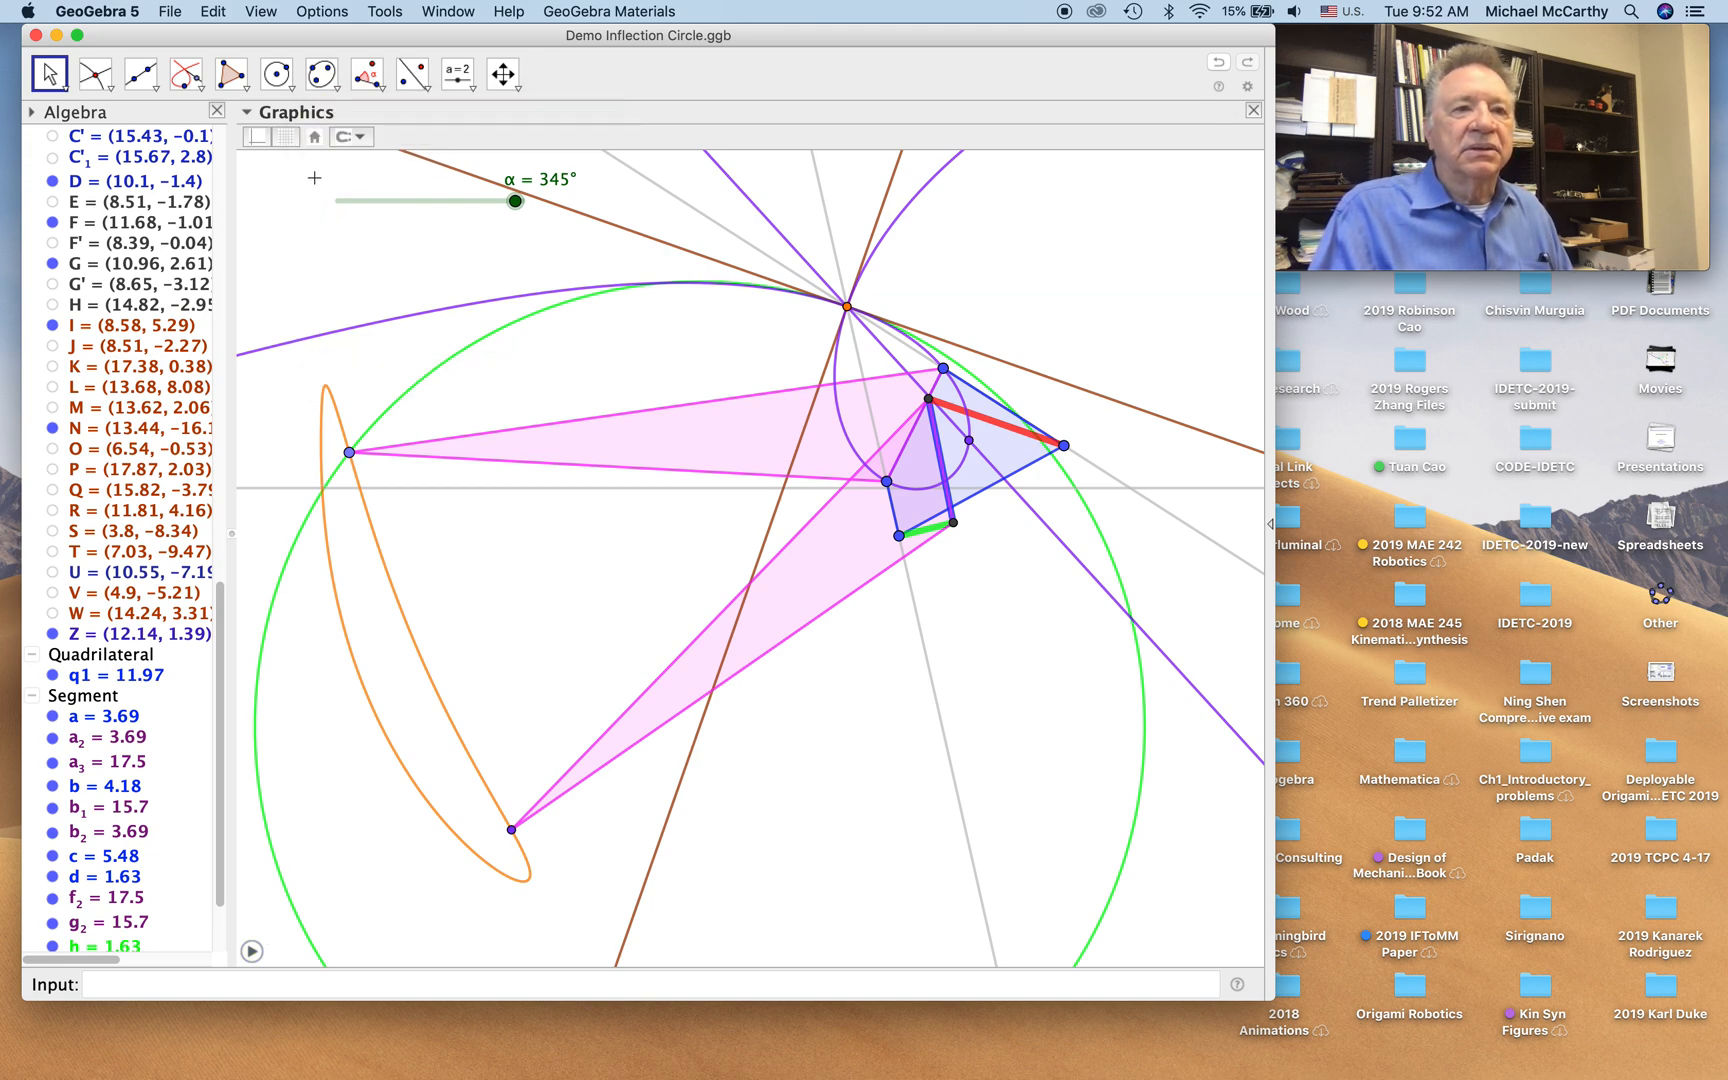
pyautogui.moveTo(349, 455)
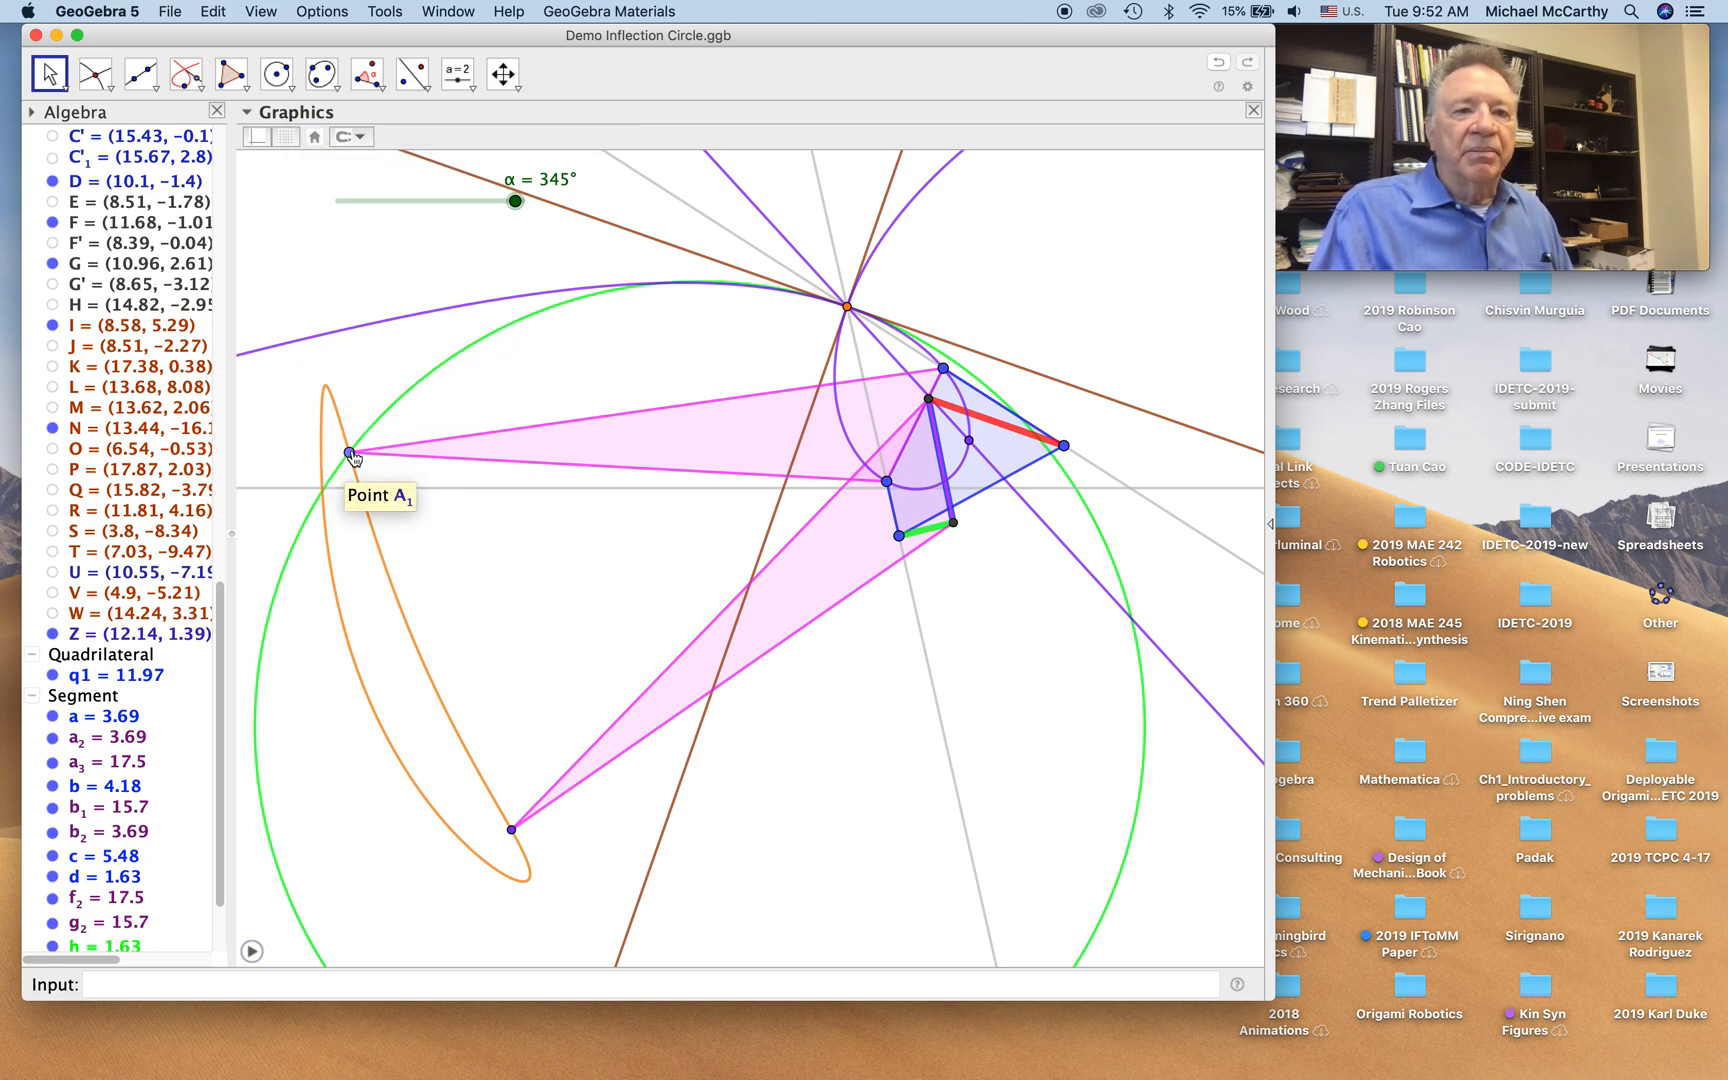
pyautogui.moveTo(318, 73)
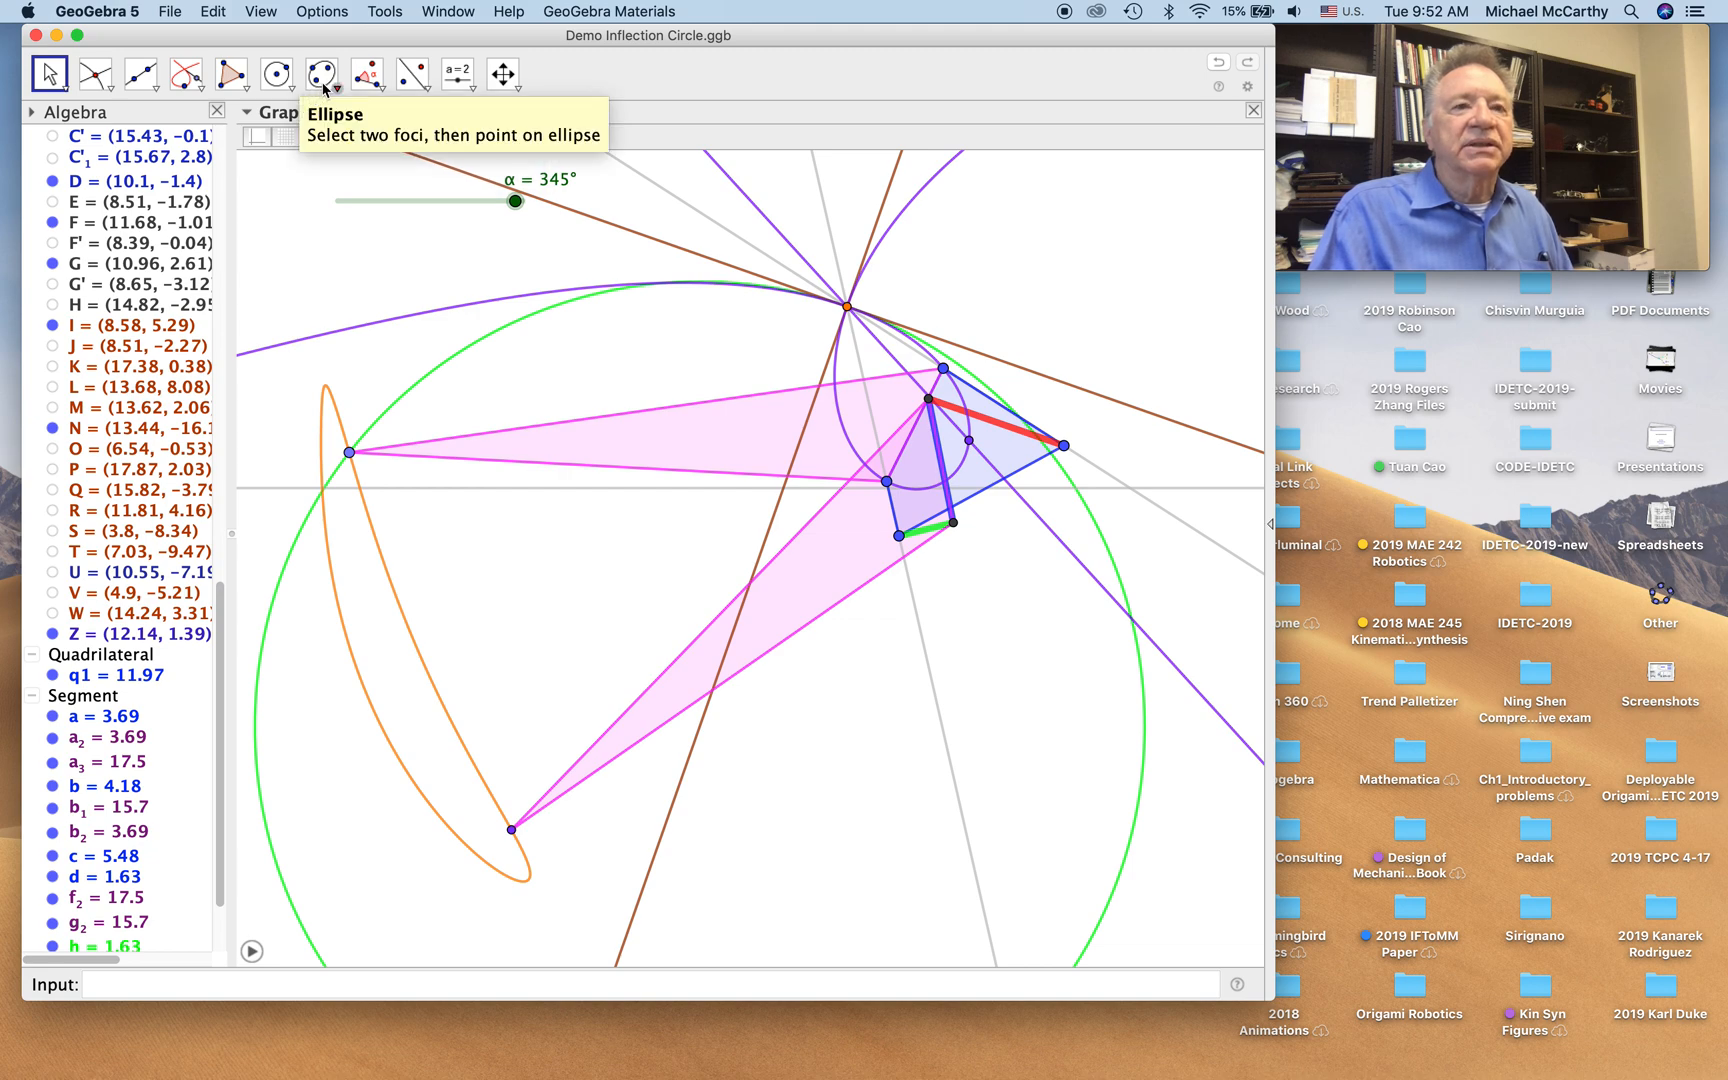
# Restart the animation and move coupler point A₁ to the inflection circle's top near Ball's point
pyautogui.click(252, 950)
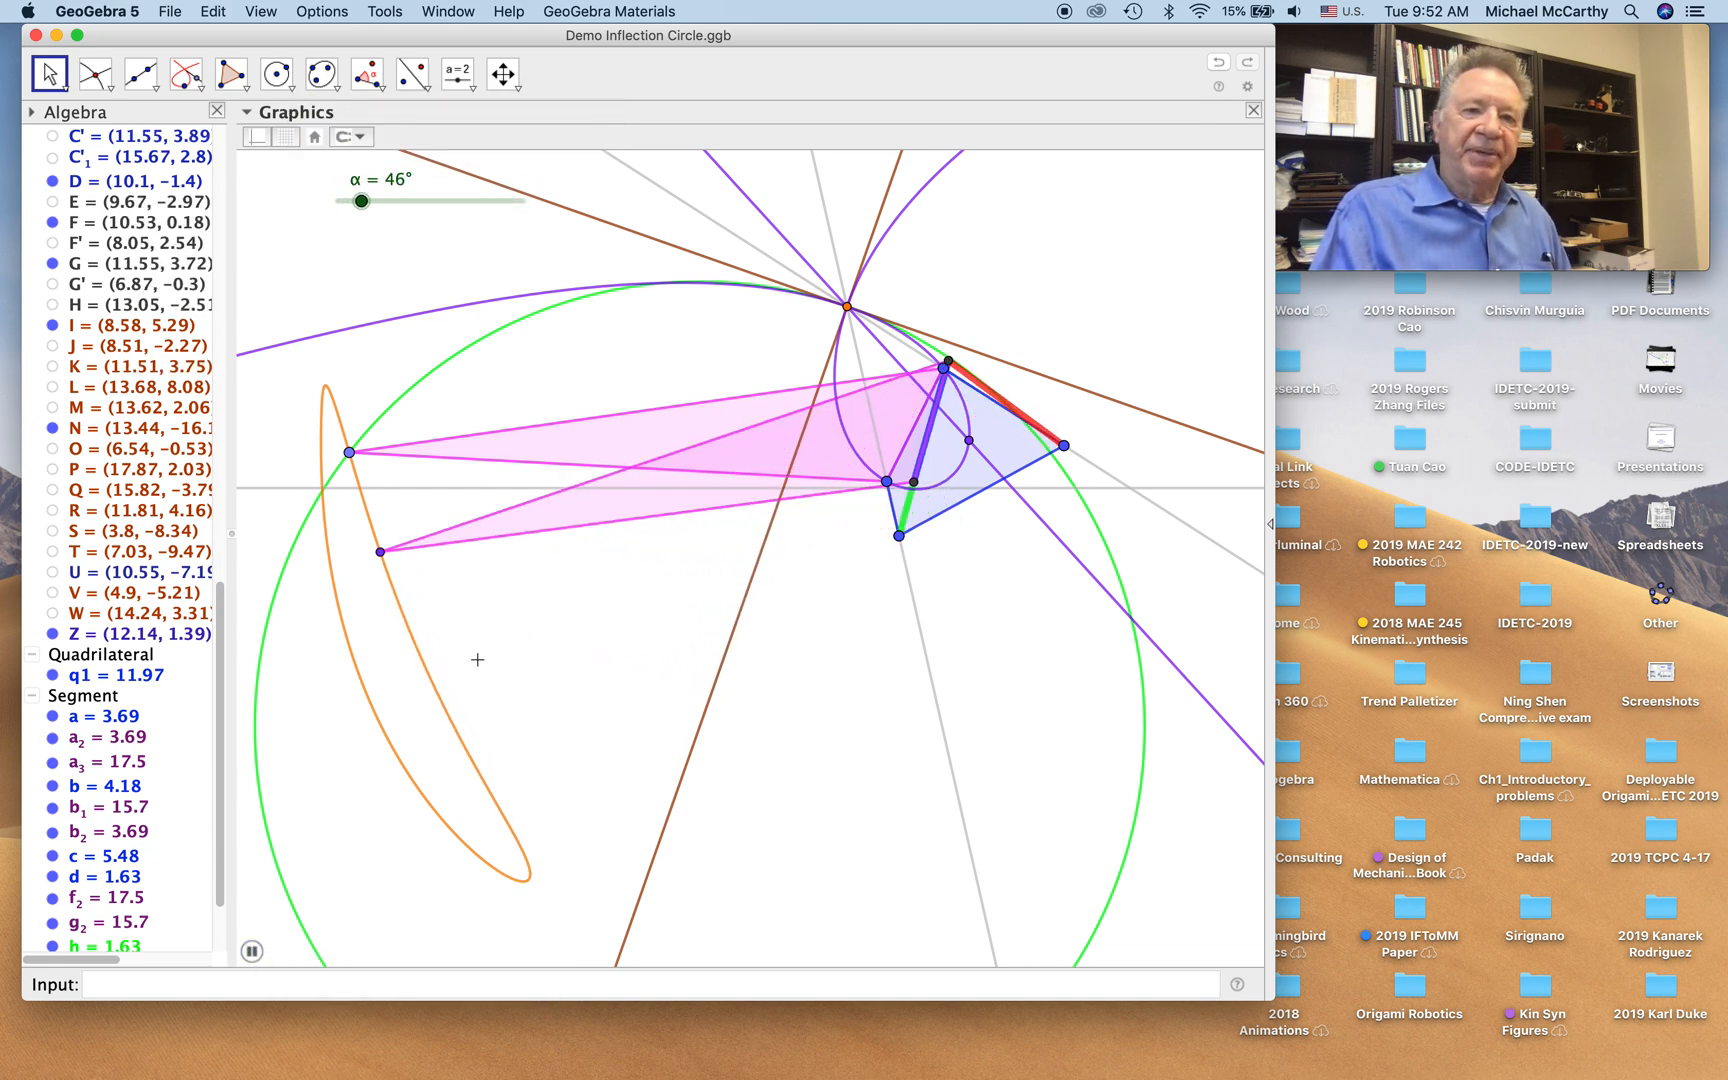
pyautogui.moveTo(360, 202); pyautogui.dragTo(386, 202)
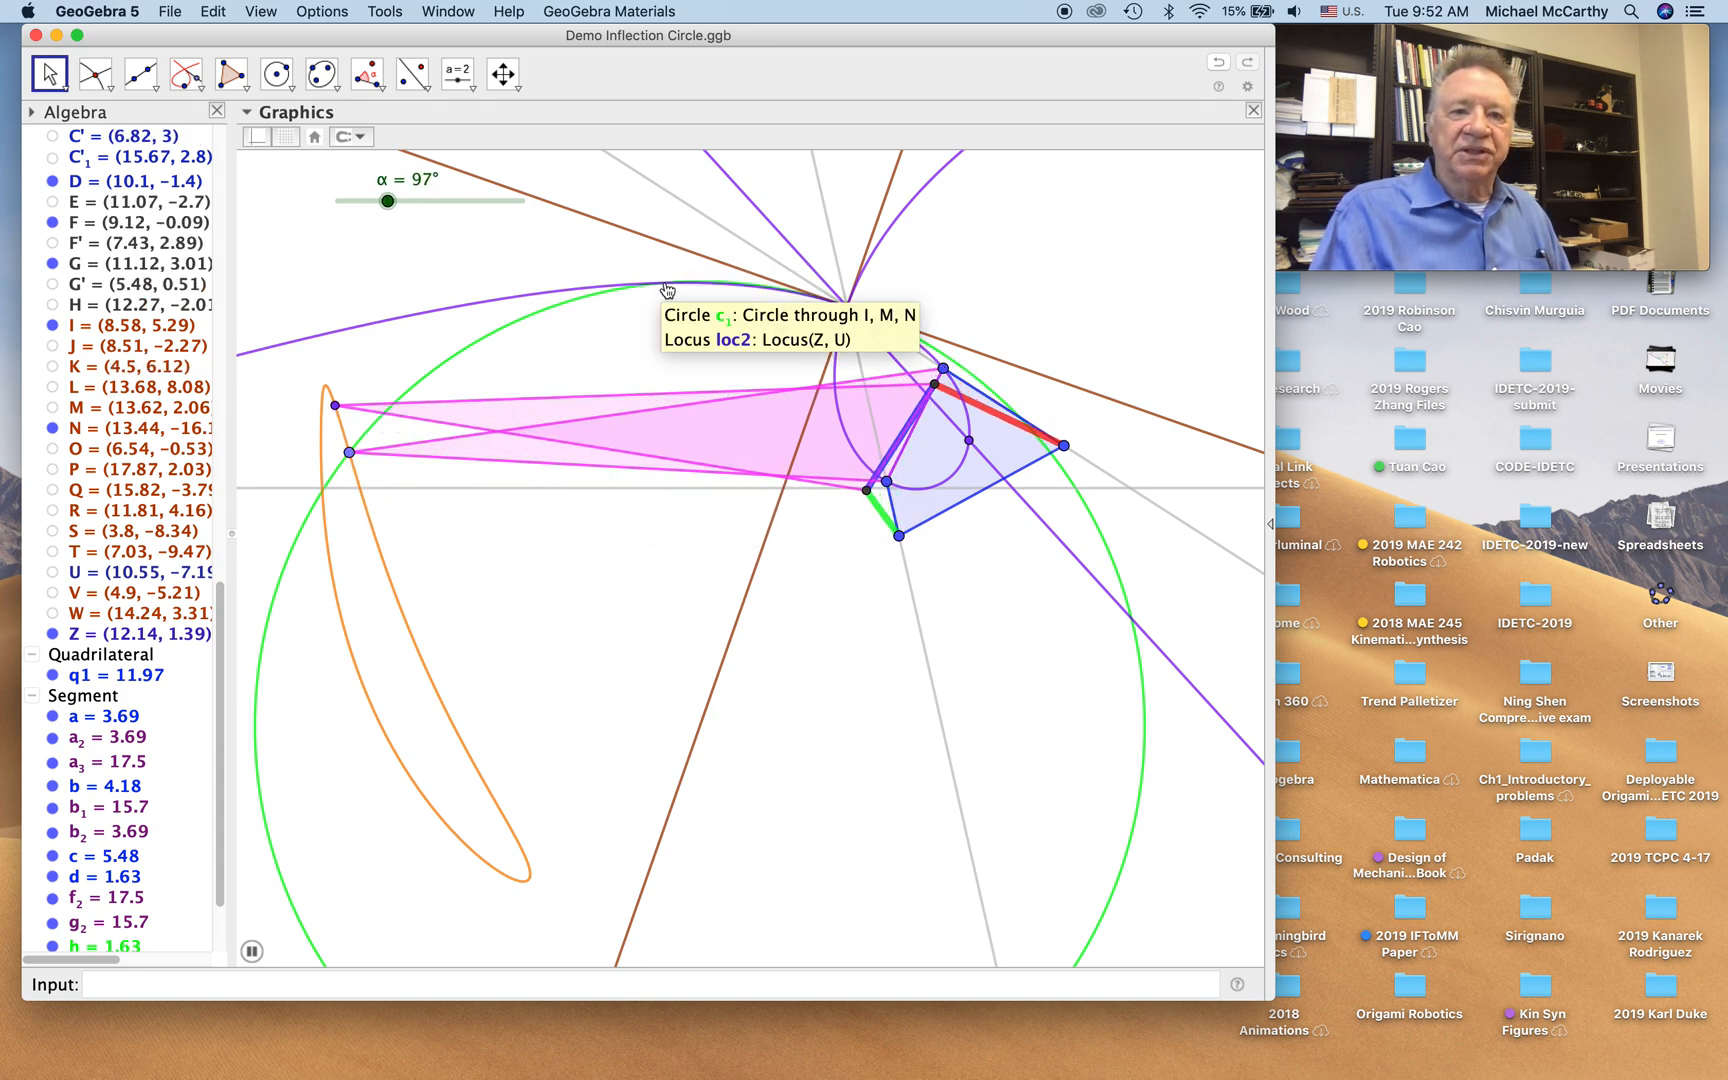
pyautogui.moveTo(385, 202); pyautogui.dragTo(413, 202)
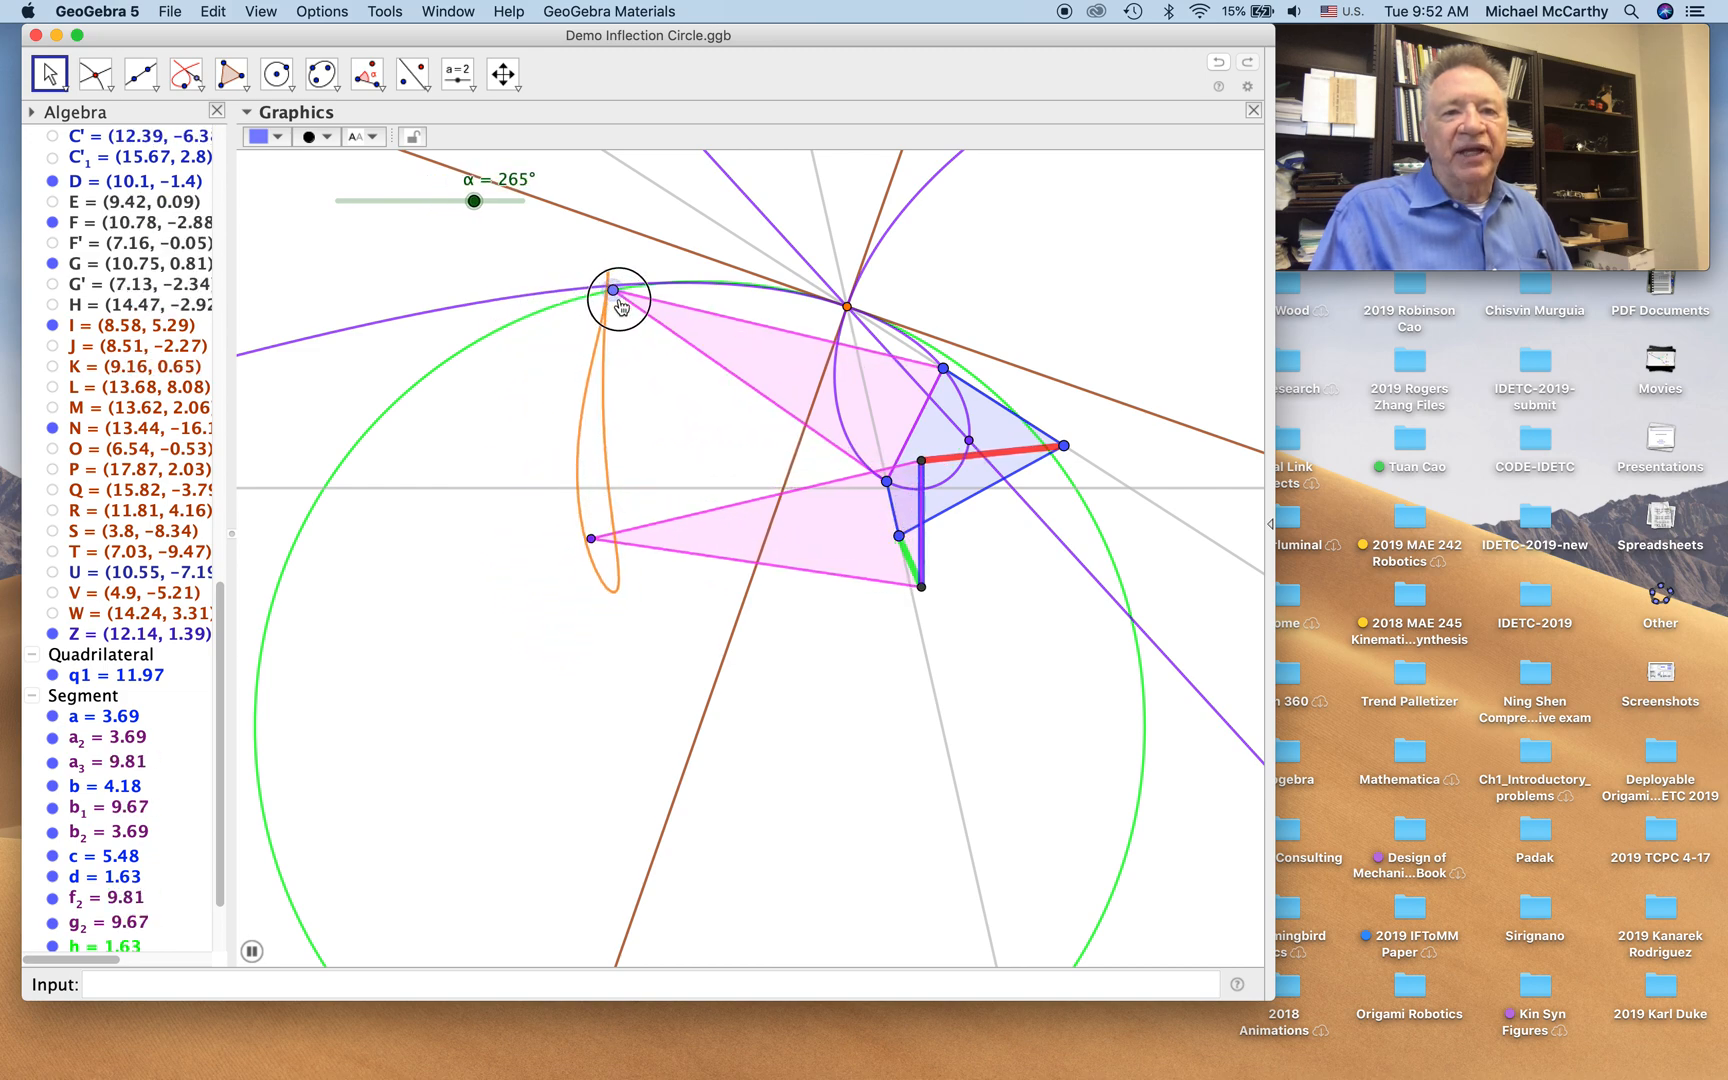
pyautogui.moveTo(474, 201); pyautogui.dragTo(508, 201)
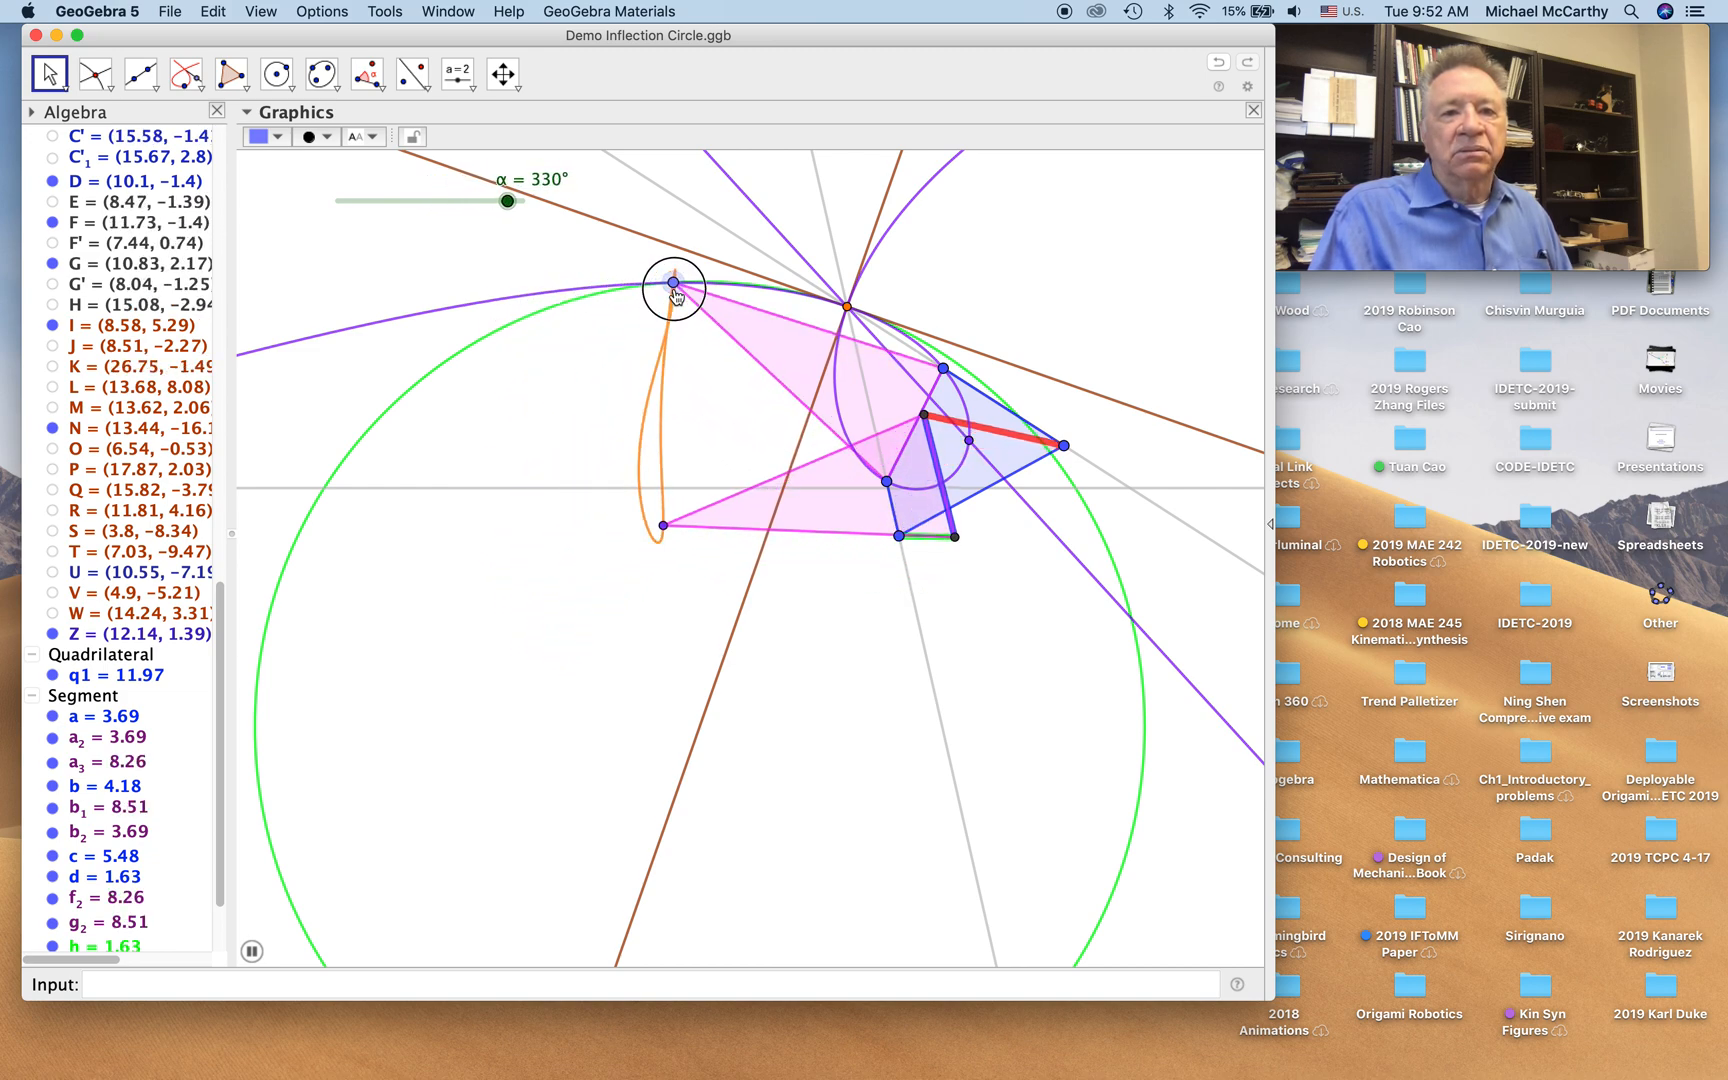
pyautogui.moveTo(509, 201); pyautogui.dragTo(350, 201)
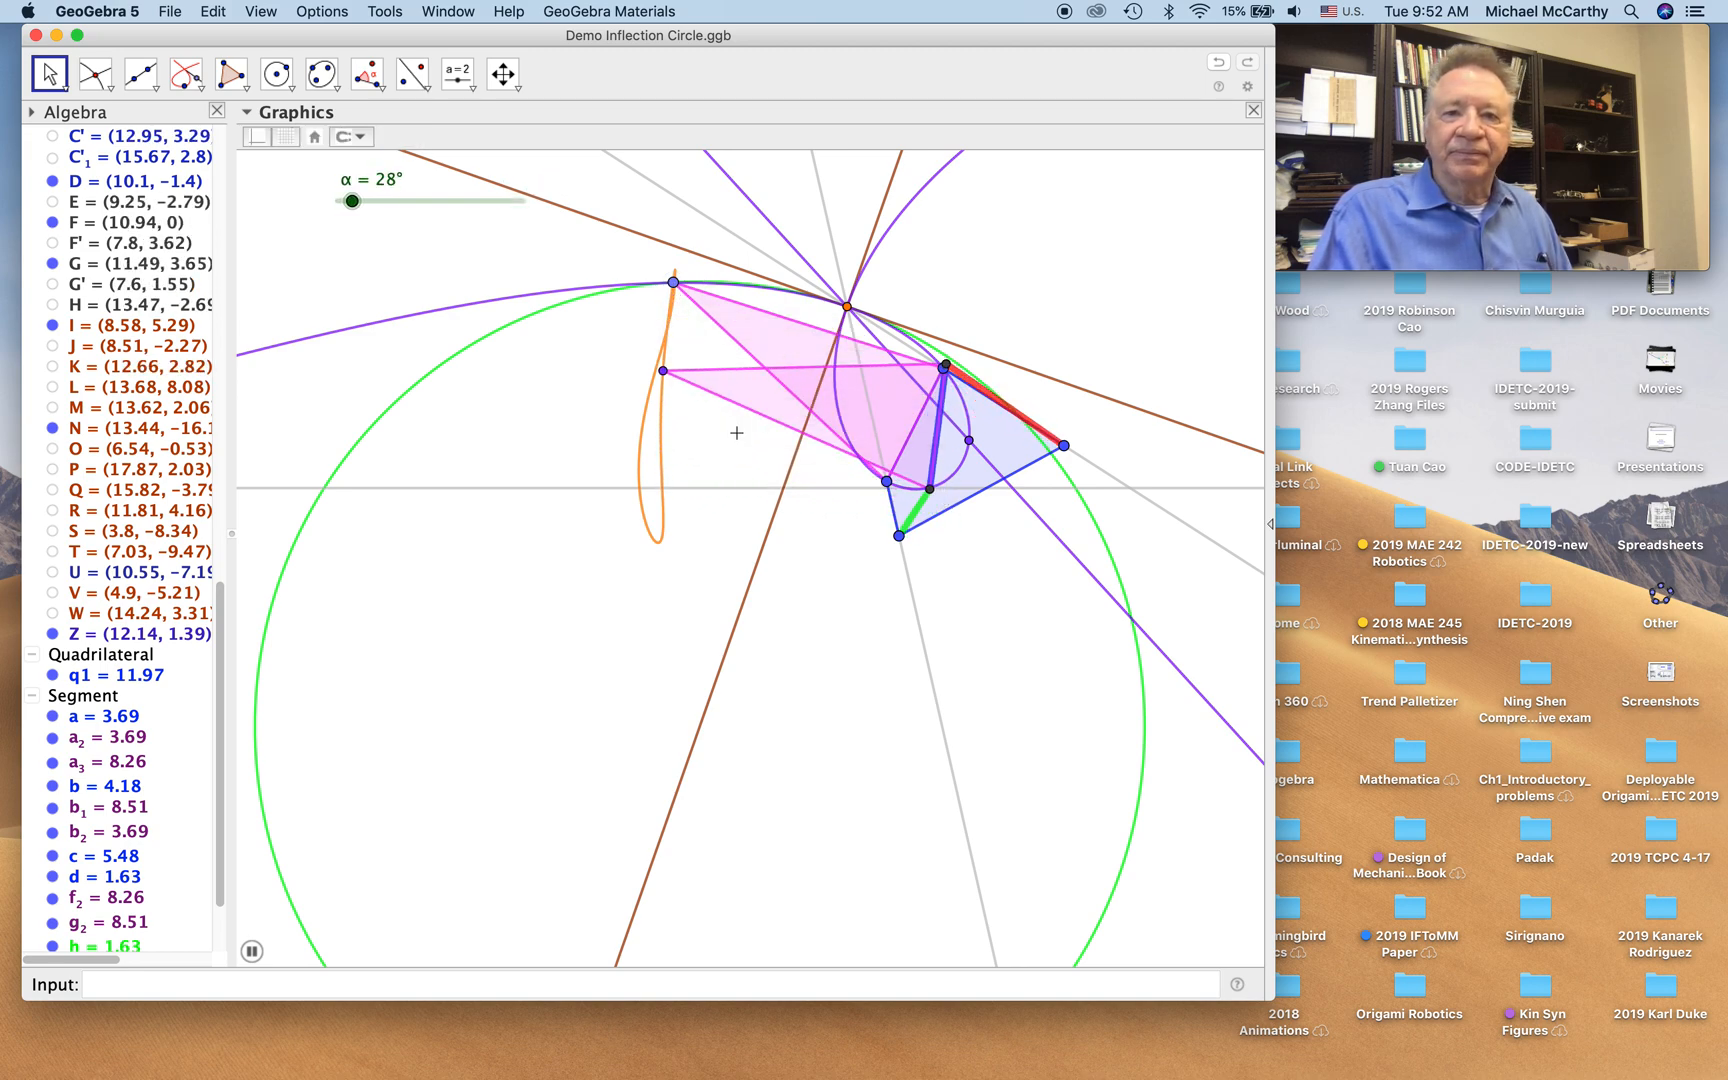
pyautogui.moveTo(350, 201); pyautogui.dragTo(382, 201)
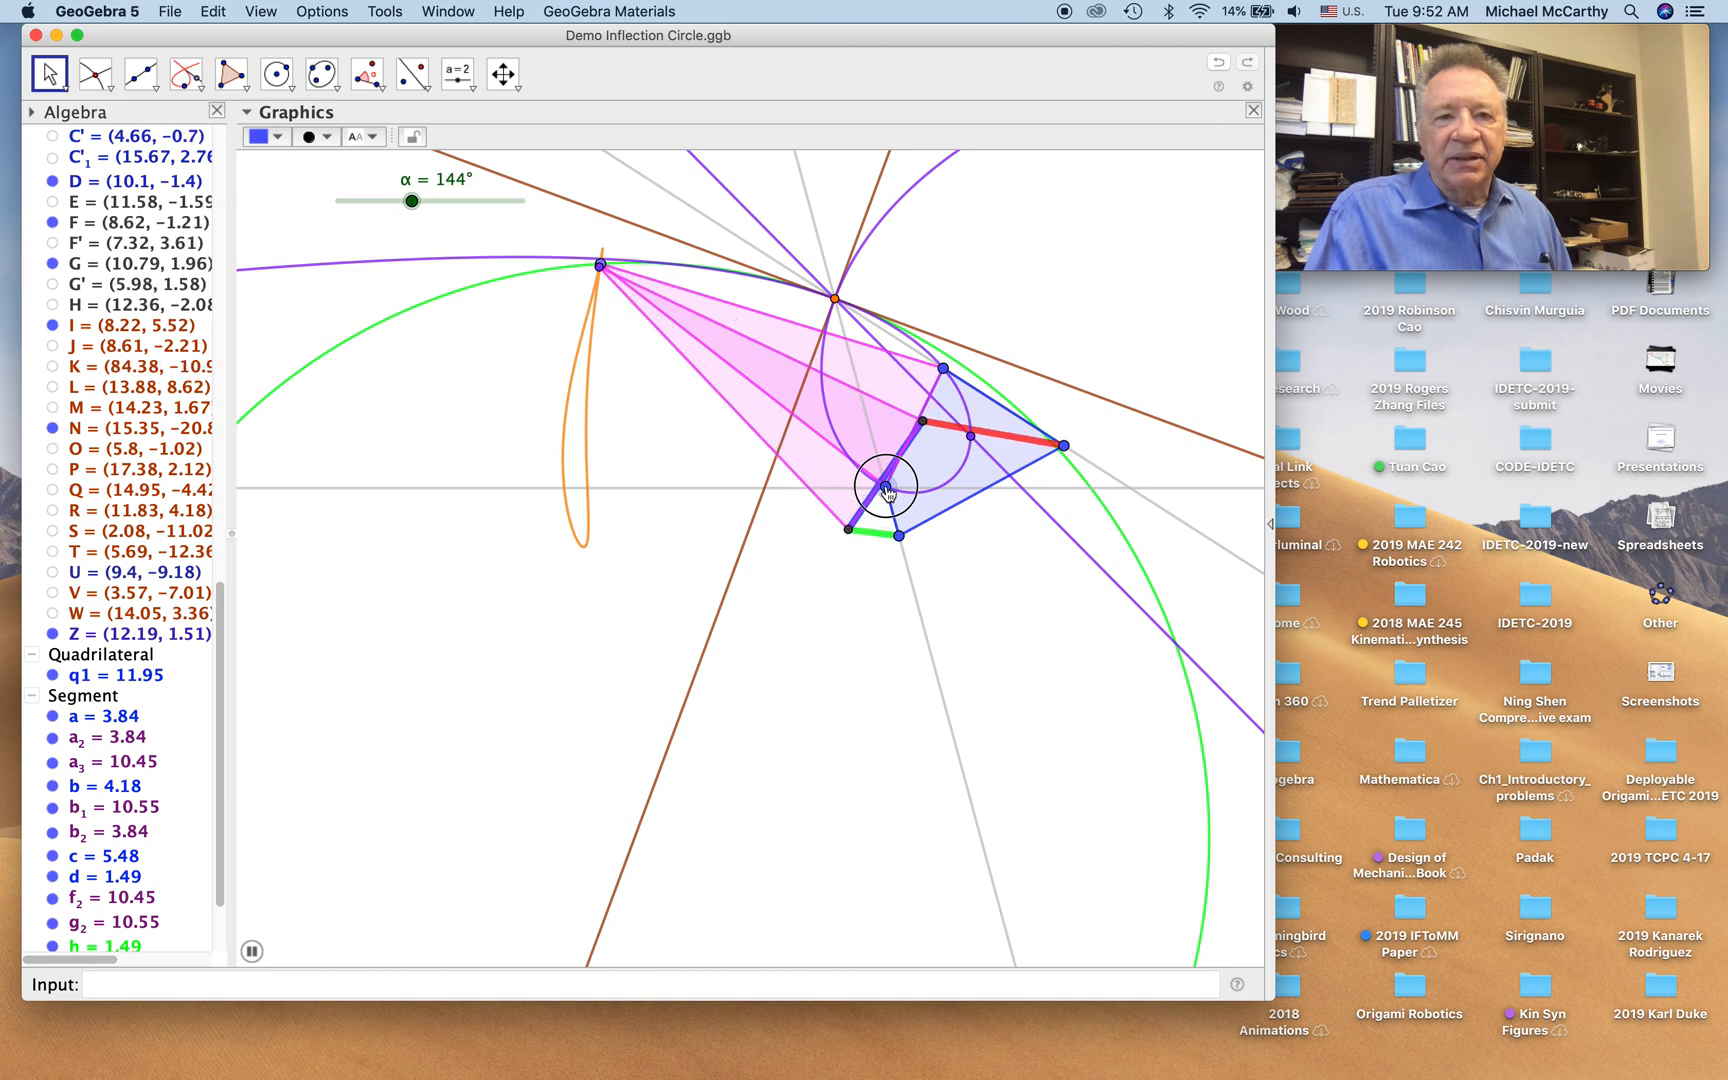
# Drag a coupler joint while animating, leaving the orange locus a slim loop
pyautogui.moveTo(412, 202); pyautogui.dragTo(443, 202)
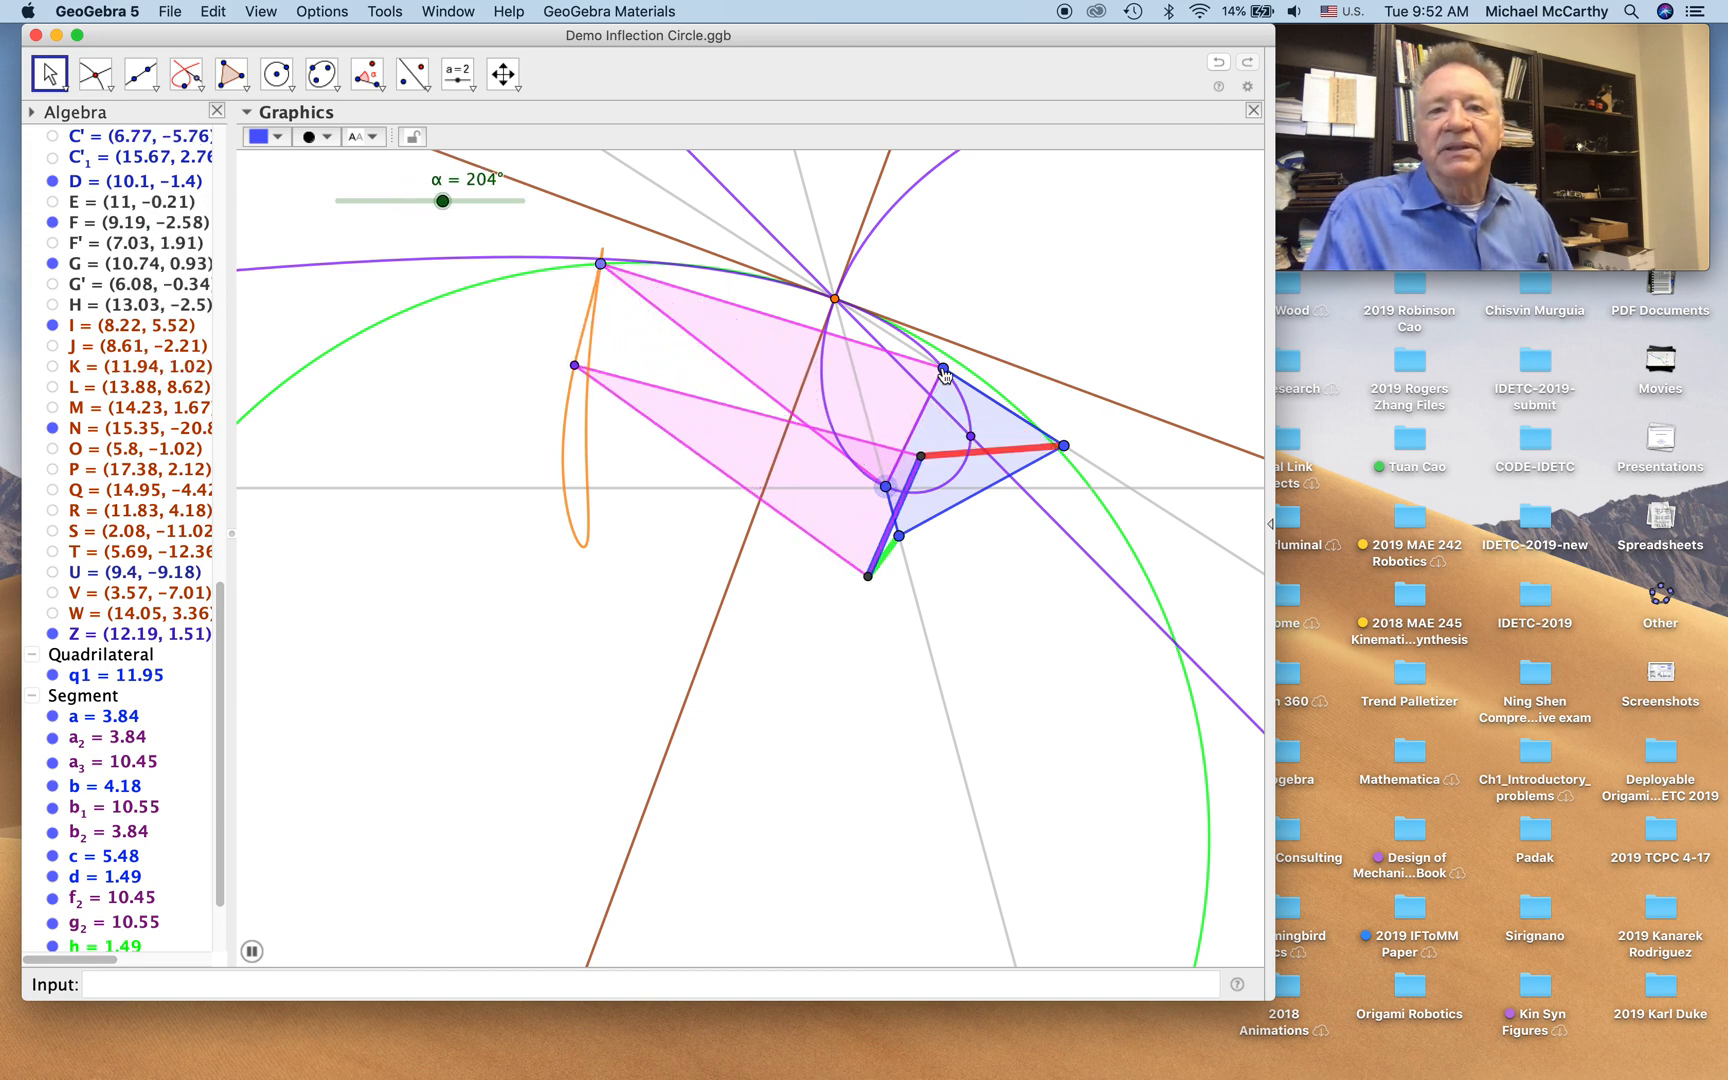
pyautogui.moveTo(442, 201); pyautogui.dragTo(471, 201)
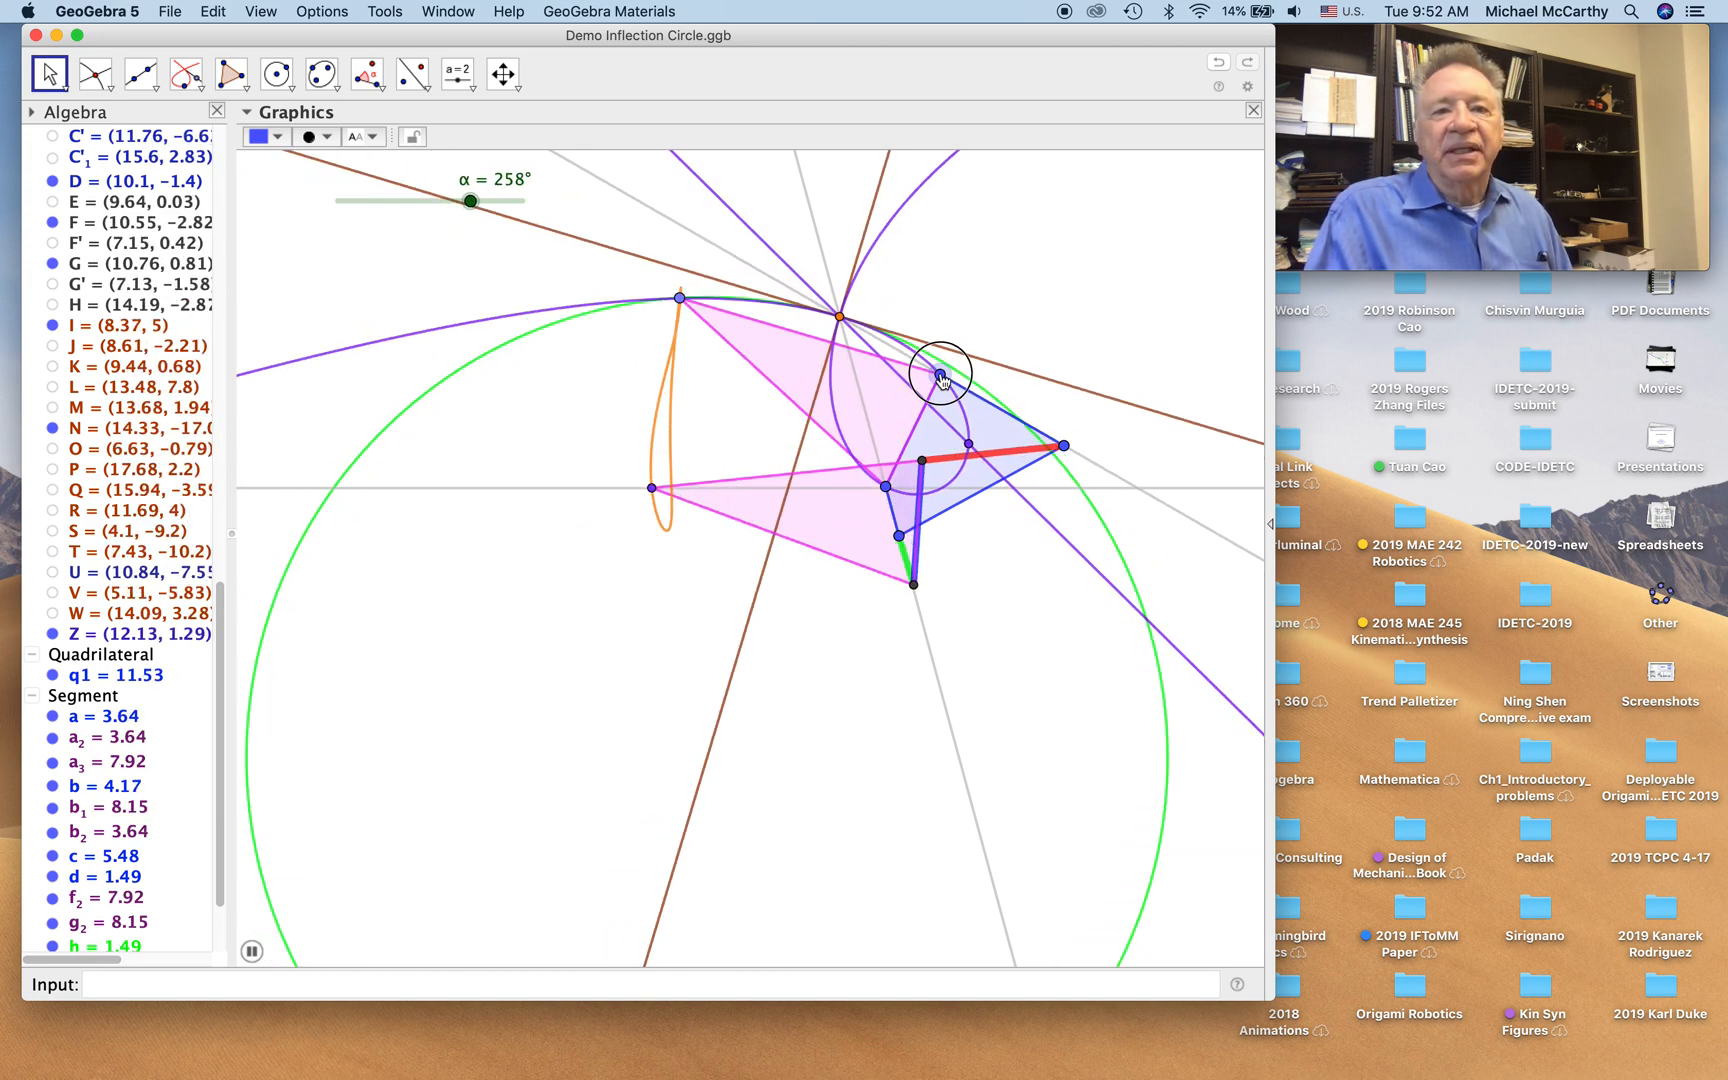
pyautogui.moveTo(471, 201); pyautogui.dragTo(501, 201)
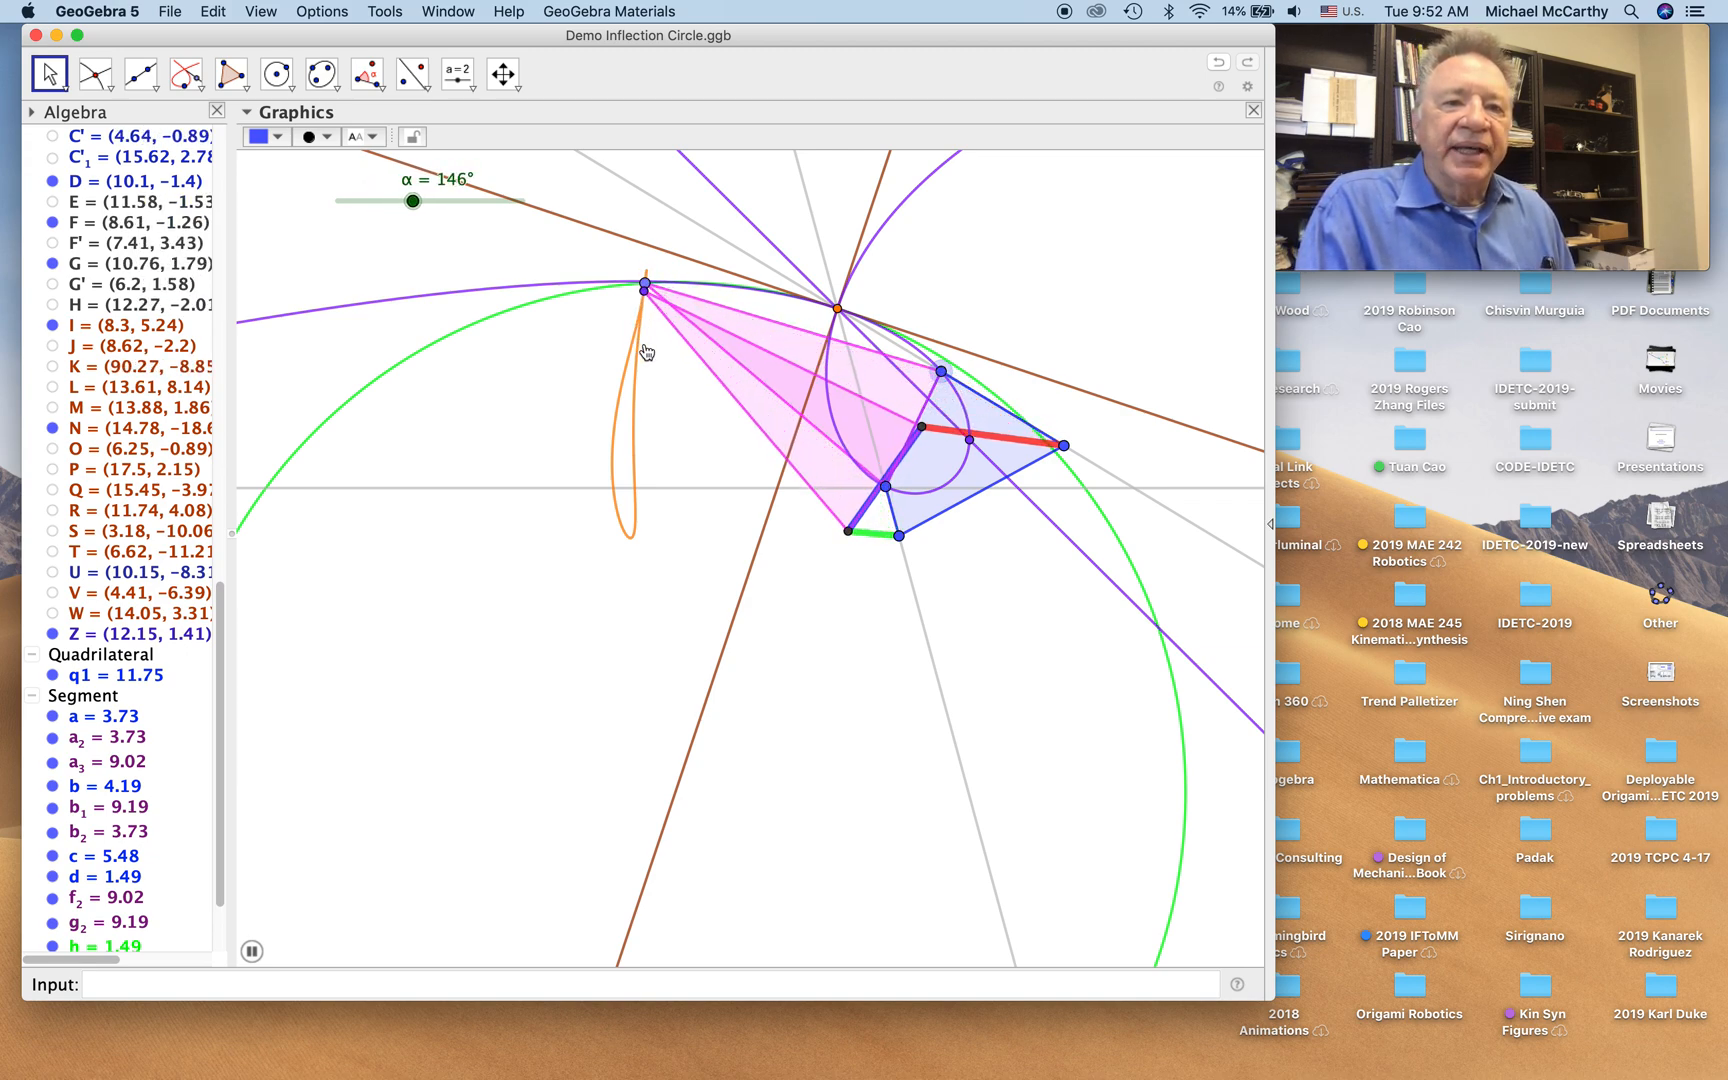
pyautogui.moveTo(412, 201); pyautogui.dragTo(444, 201)
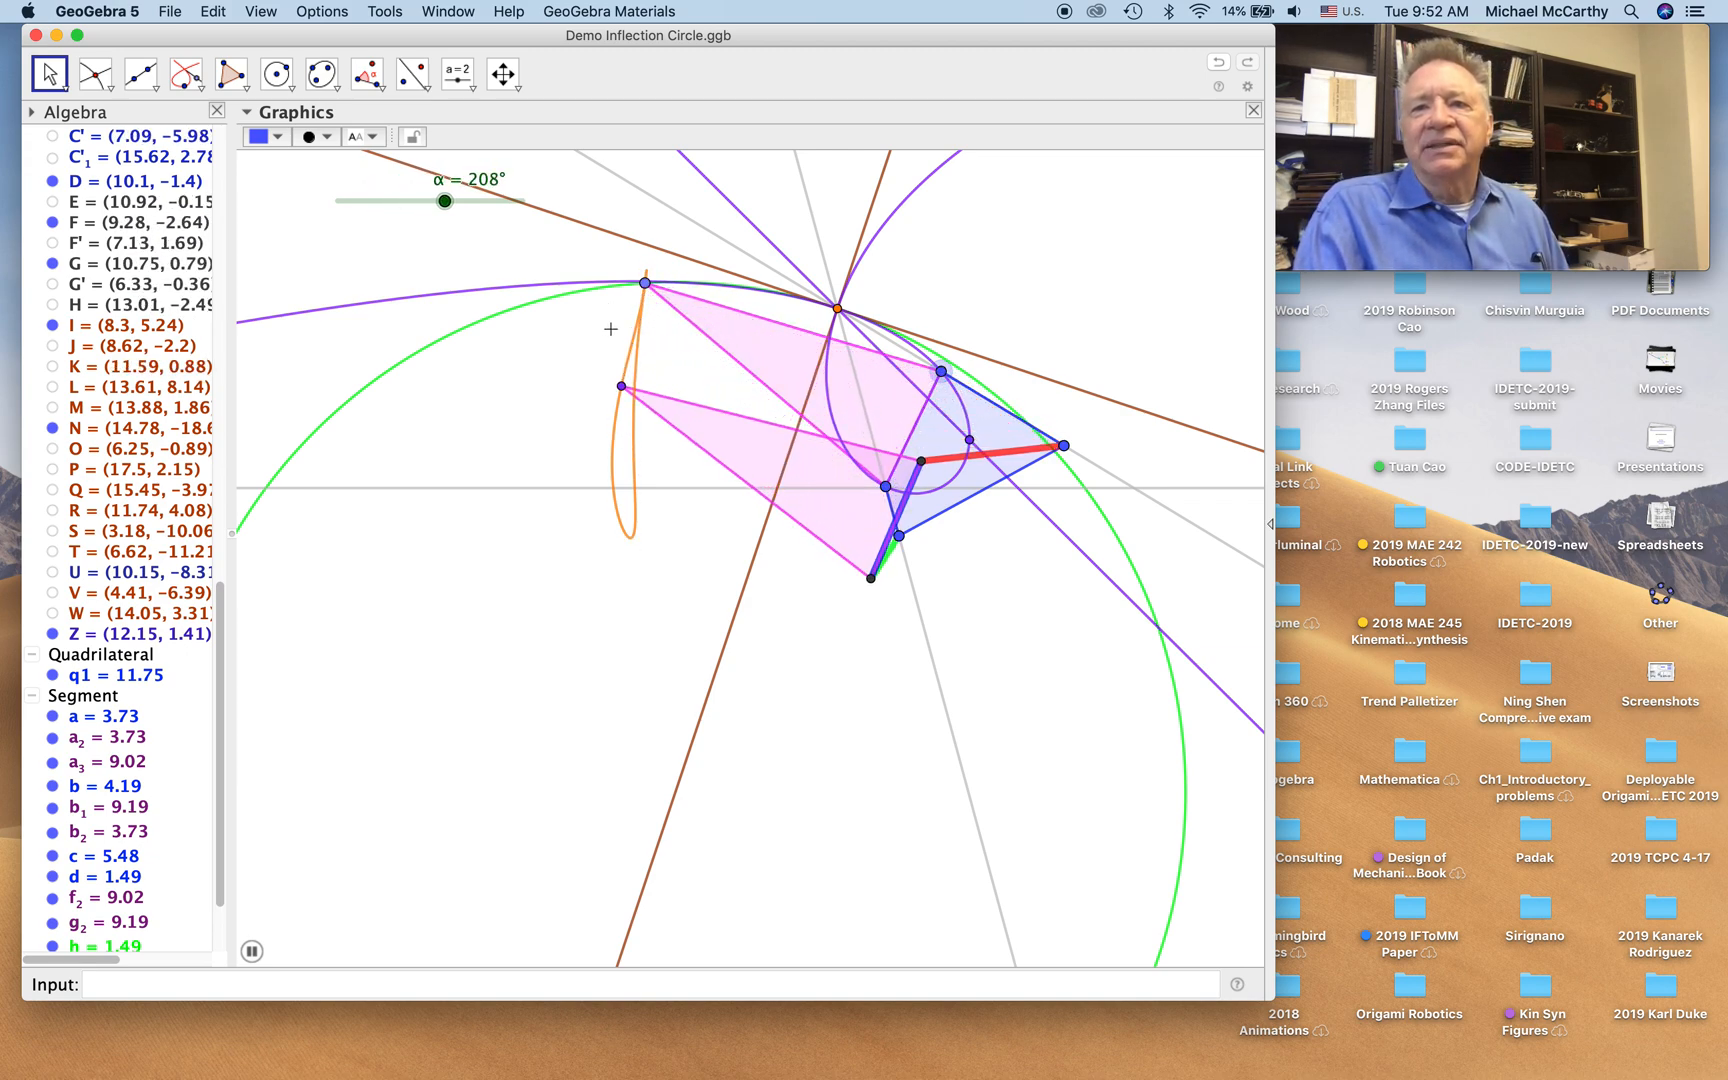